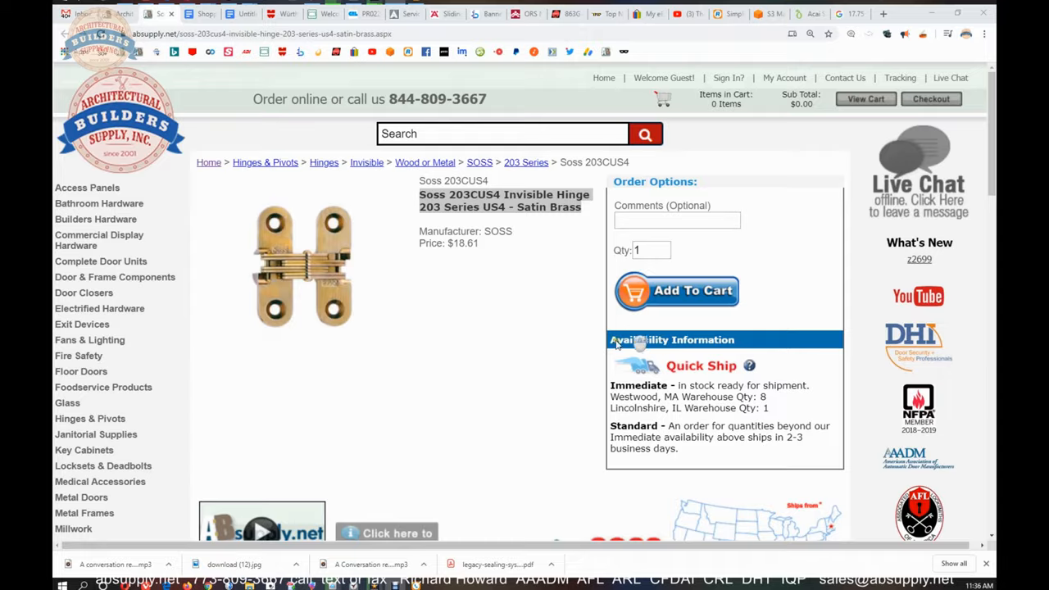
Step: Highlight the 3/4" minimum thickness and full 180° opening text in the SOSS 203 description
scroll(down, 3)
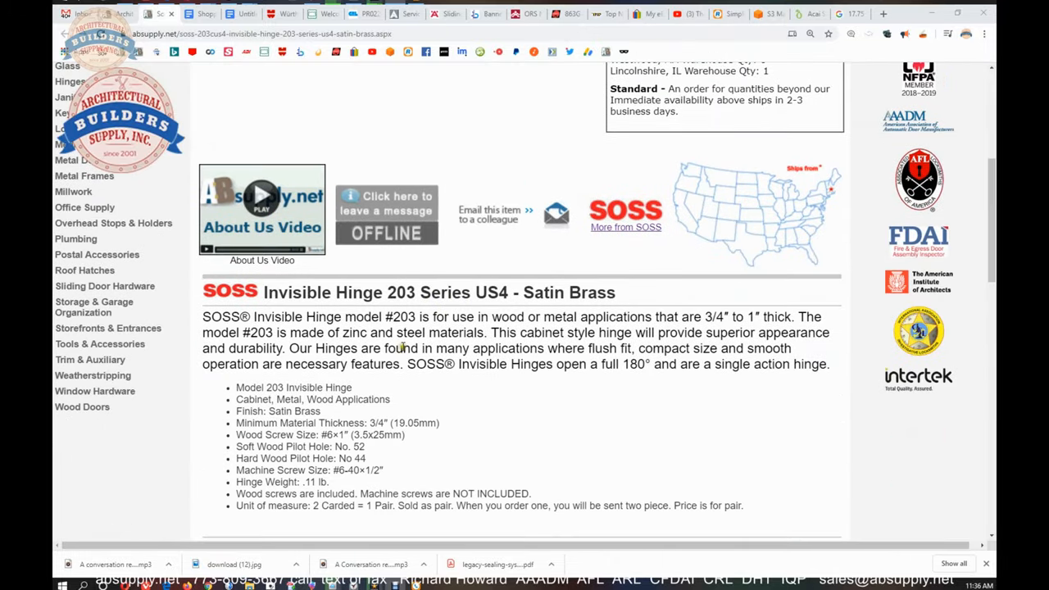
mouse_move(508, 267)
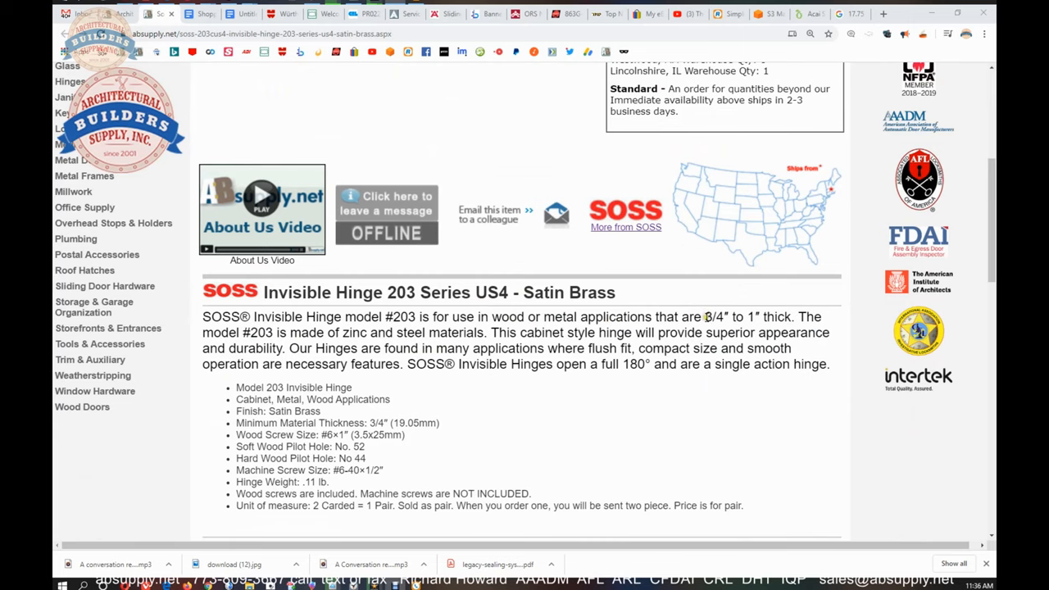
double_click(715, 317)
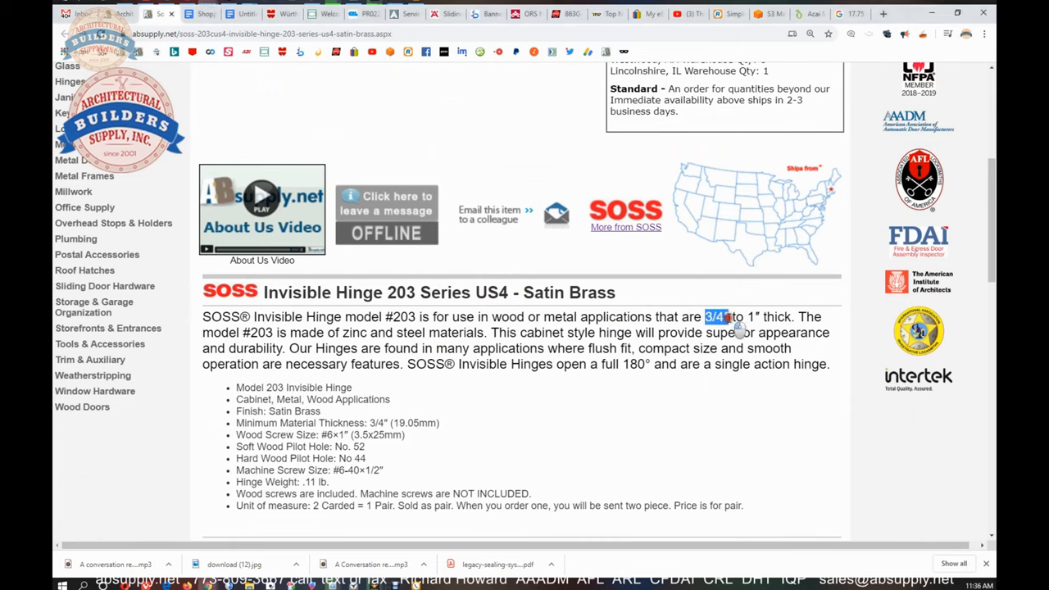
drag(717, 317, 742, 318)
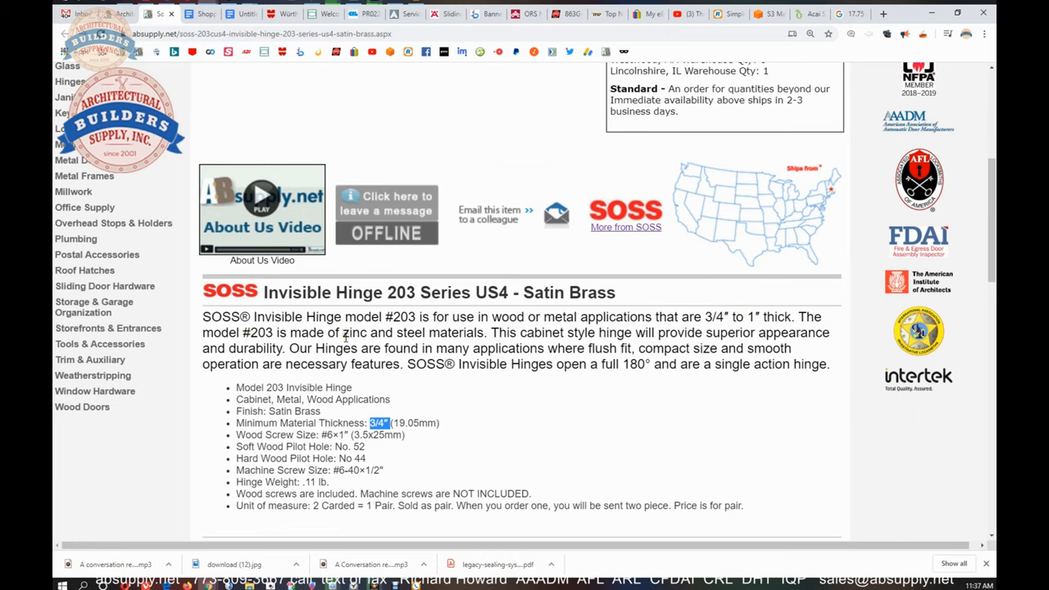
mouse_move(602, 348)
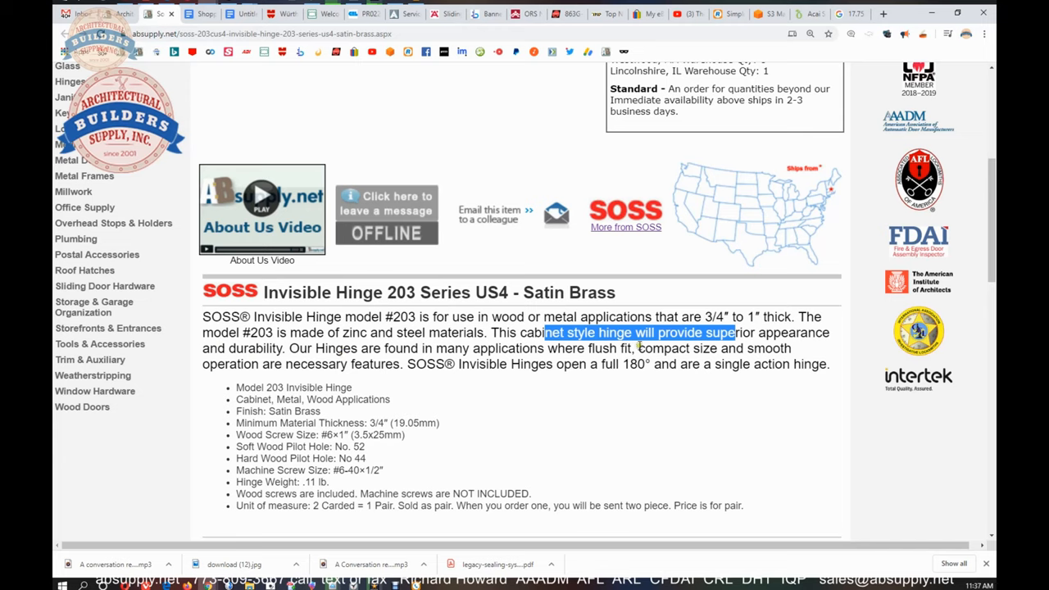
mouse_move(379, 369)
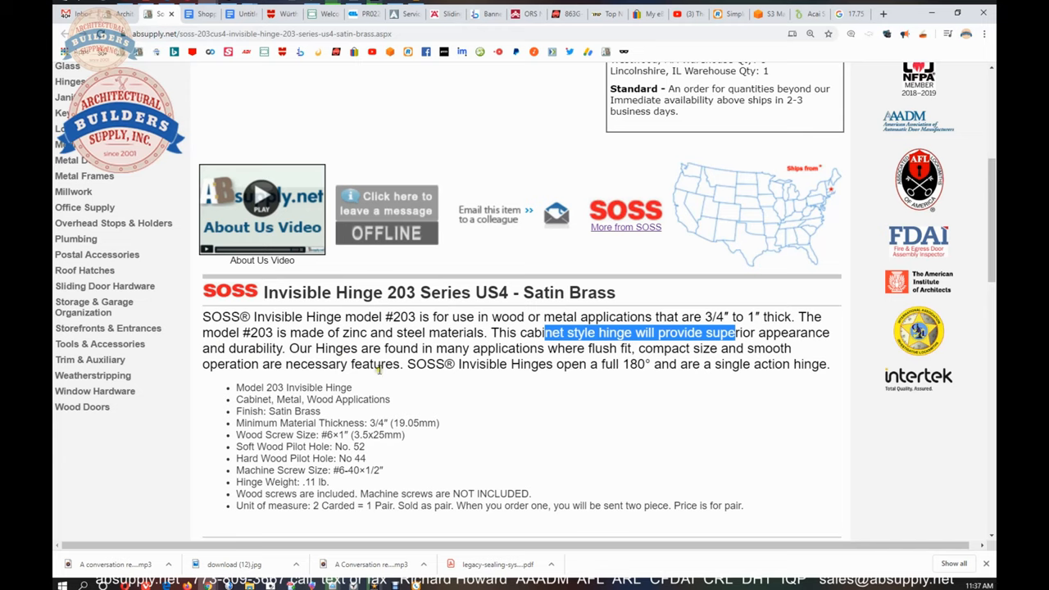
drag(543, 333, 656, 364)
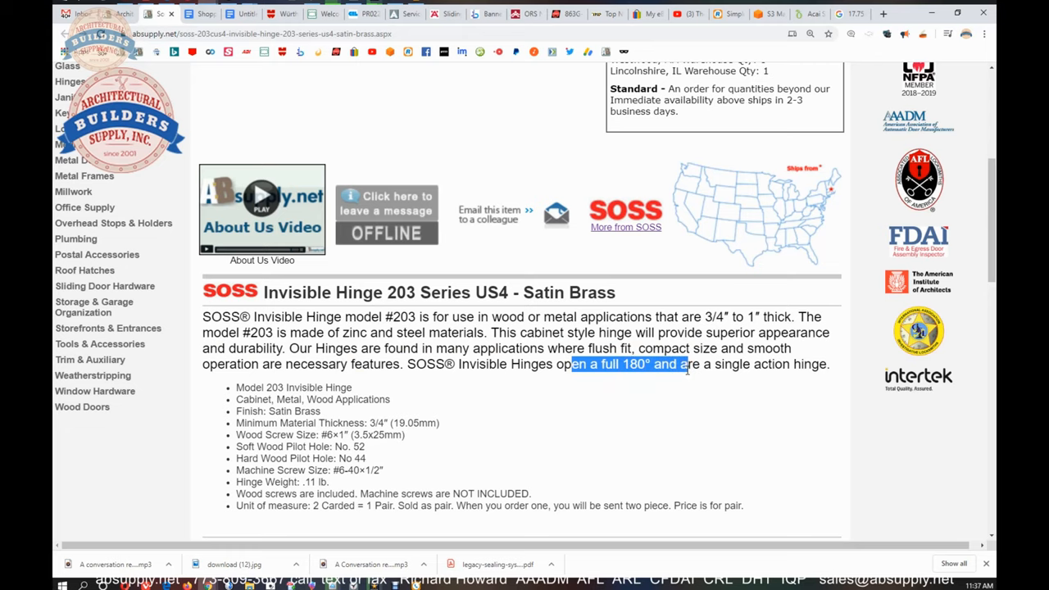
mouse_move(742, 385)
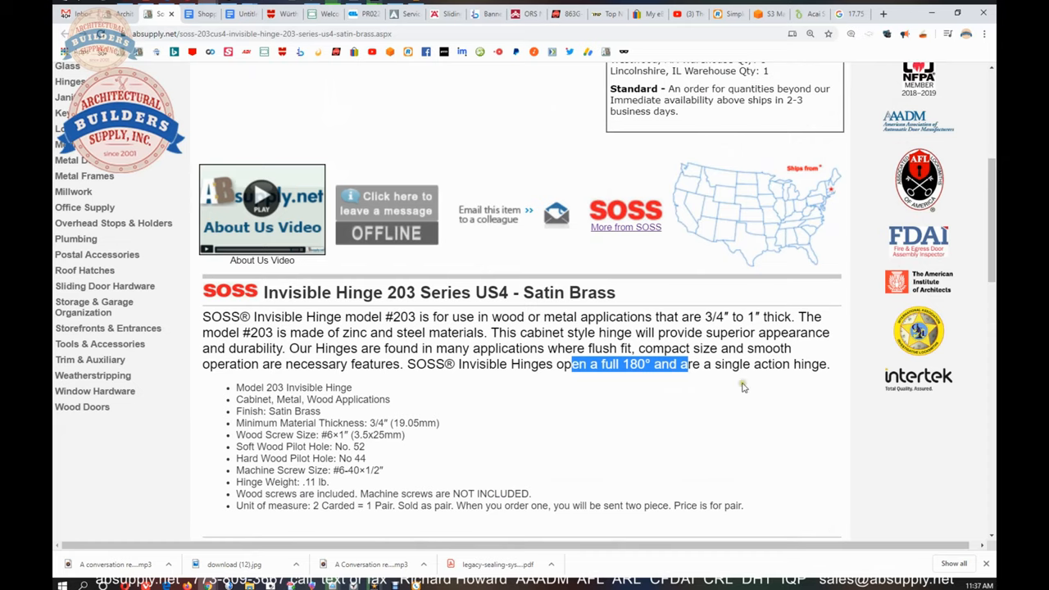
scroll(down, 3)
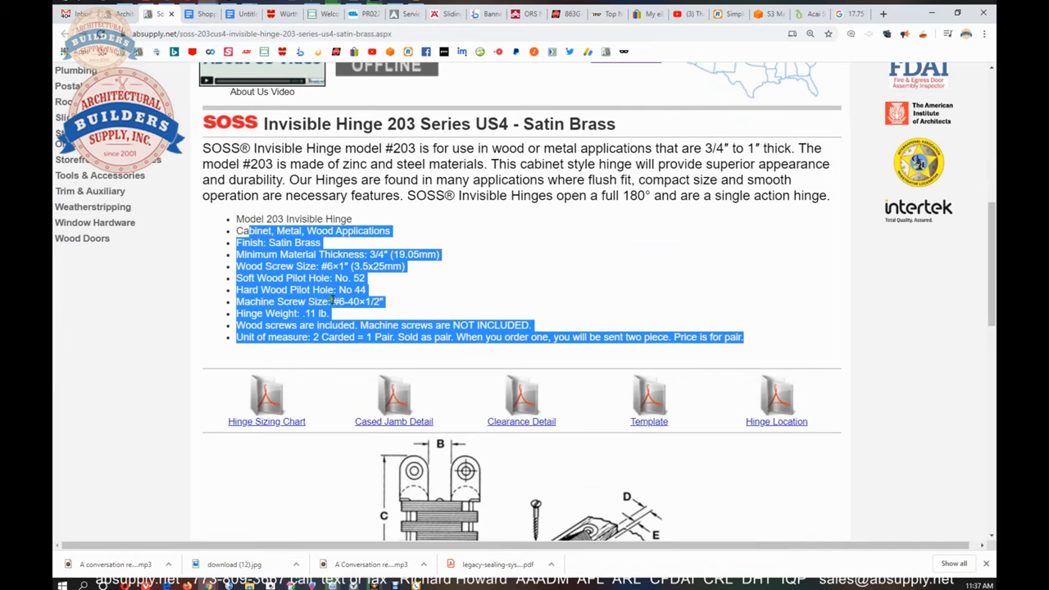
mouse_move(511, 291)
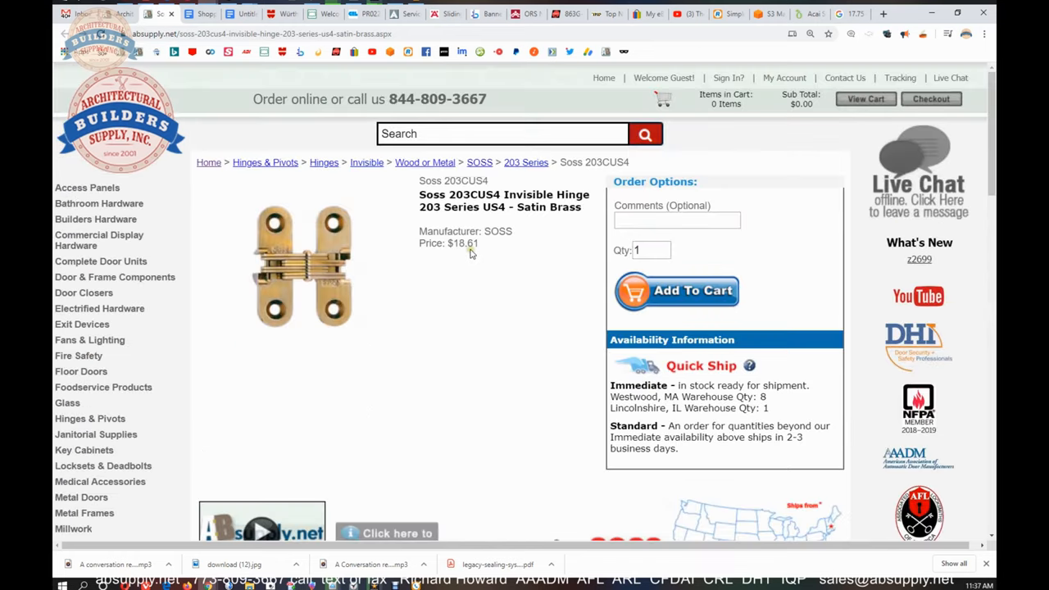
scroll(down, 3)
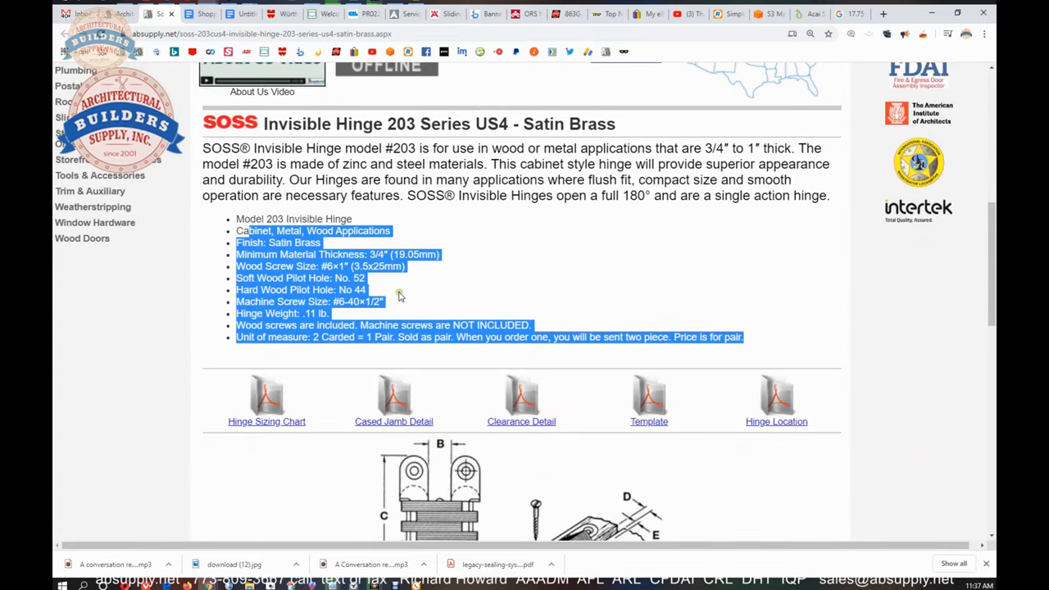
click(505, 223)
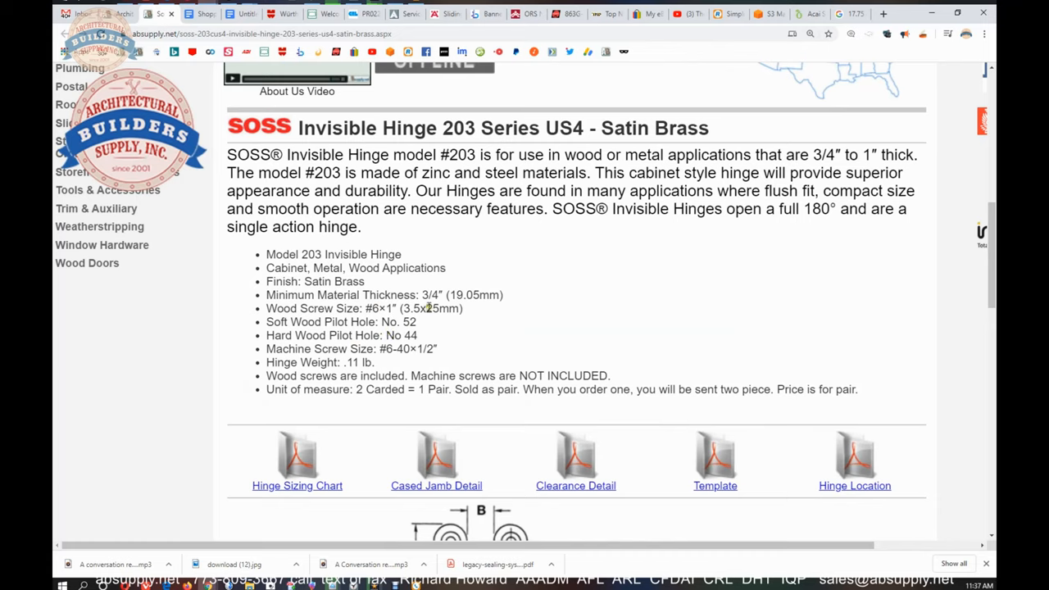
mouse_move(447, 353)
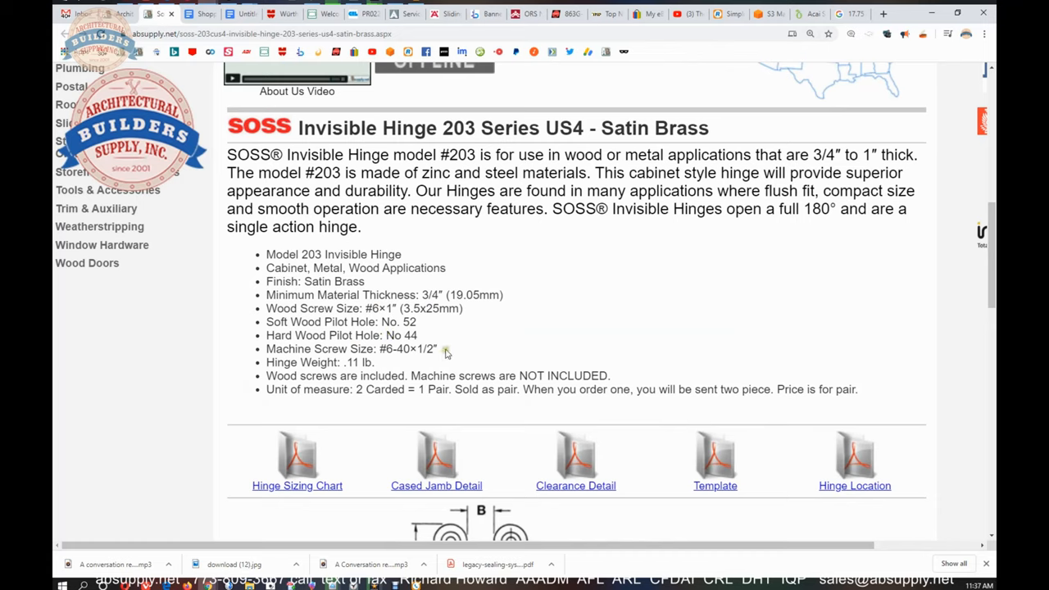
mouse_move(445, 351)
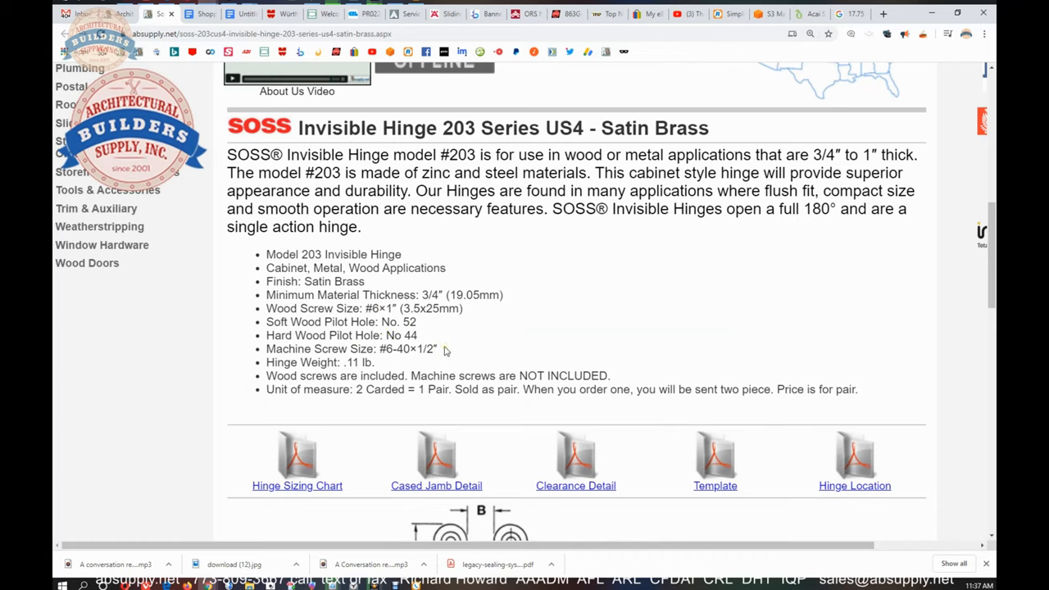
mouse_move(439, 345)
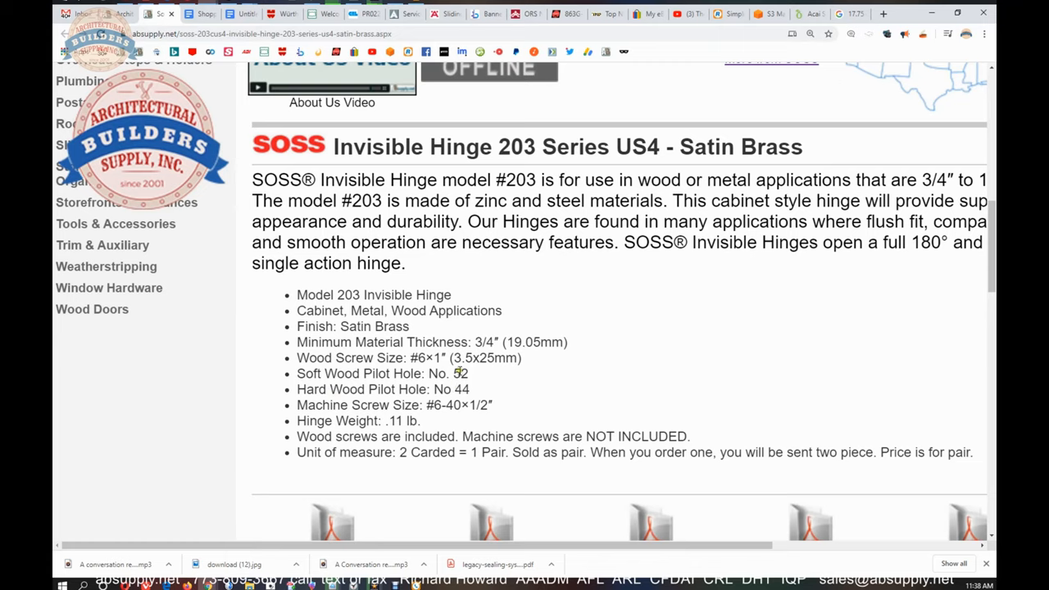
double_click(461, 389)
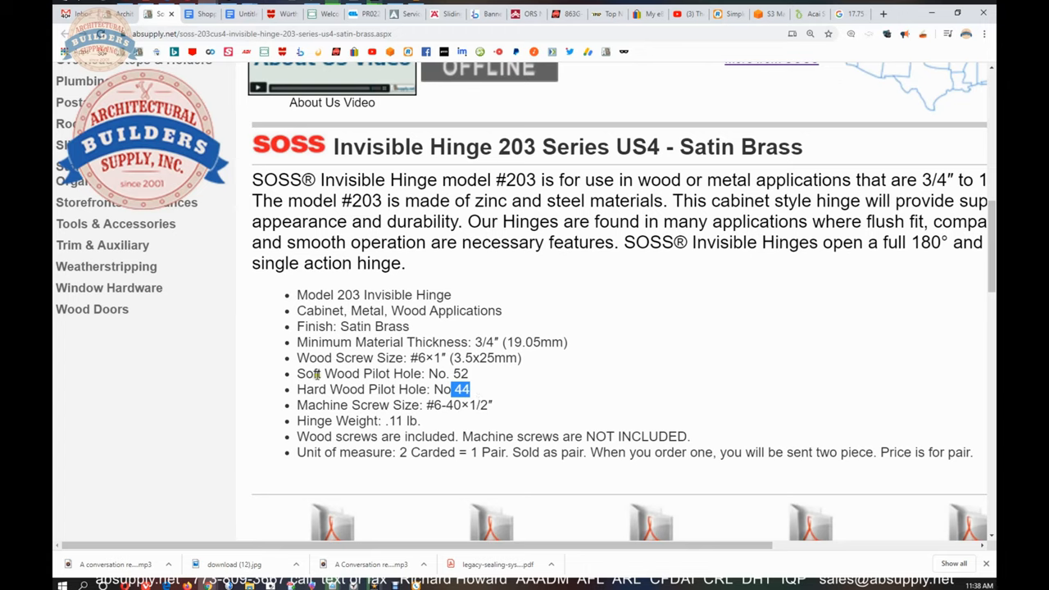
double_click(461, 373)
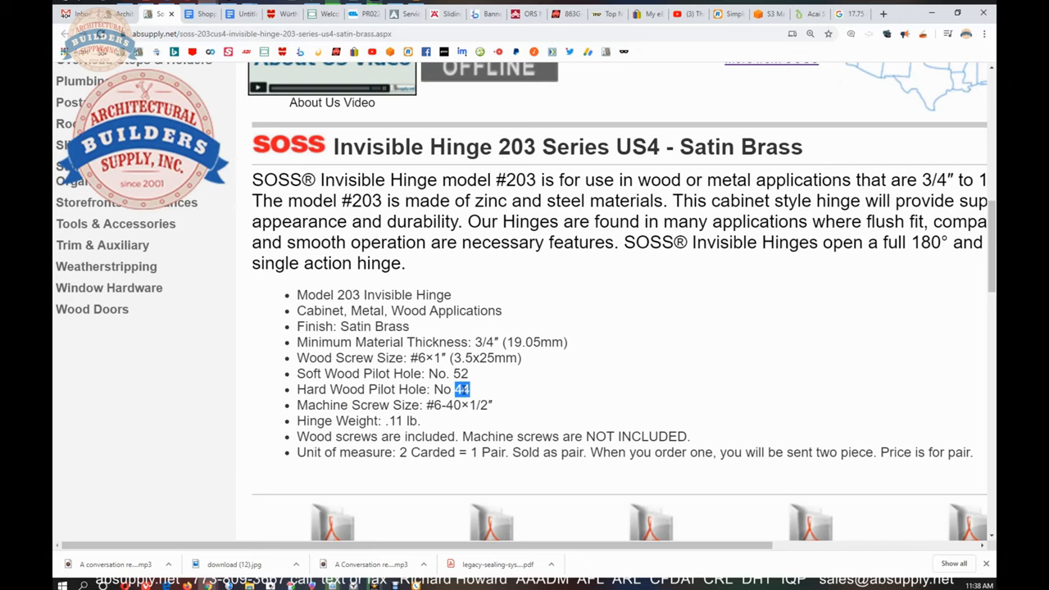
mouse_move(502, 401)
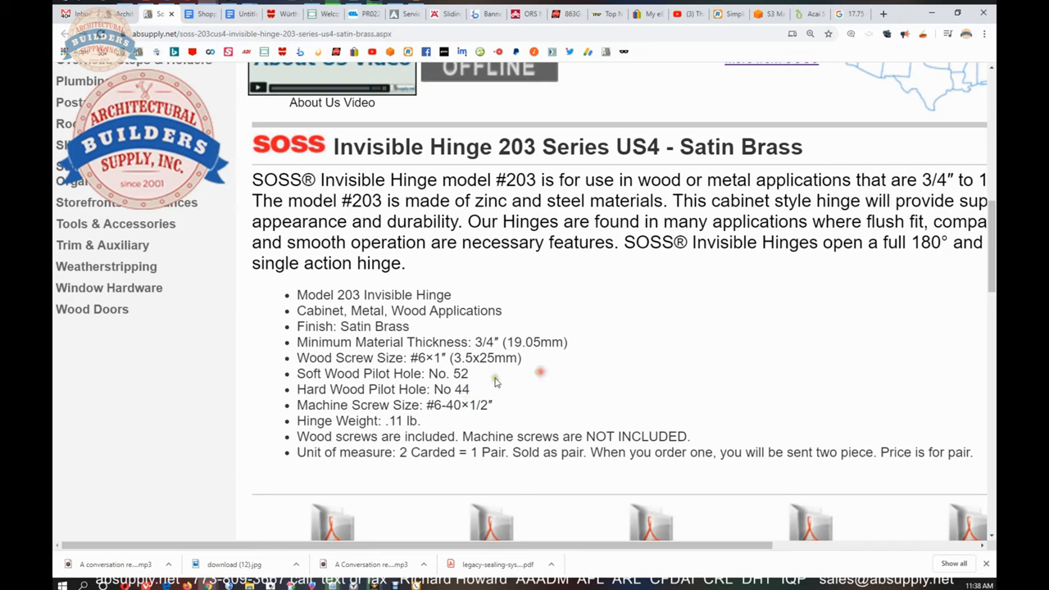
double_click(461, 388)
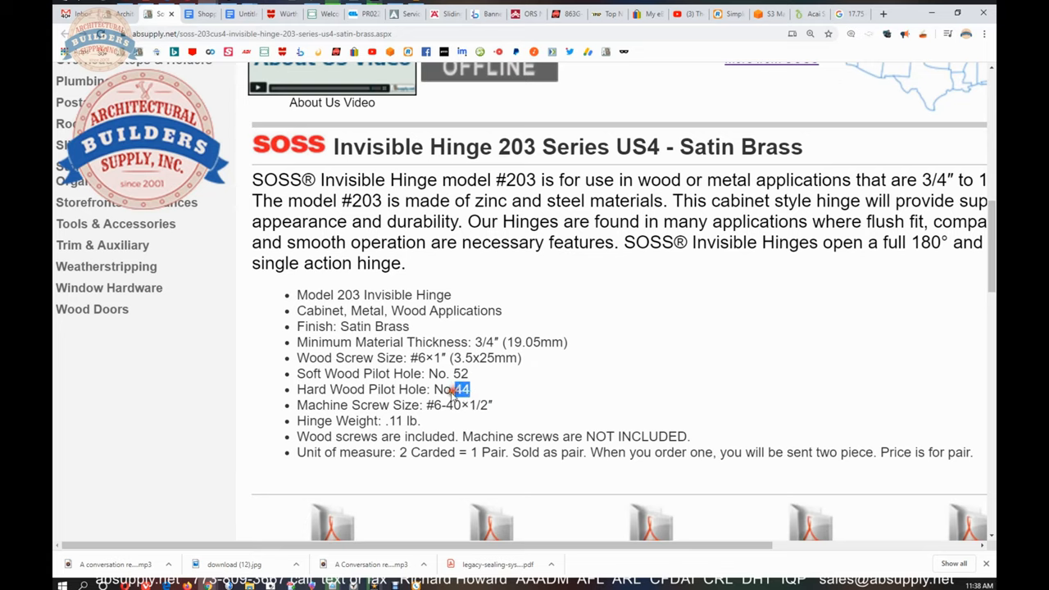
Step: Search a new tab for 'drill bit number chart' to find the #44 drill size
click(883, 14)
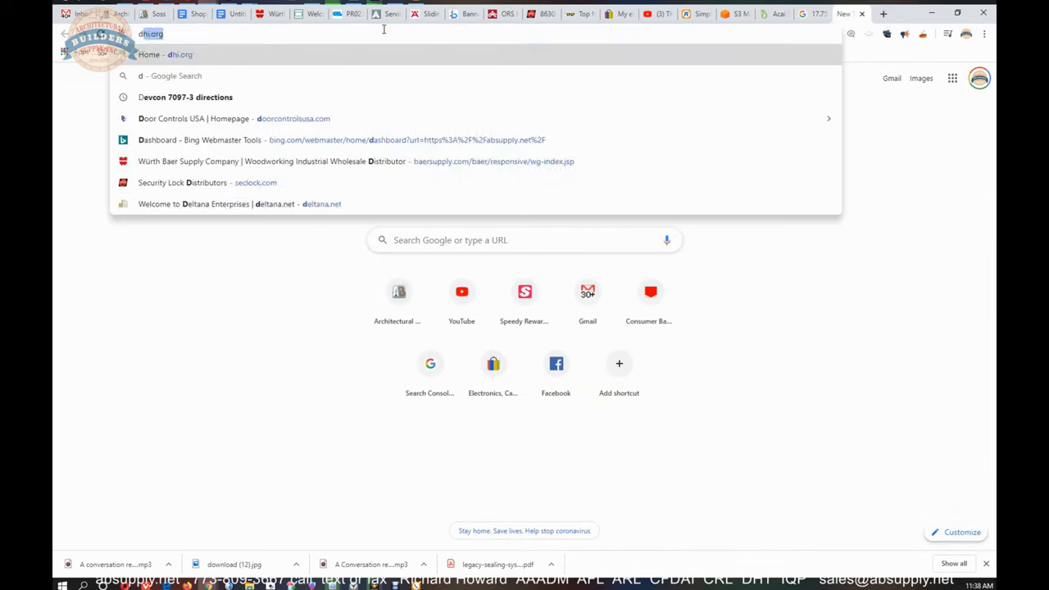
text(drill bit number chart)
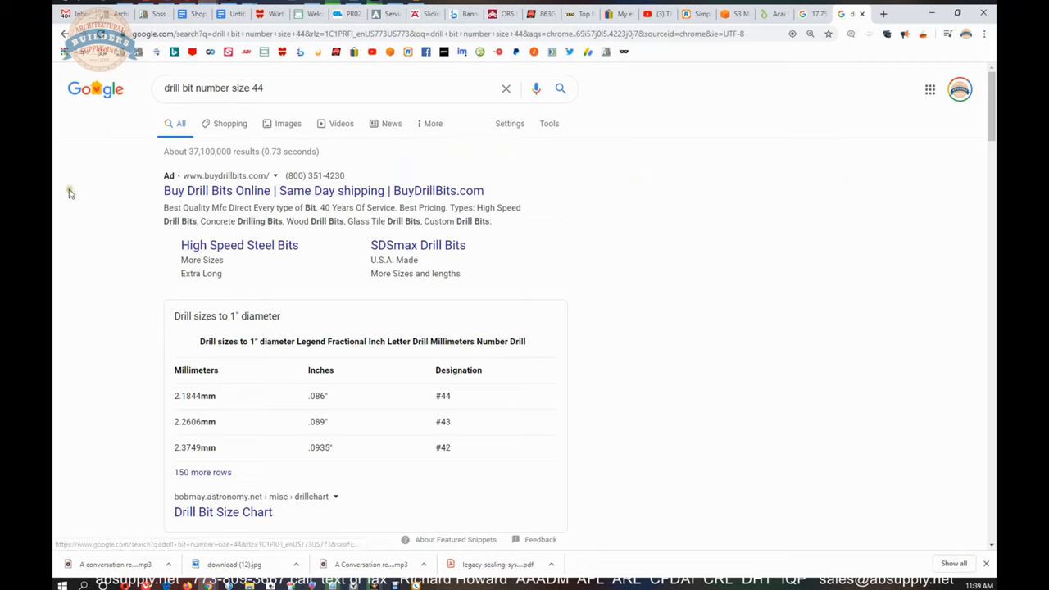
mouse_move(312, 397)
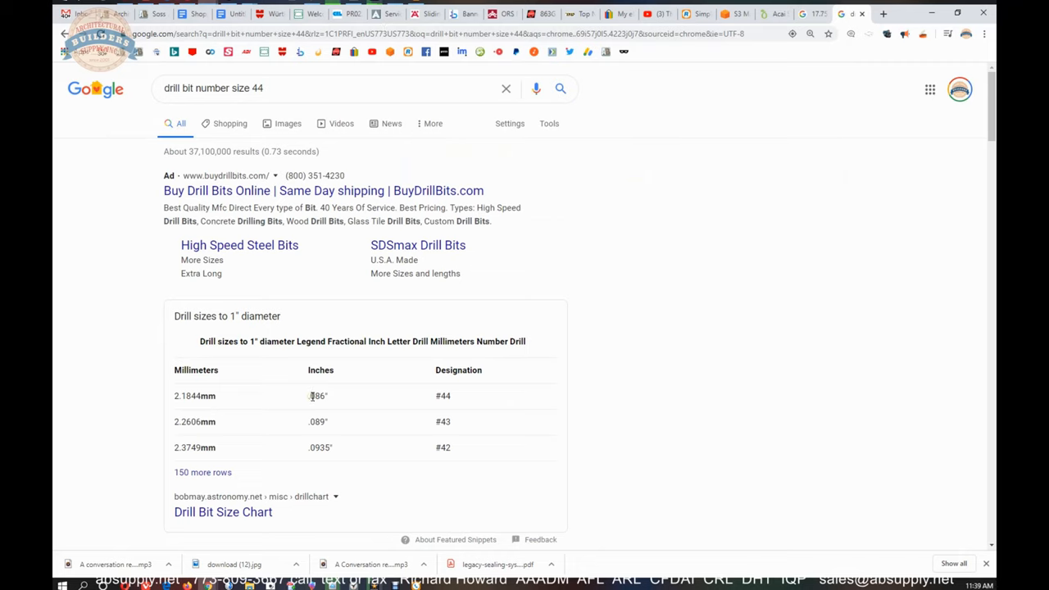
mouse_move(533, 314)
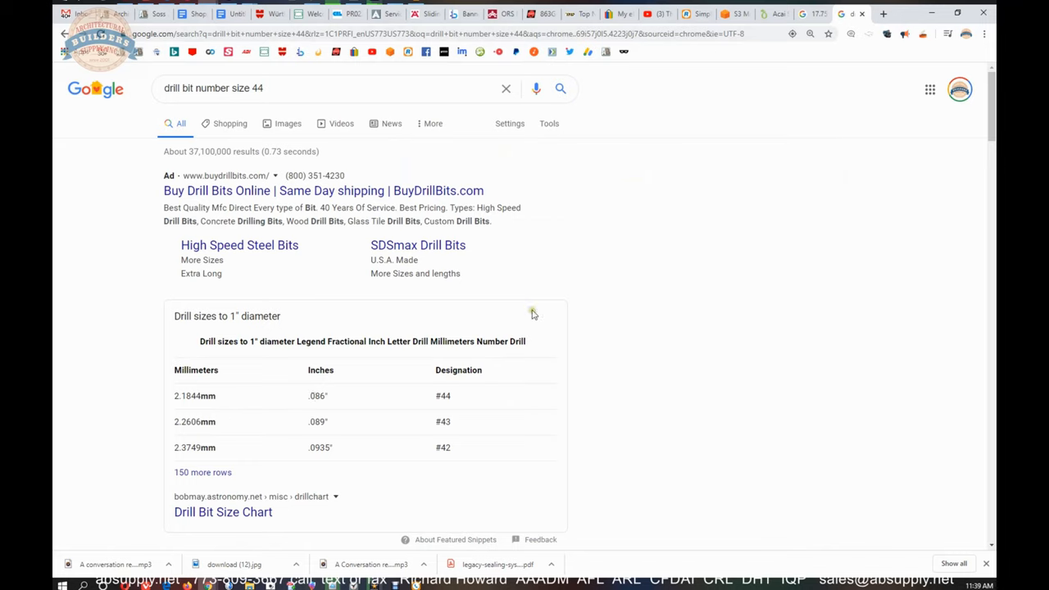
mouse_move(848, 41)
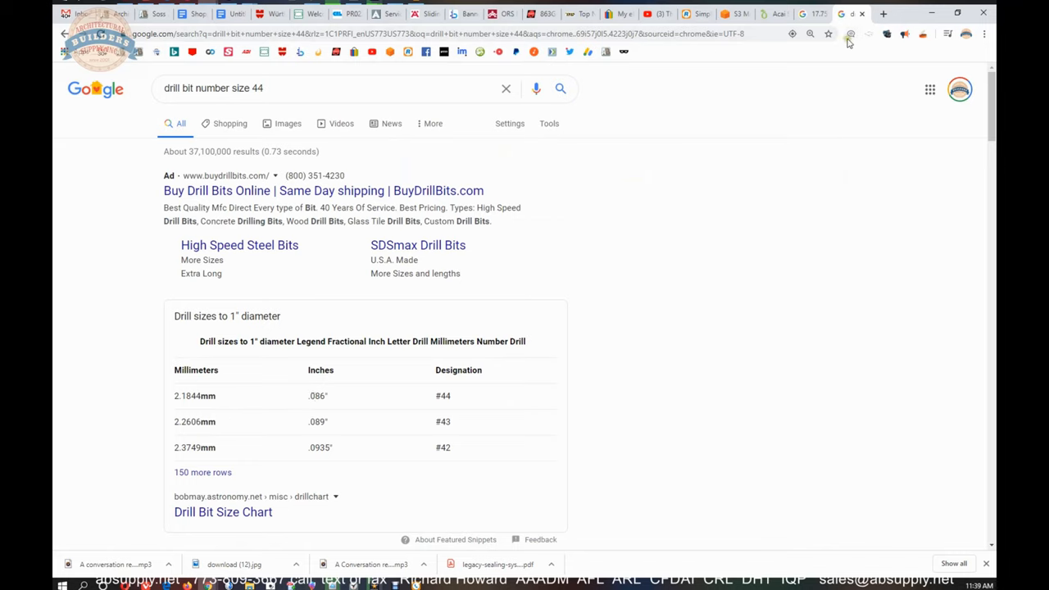
mouse_move(884, 14)
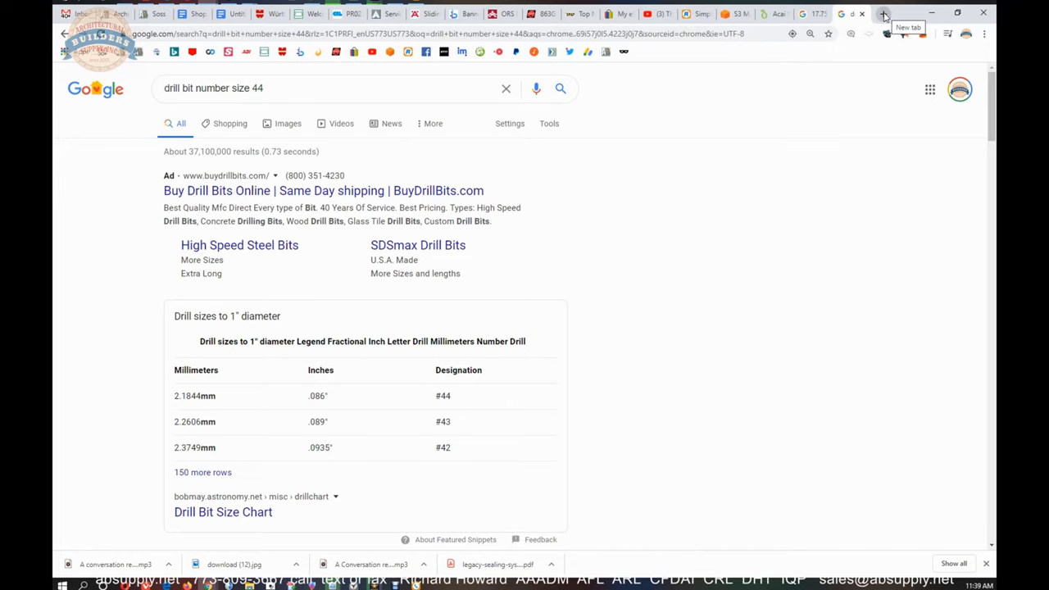
Step: Use Google's calculator in a new tab to evaluate 1/128*5
click(884, 14)
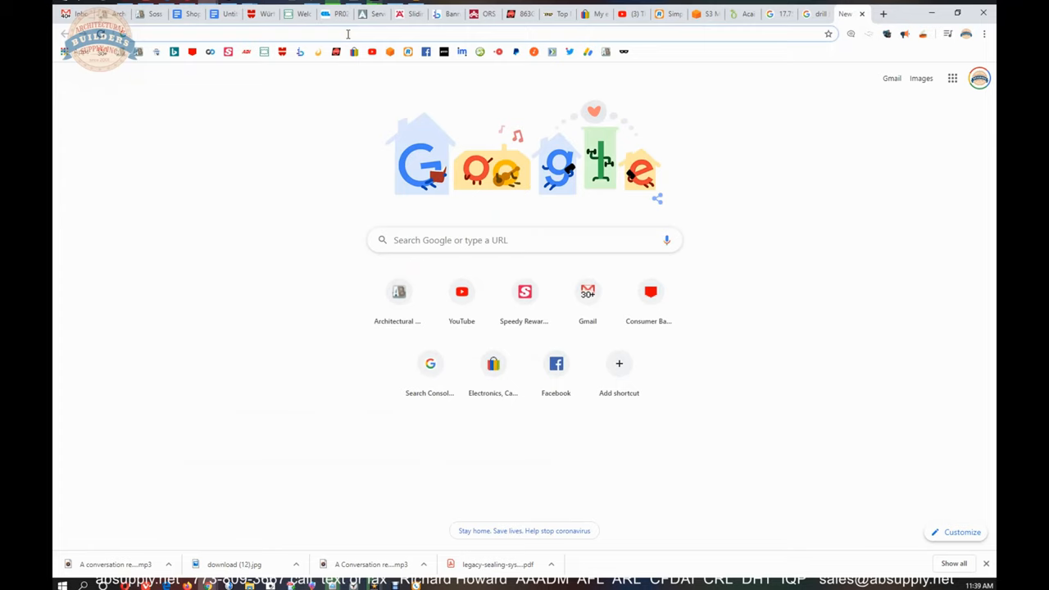
click(328, 34)
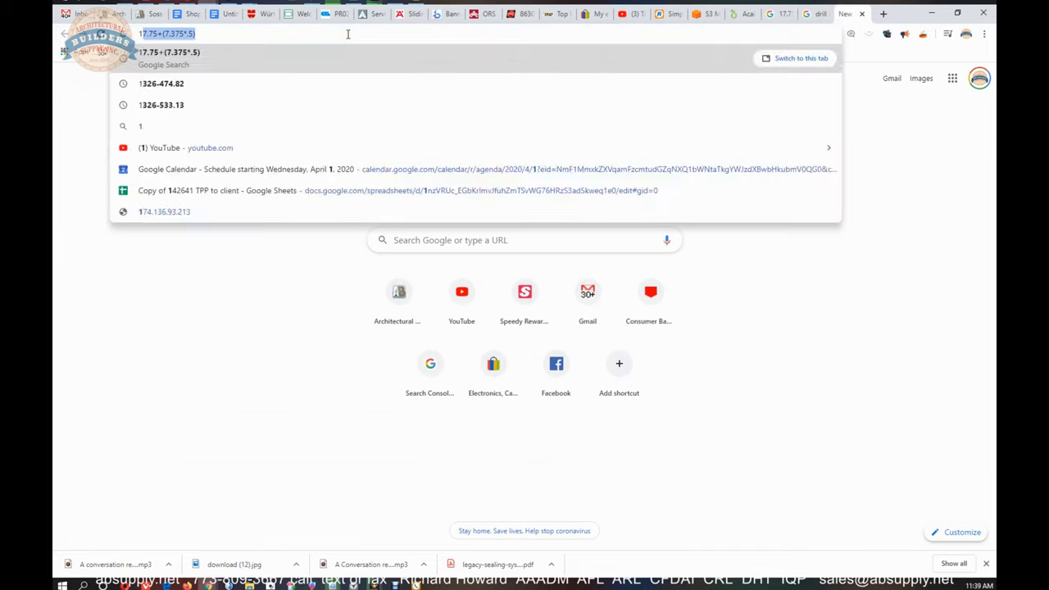
text(1/128)
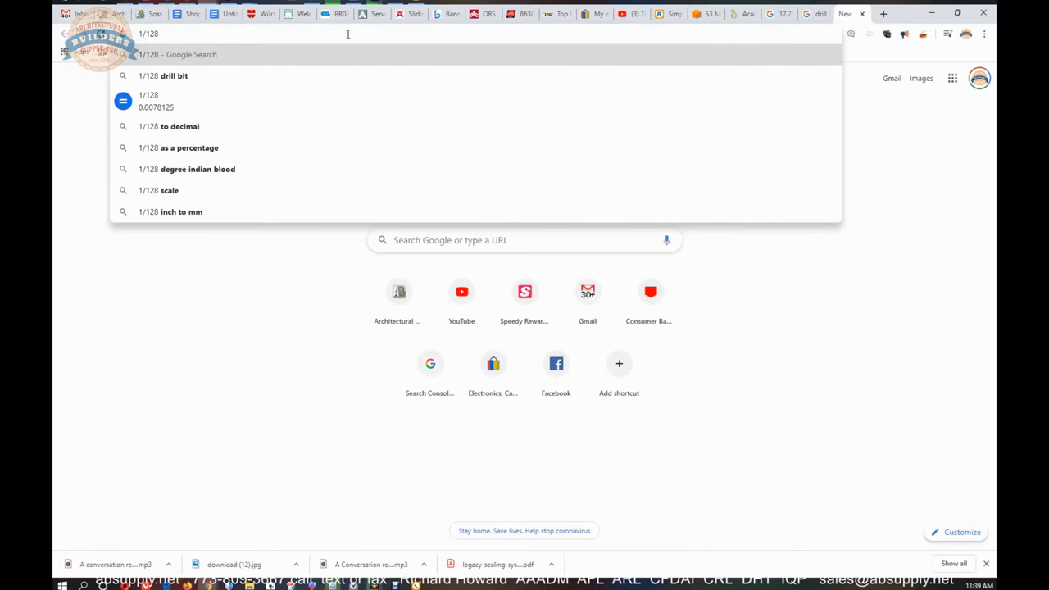
text(*5)
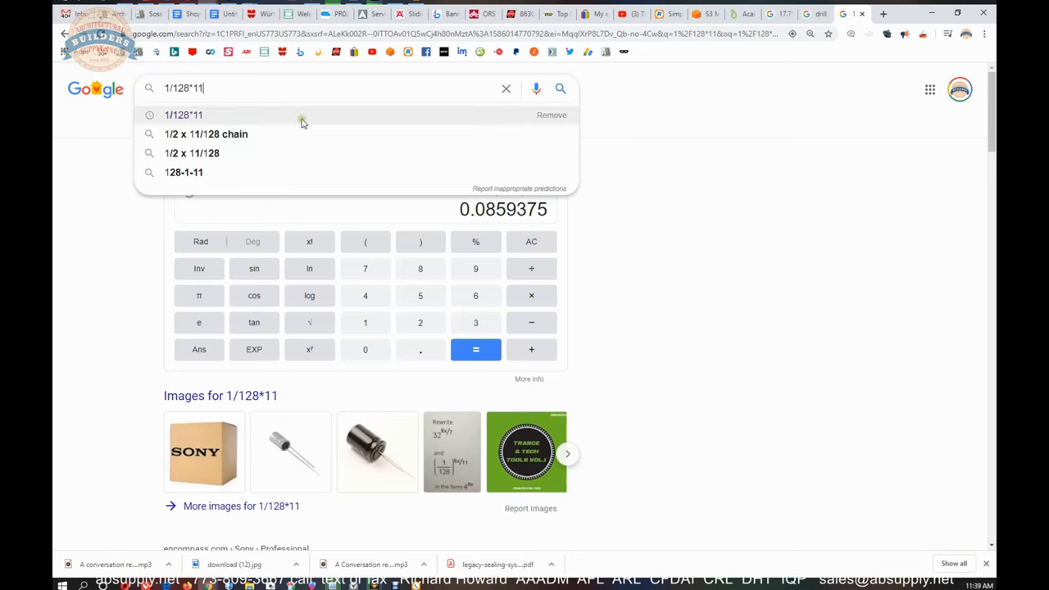
mouse_move(209, 89)
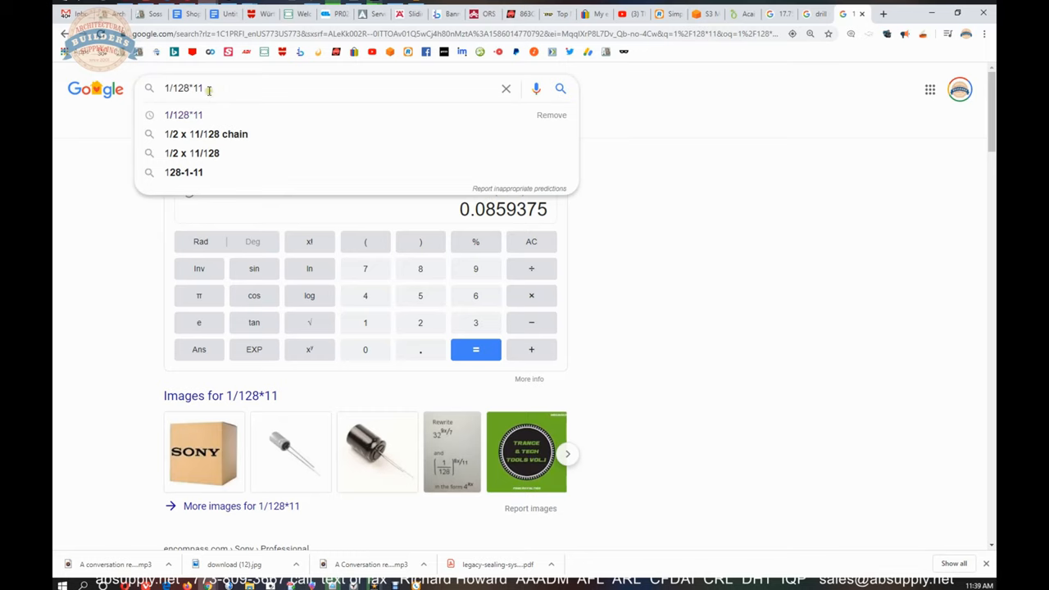
mouse_move(197, 89)
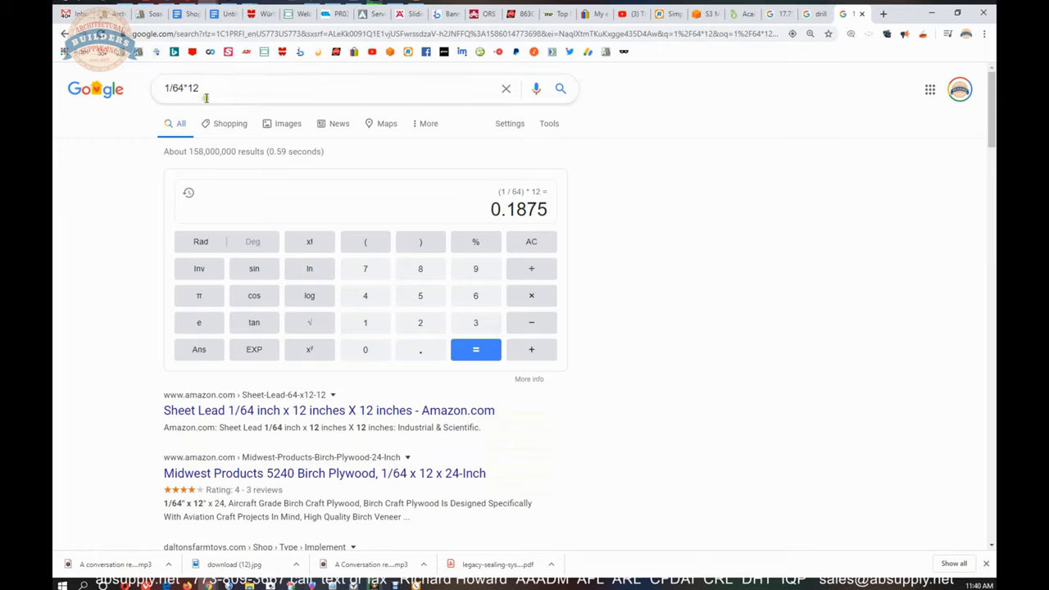
Step: Replace the query with 64/6 and then 1/32*3 to compare fraction equivalents
triple_click(205, 88)
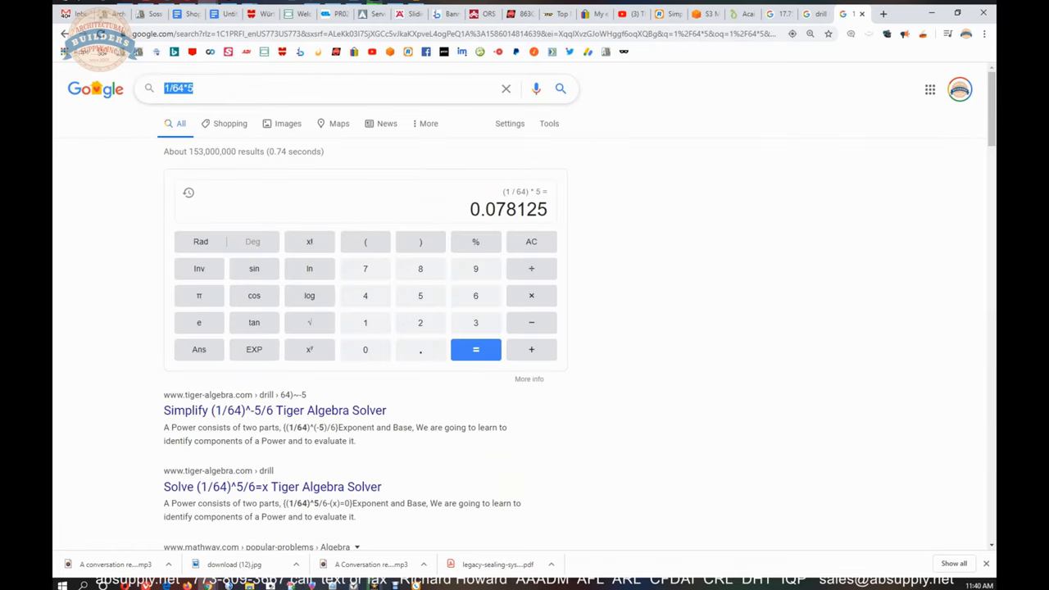
text(64/6)
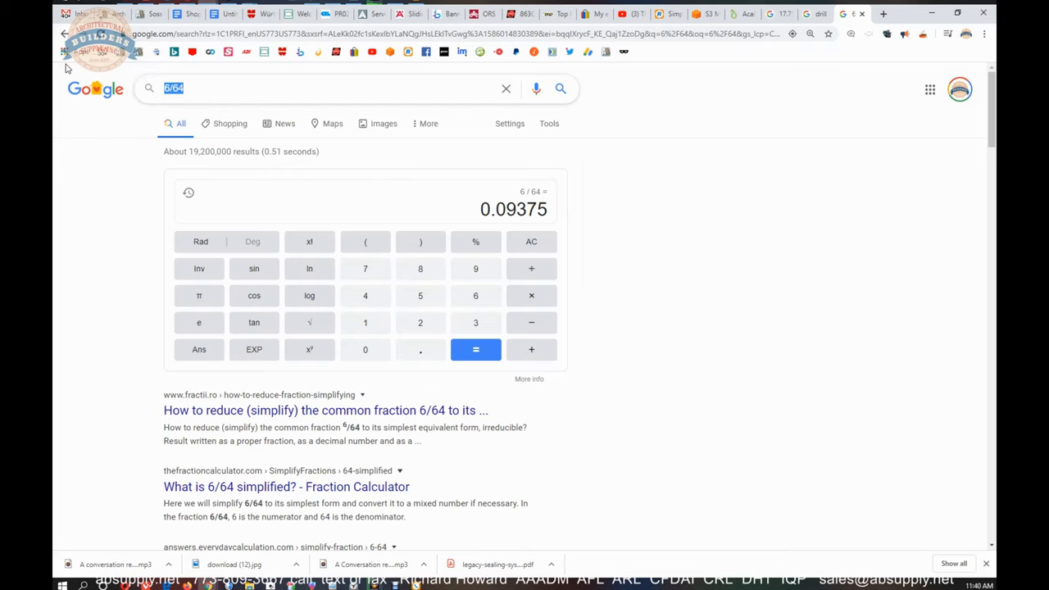
text(1/32*3)
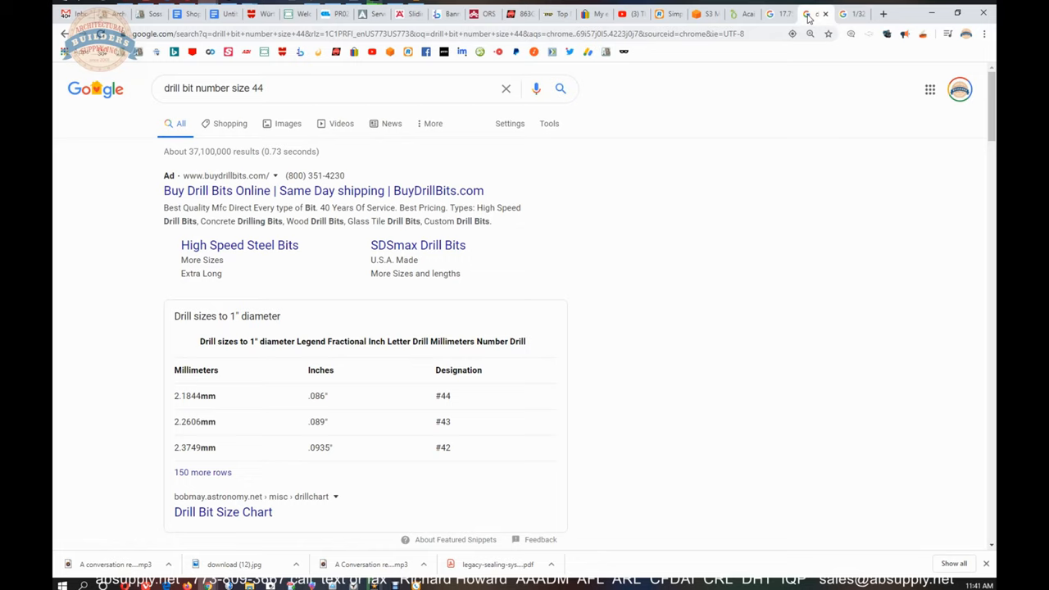
mouse_move(328, 224)
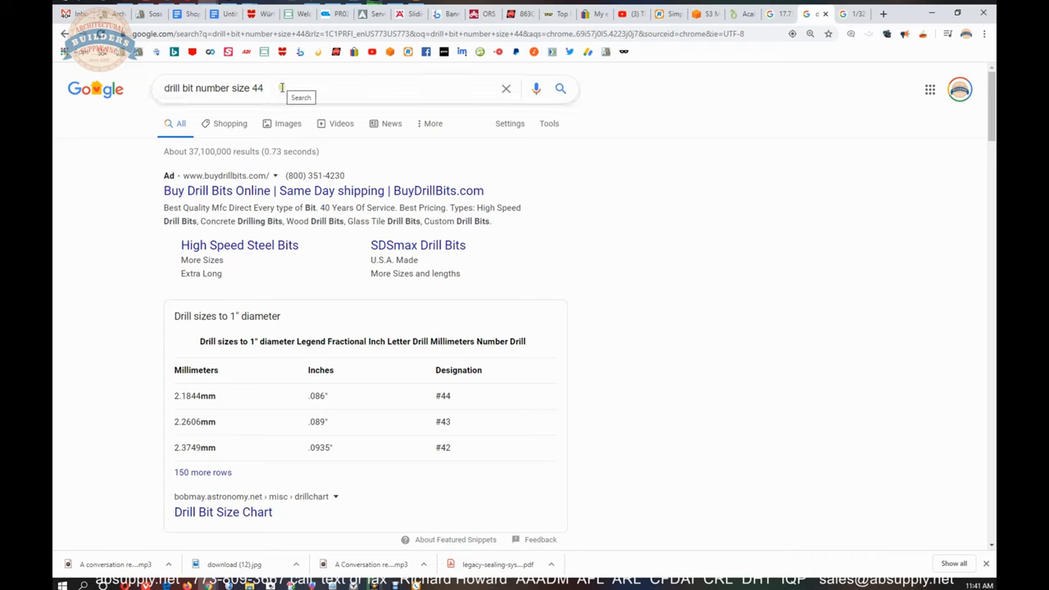
Step: Select the 'drill bit number size 44' query text after reading the .086 inch result
click(328, 87)
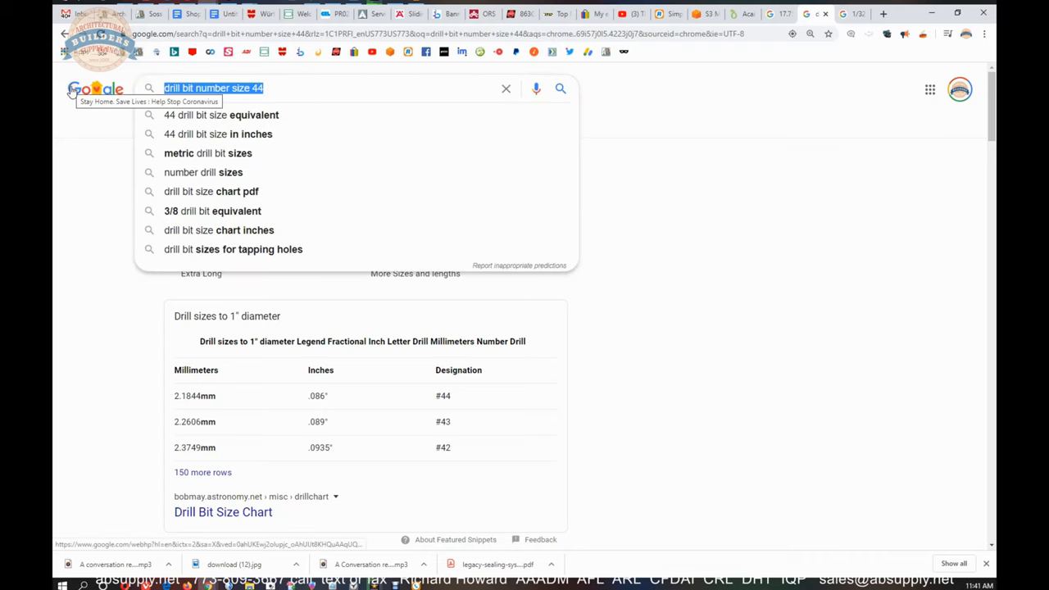
mouse_move(282, 413)
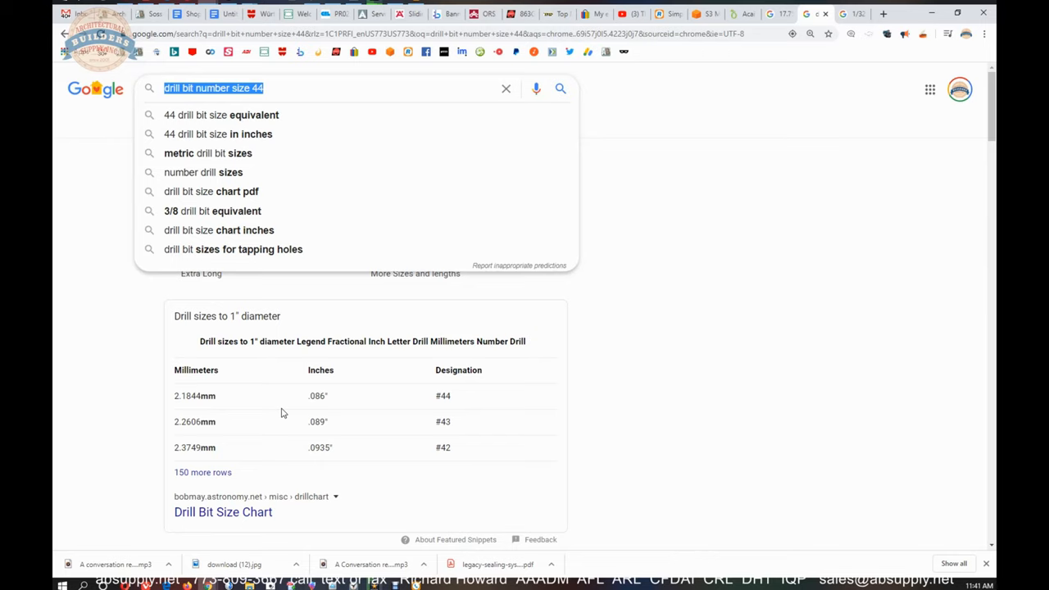
mouse_move(573, 223)
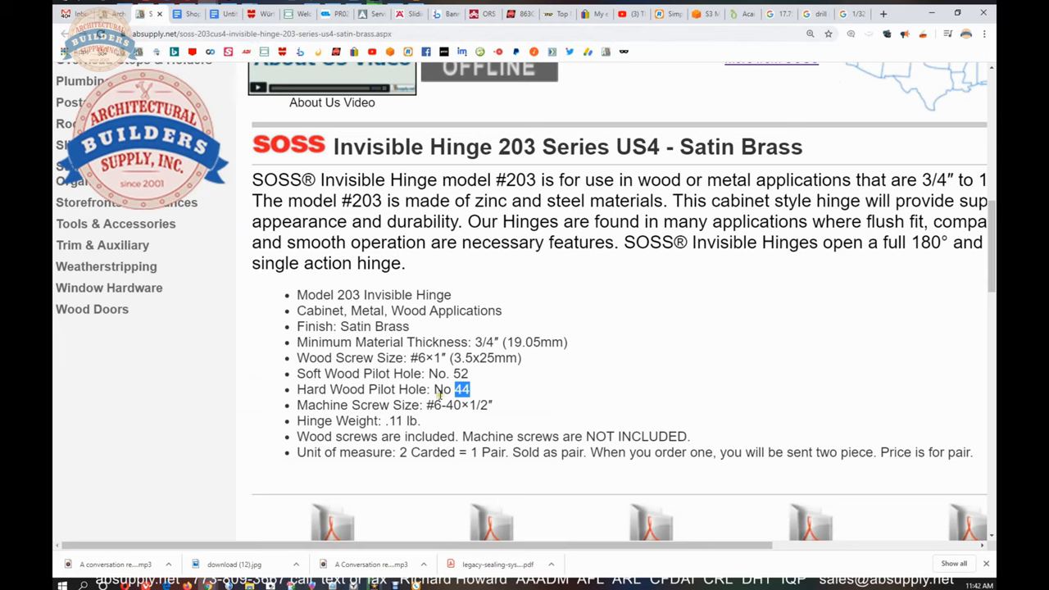
Step: Select the hard wood pilot hole No 44 spec on the SOSS 203 page and scroll on
click(476, 389)
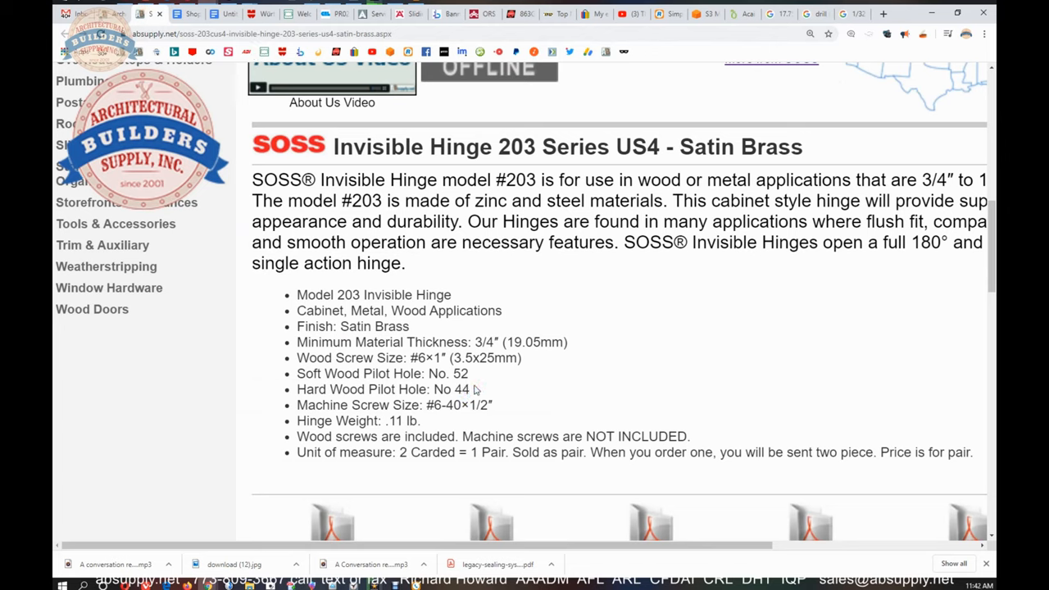
double_click(462, 390)
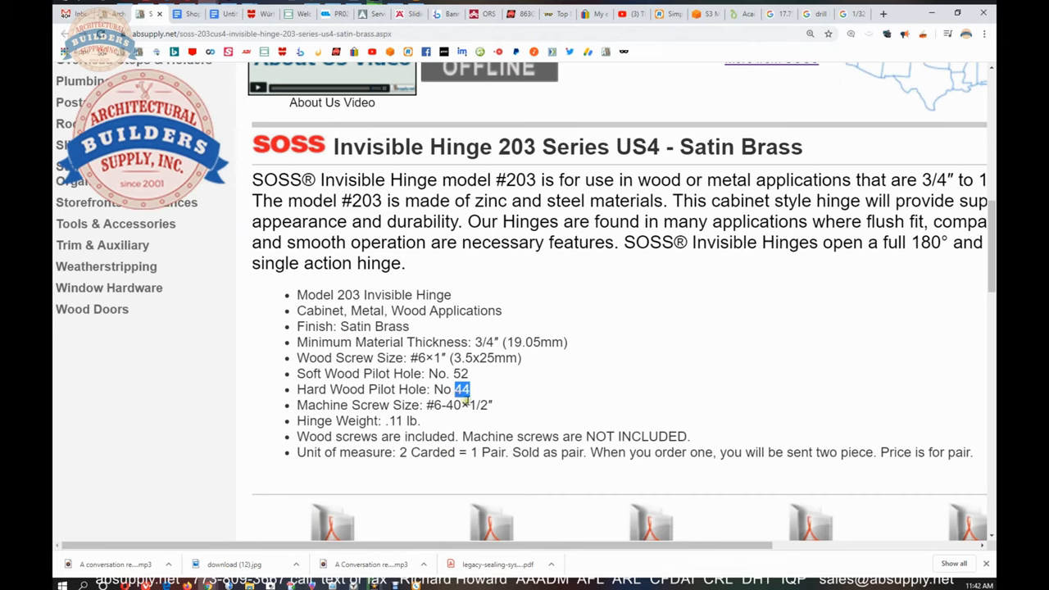
scroll(down, 3)
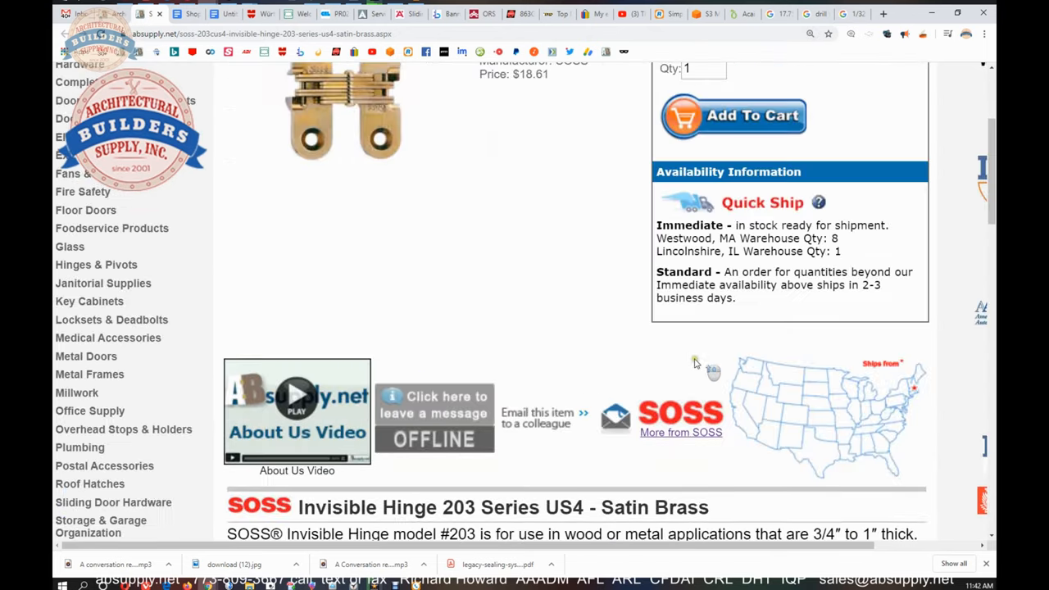
mouse_move(681, 432)
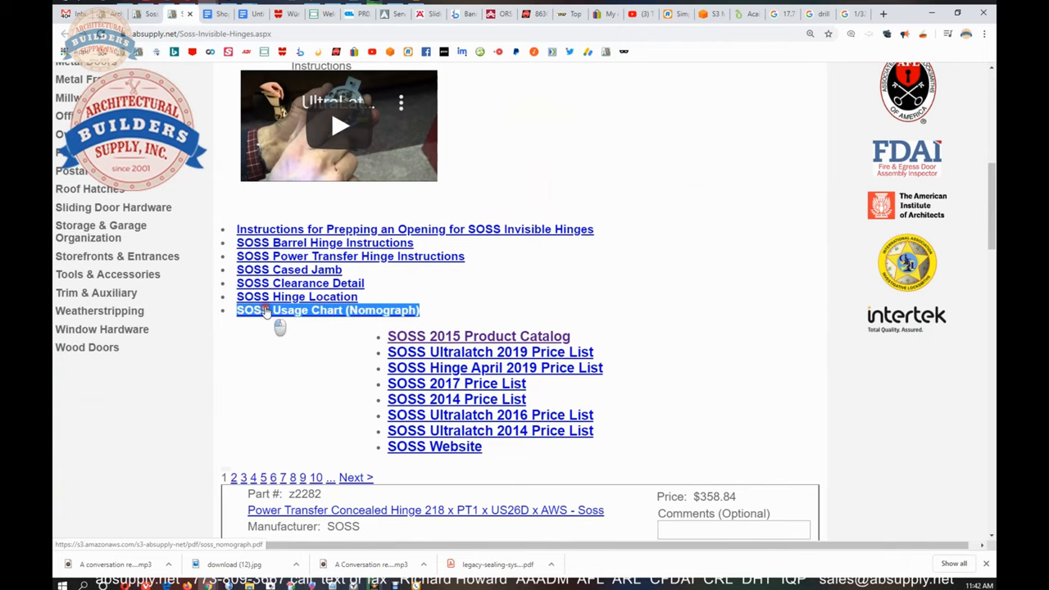
Step: Open the SOSS Usage Chart nomograph PDF and scroll through the hinge 203 column
click(327, 310)
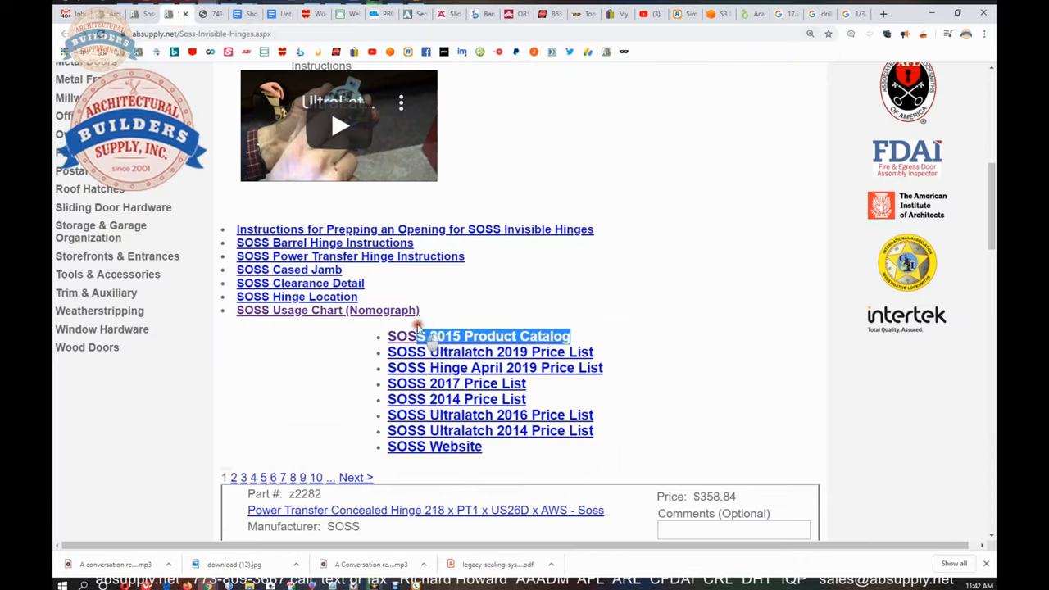
click(328, 310)
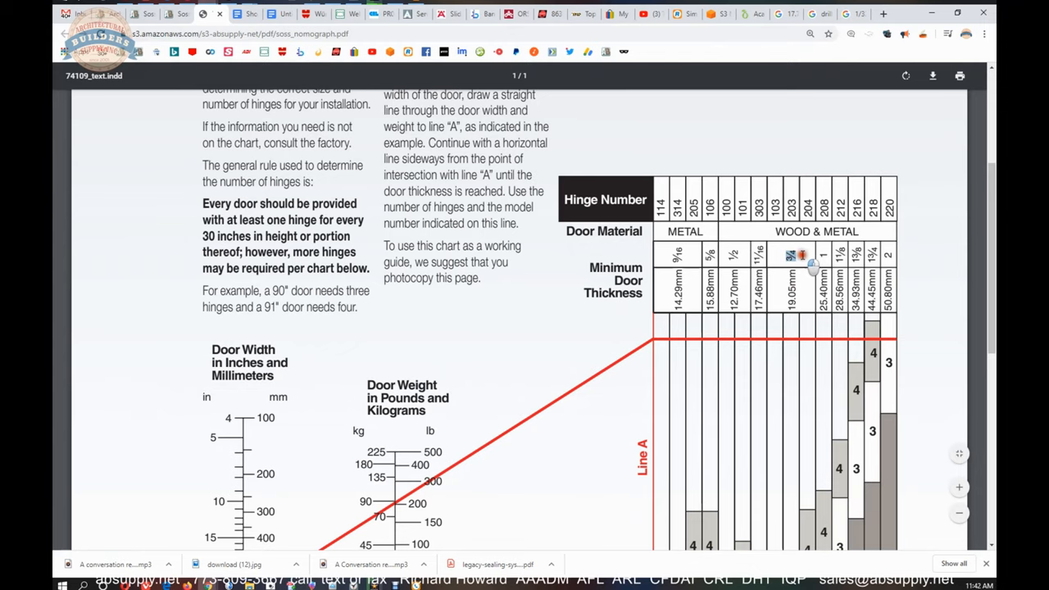
scroll(down, 3)
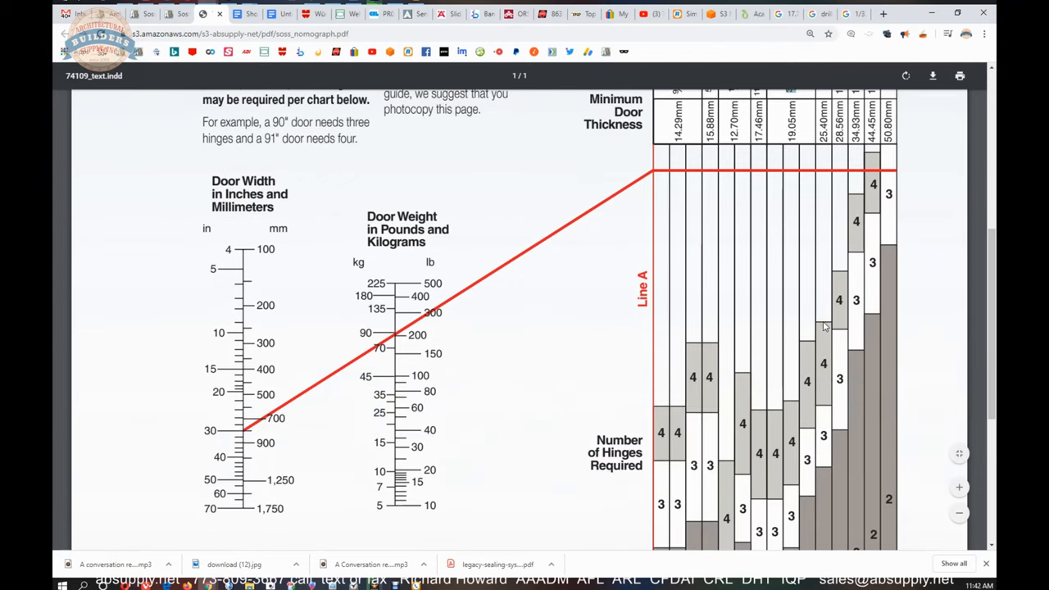
scroll(down, 3)
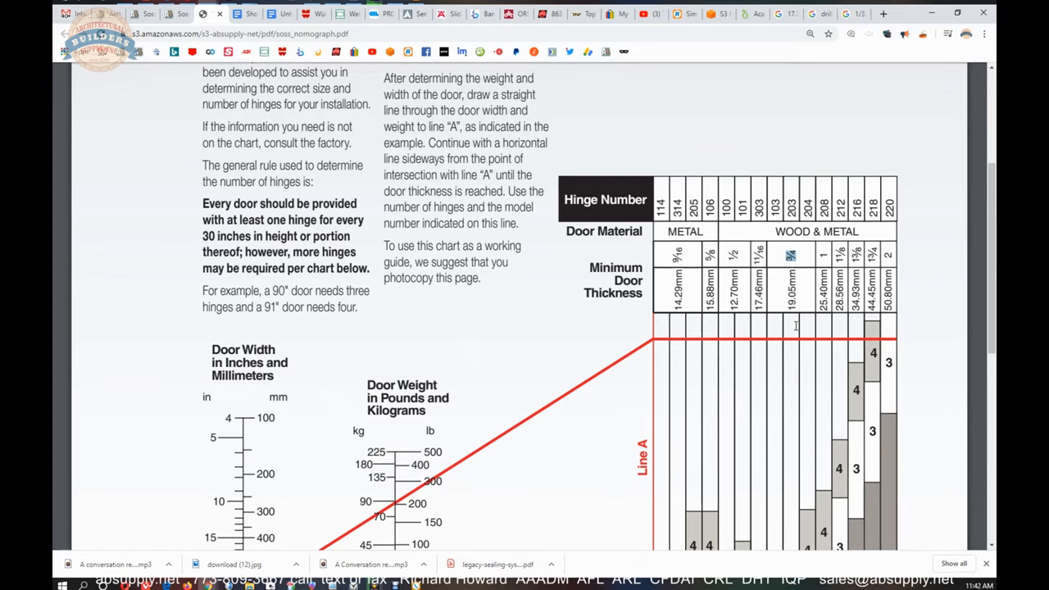
scroll(down, 3)
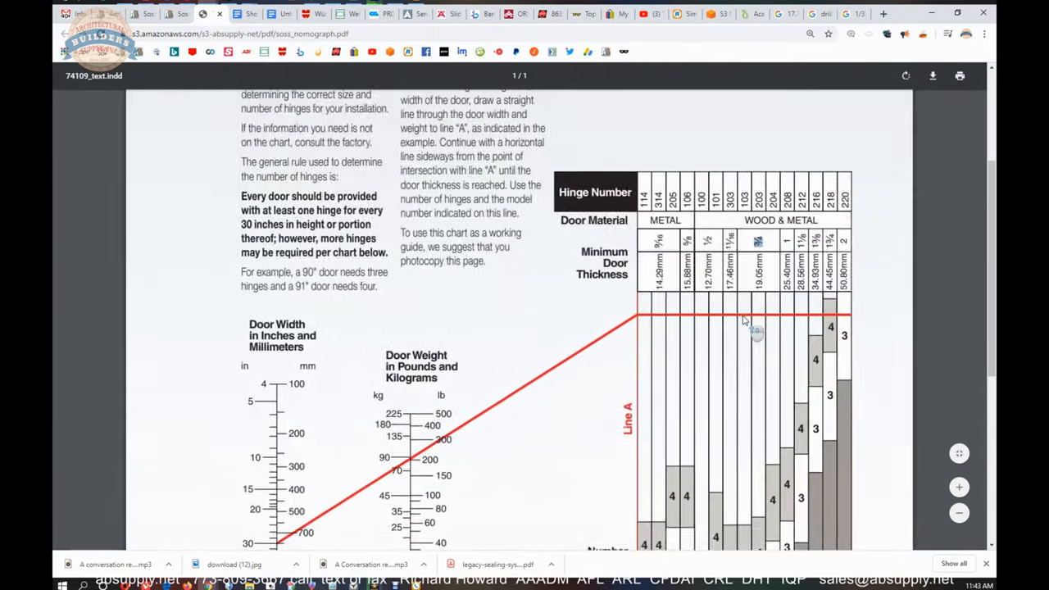
scroll(down, 3)
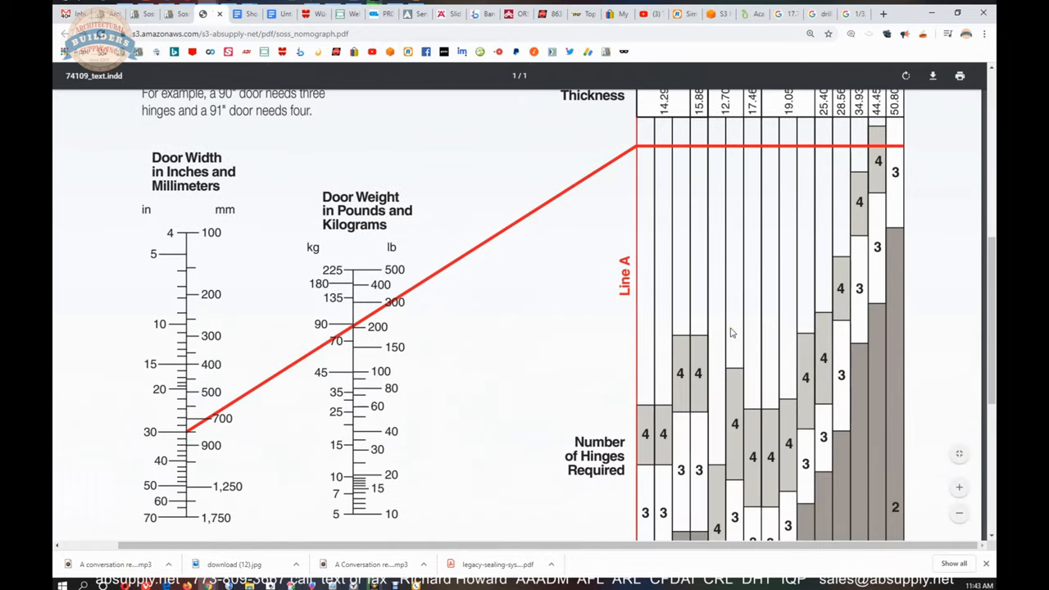
mouse_move(747, 328)
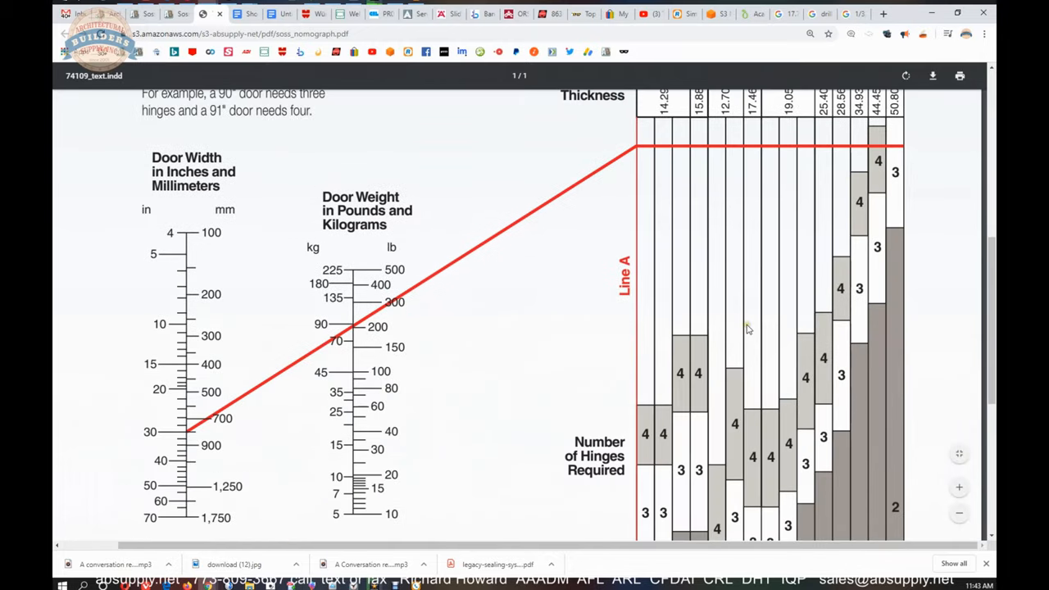
double_click(186, 157)
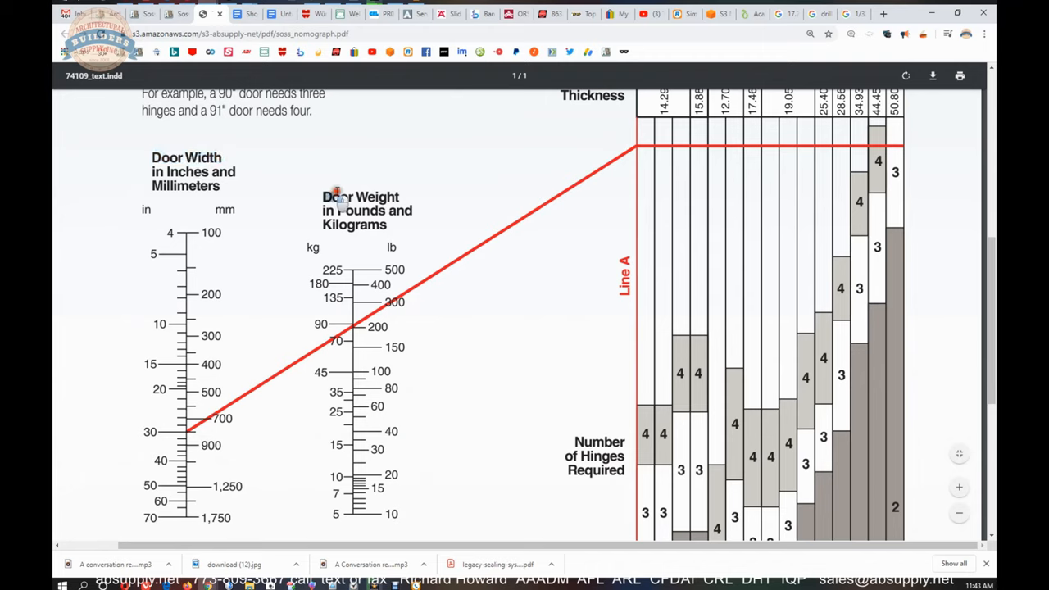
double_click(361, 197)
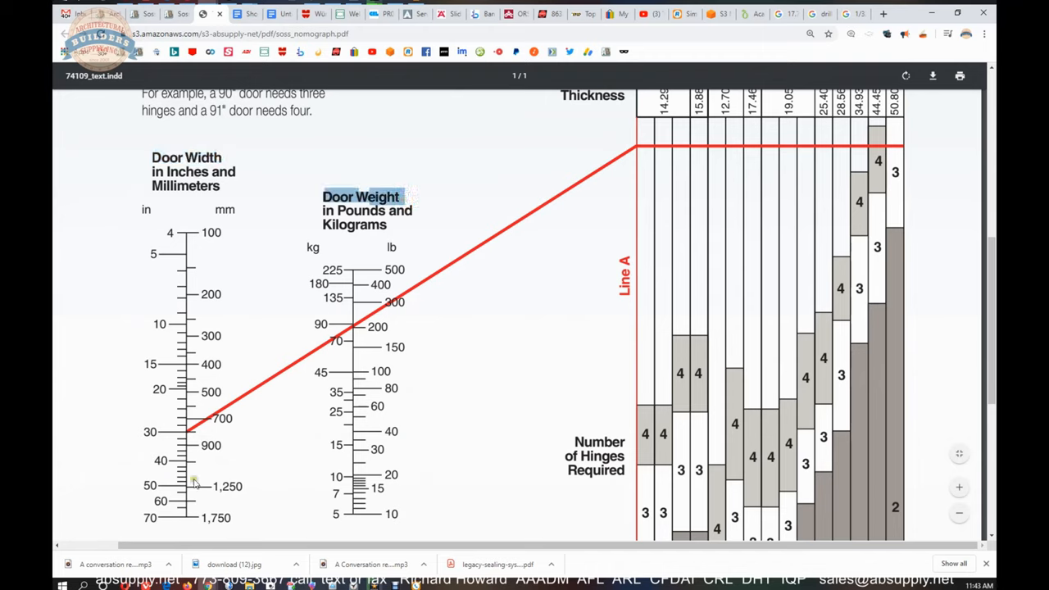
mouse_move(188, 394)
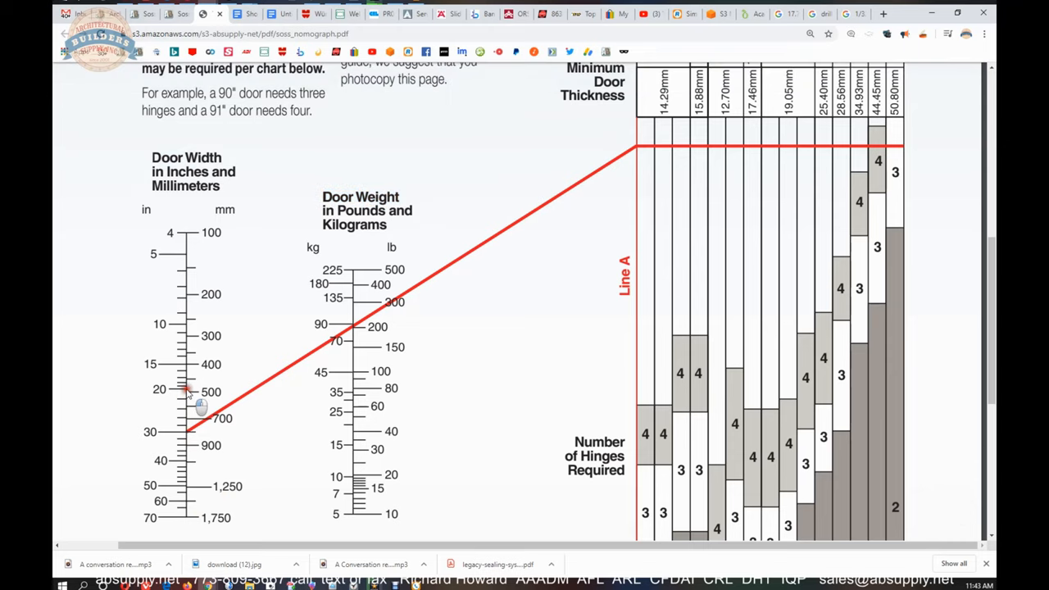
mouse_move(266, 431)
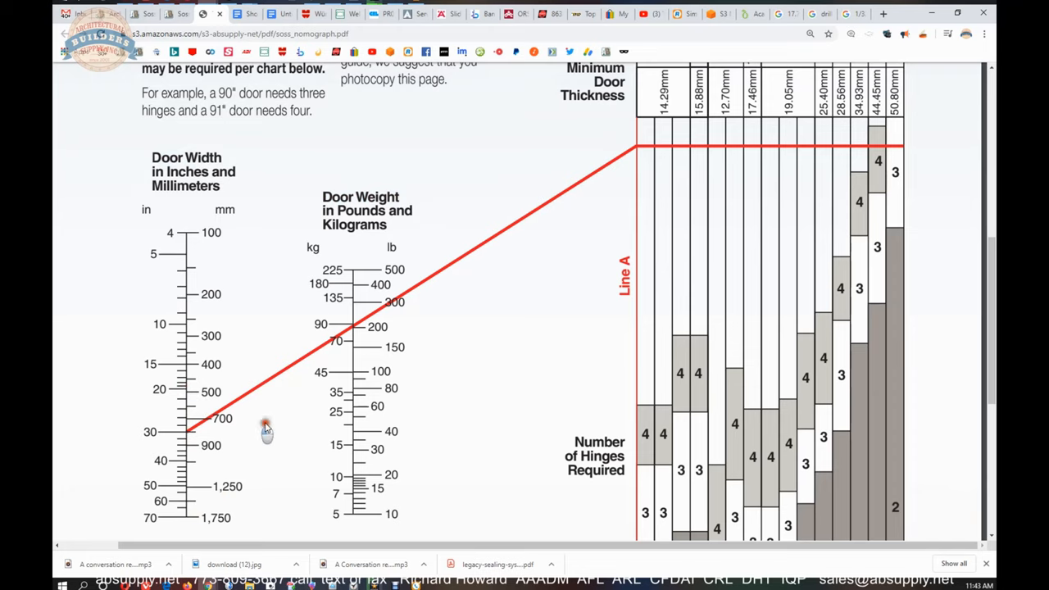
mouse_move(365, 459)
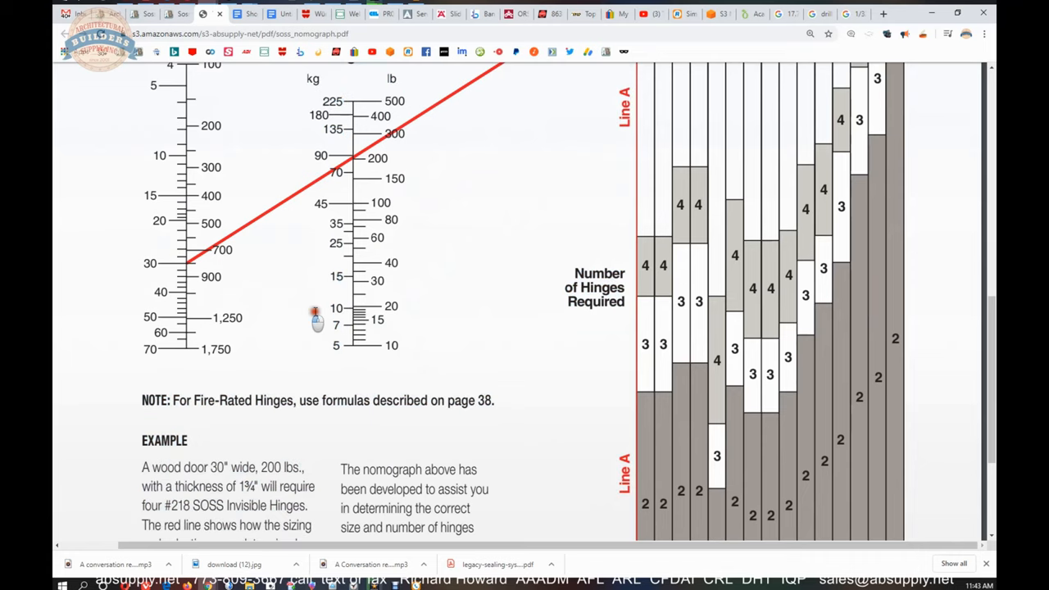
mouse_move(461, 383)
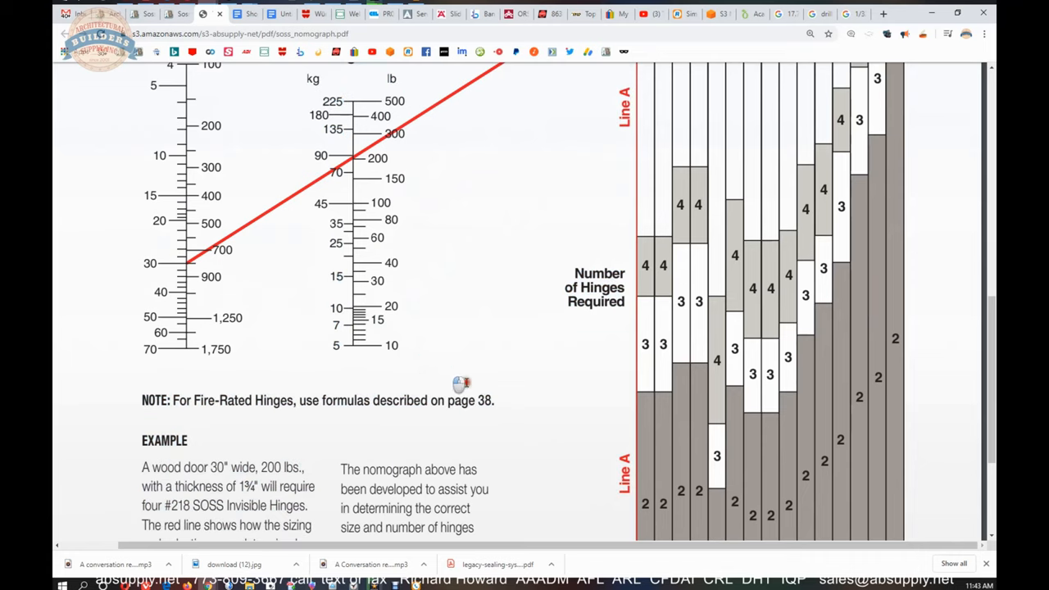
mouse_move(765, 482)
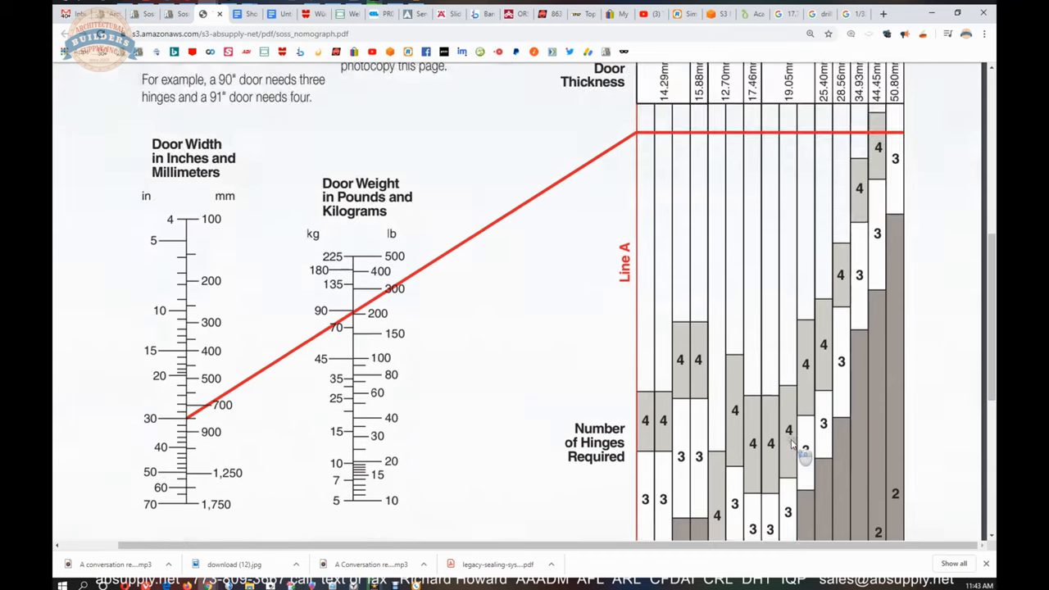
scroll(down, 3)
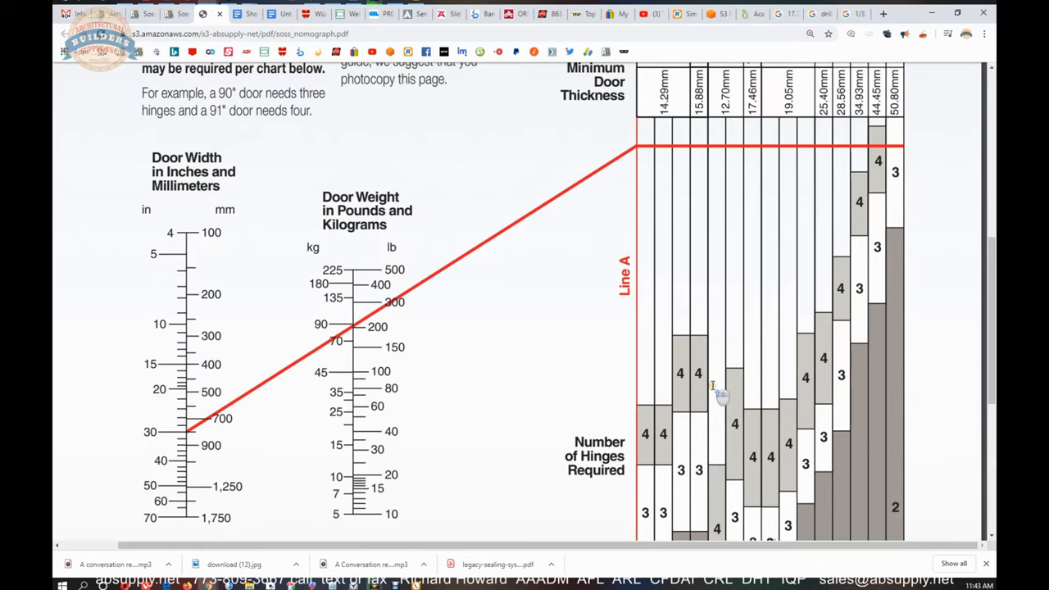
mouse_move(664, 215)
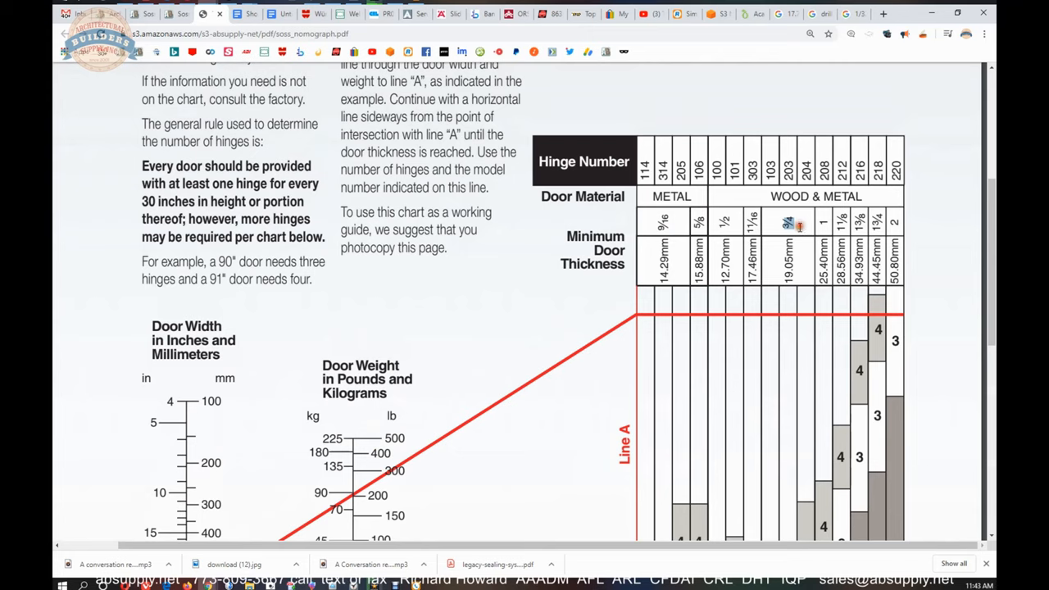
Step: Zoom the nomograph out to the whole page before returning to the SOSS 203 tab
scroll(down, 3)
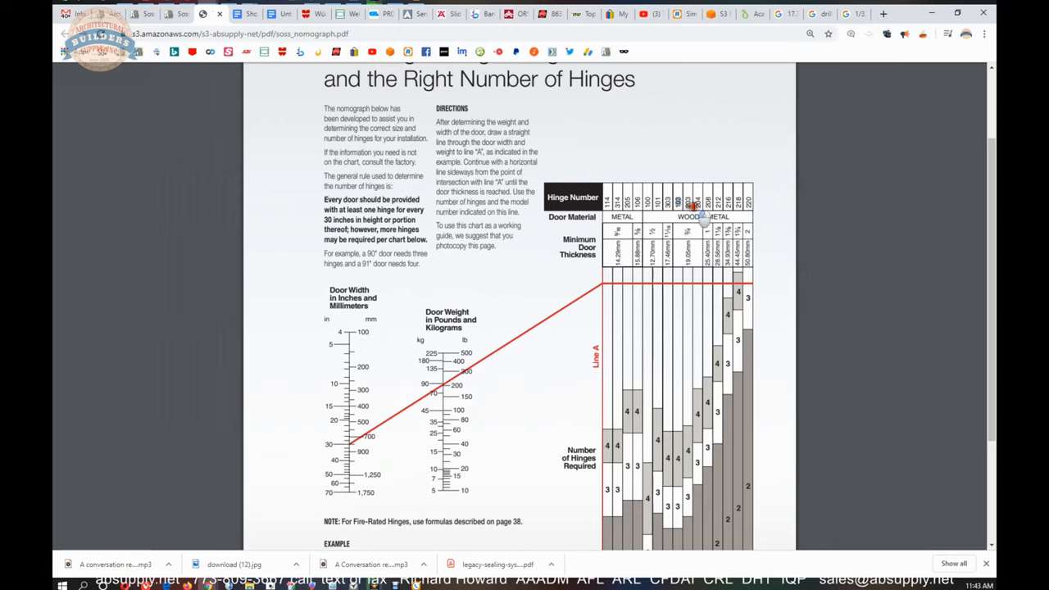
mouse_move(319, 492)
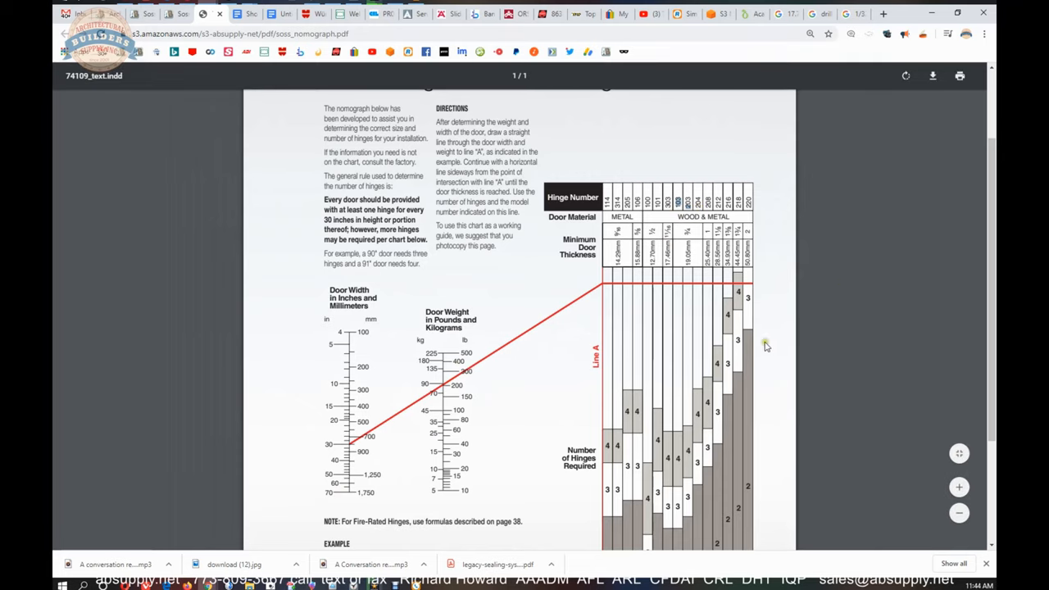
scroll(down, 3)
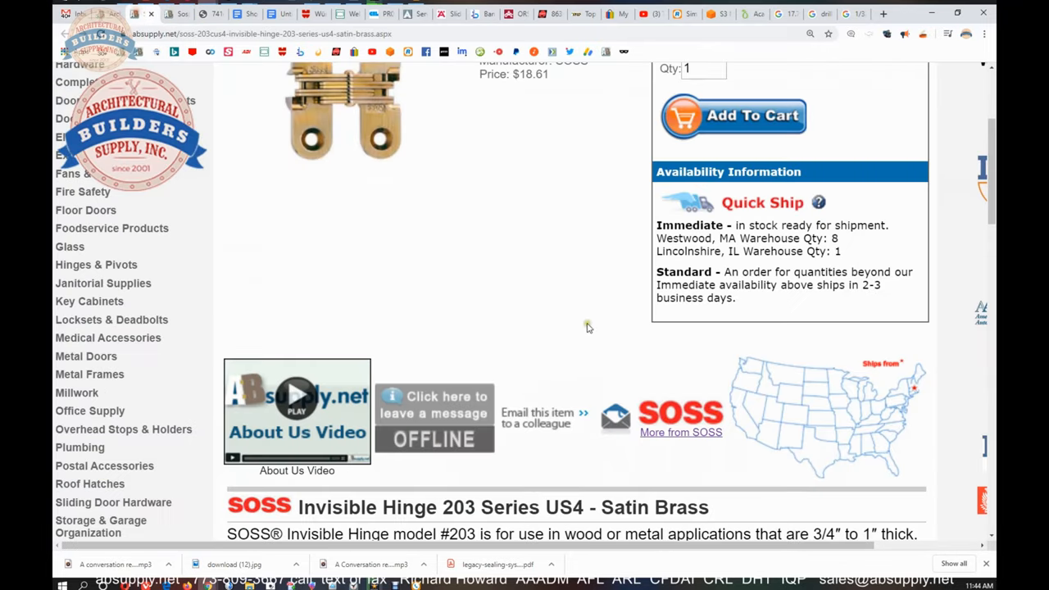
scroll(down, 3)
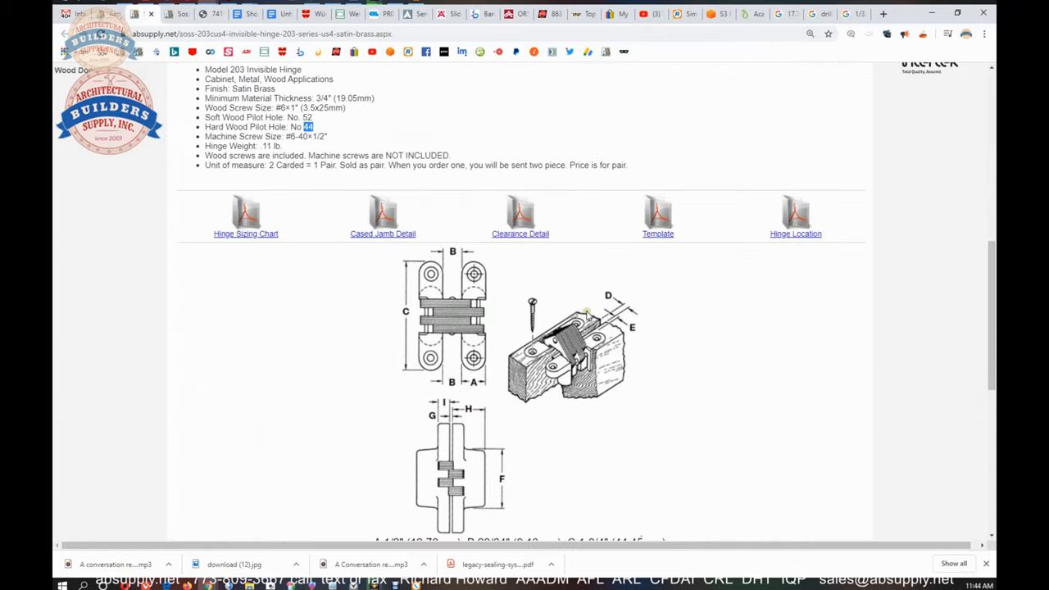
scroll(up, 3)
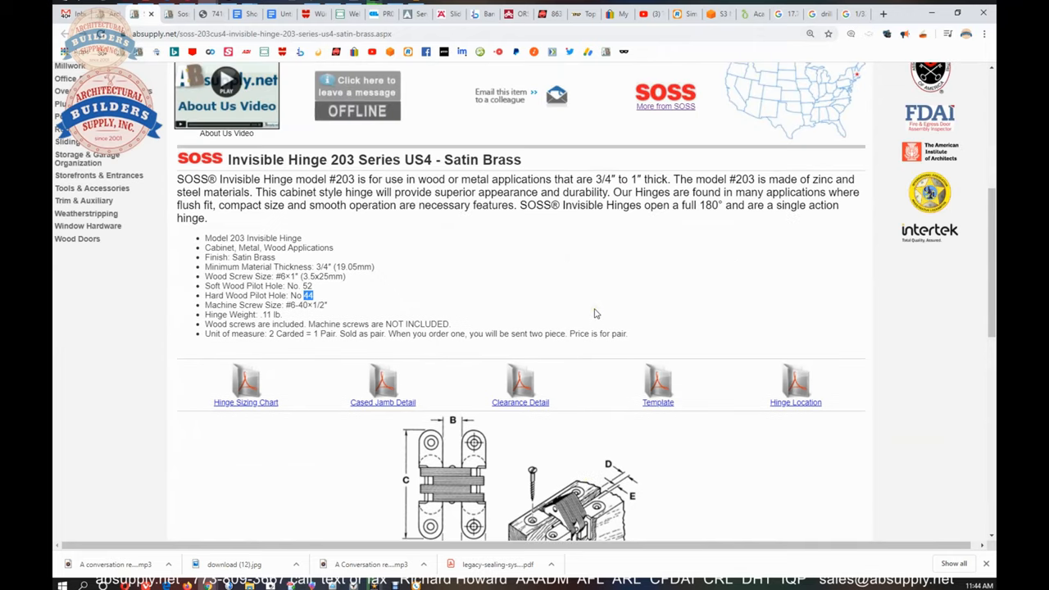
scroll(down, 3)
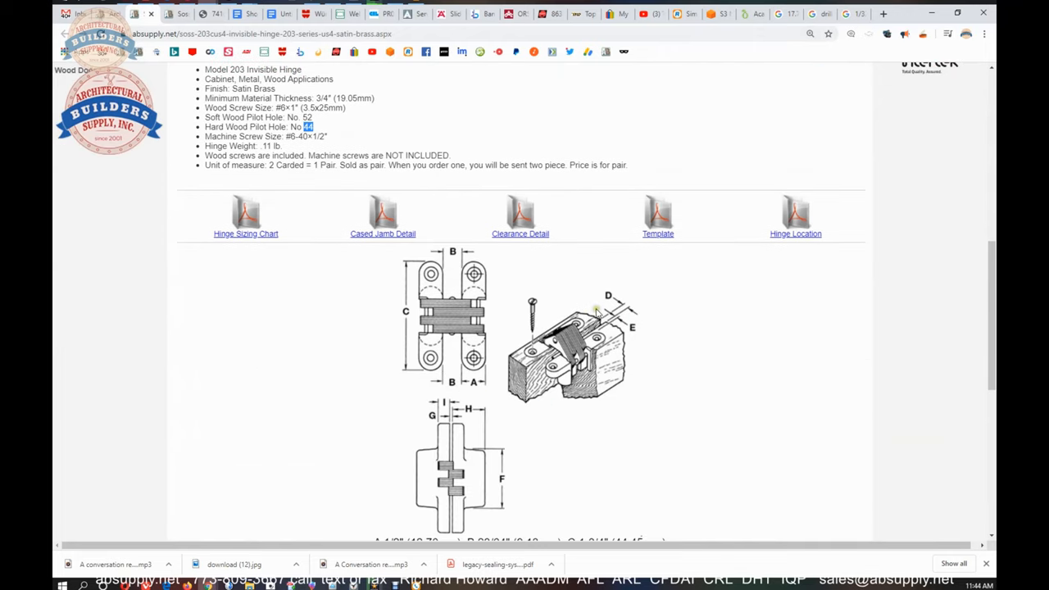
mouse_move(447, 322)
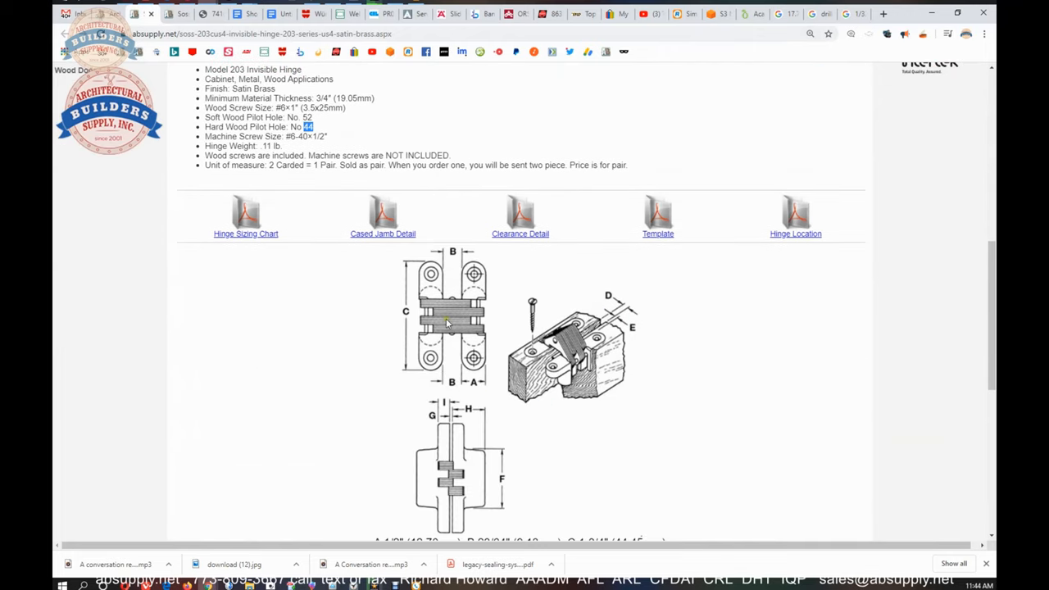
scroll(down, 3)
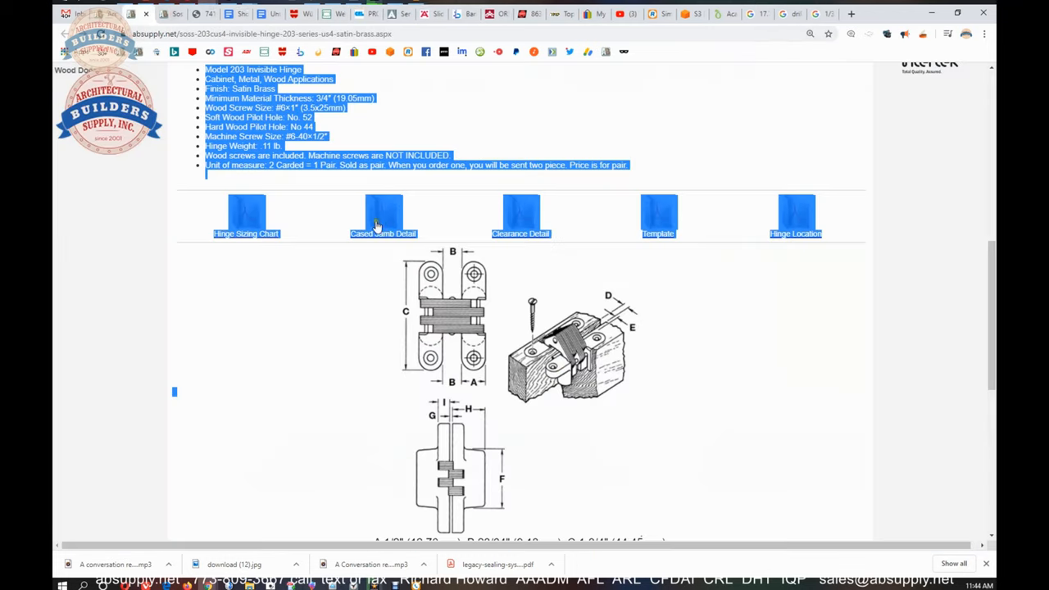
click(492, 134)
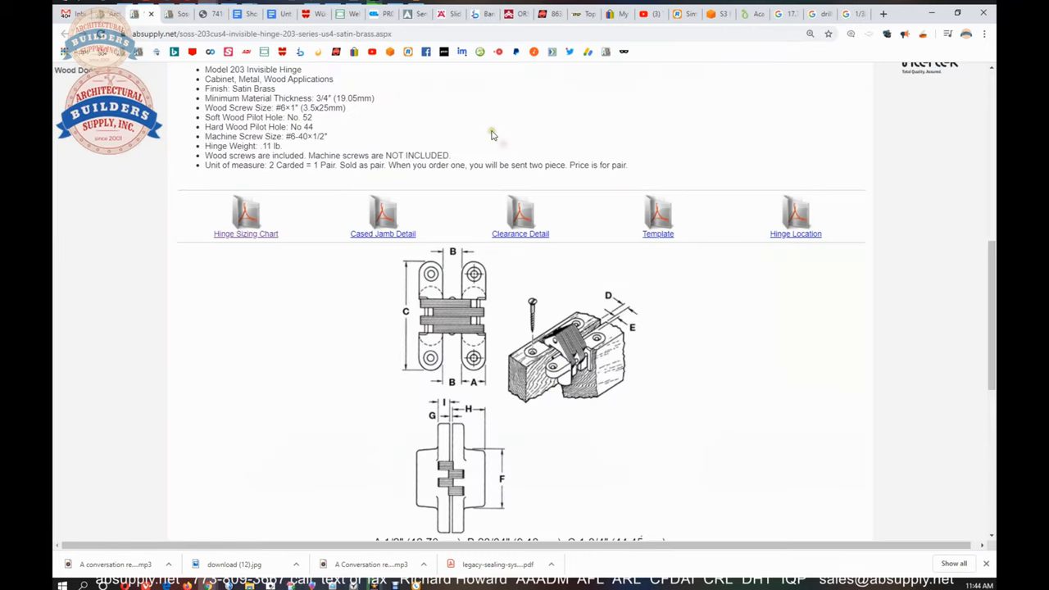
mouse_move(695, 234)
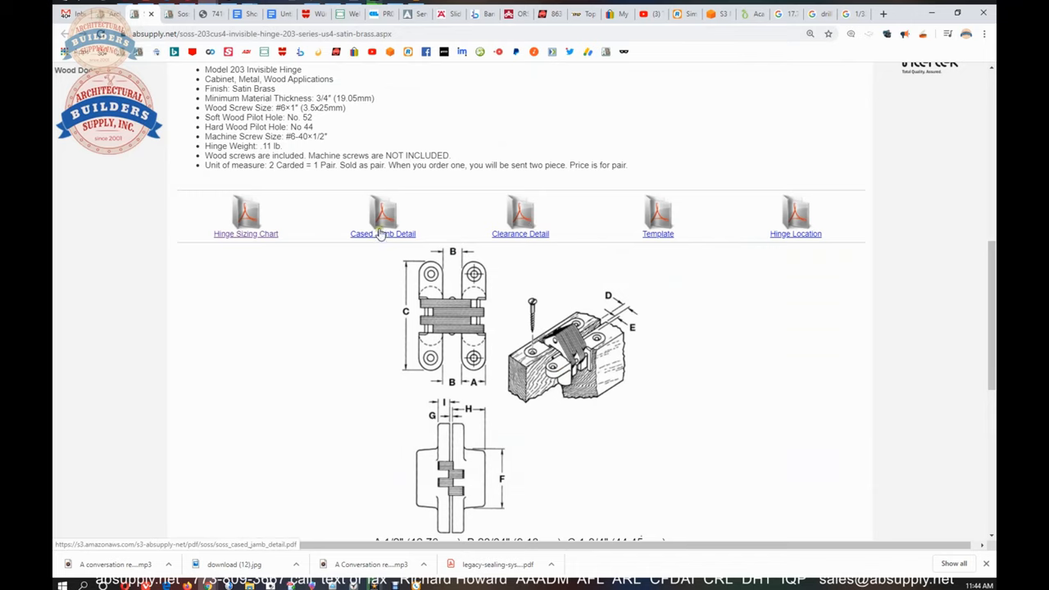
click(383, 234)
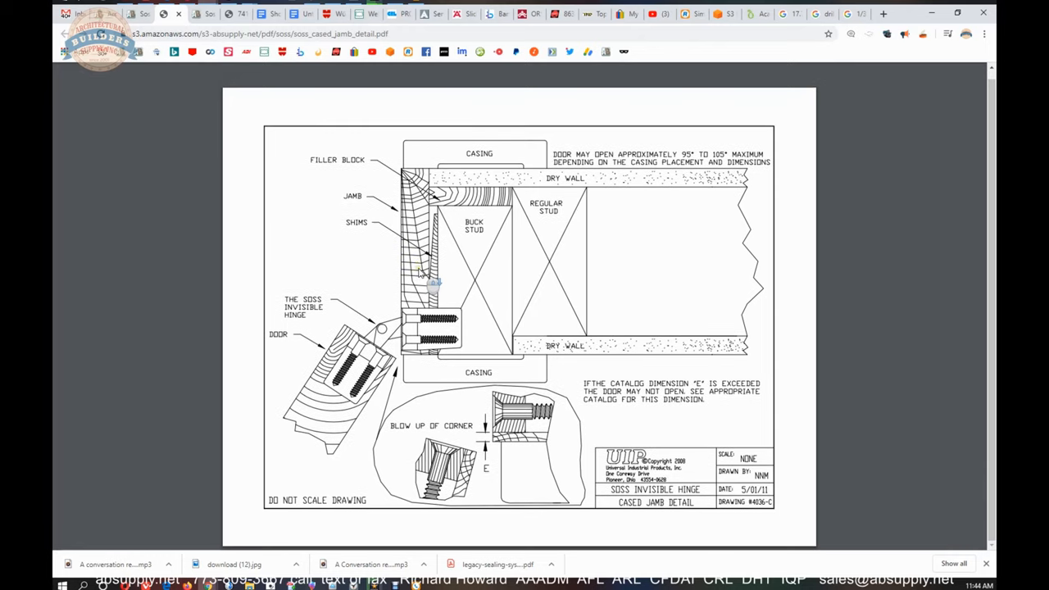
mouse_move(434, 283)
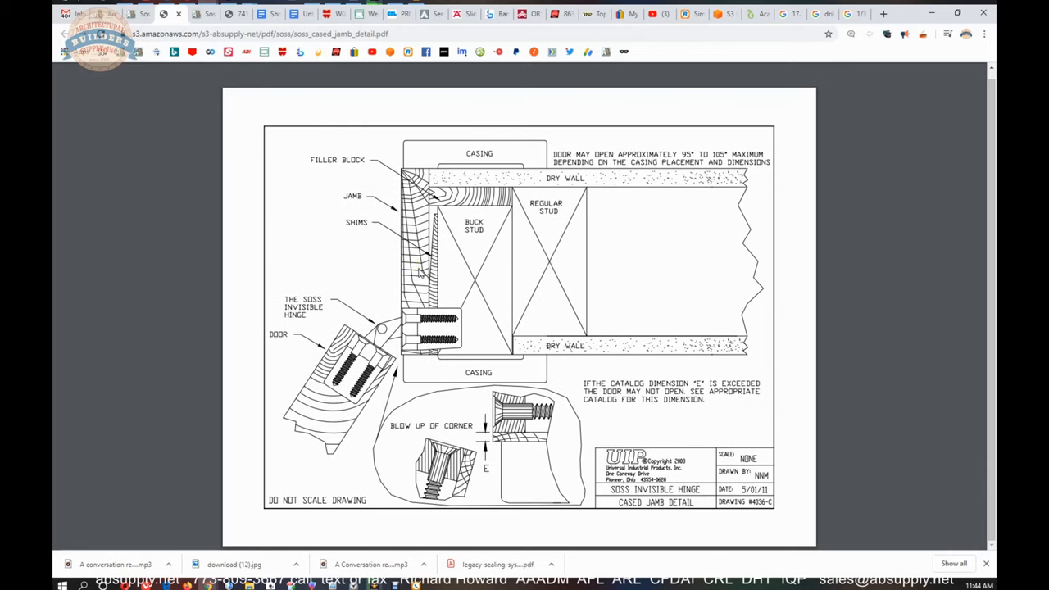
mouse_move(384, 315)
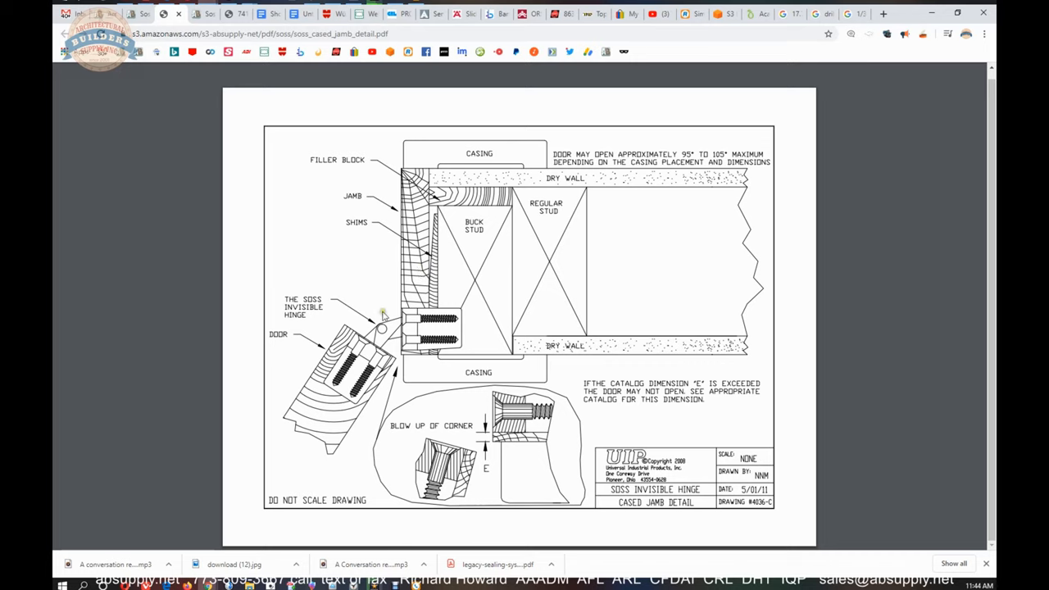
mouse_move(385, 330)
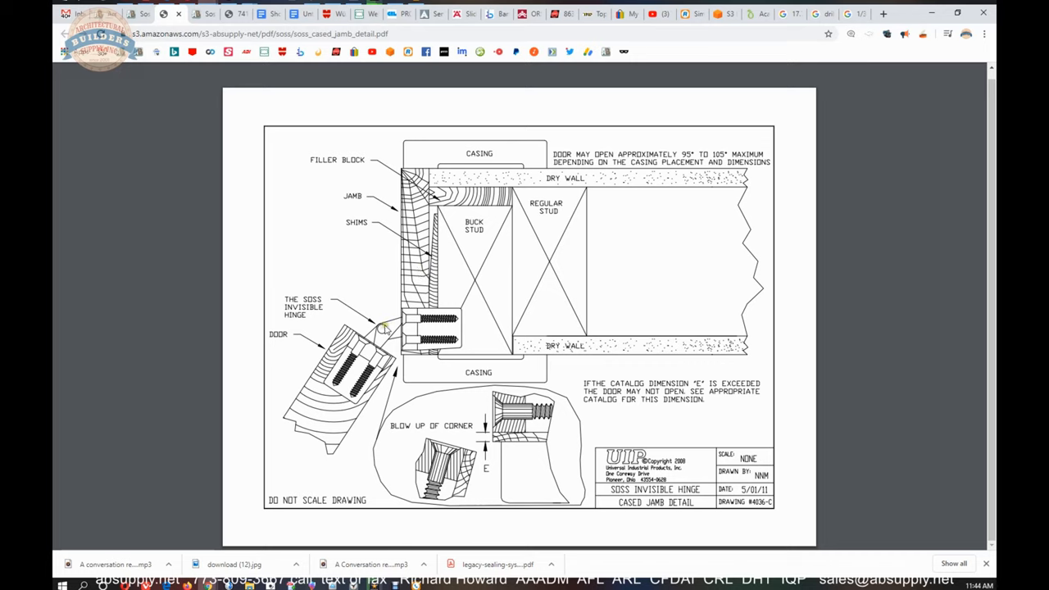
mouse_move(623, 385)
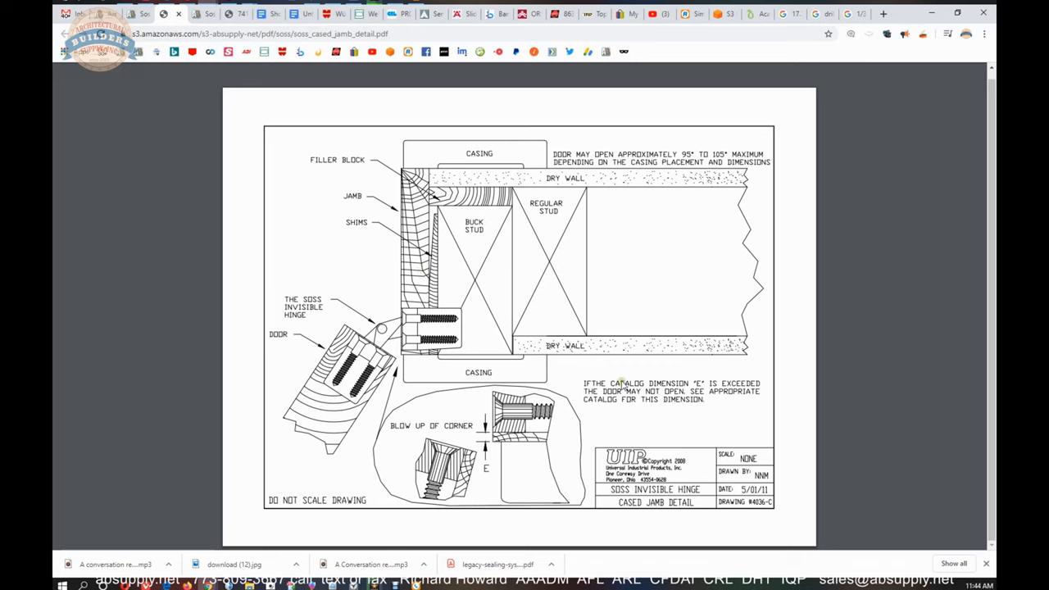
mouse_move(595, 396)
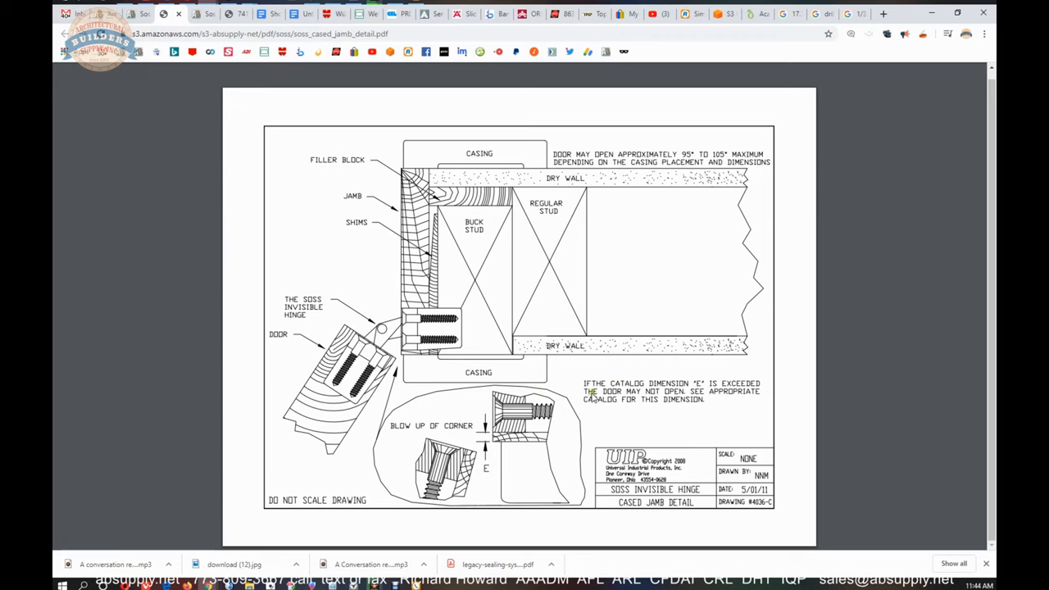
mouse_move(568, 416)
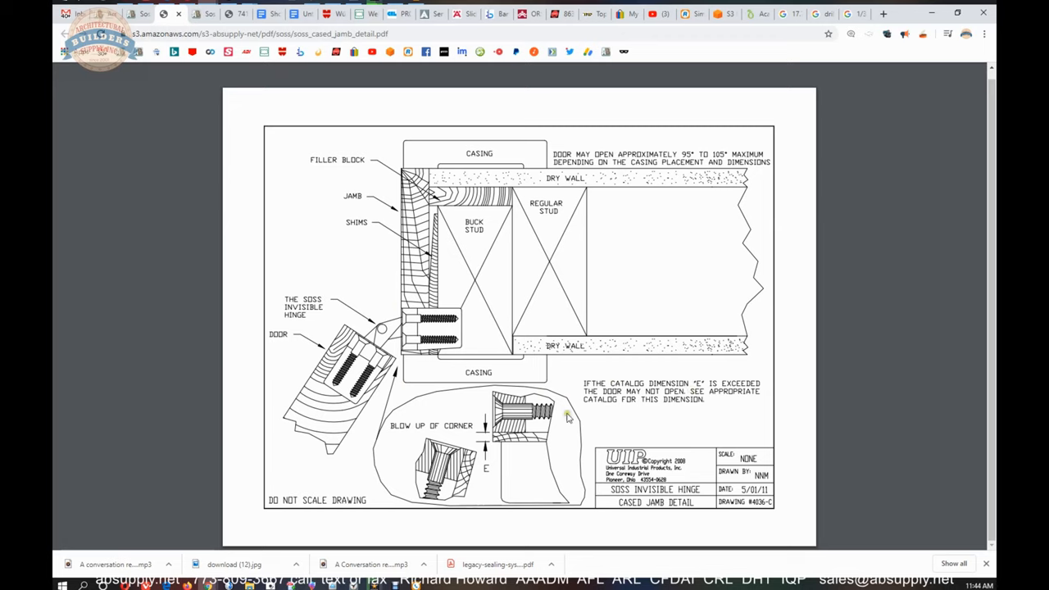
mouse_move(420, 412)
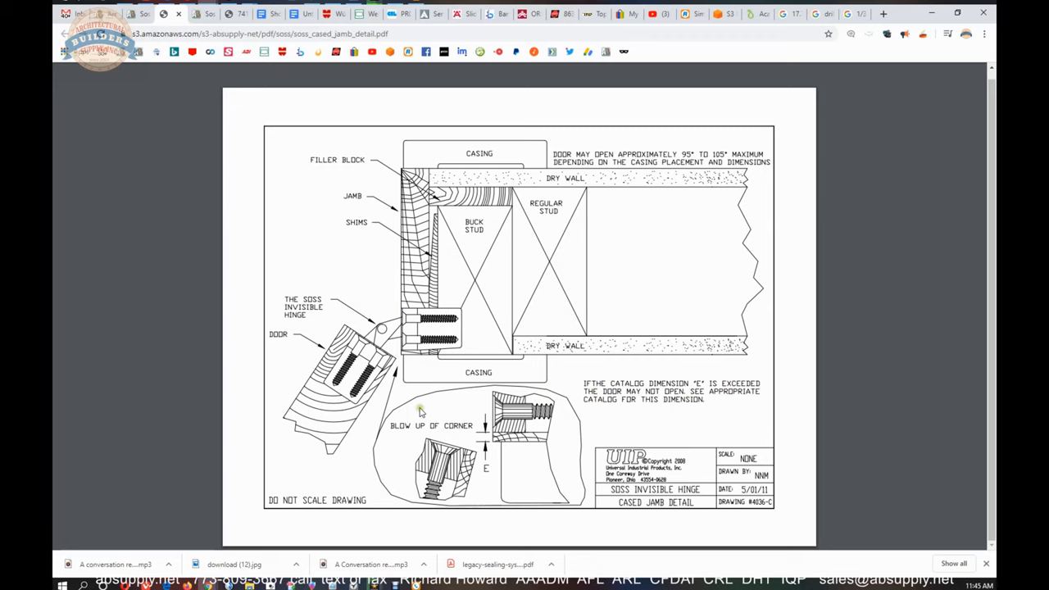
mouse_move(399, 366)
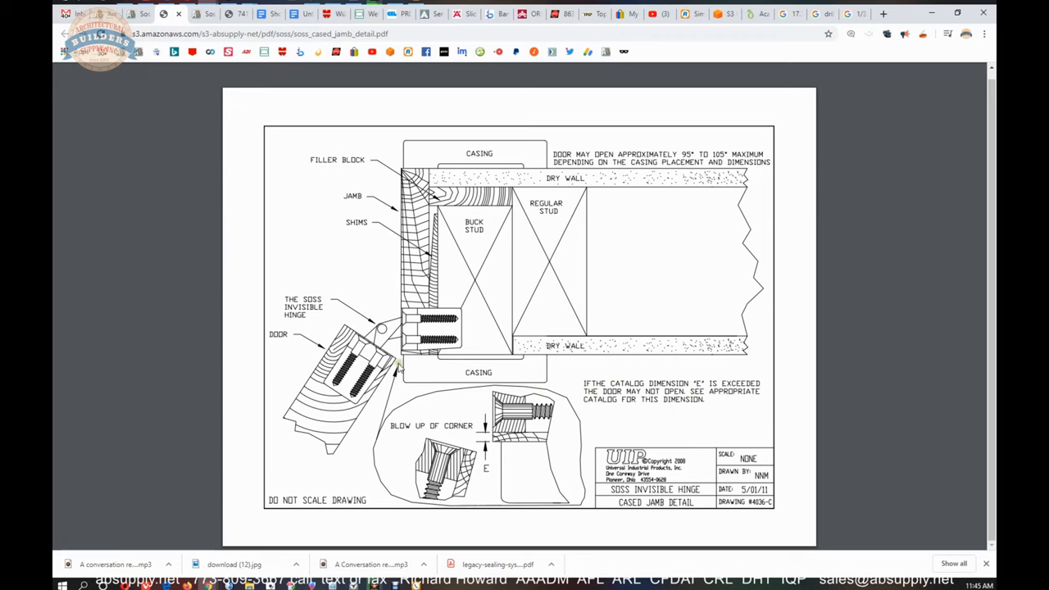
mouse_move(398, 370)
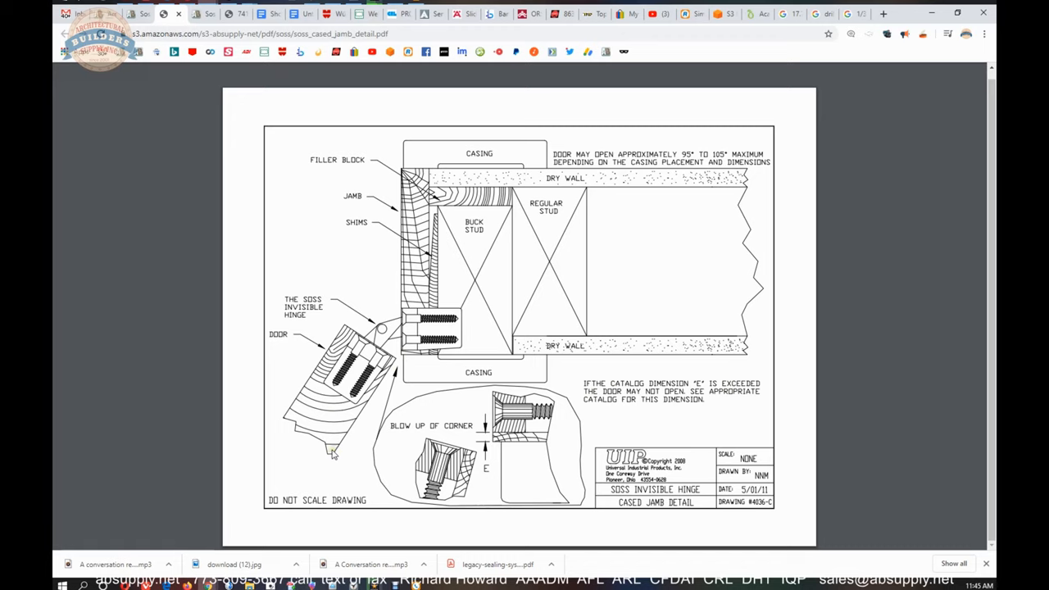
mouse_move(402, 356)
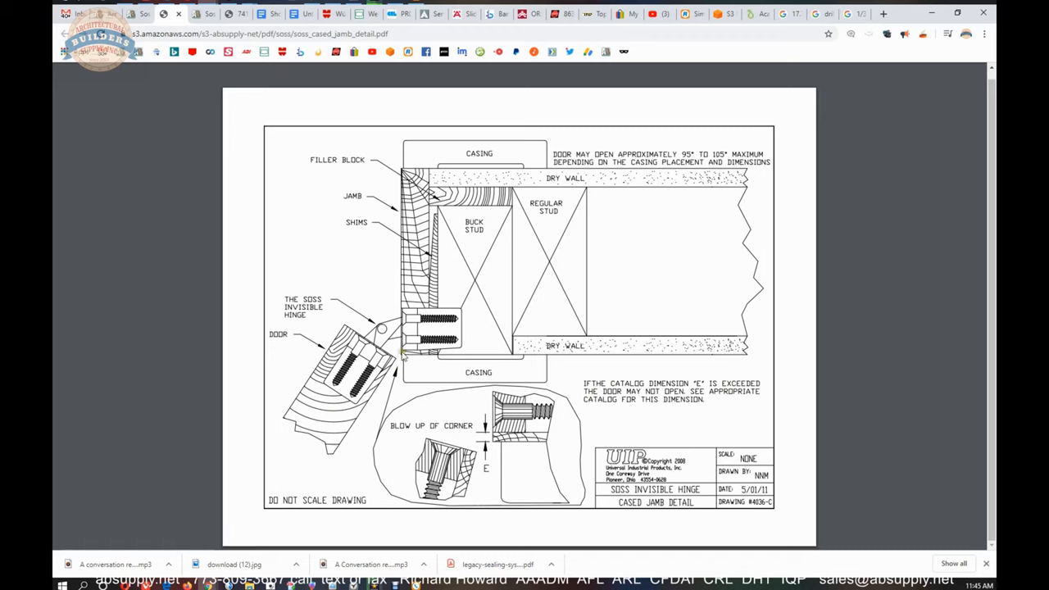
mouse_move(425, 364)
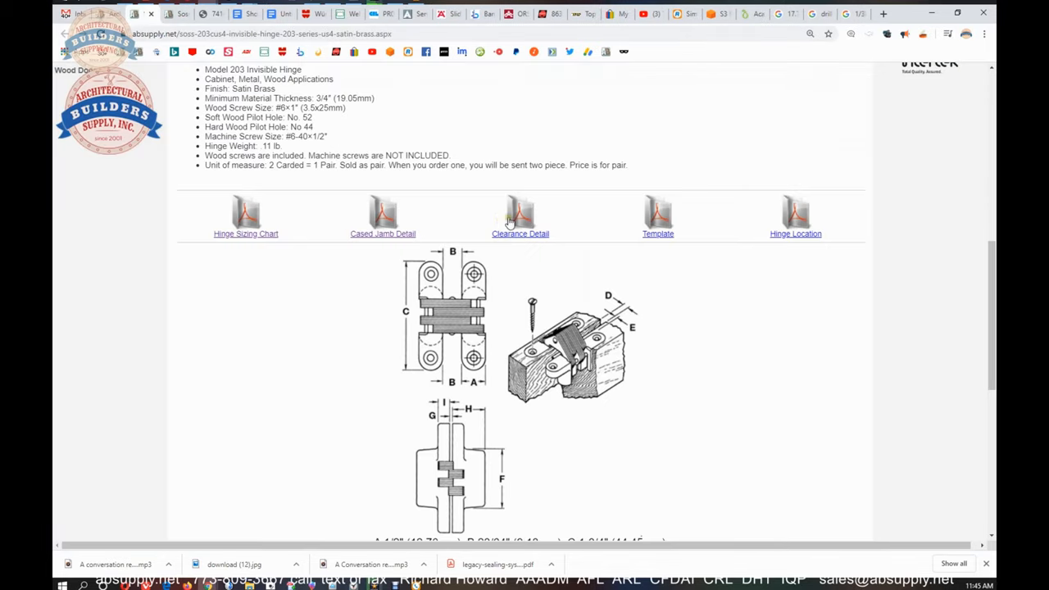
Step: Open the SOSS Open Clearance Detail drawing and scroll to the 180° and 90° opening diagrams
click(520, 233)
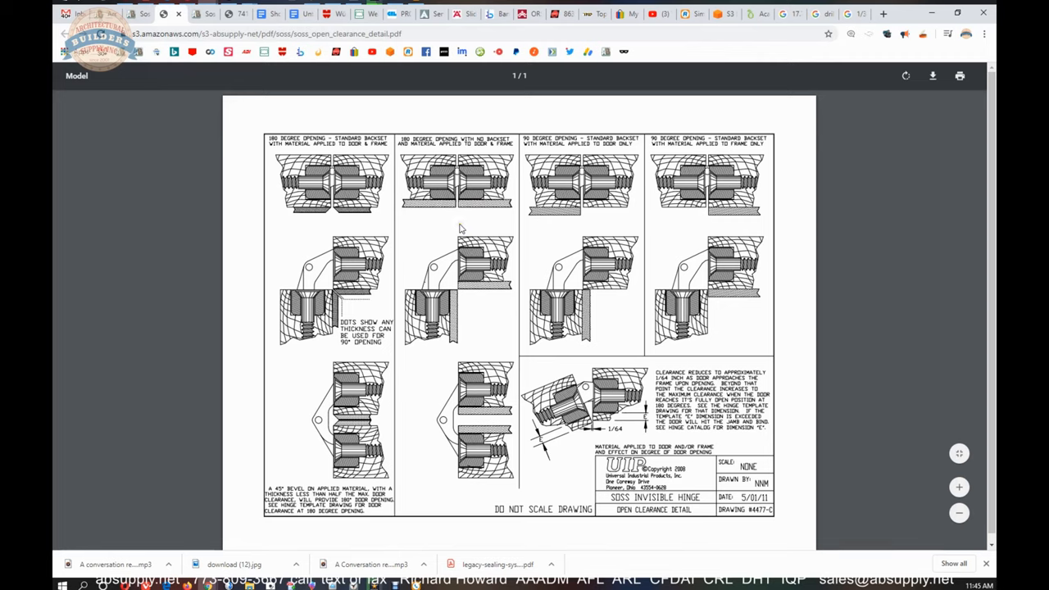
mouse_move(441, 278)
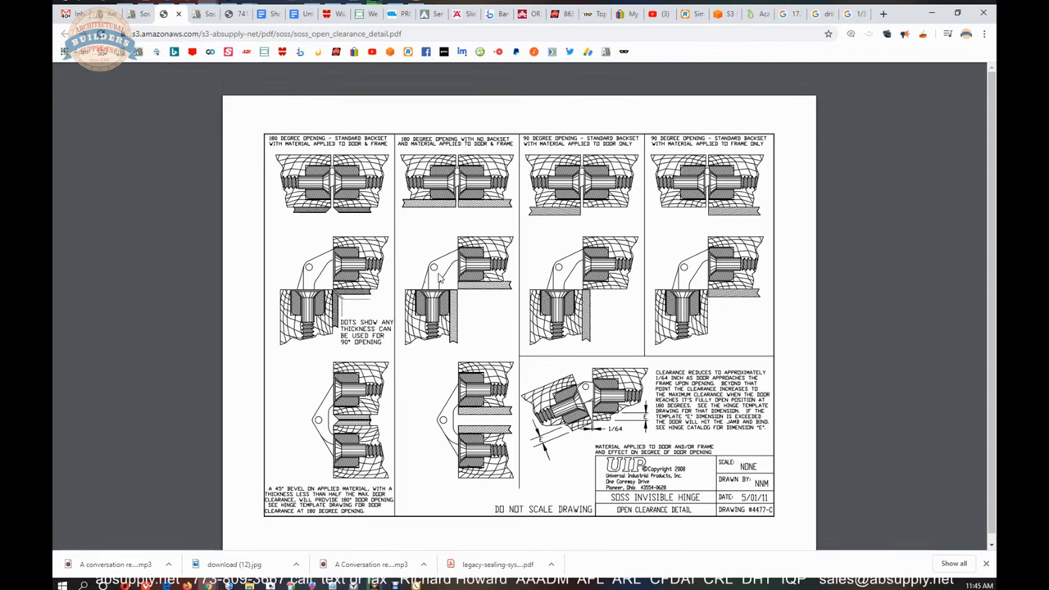
mouse_move(392, 252)
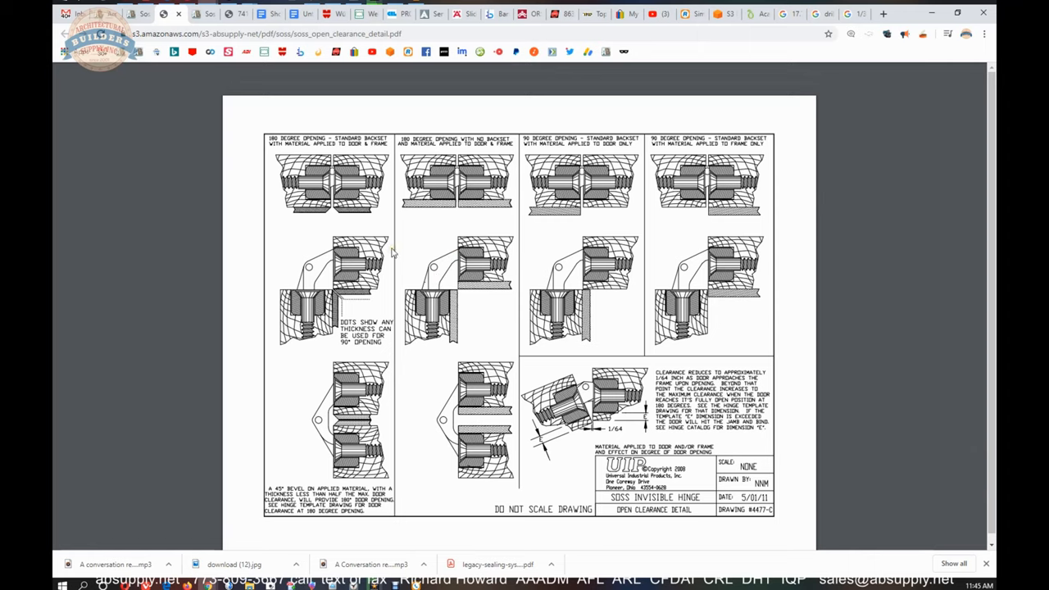
mouse_move(400, 256)
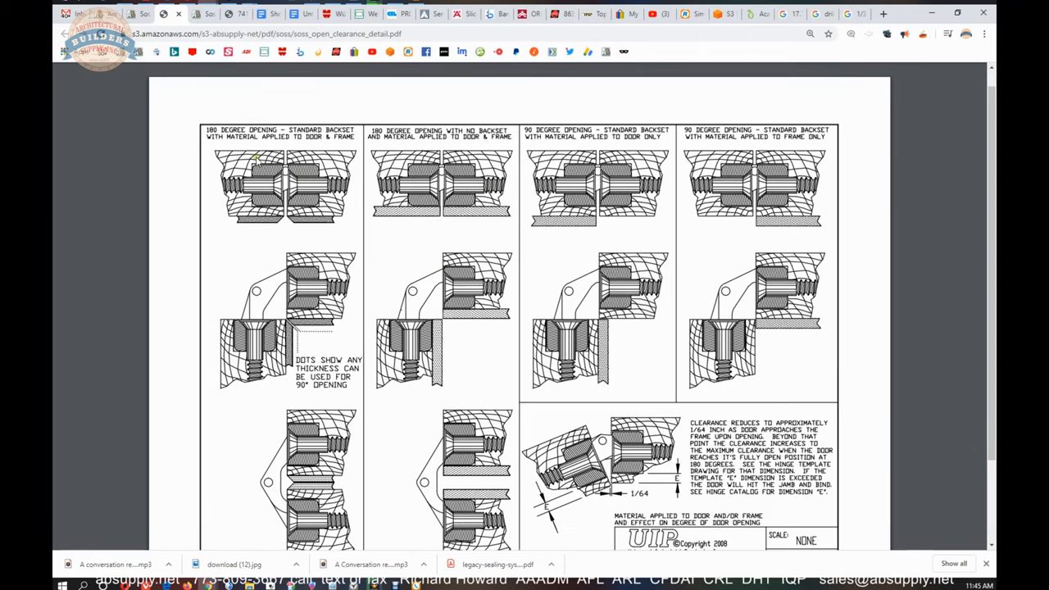
mouse_move(273, 238)
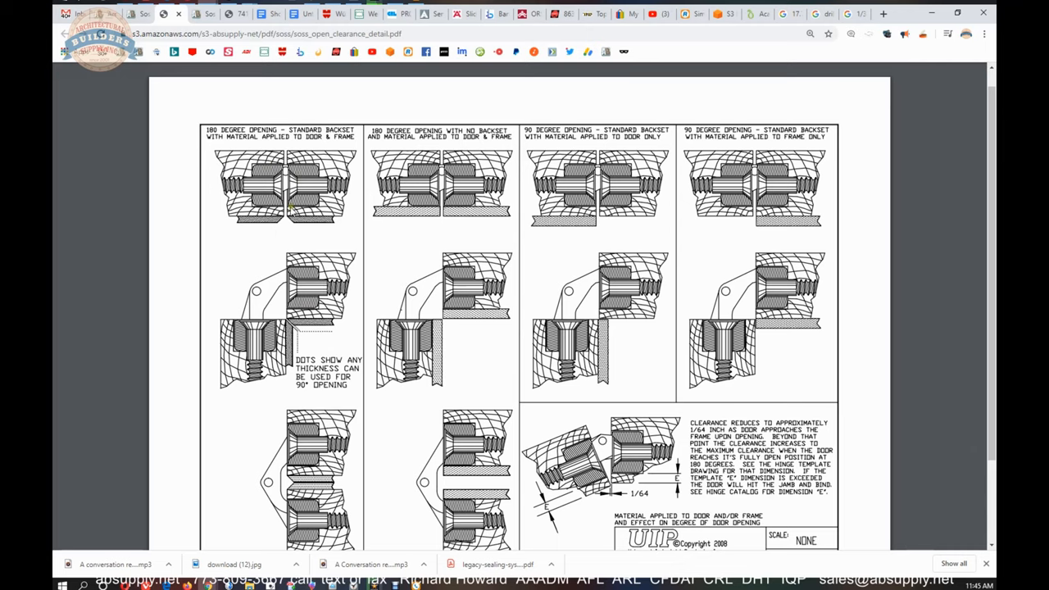
mouse_move(246, 143)
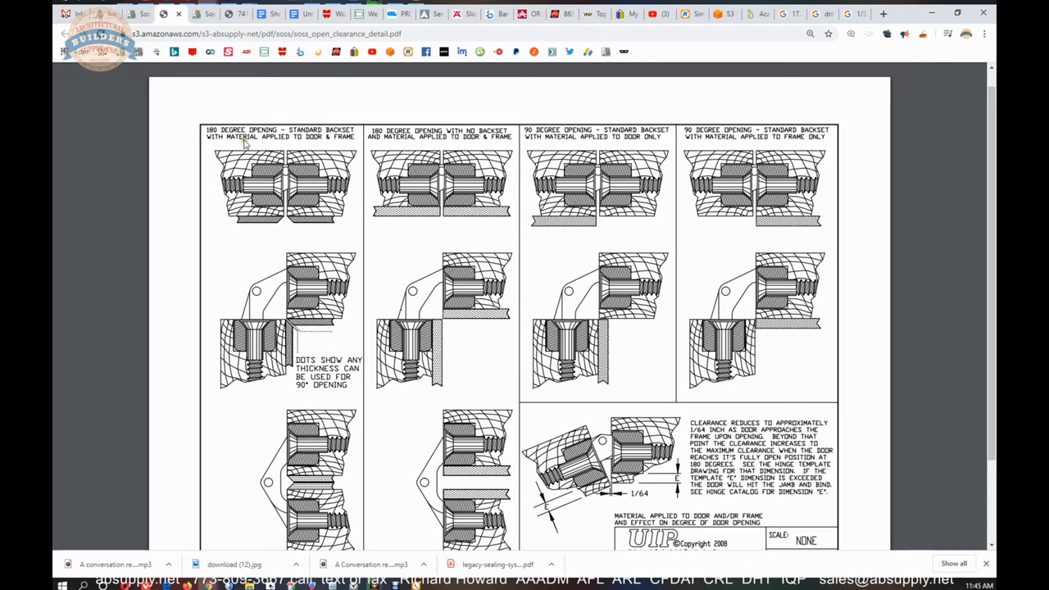
mouse_move(355, 168)
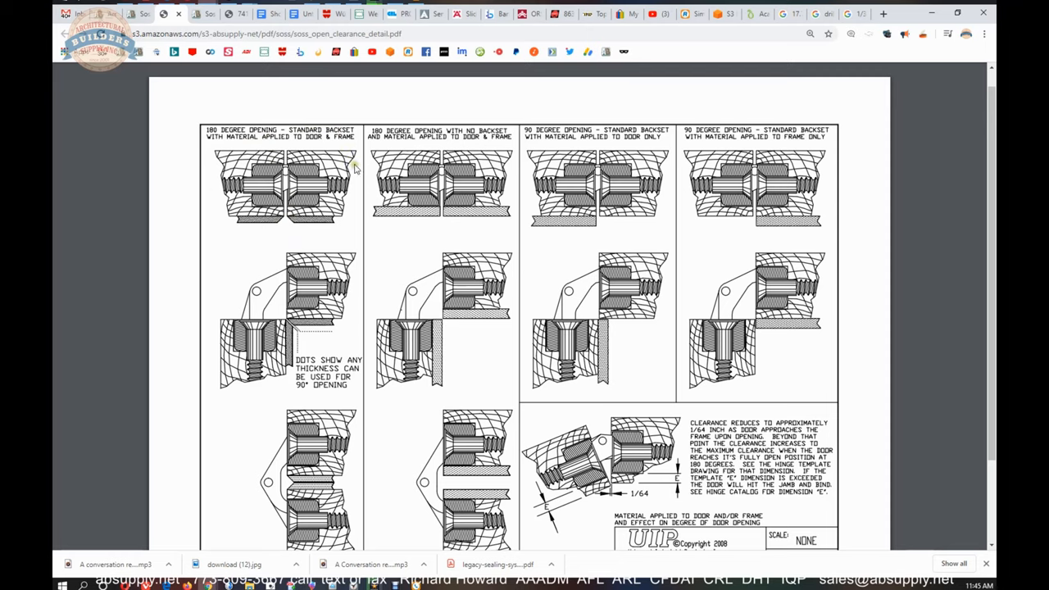
mouse_move(378, 217)
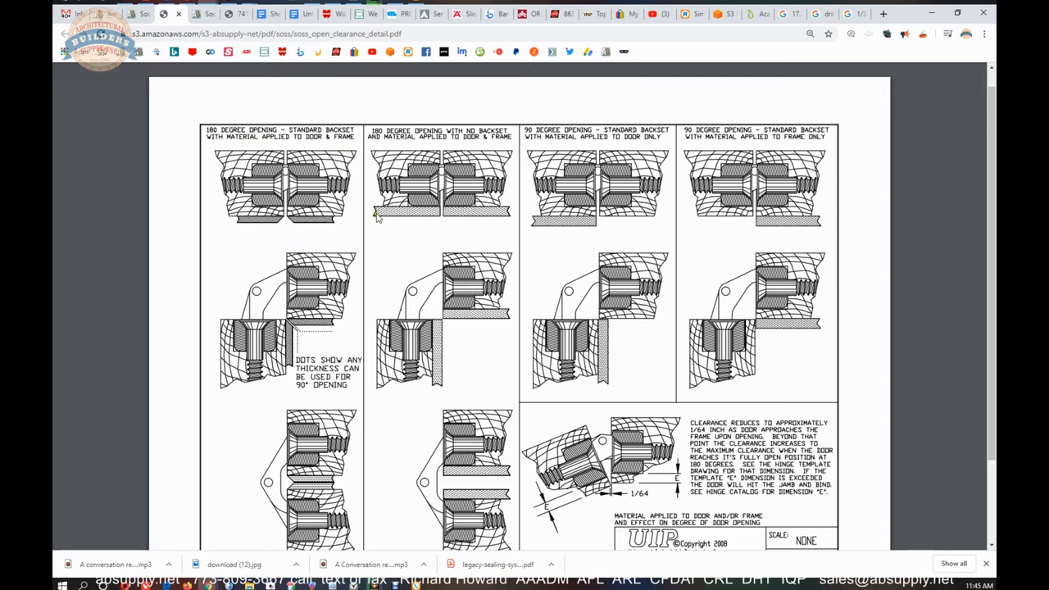
mouse_move(391, 223)
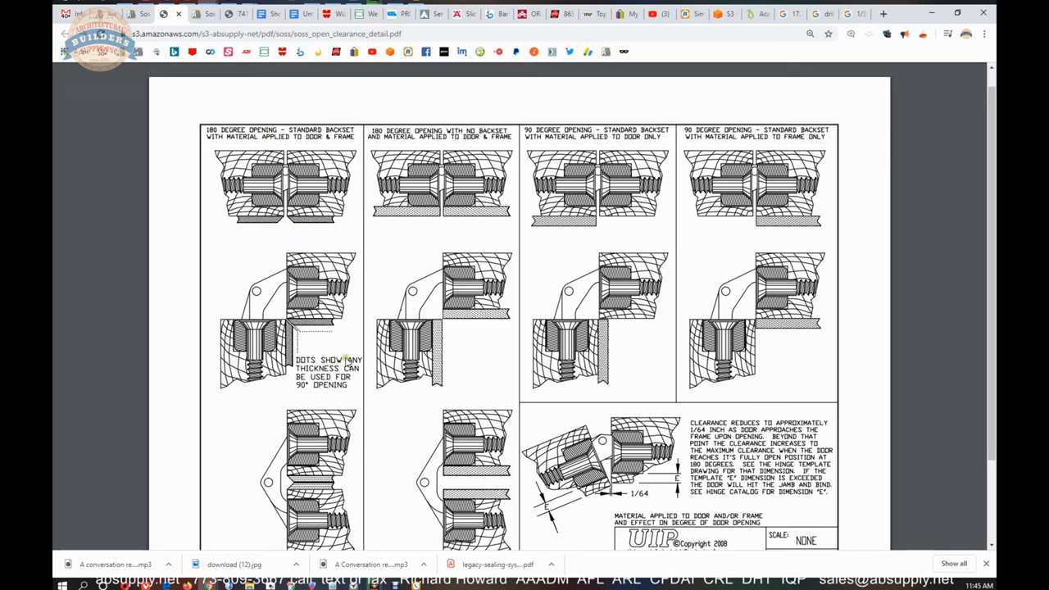
mouse_move(339, 393)
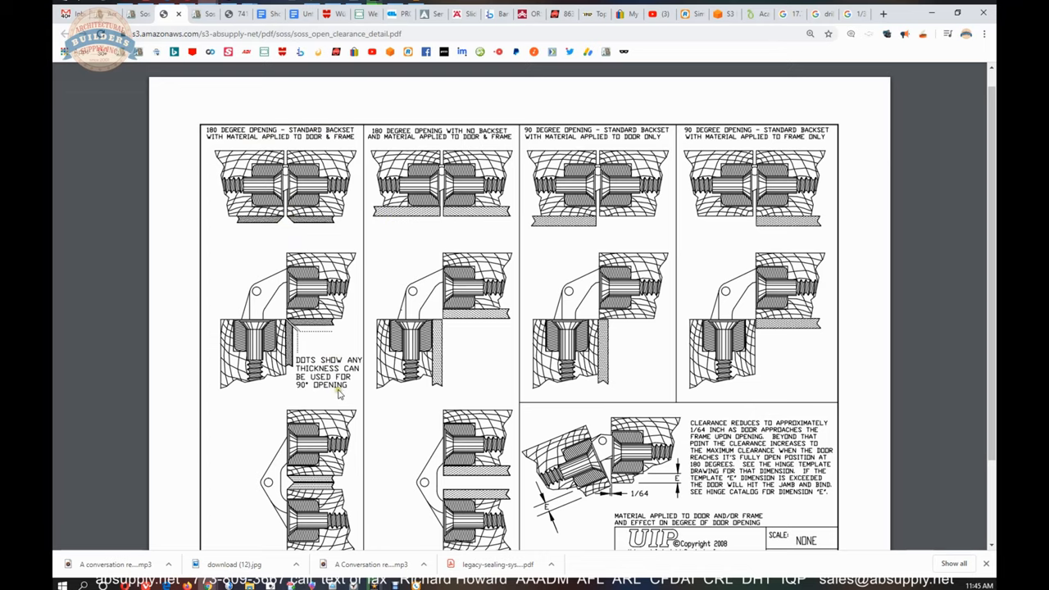
scroll(down, 3)
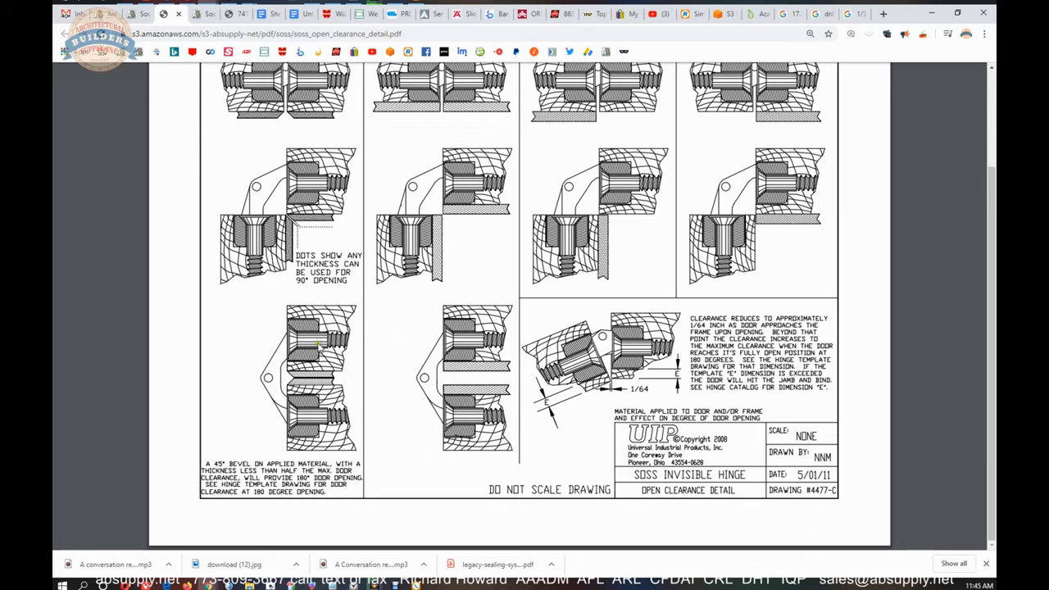
mouse_move(308, 284)
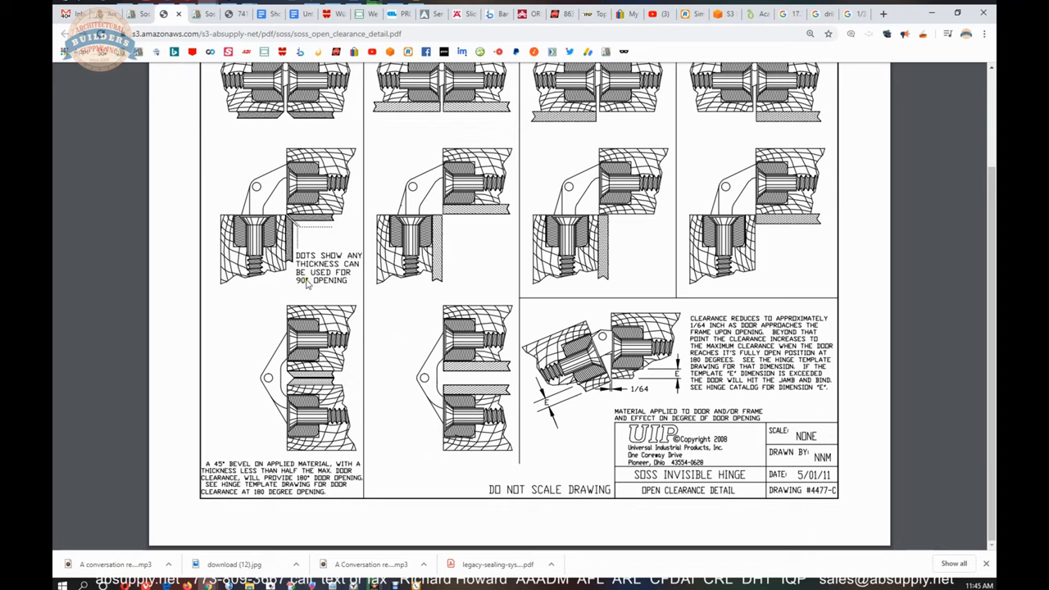
mouse_move(352, 223)
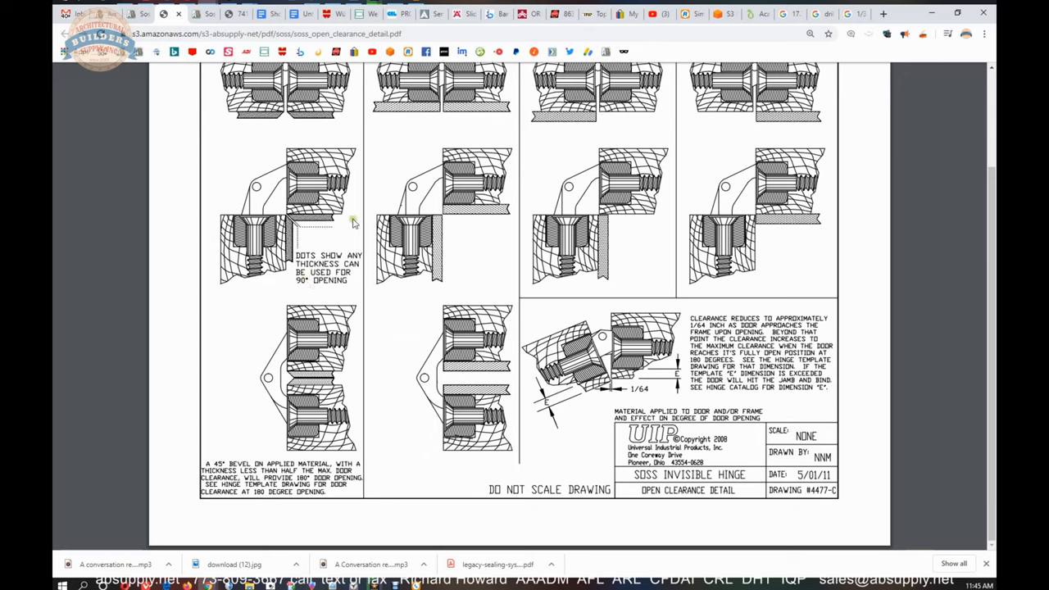
mouse_move(457, 198)
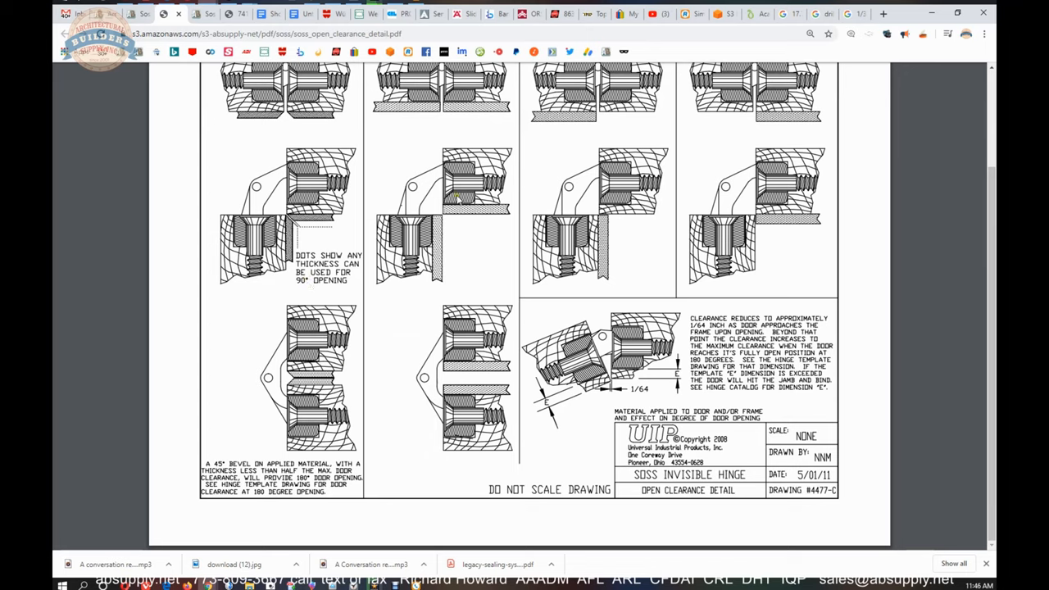
mouse_move(458, 199)
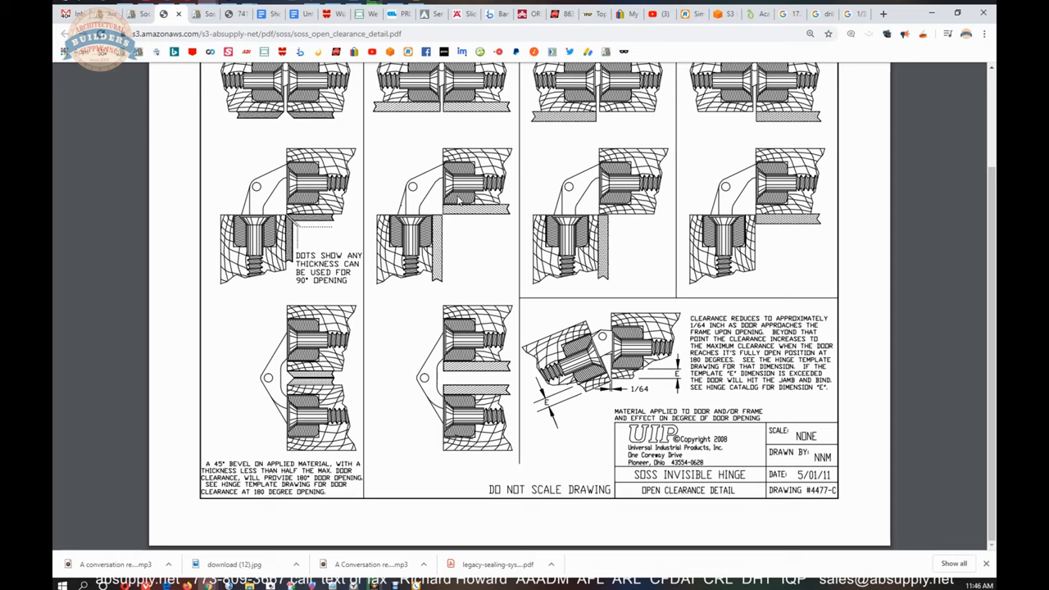
mouse_move(492, 192)
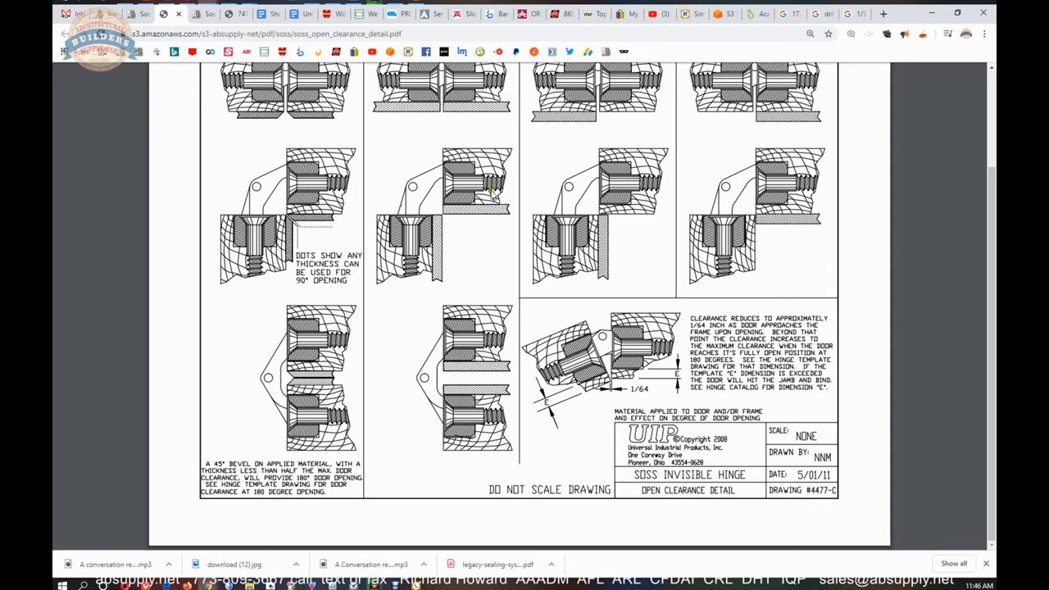
mouse_move(514, 196)
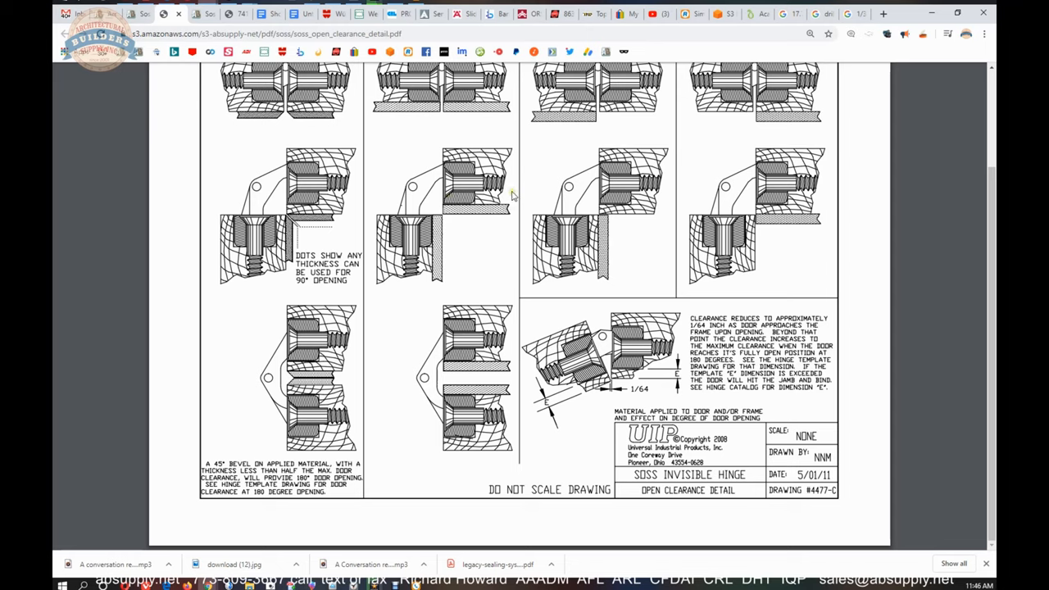
mouse_move(508, 182)
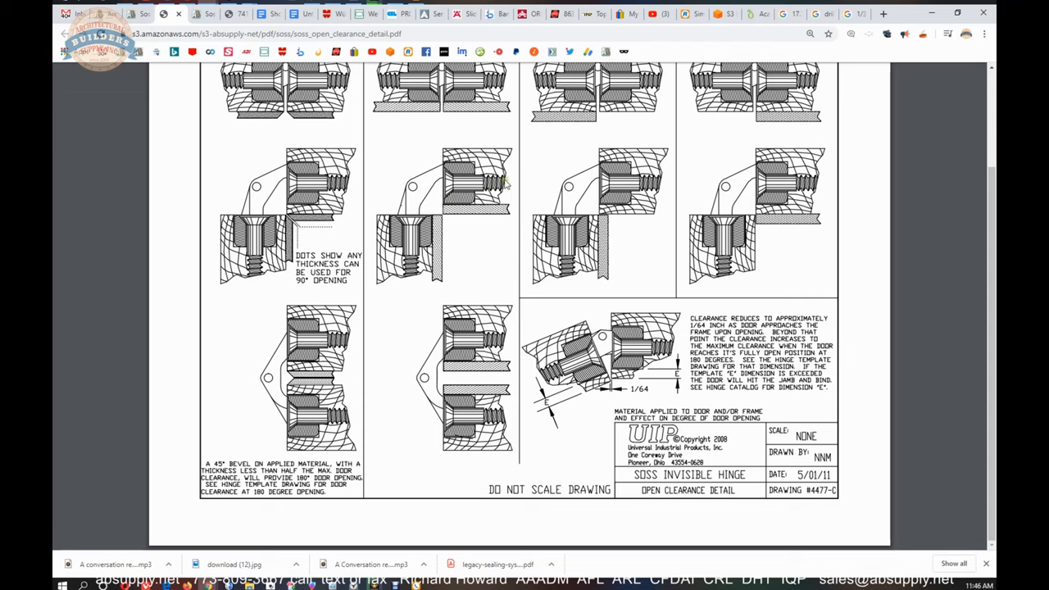
mouse_move(478, 244)
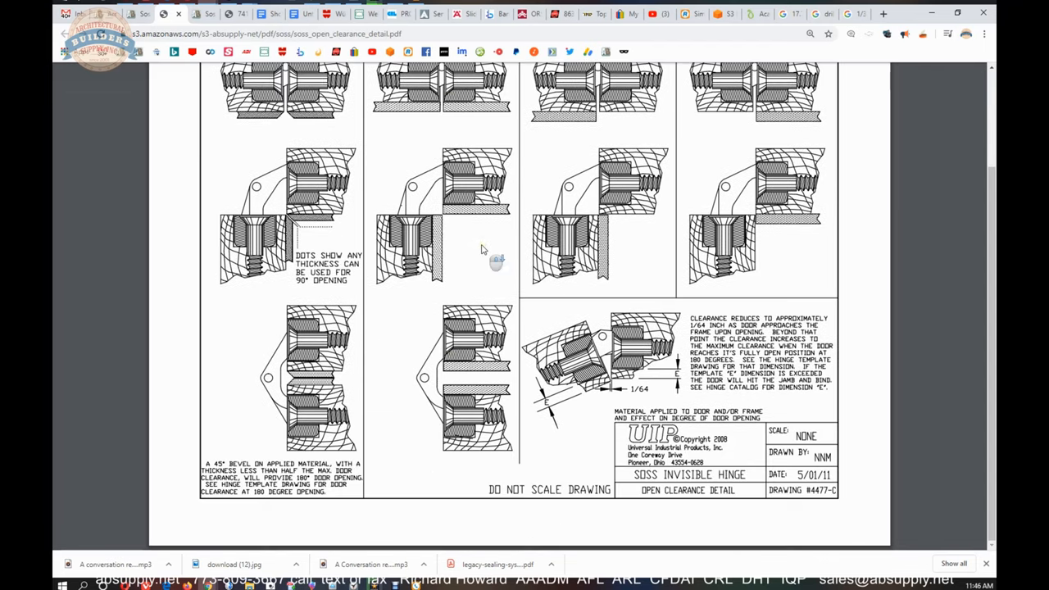
mouse_move(461, 299)
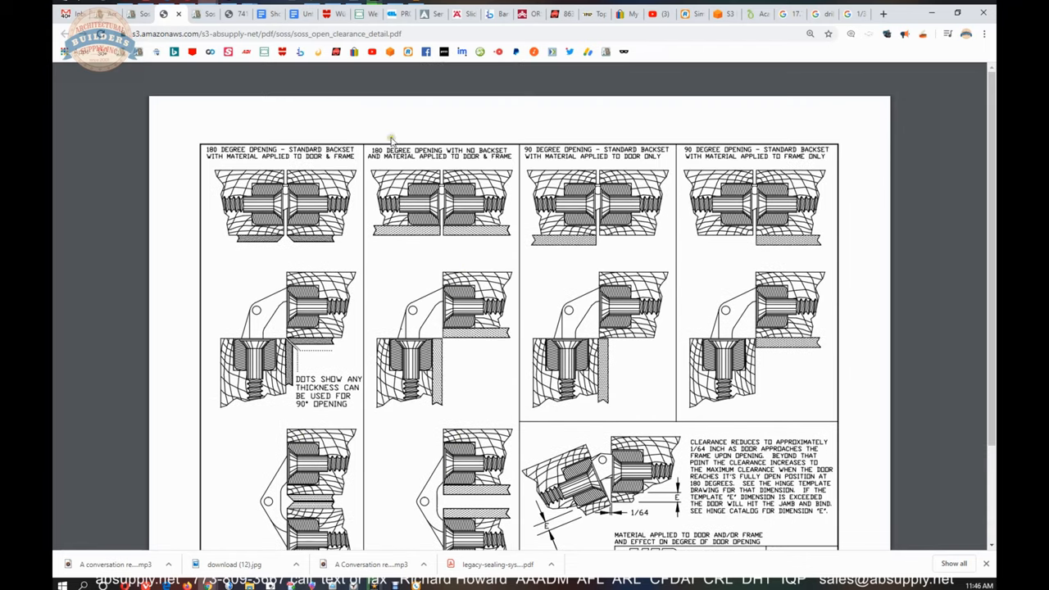
mouse_move(475, 154)
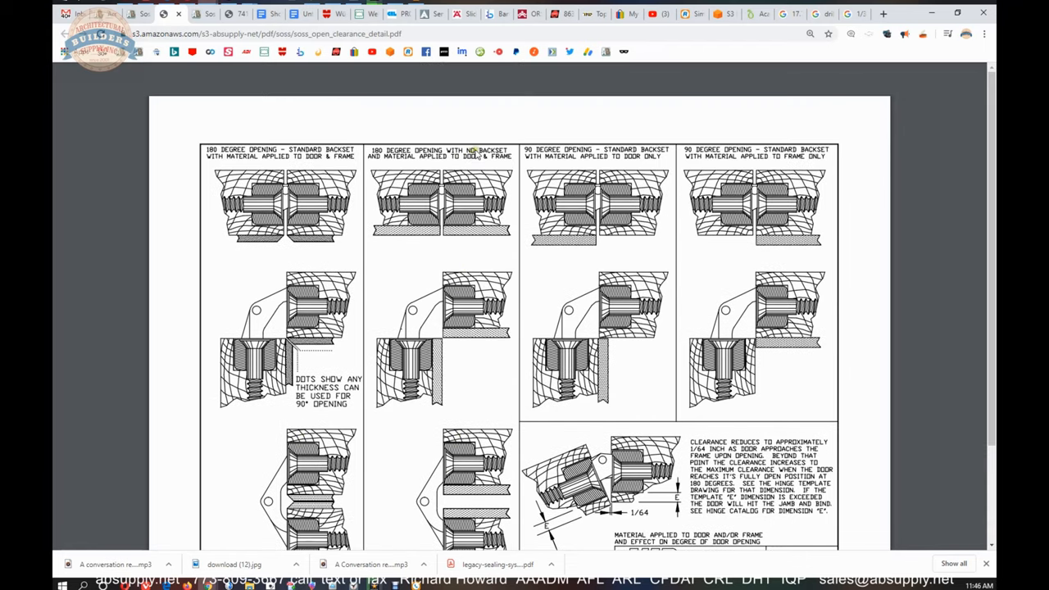
mouse_move(447, 164)
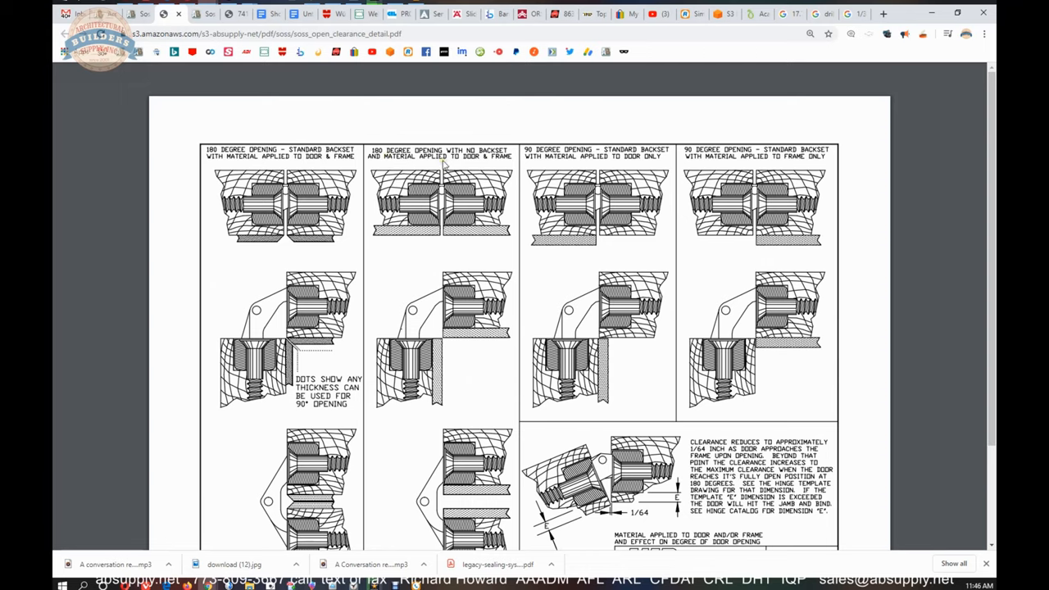
mouse_move(356, 285)
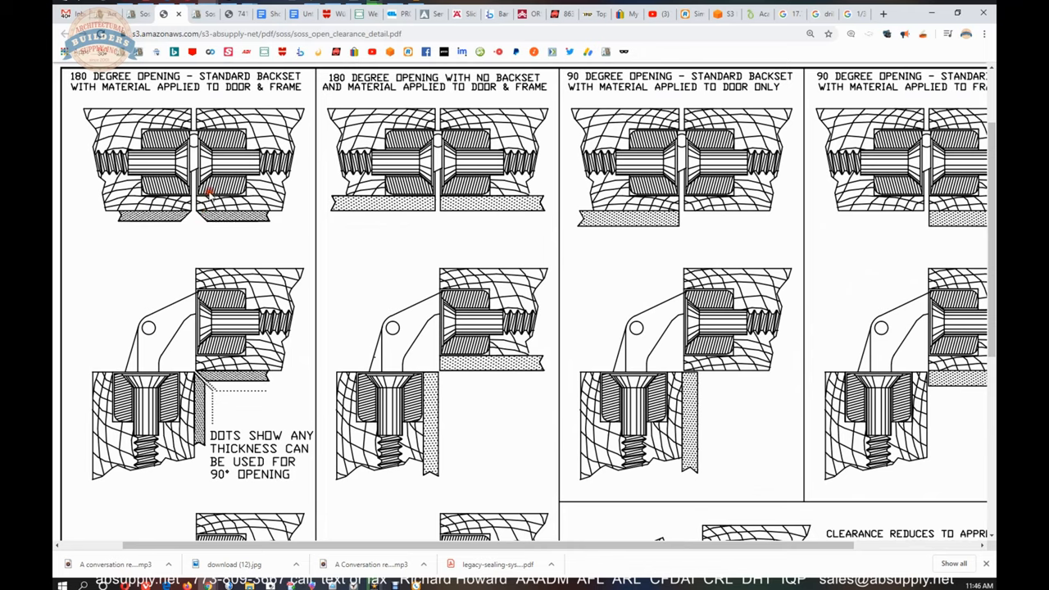
mouse_move(459, 205)
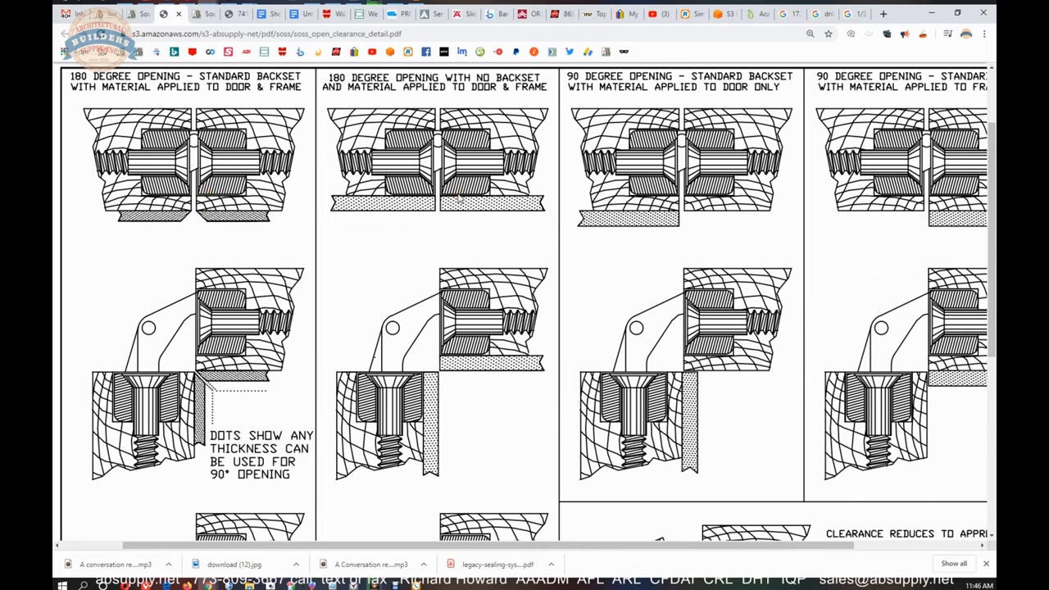
mouse_move(414, 189)
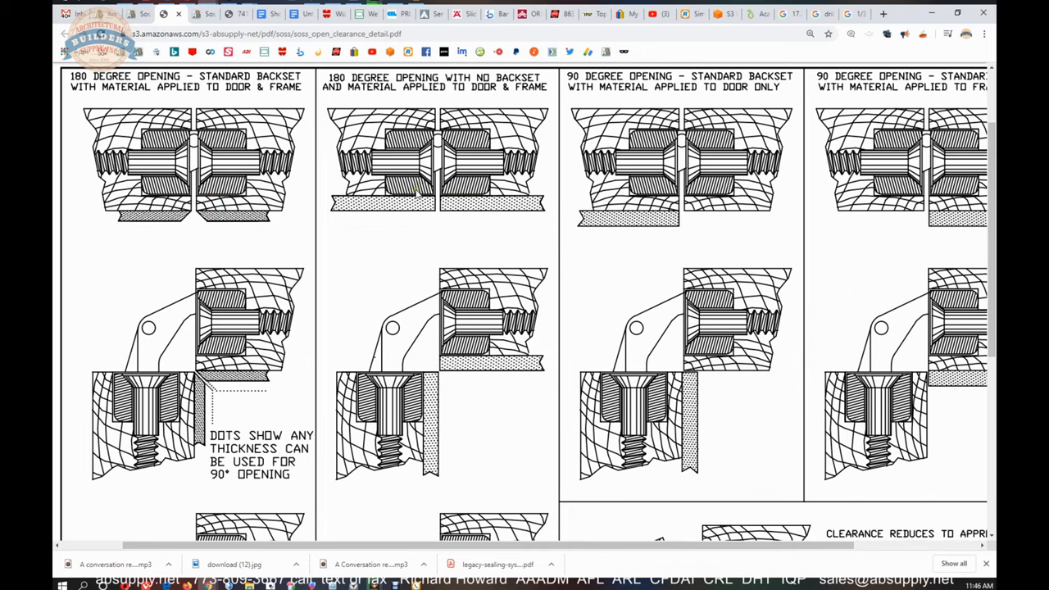
mouse_move(734, 265)
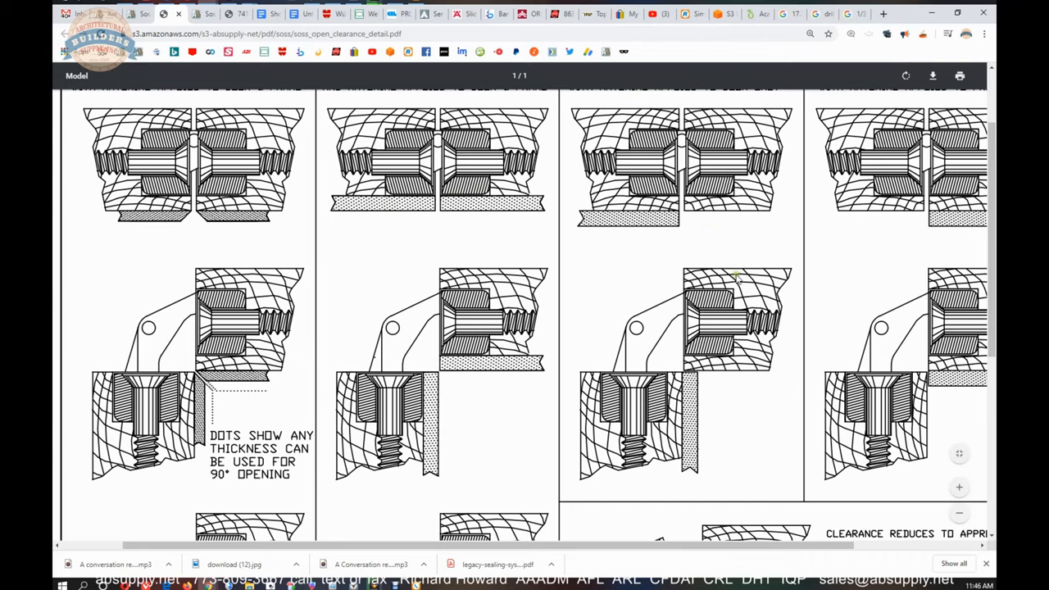
Step: Zoom the clearance detail sheet out to full-page fit
scroll(down, 3)
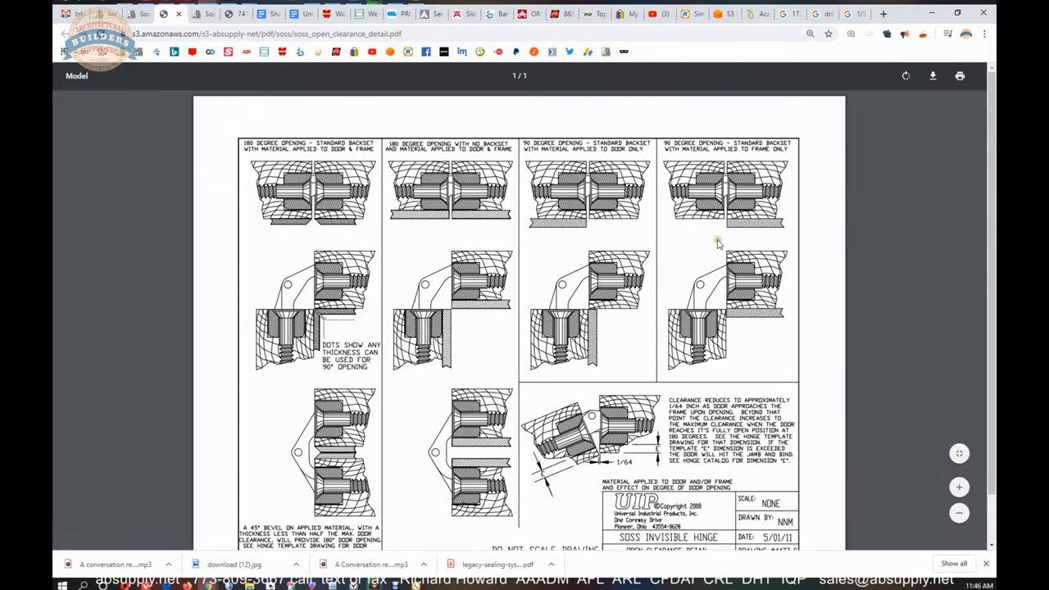
mouse_move(708, 295)
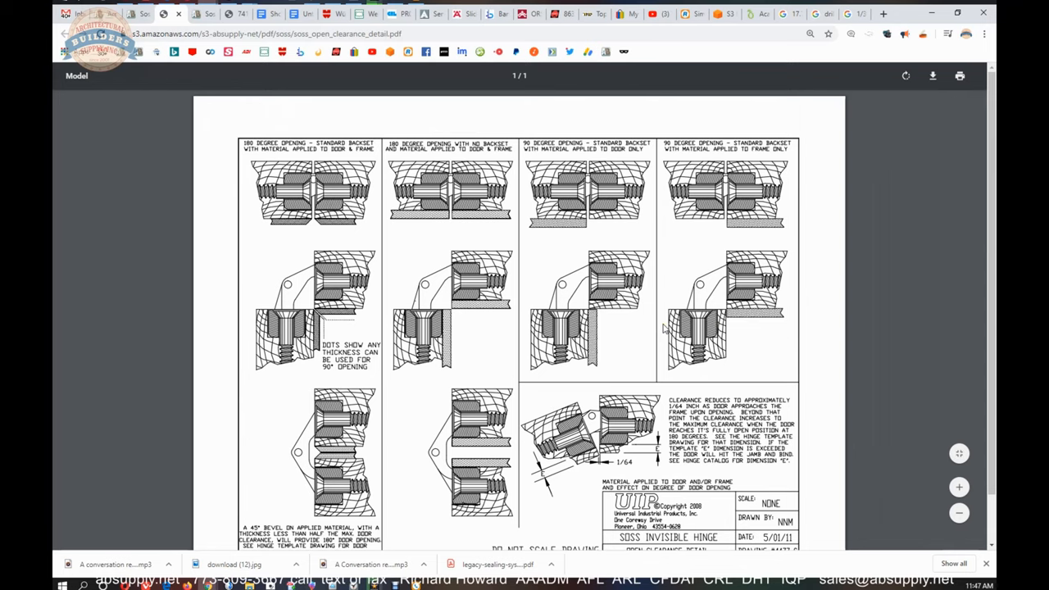
mouse_move(662, 327)
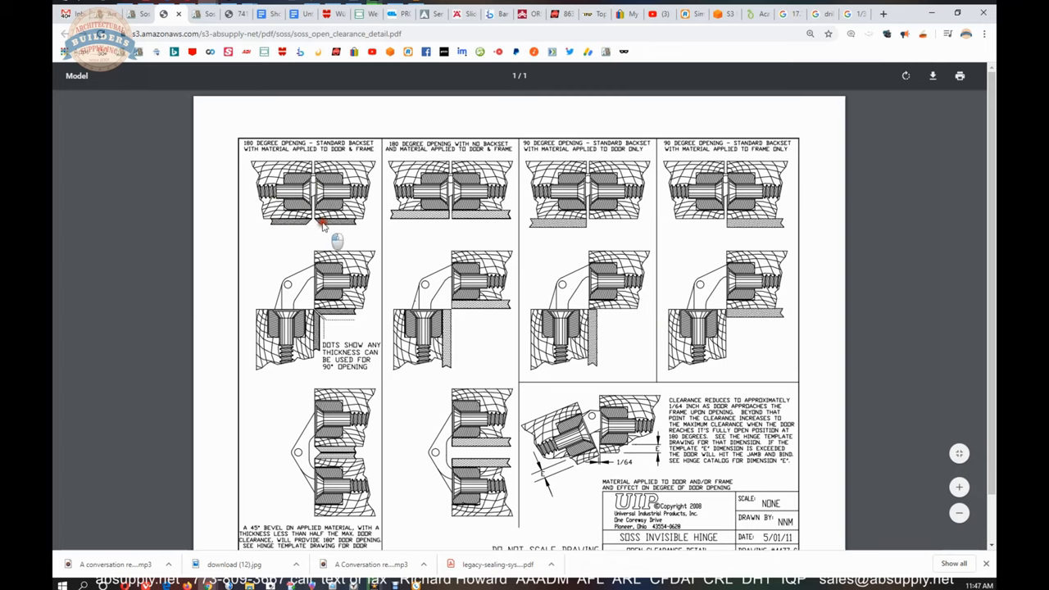
mouse_move(317, 313)
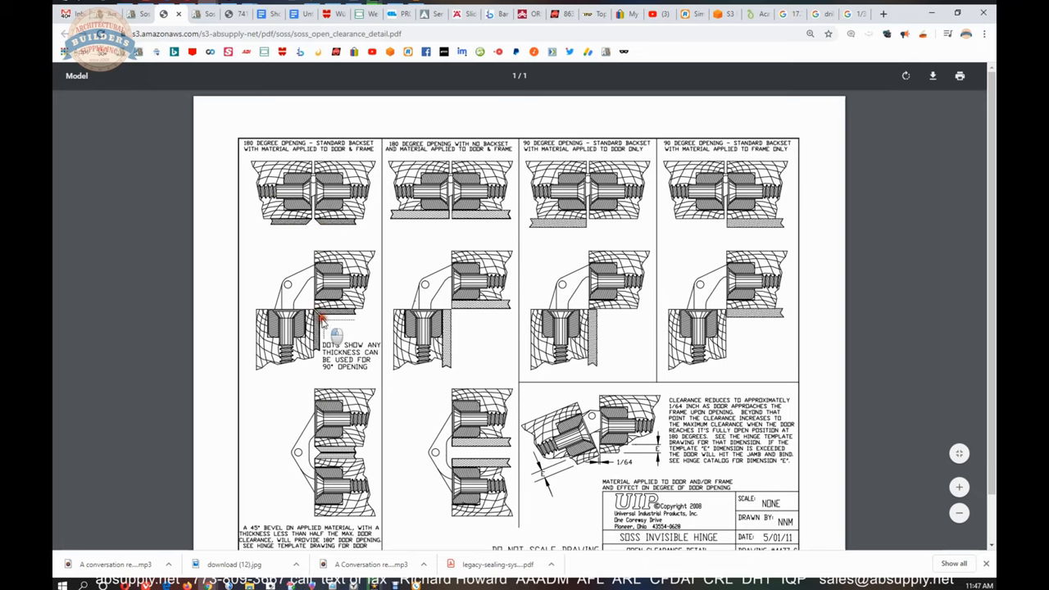
mouse_move(381, 377)
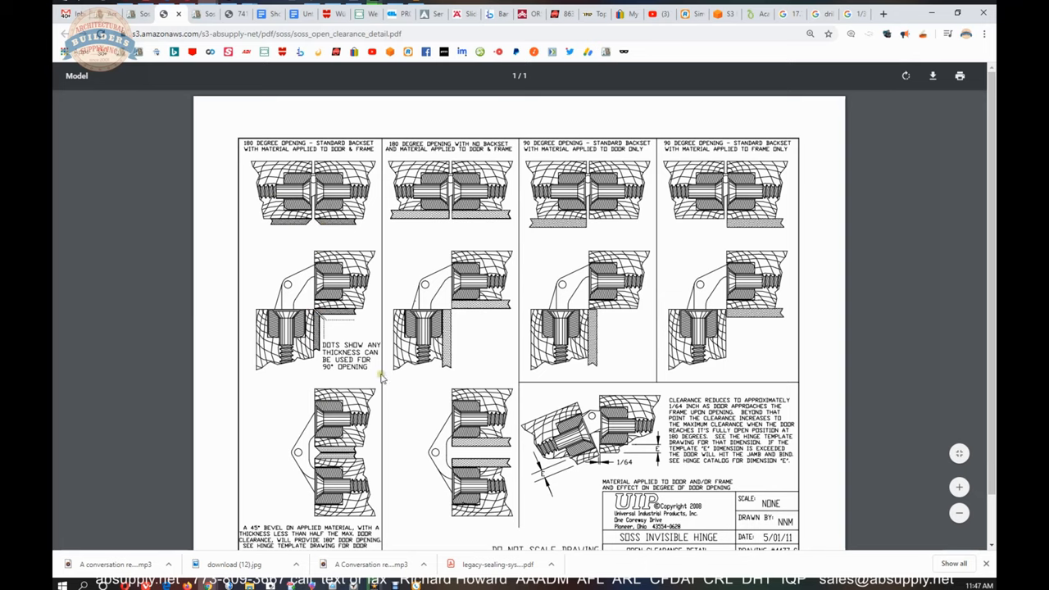
mouse_move(660, 364)
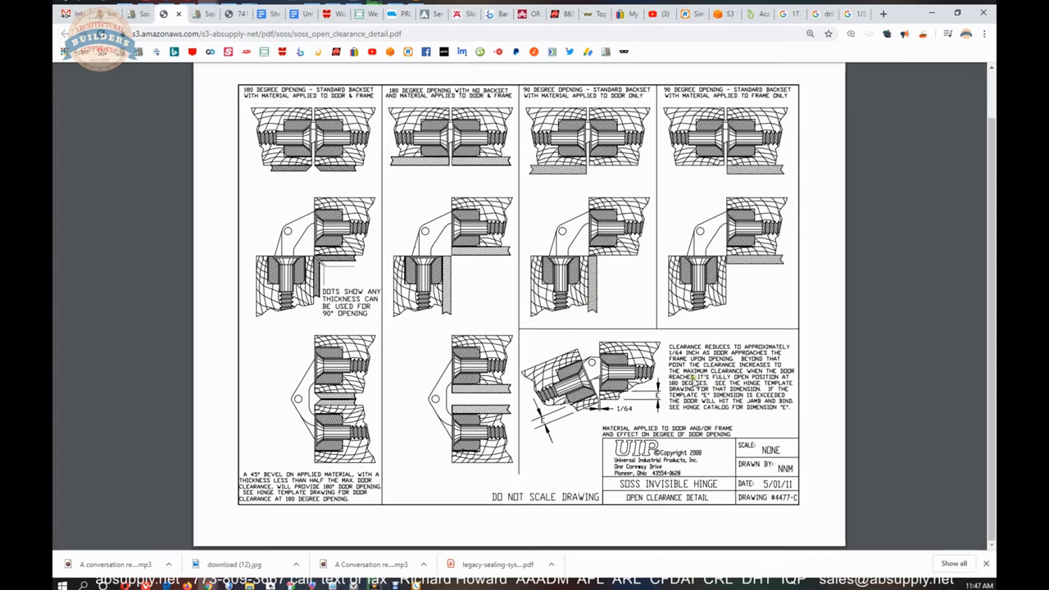
Step: Zoom in on the clearance note and move up to the top row of opening diagrams
scroll(down, 3)
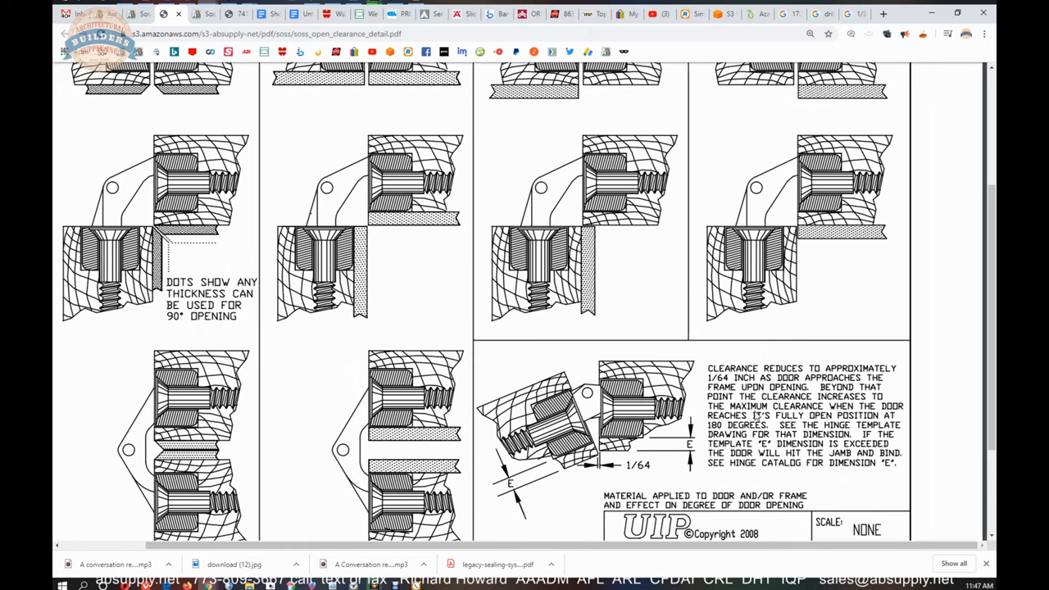
mouse_move(883, 416)
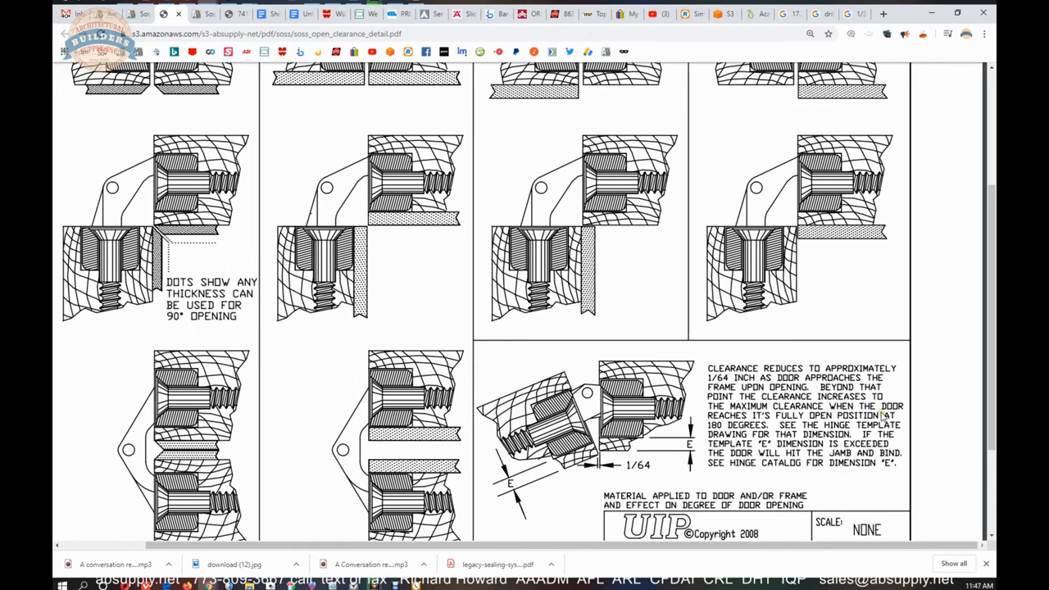
mouse_move(809, 439)
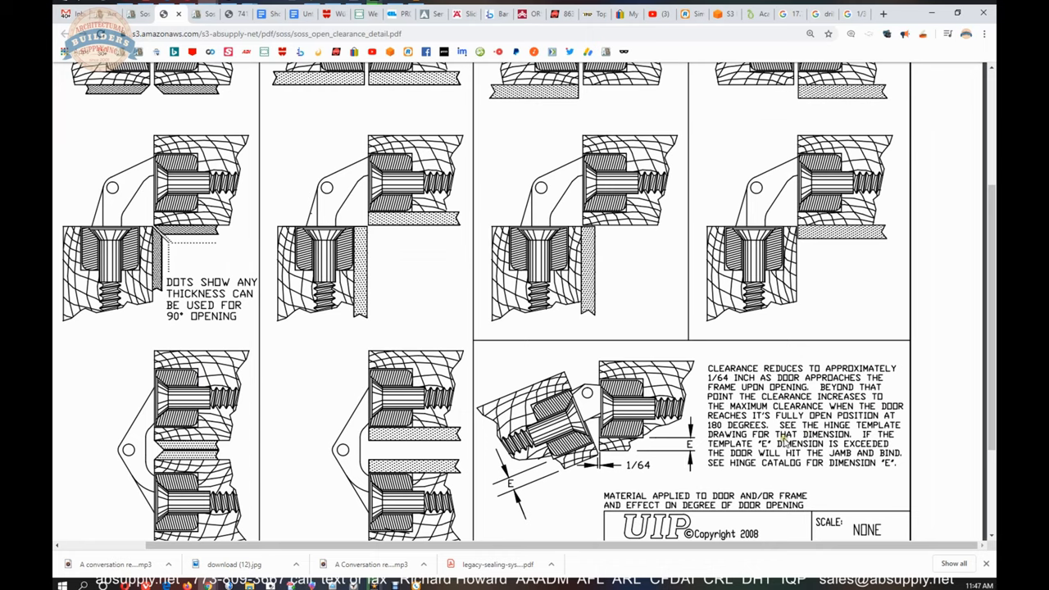
mouse_move(783, 438)
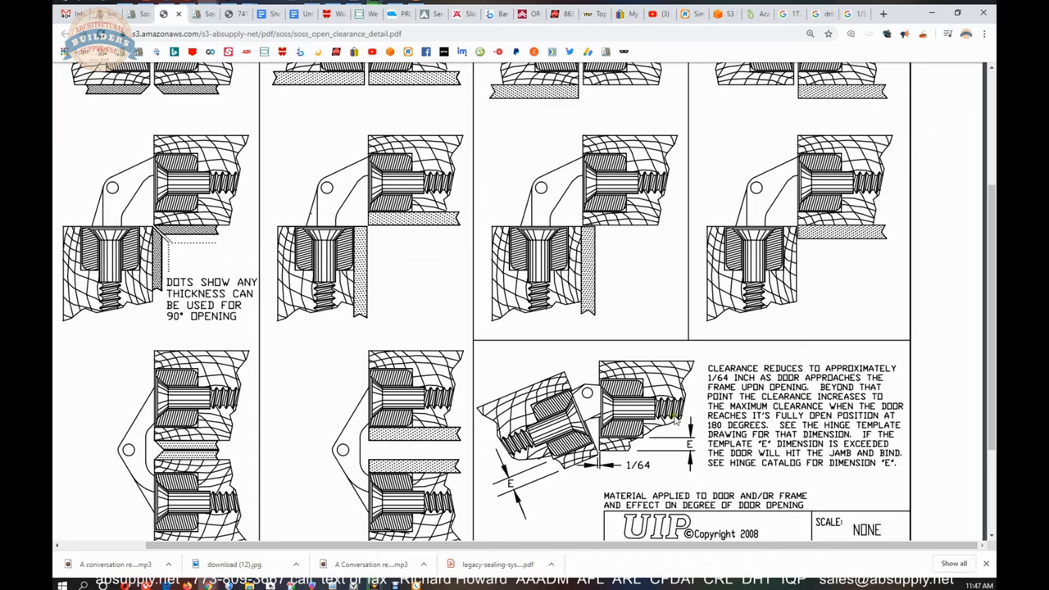
mouse_move(602, 459)
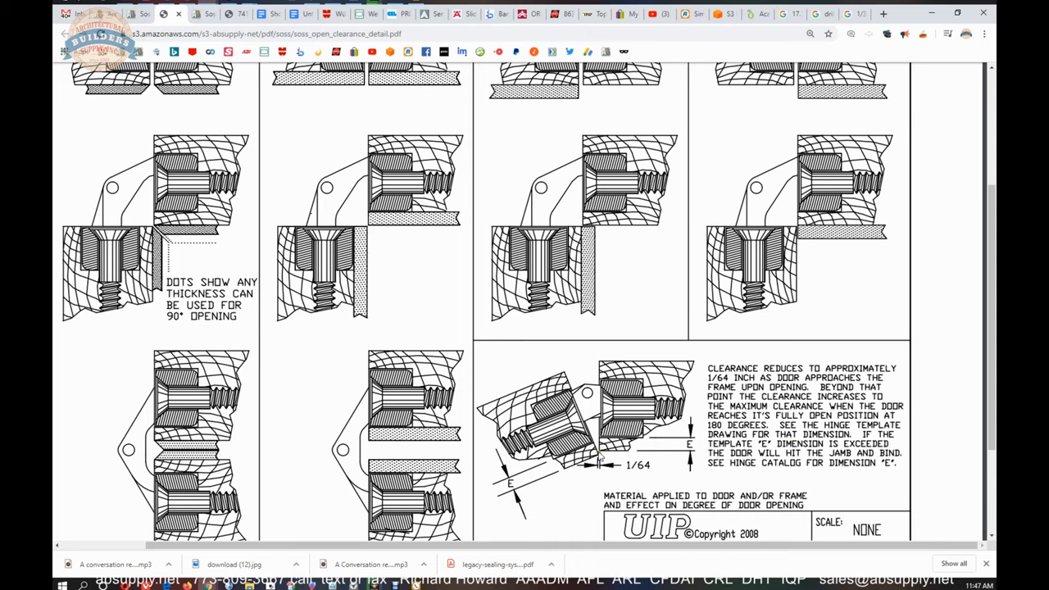
mouse_move(402, 431)
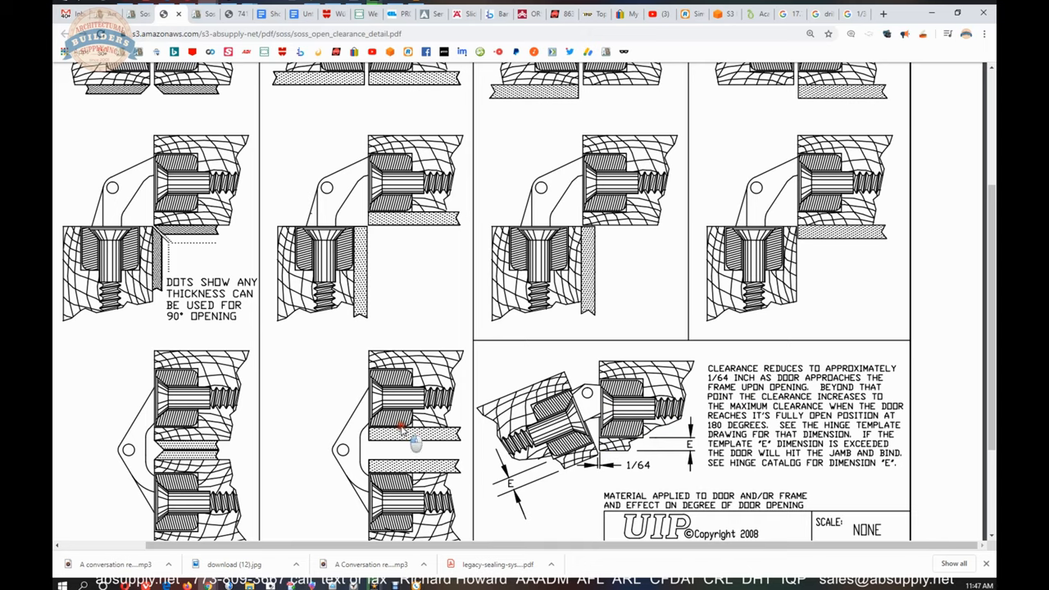
mouse_move(630, 343)
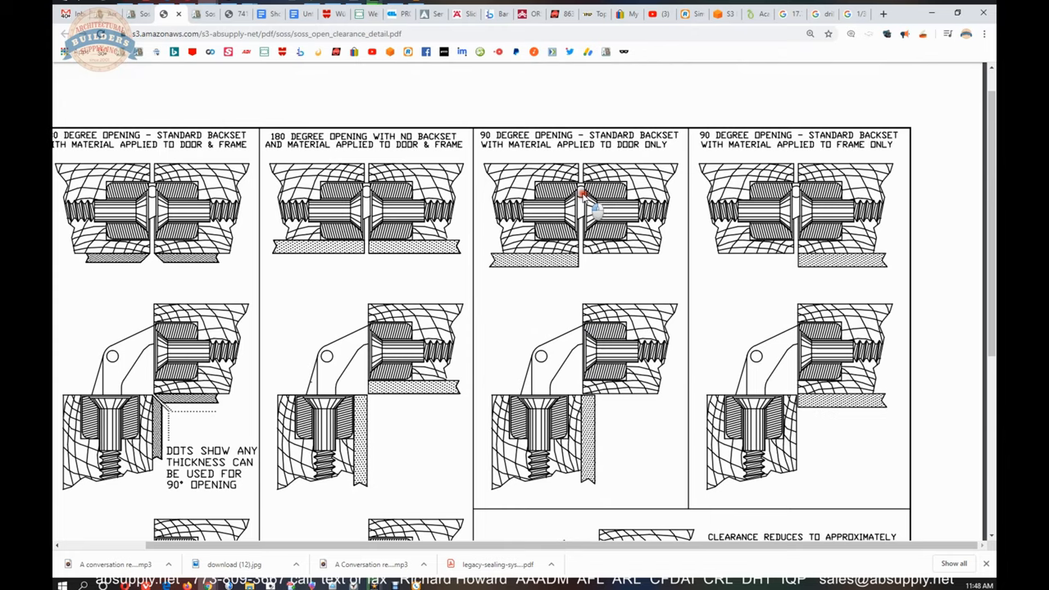
scroll(down, 3)
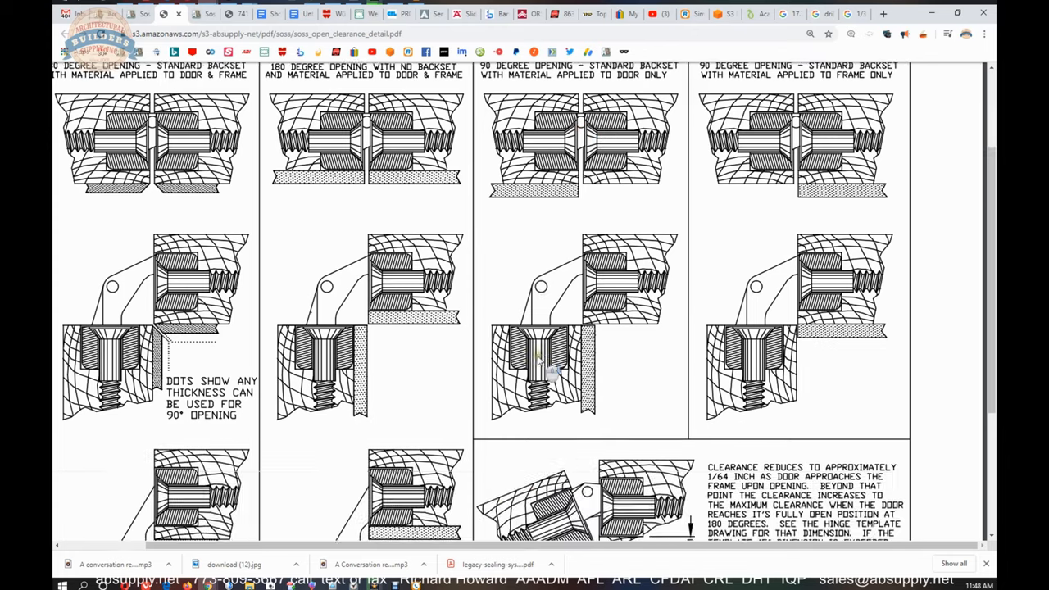
scroll(down, 3)
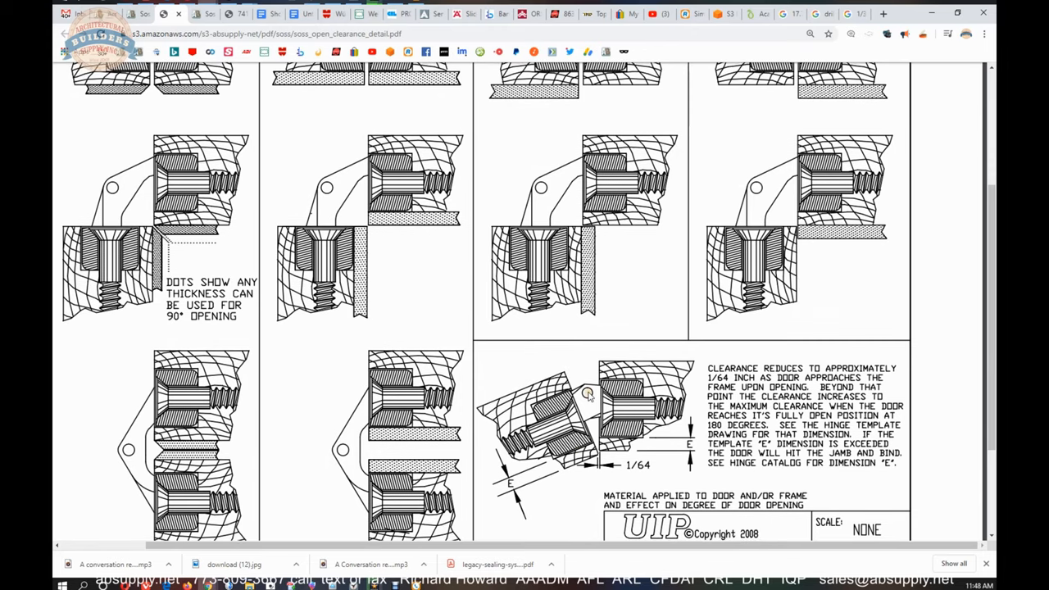
mouse_move(590, 396)
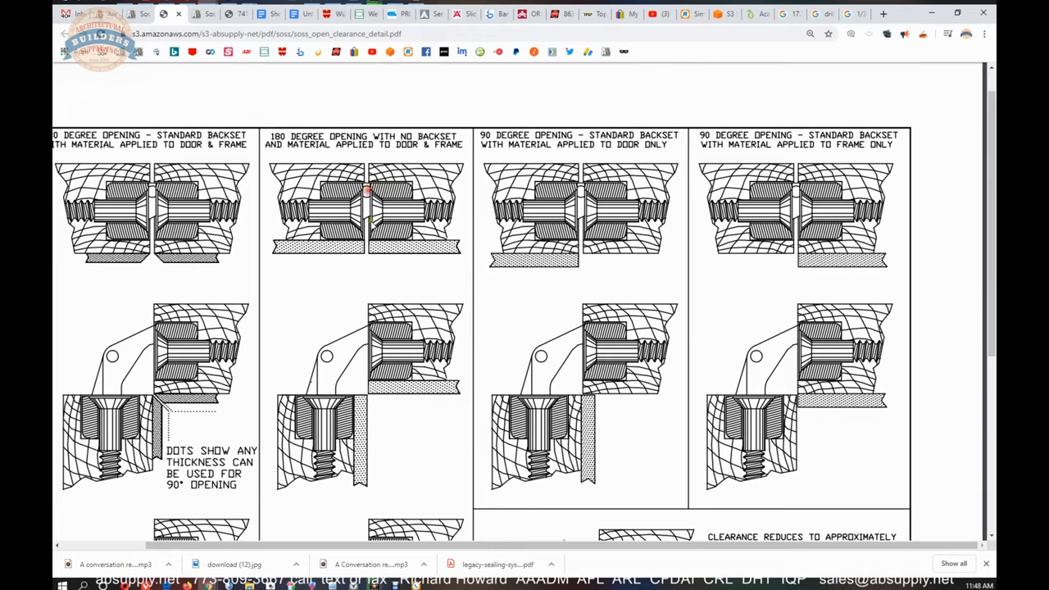
scroll(down, 3)
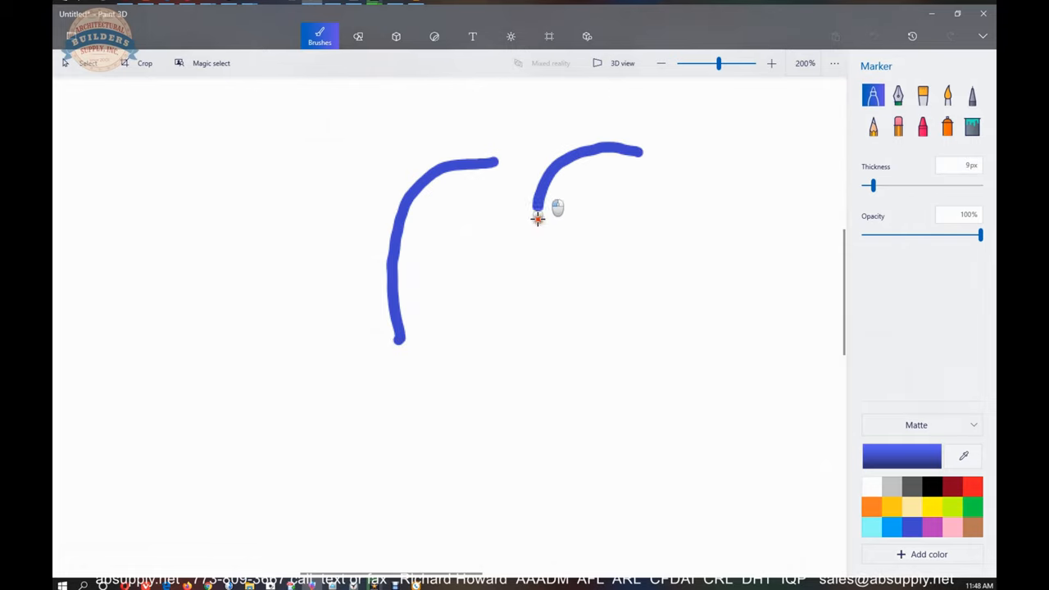
Step: Sketch another blue curved Marker stroke across the Paint 3D canvas
drag(537, 217, 623, 303)
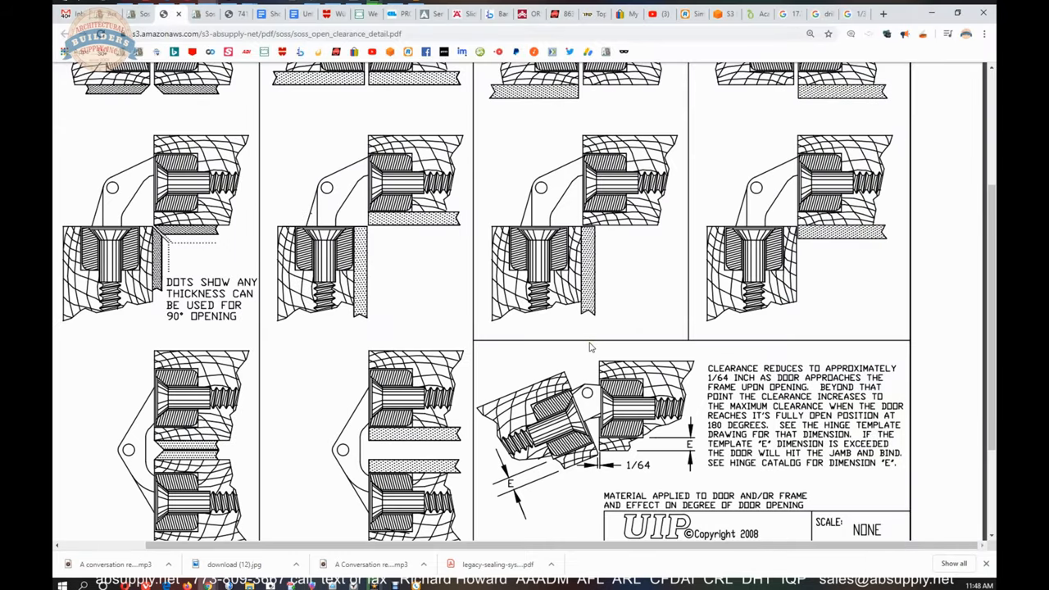
mouse_move(548, 354)
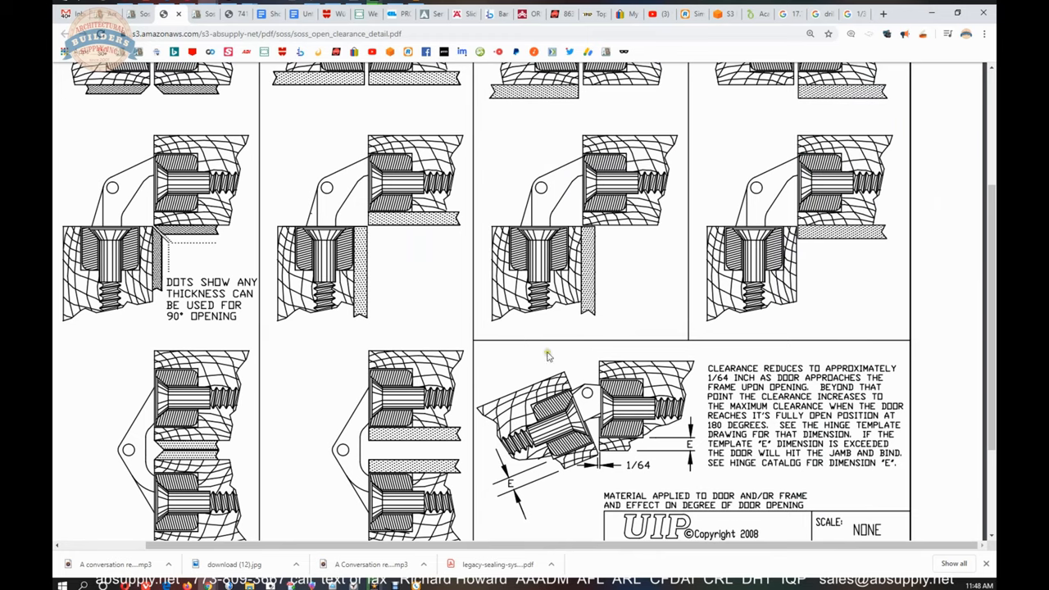
mouse_move(342, 451)
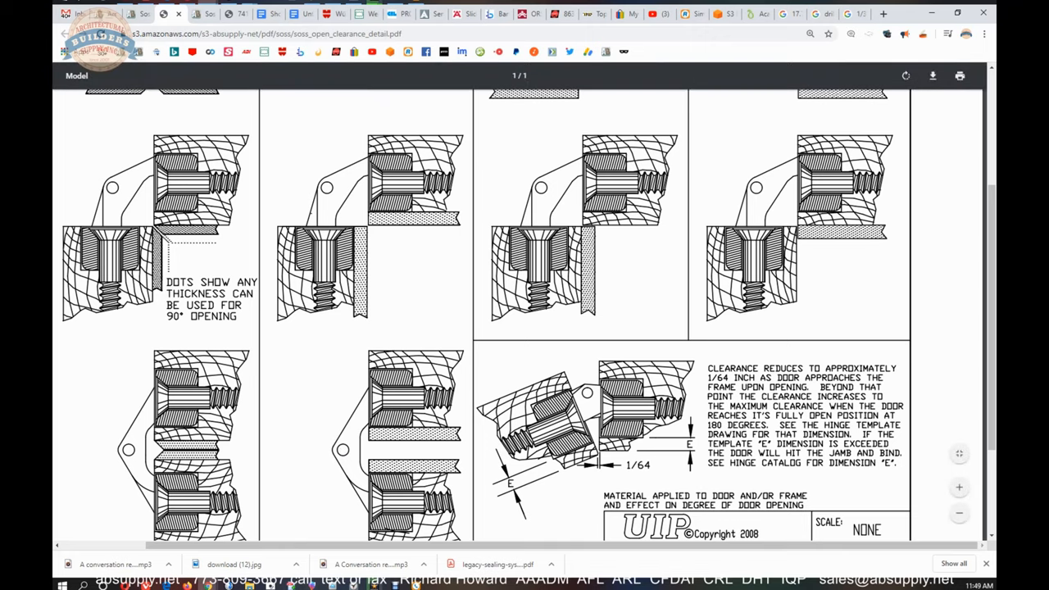
mouse_move(620, 442)
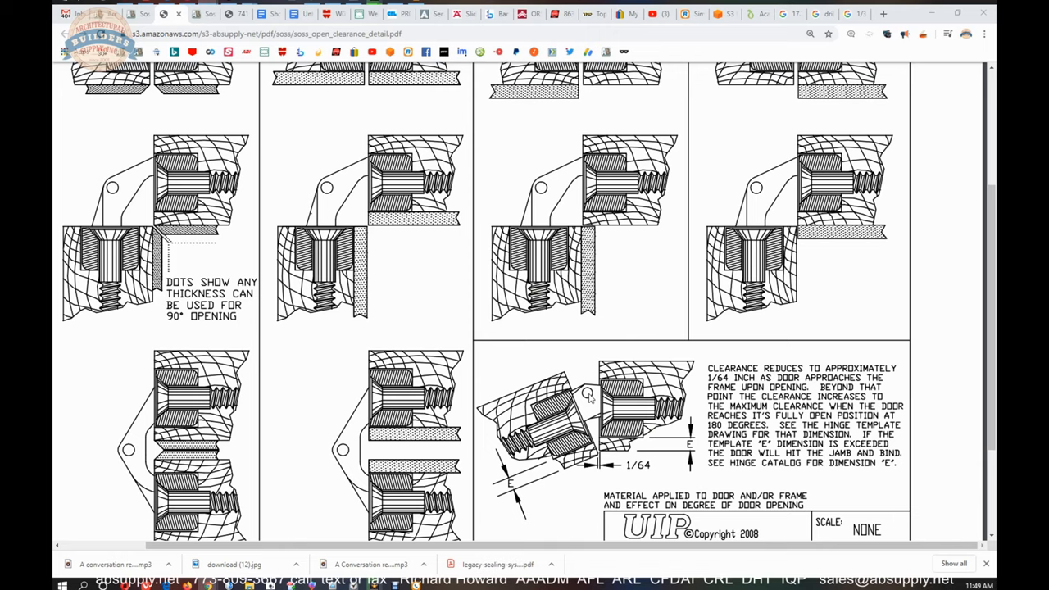
mouse_move(605, 396)
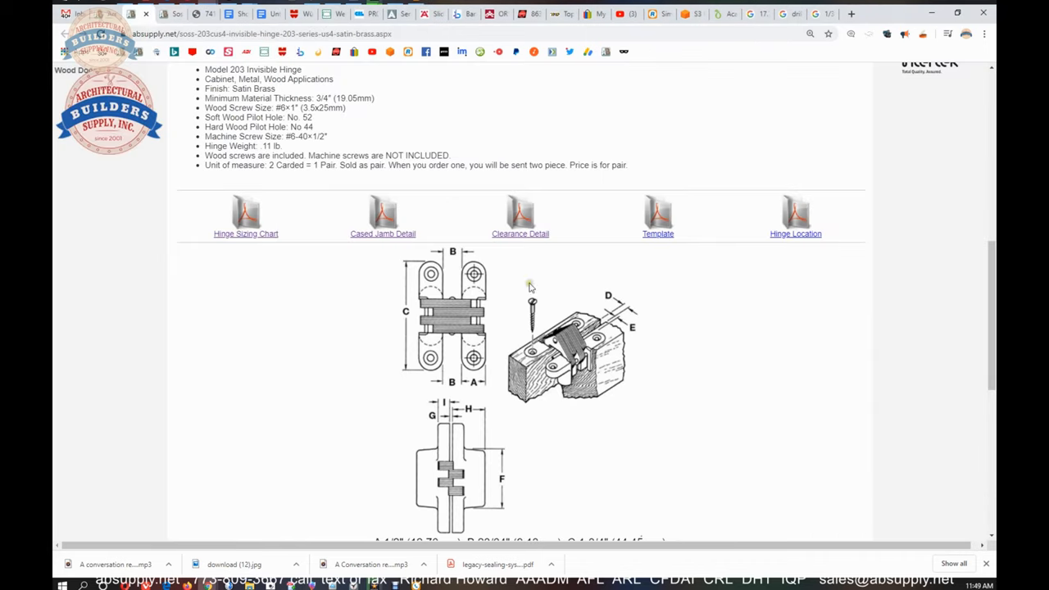
click(657, 234)
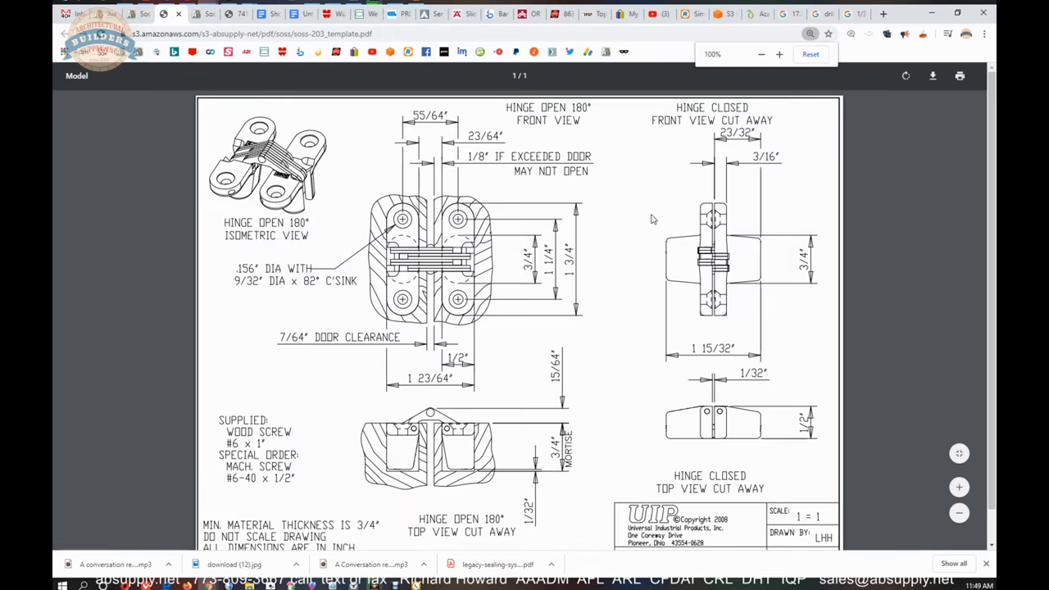
mouse_move(637, 372)
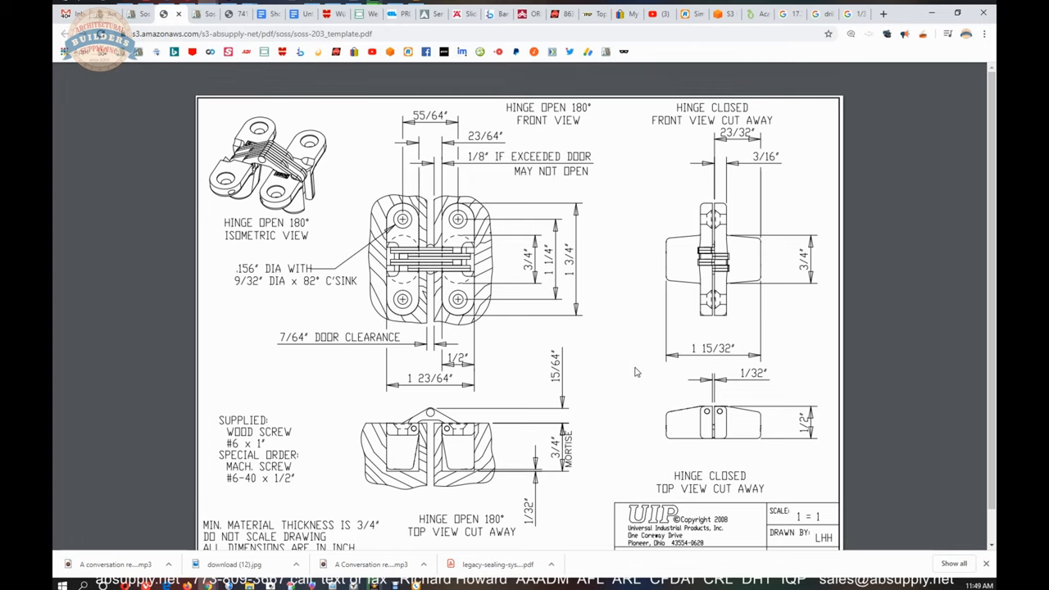
mouse_move(632, 365)
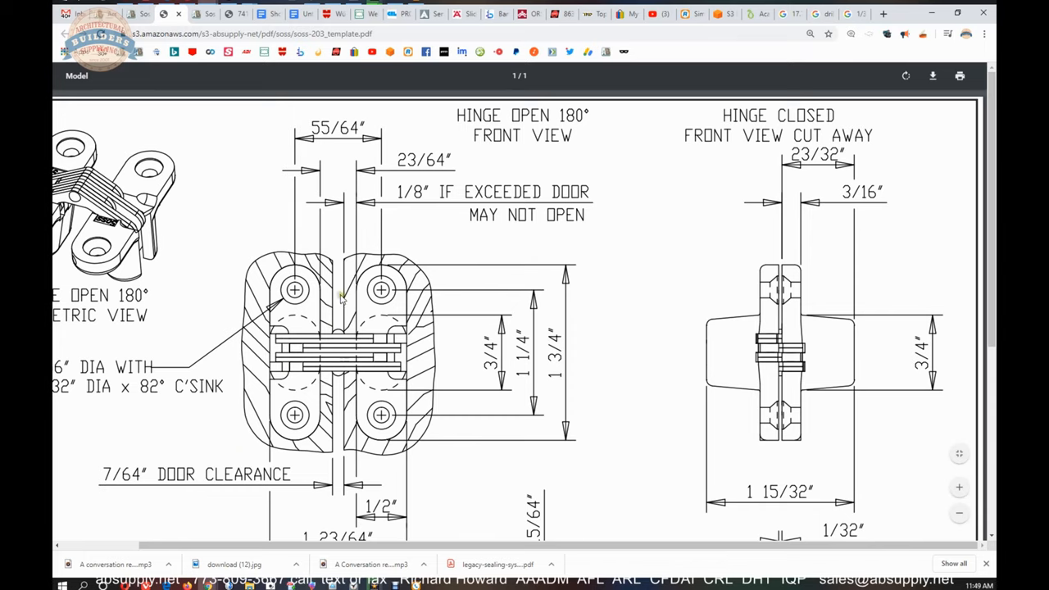
mouse_move(332, 279)
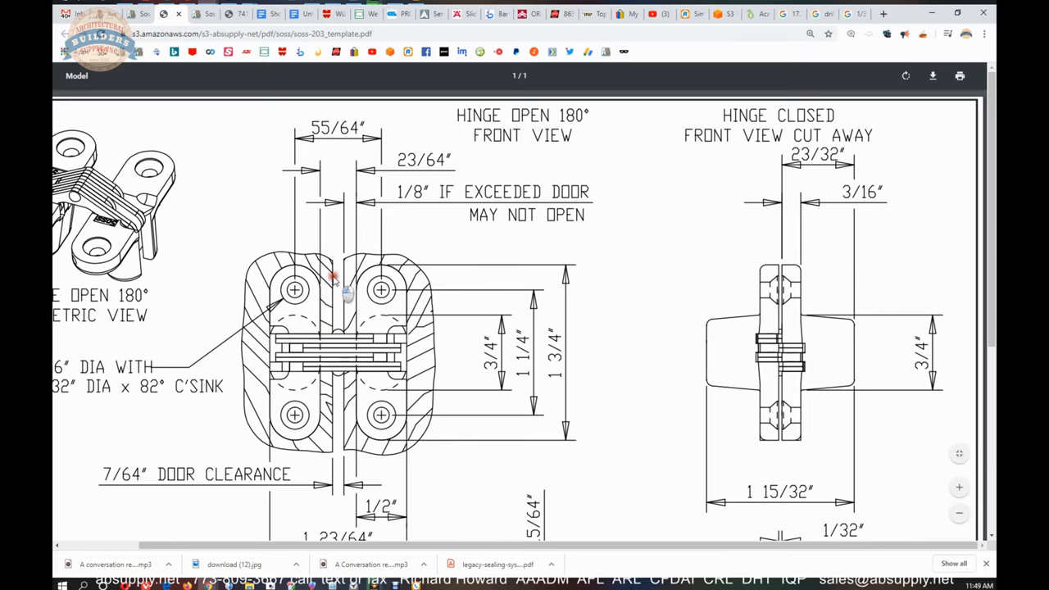
mouse_move(316, 295)
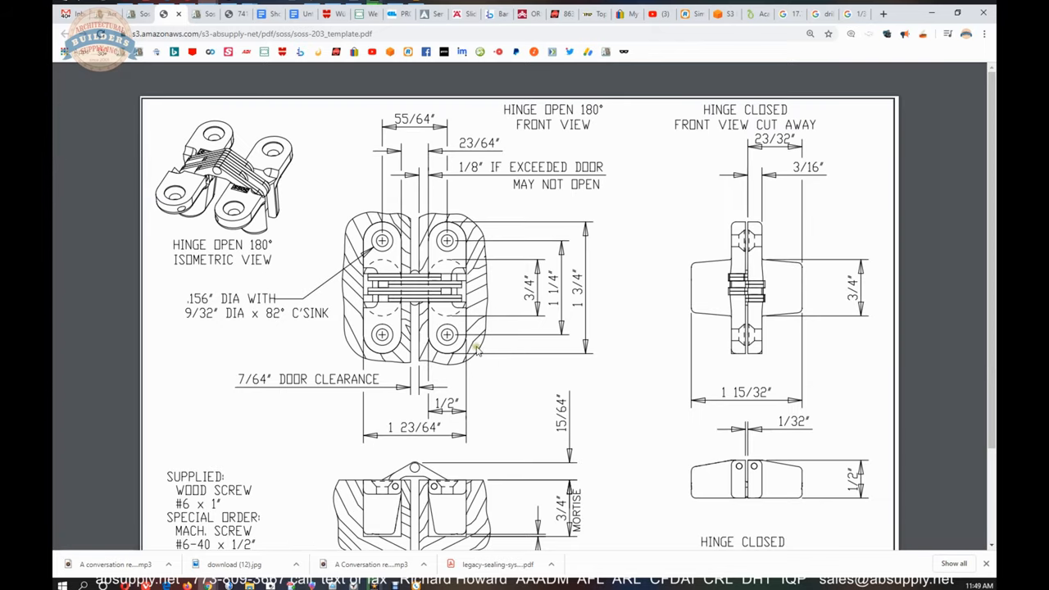
mouse_move(483, 172)
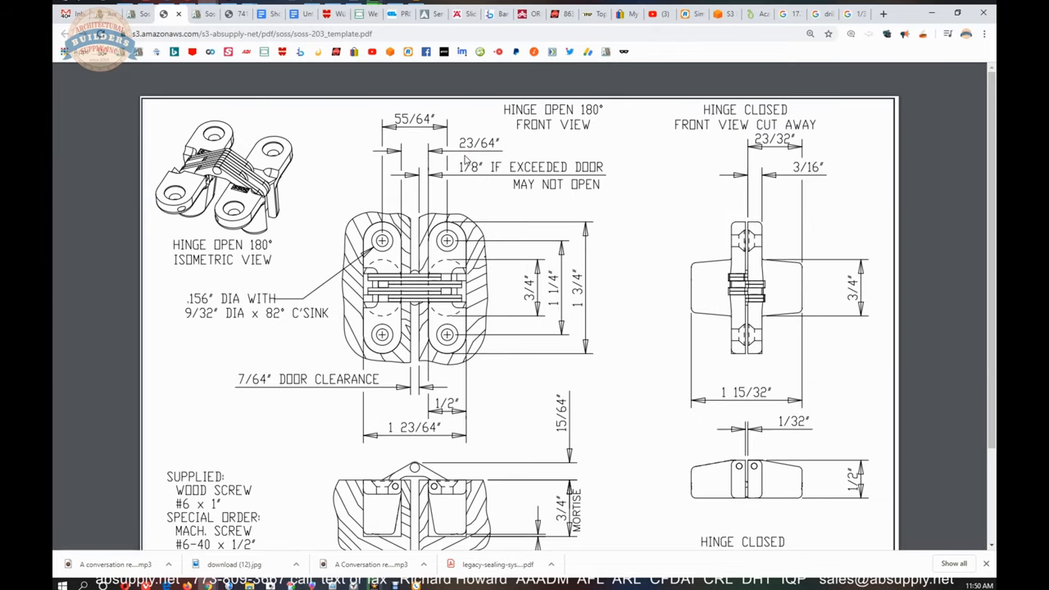
mouse_move(475, 164)
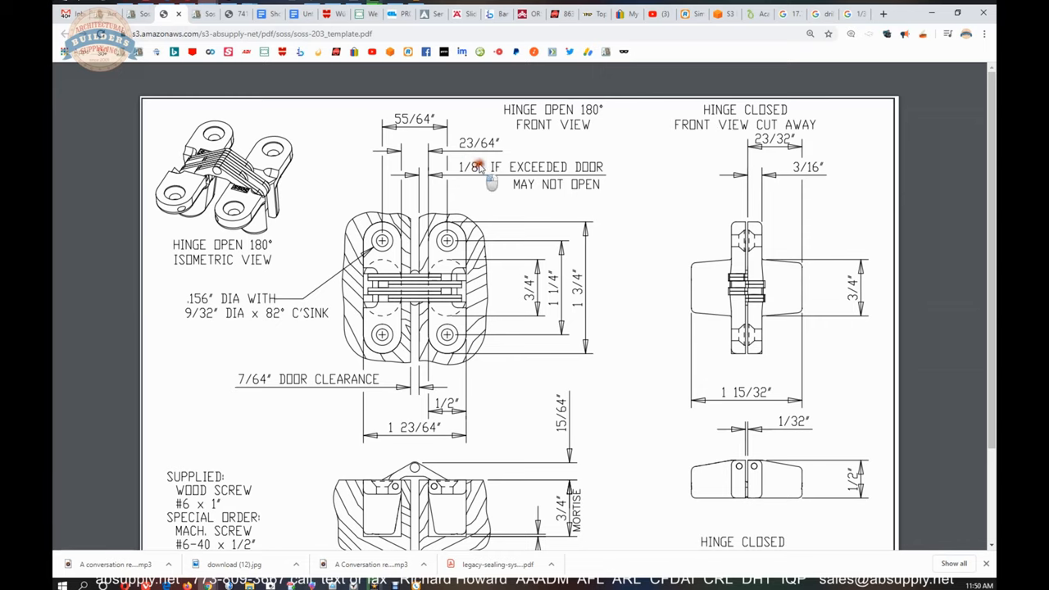
mouse_move(461, 166)
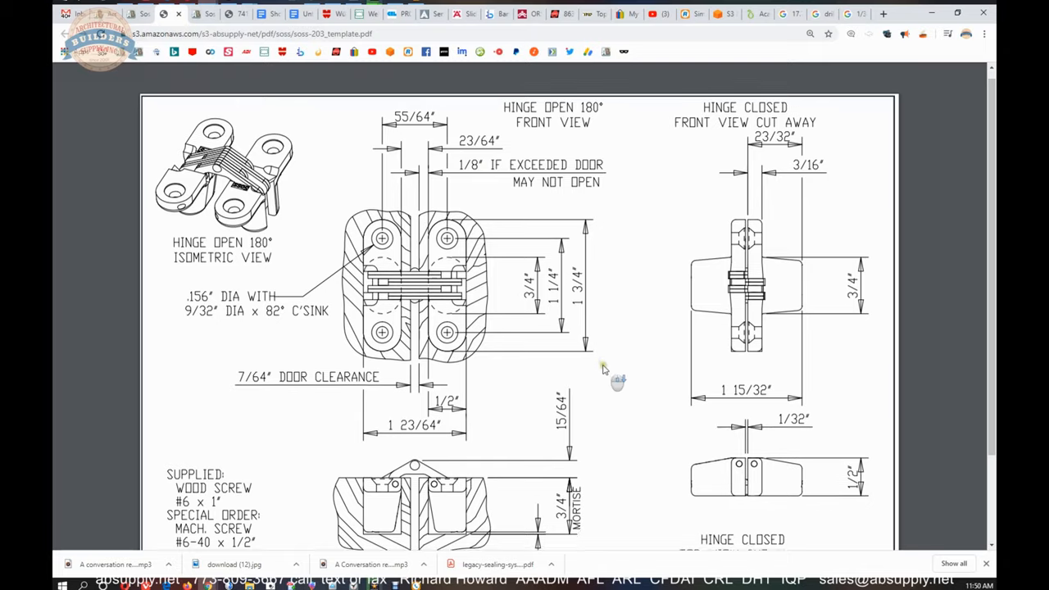
scroll(down, 3)
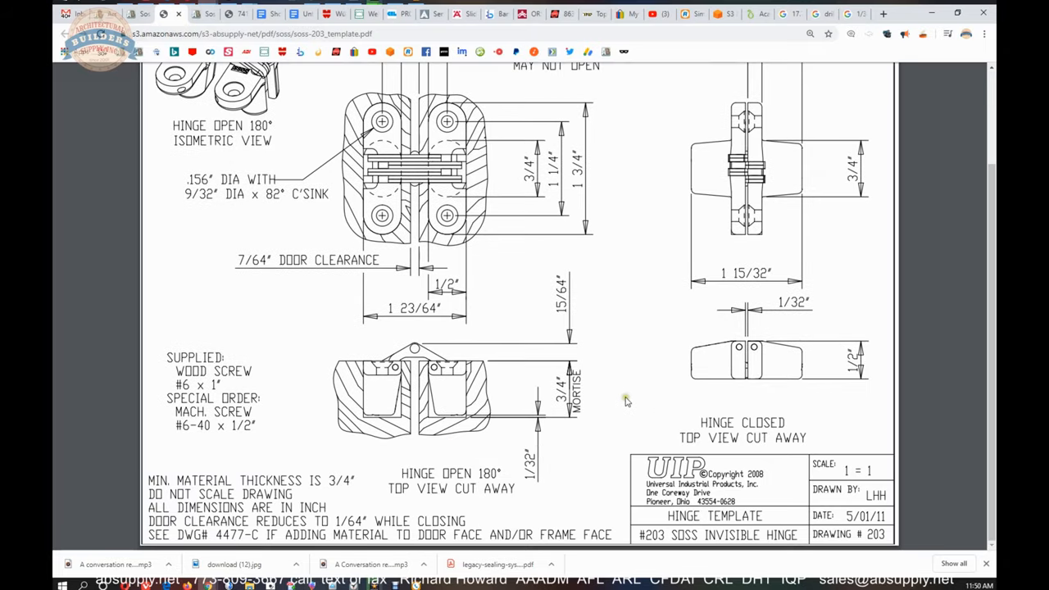
mouse_move(647, 399)
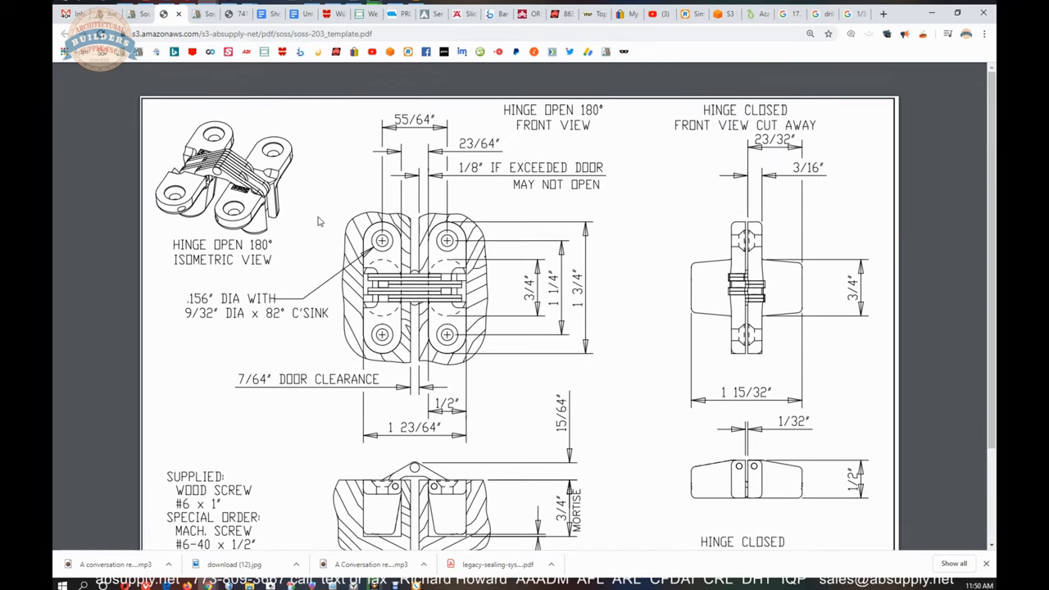
mouse_move(332, 221)
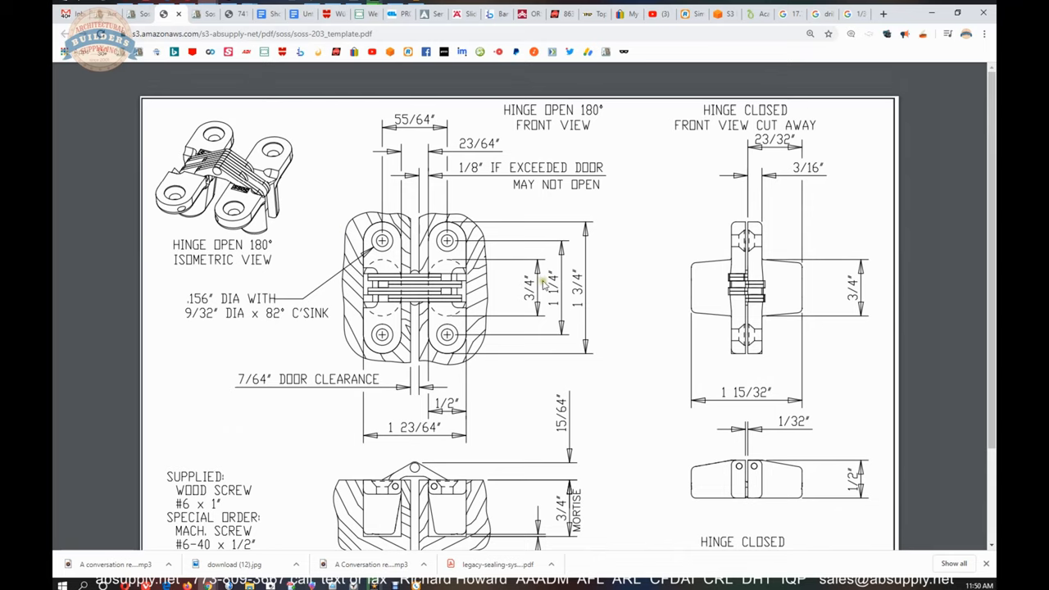
scroll(down, 3)
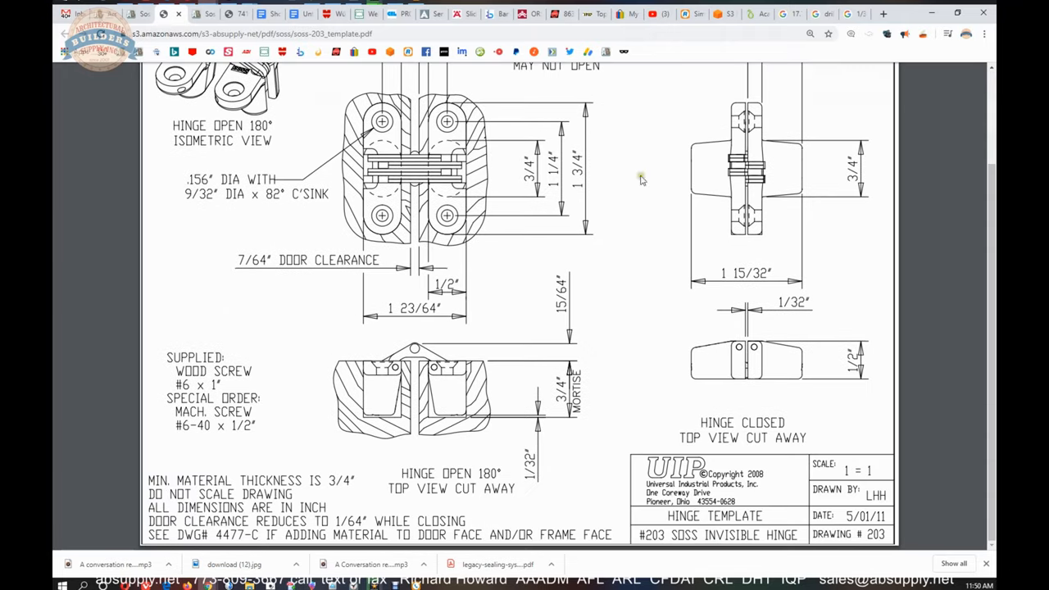
mouse_move(758, 119)
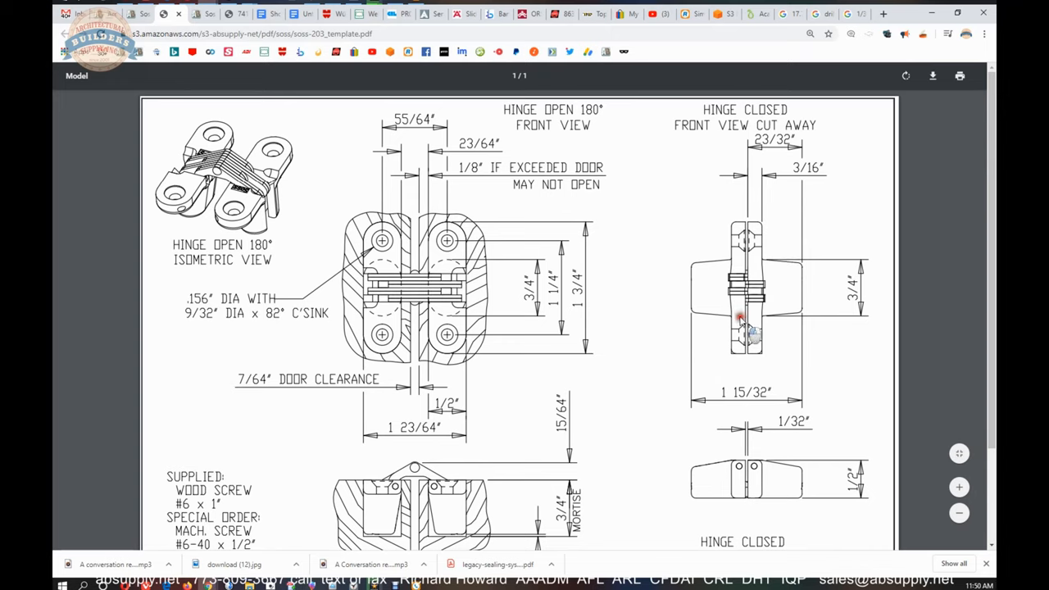
mouse_move(816, 369)
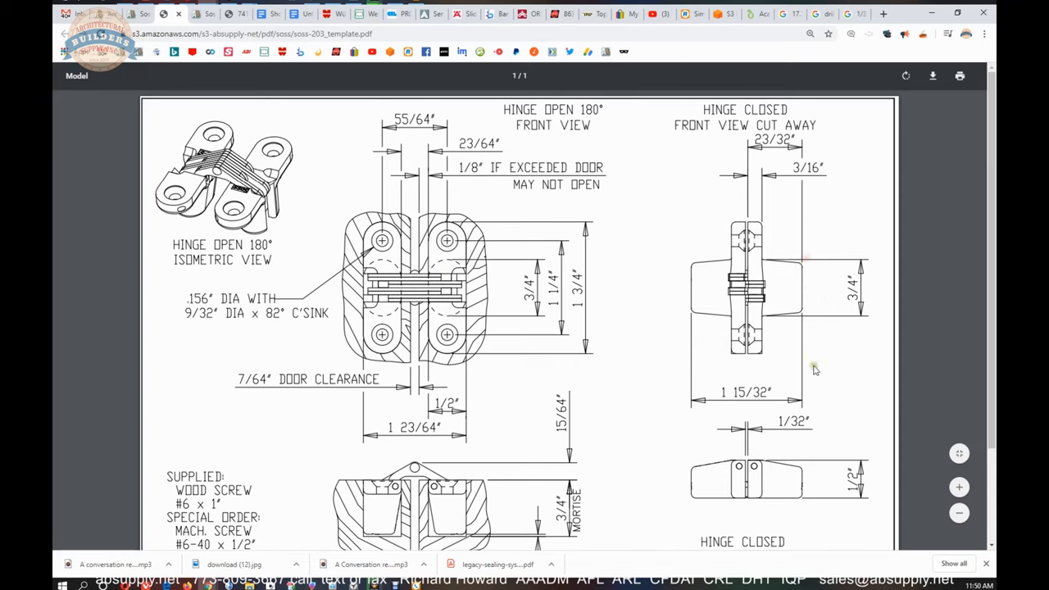
mouse_move(323, 420)
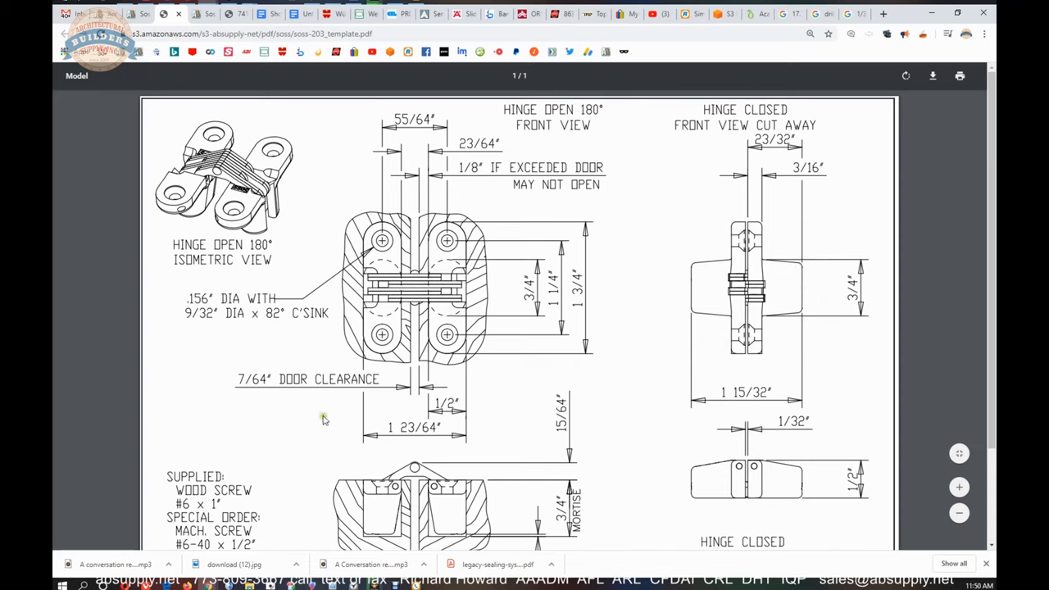
mouse_move(771, 250)
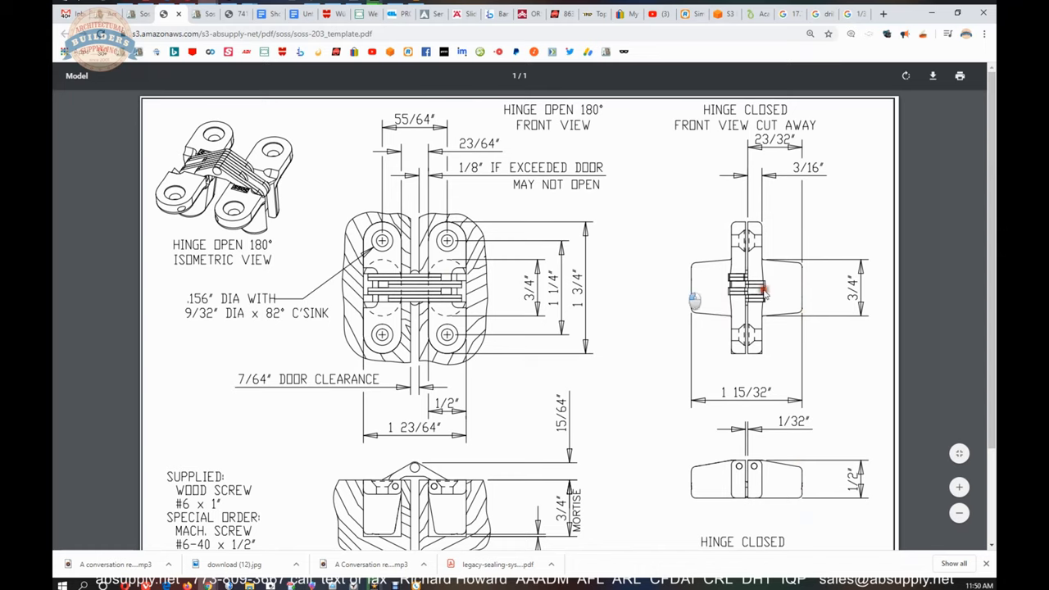
mouse_move(214, 328)
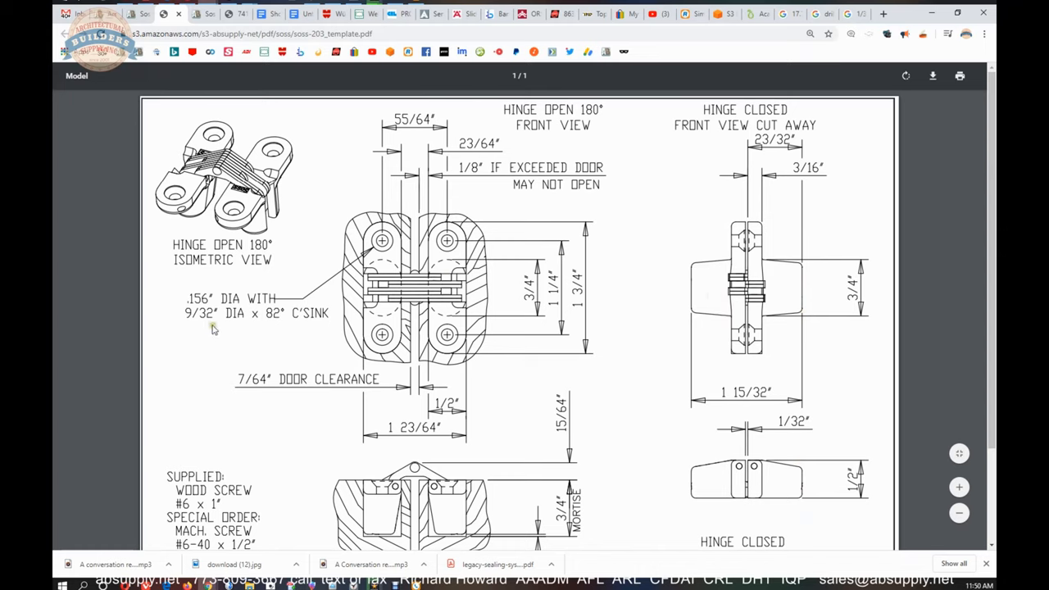
mouse_move(461, 403)
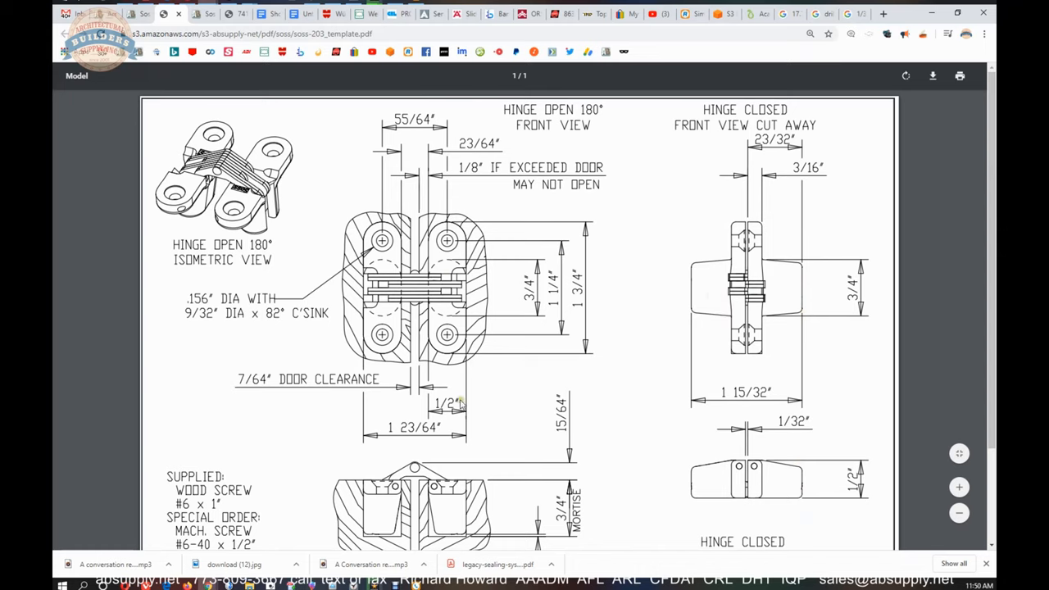
mouse_move(471, 412)
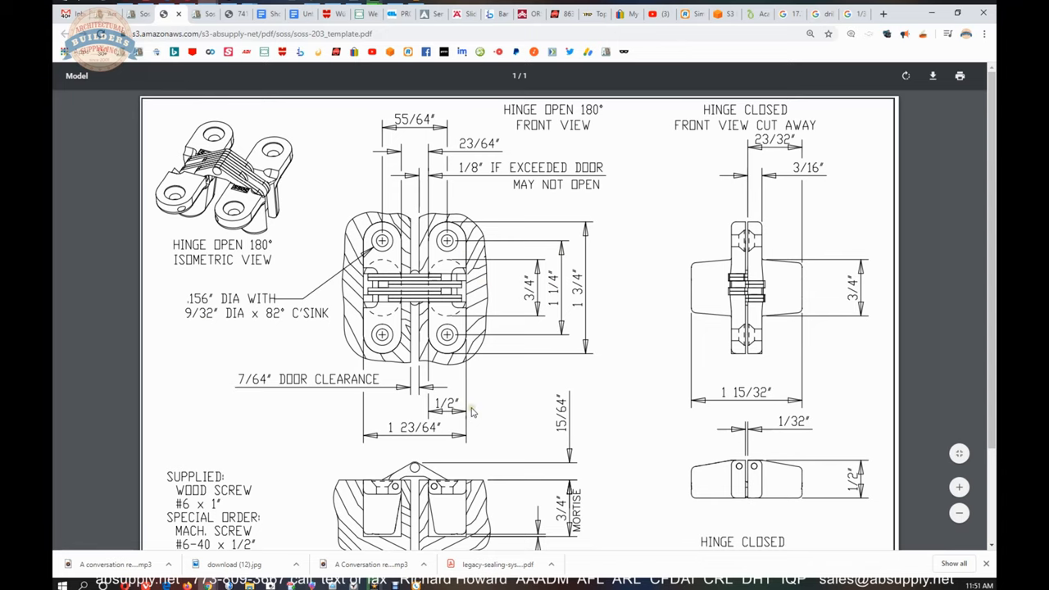
scroll(down, 3)
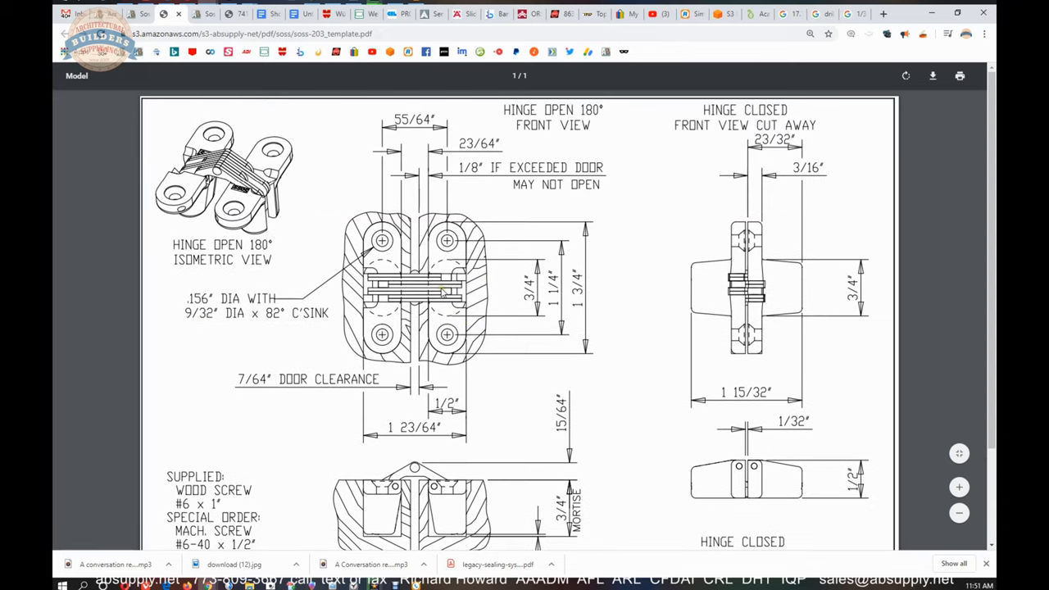
mouse_move(484, 327)
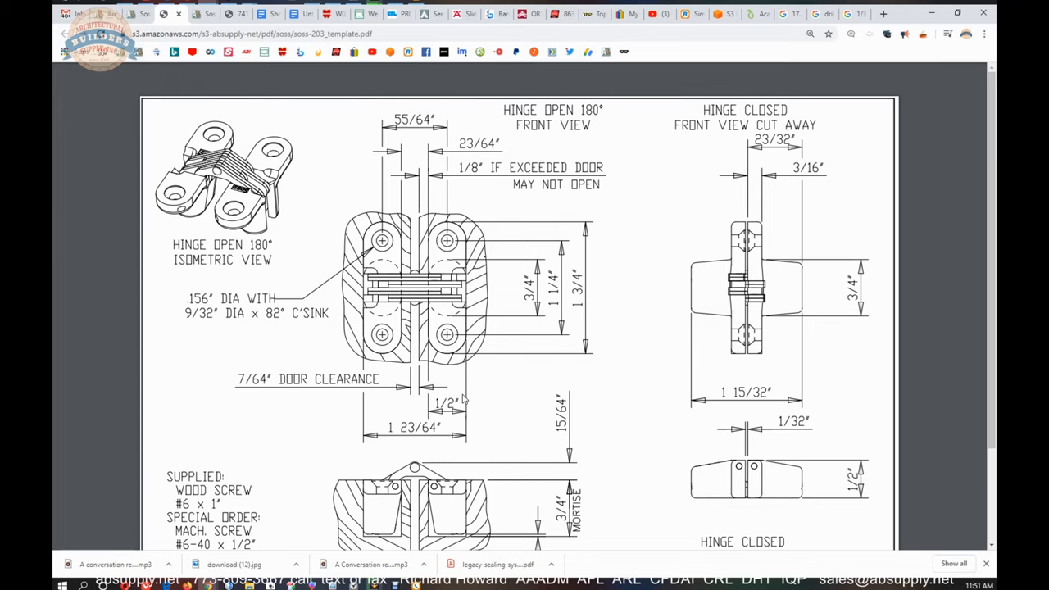
mouse_move(494, 328)
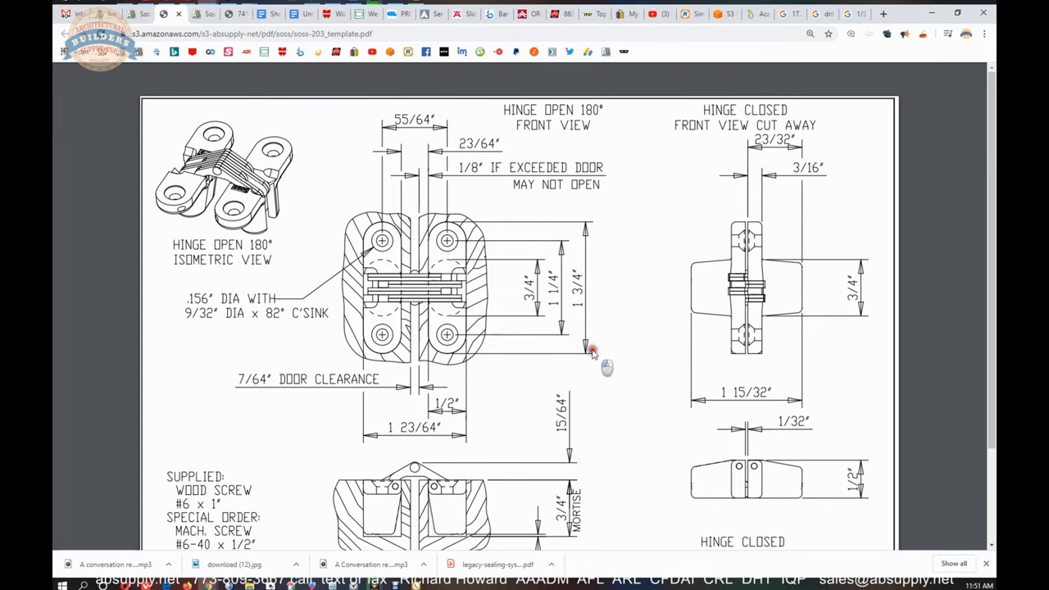
mouse_move(434, 360)
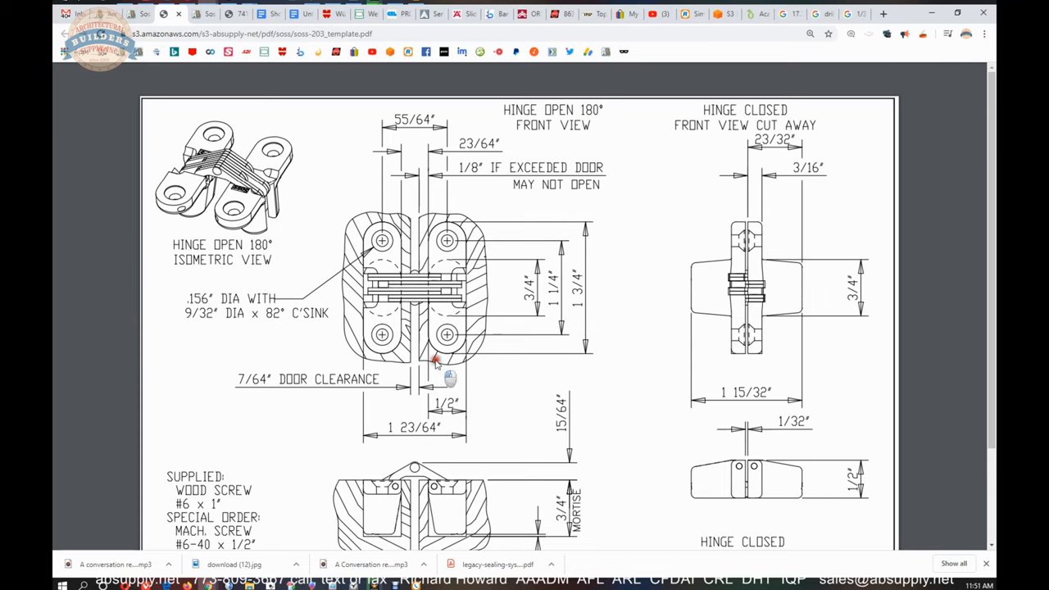
mouse_move(524, 427)
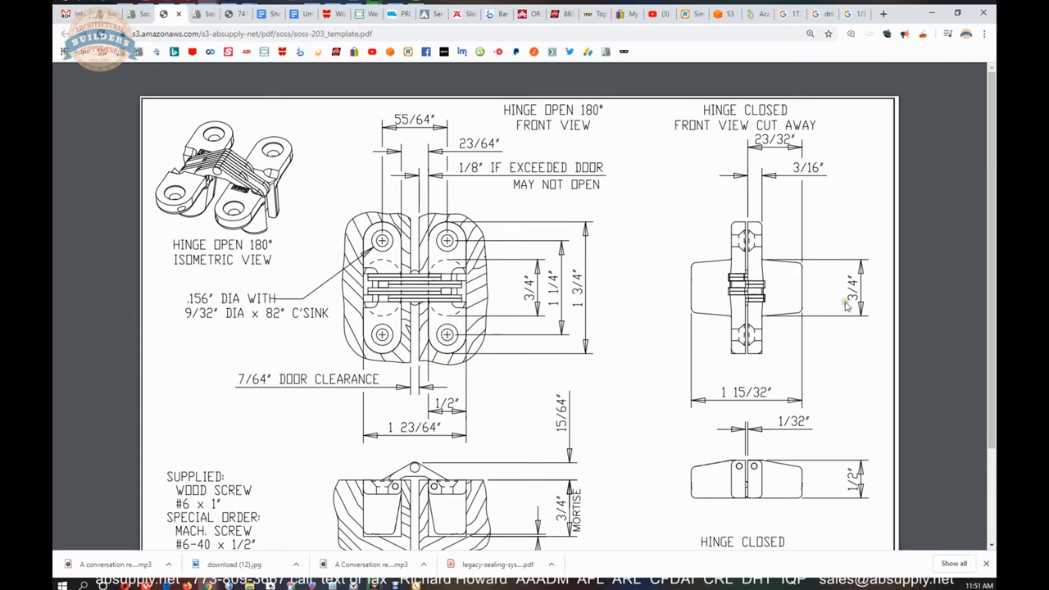
mouse_move(729, 402)
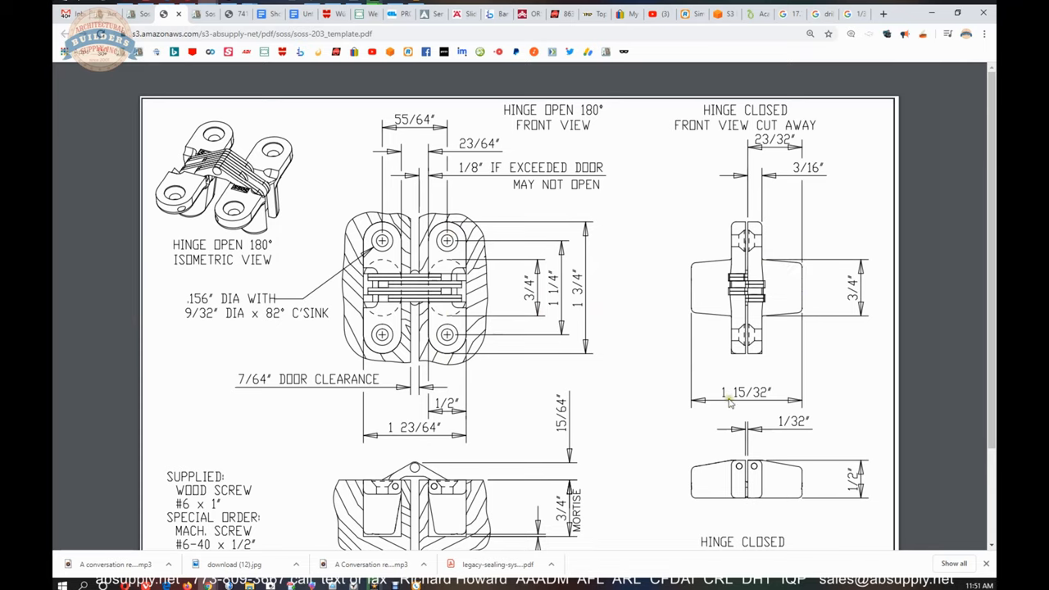
mouse_move(763, 381)
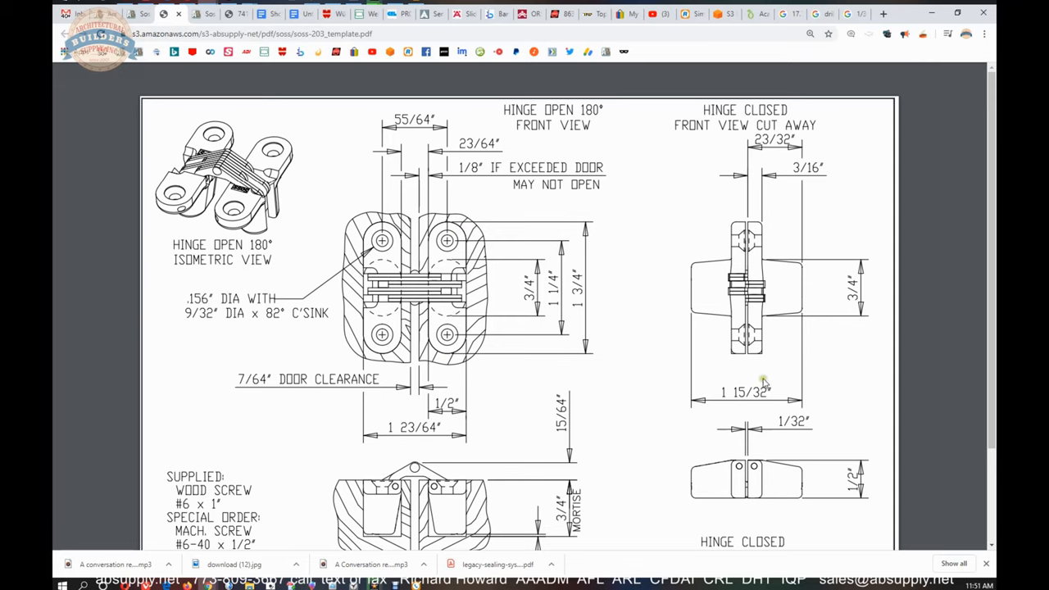
mouse_move(778, 179)
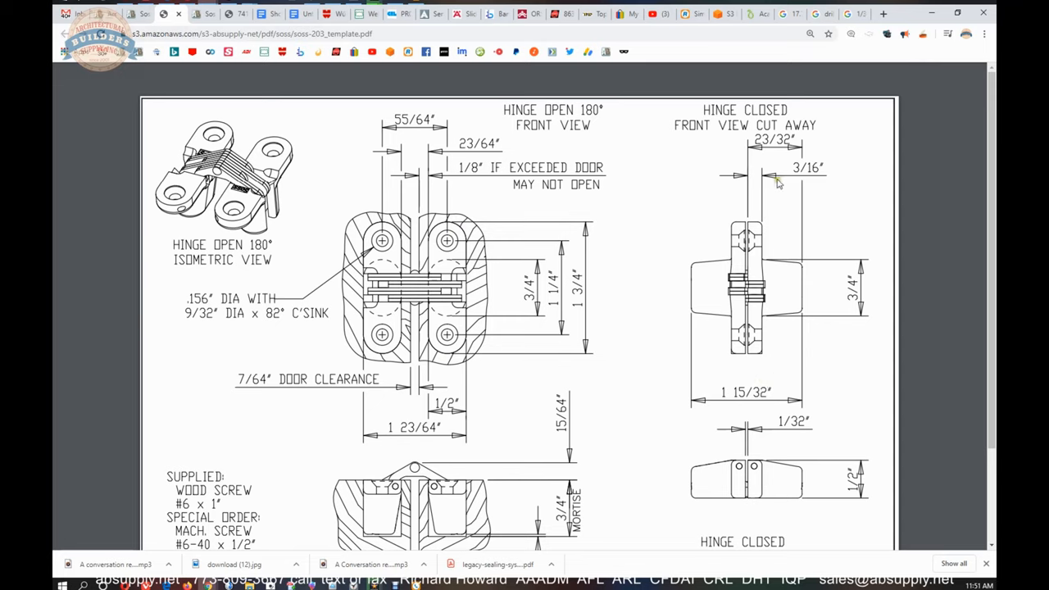
mouse_move(728, 187)
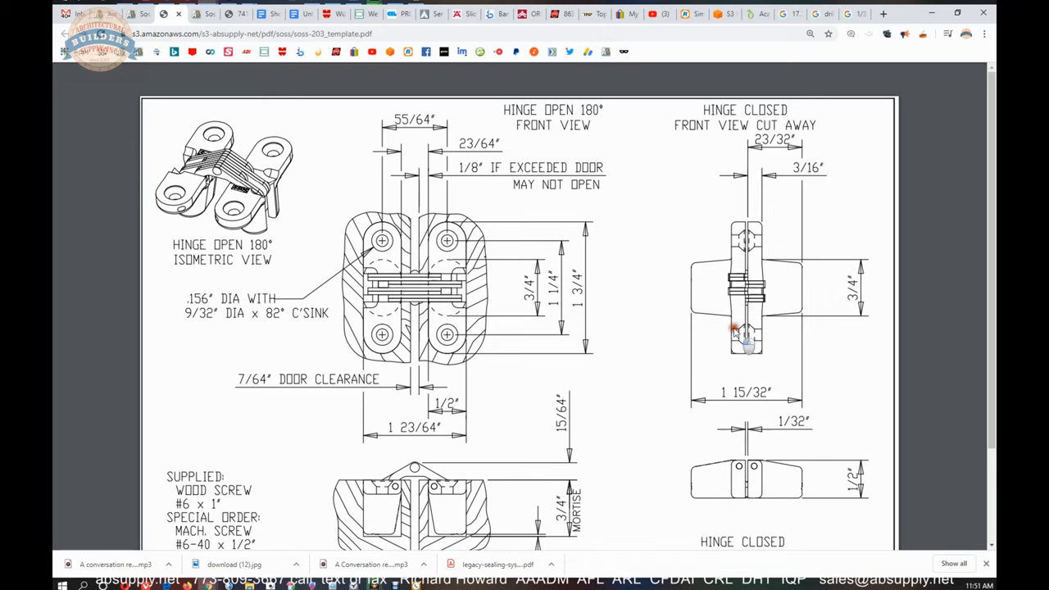
mouse_move(780, 271)
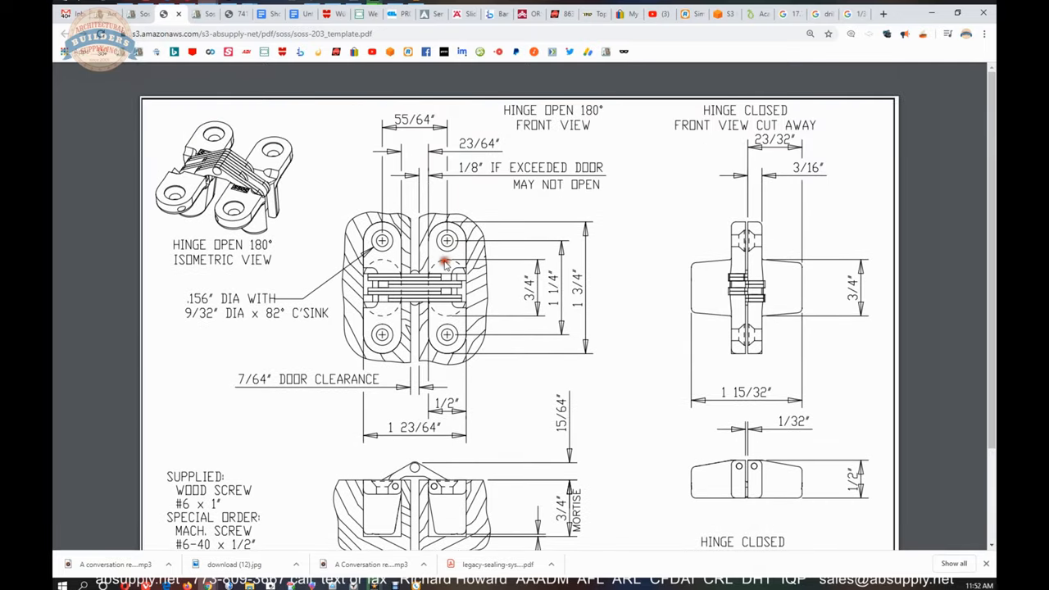
mouse_move(850, 474)
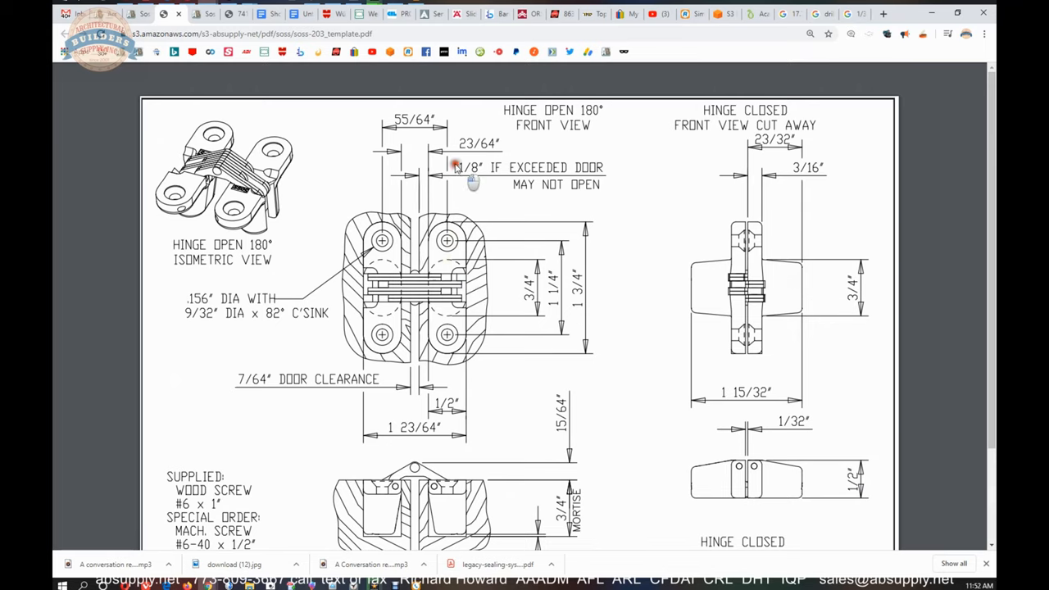
mouse_move(451, 174)
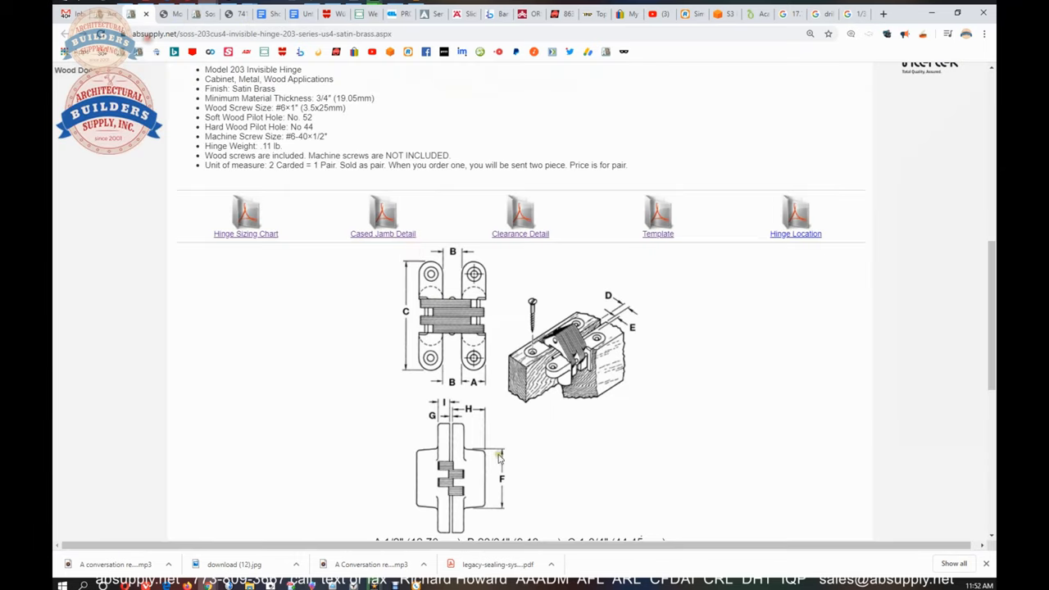
Step: Scroll through the soss-203_template PDF before returning to the SOSS 203 product tab
click(520, 234)
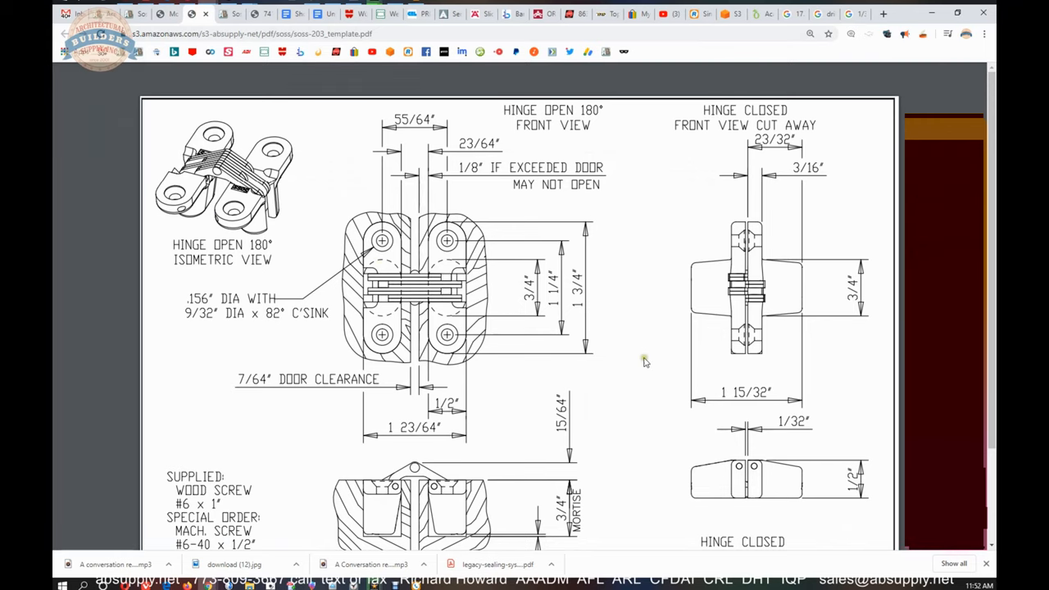
scroll(down, 3)
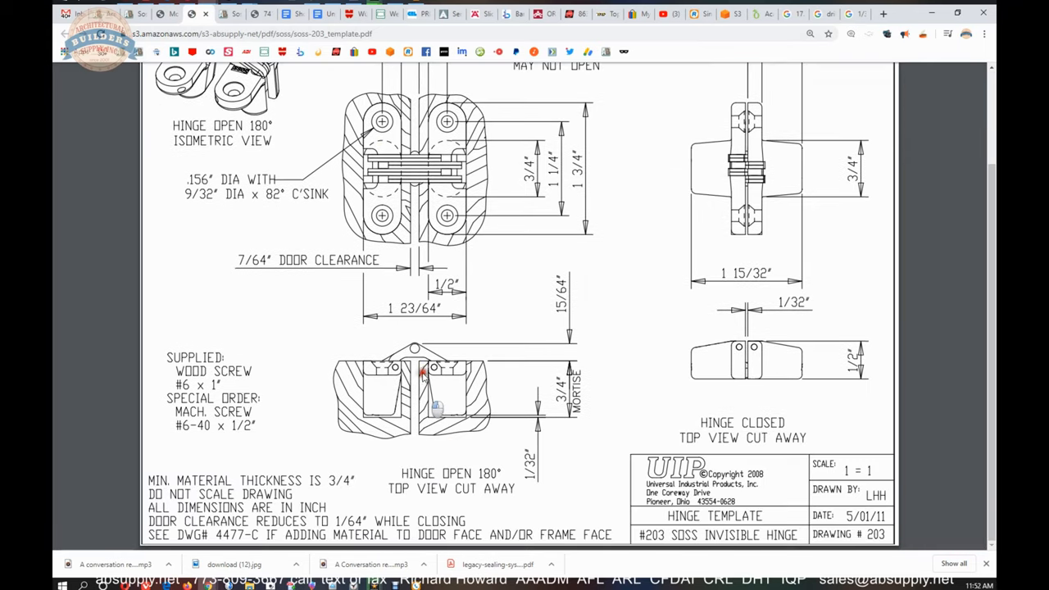
mouse_move(471, 364)
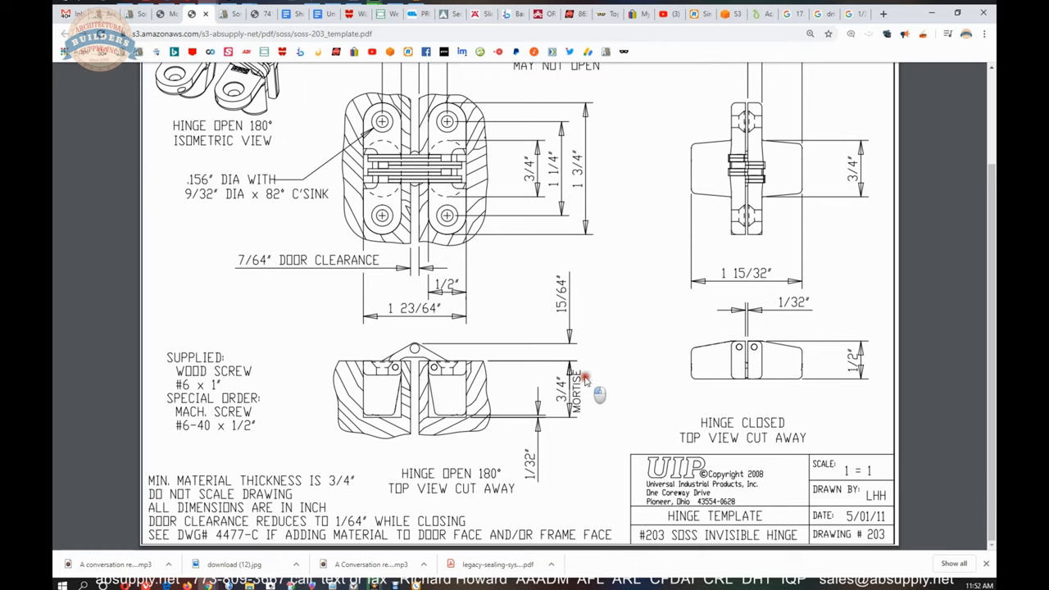
mouse_move(417, 363)
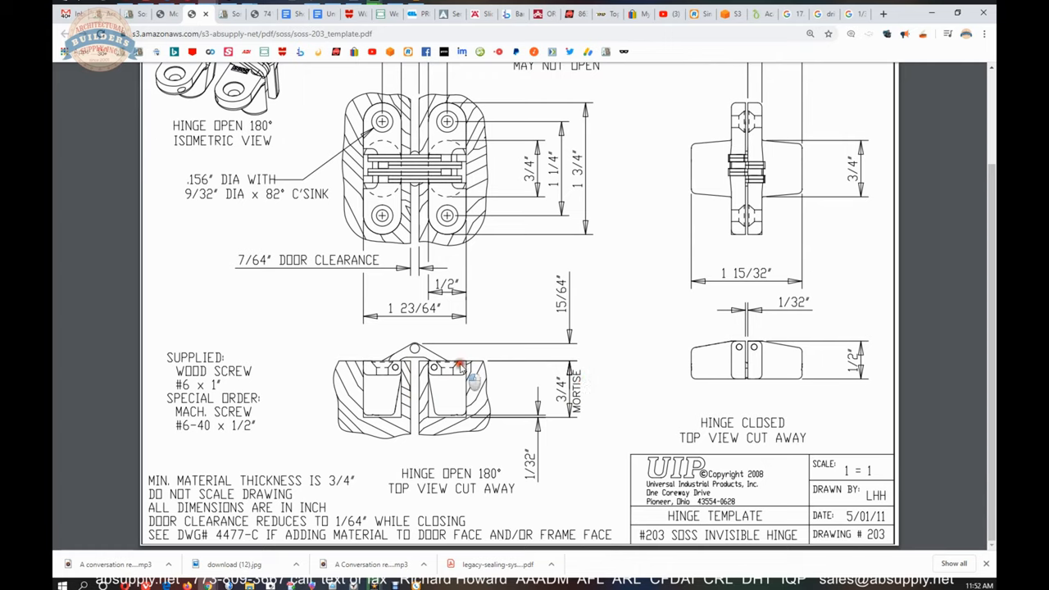
mouse_move(471, 356)
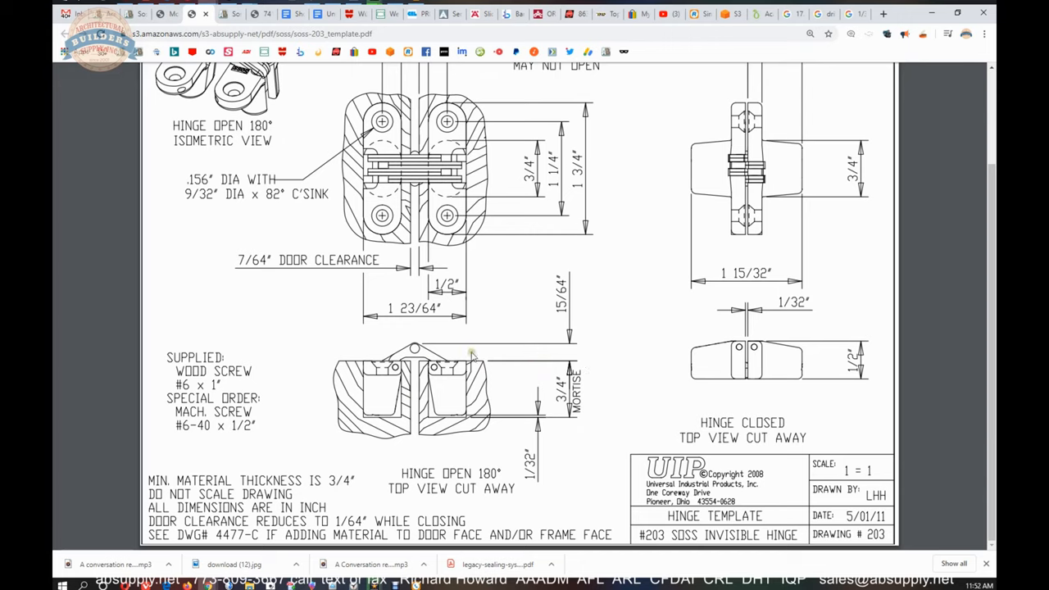
mouse_move(451, 378)
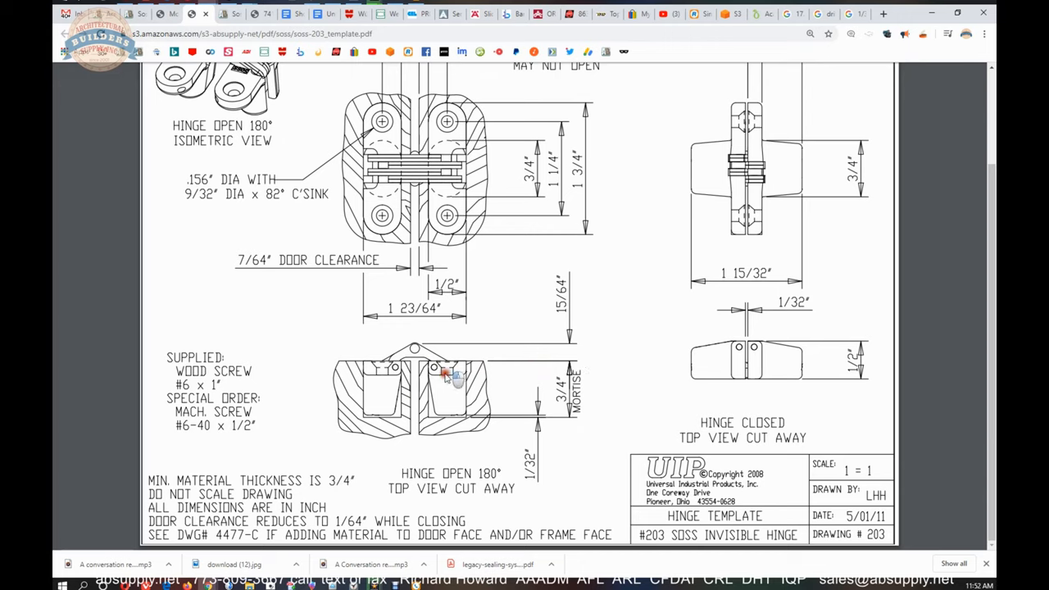
mouse_move(418, 377)
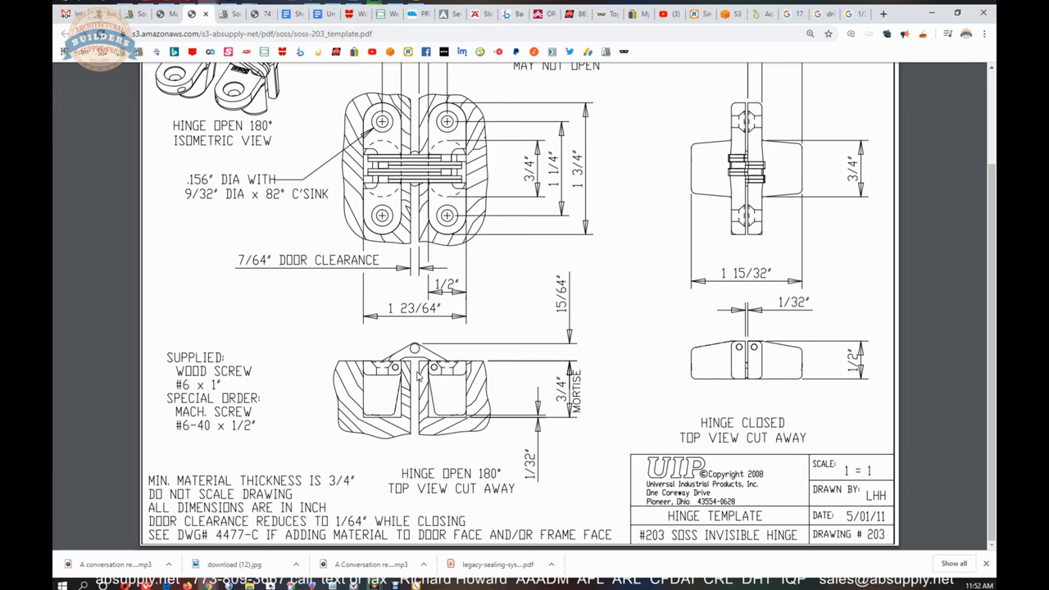
scroll(down, 3)
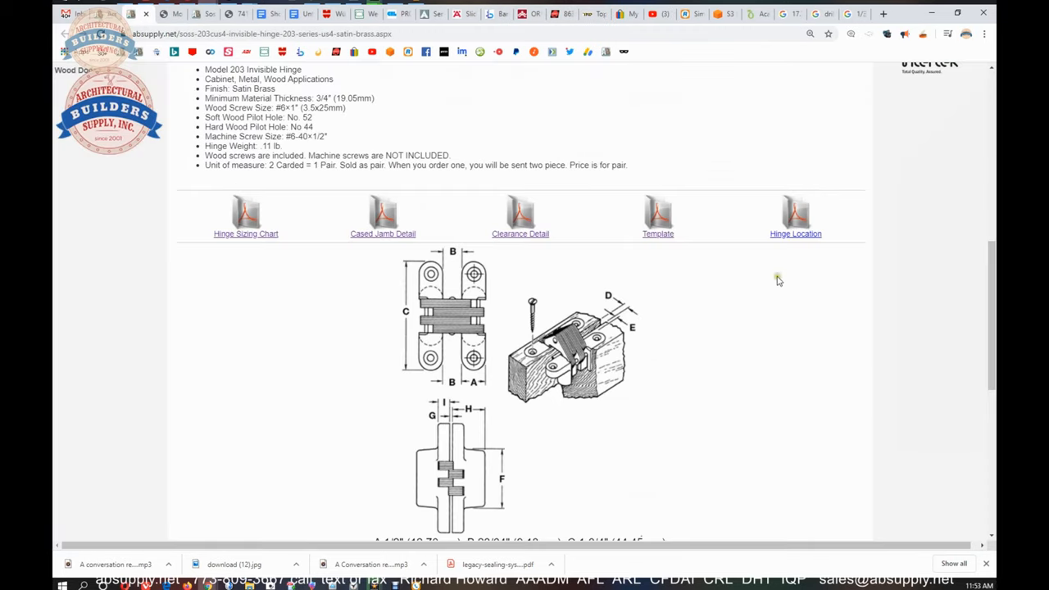
Step: Open soss_hinge_location.pdf from the product page's Hinge Location link
click(796, 234)
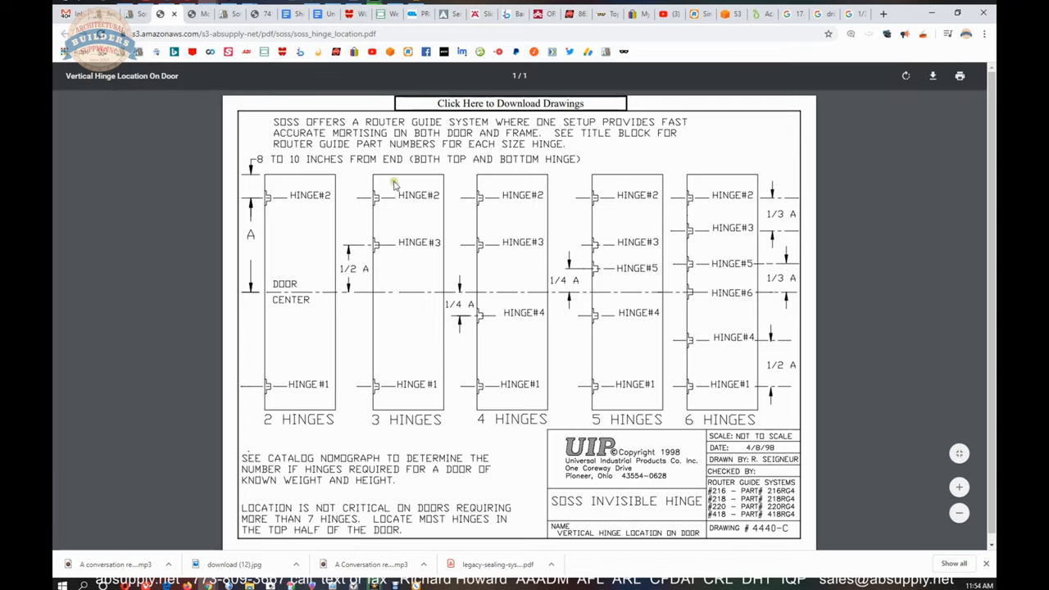
mouse_move(374, 385)
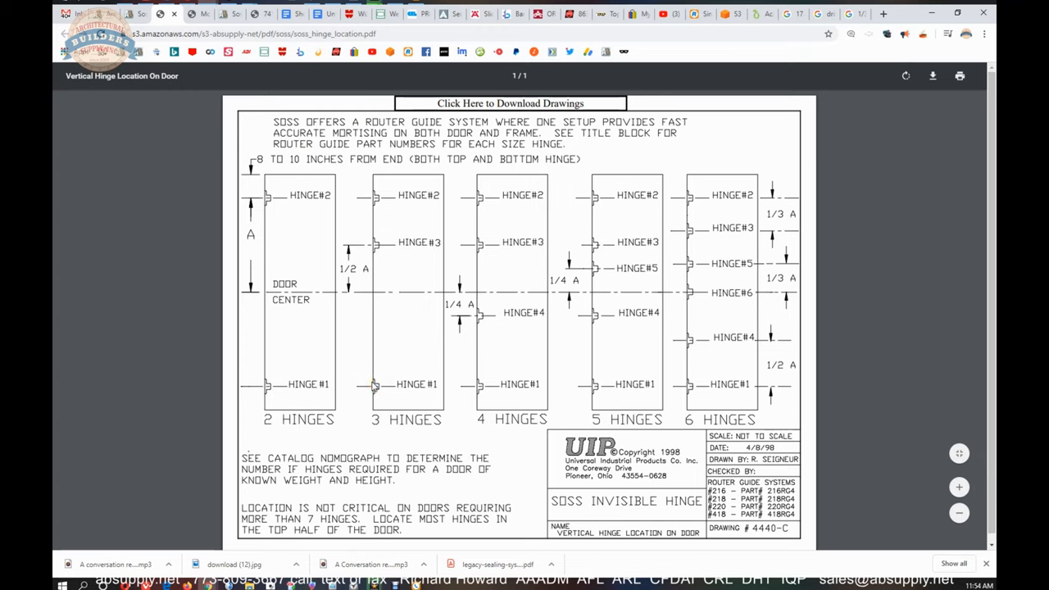
mouse_move(321, 393)
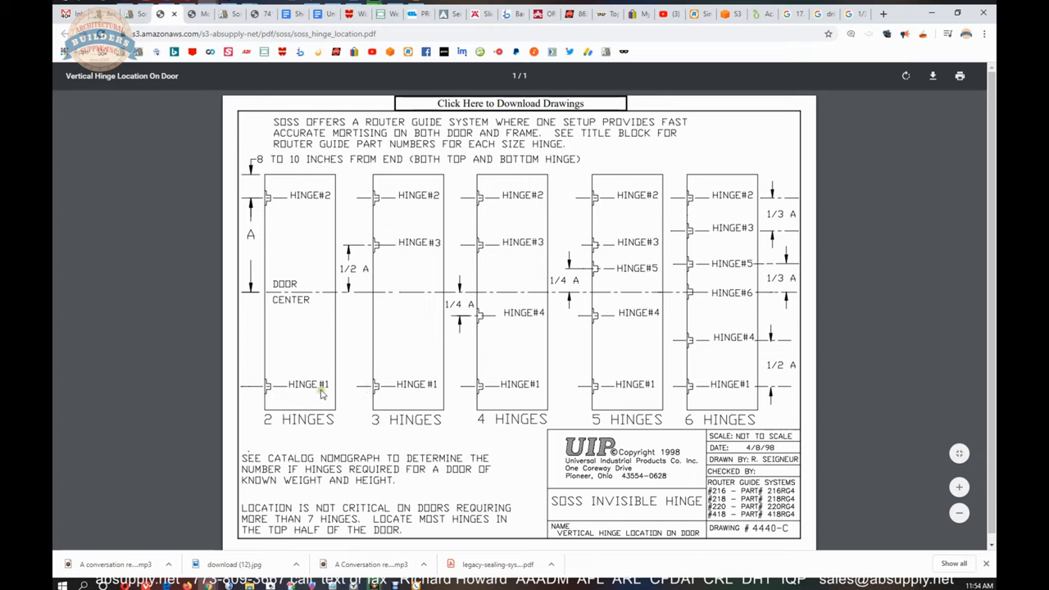
mouse_move(412, 244)
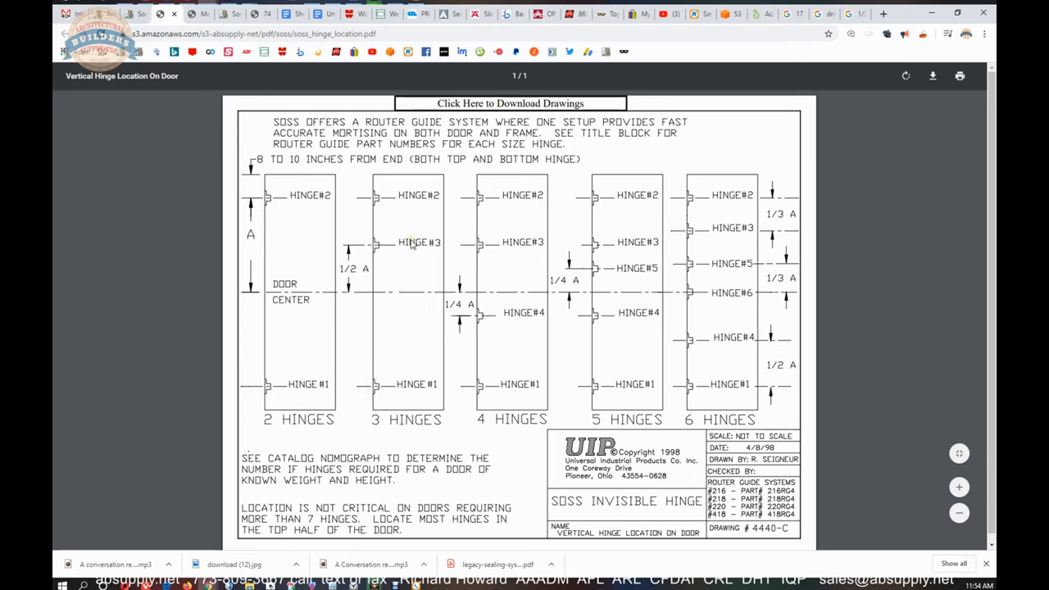
mouse_move(421, 255)
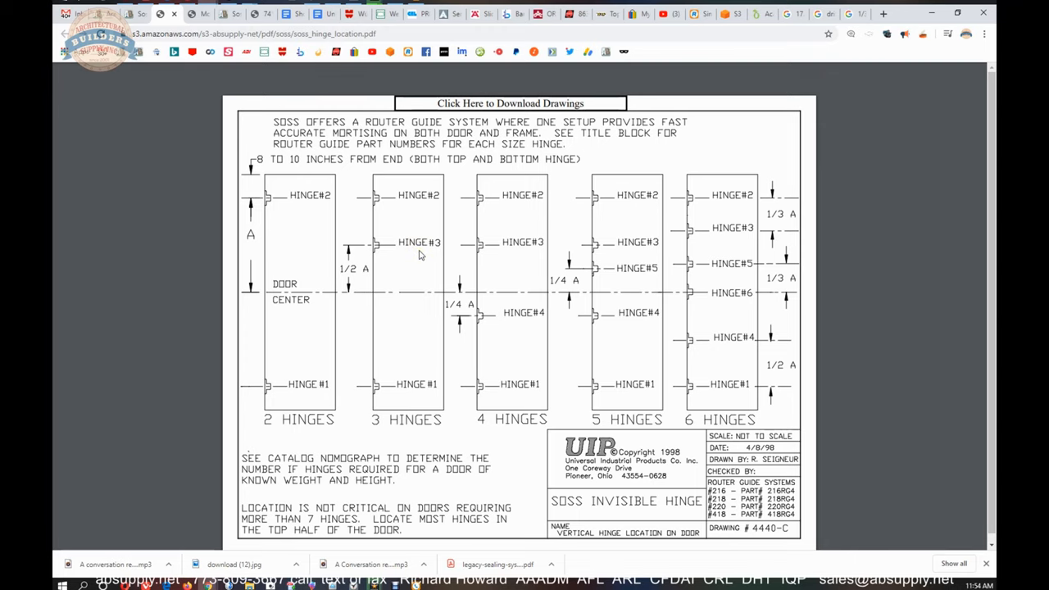
mouse_move(388, 195)
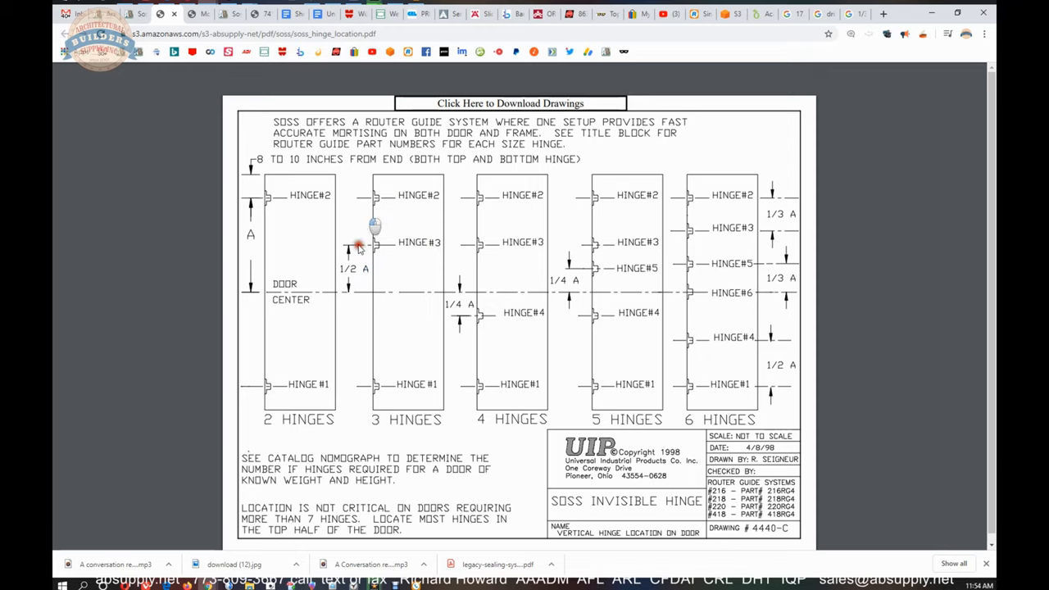
mouse_move(365, 249)
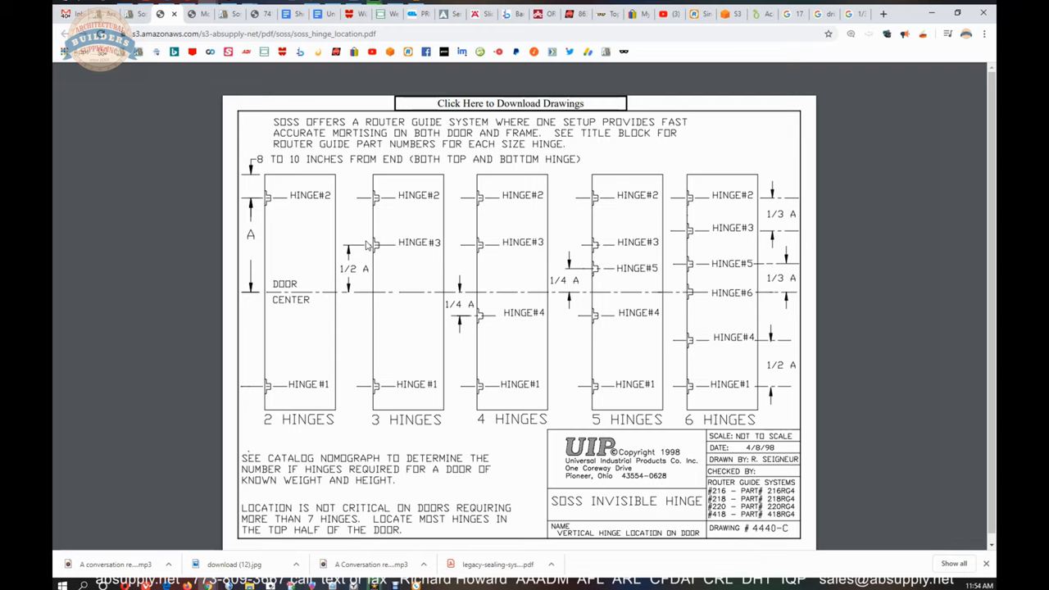
mouse_move(408, 297)
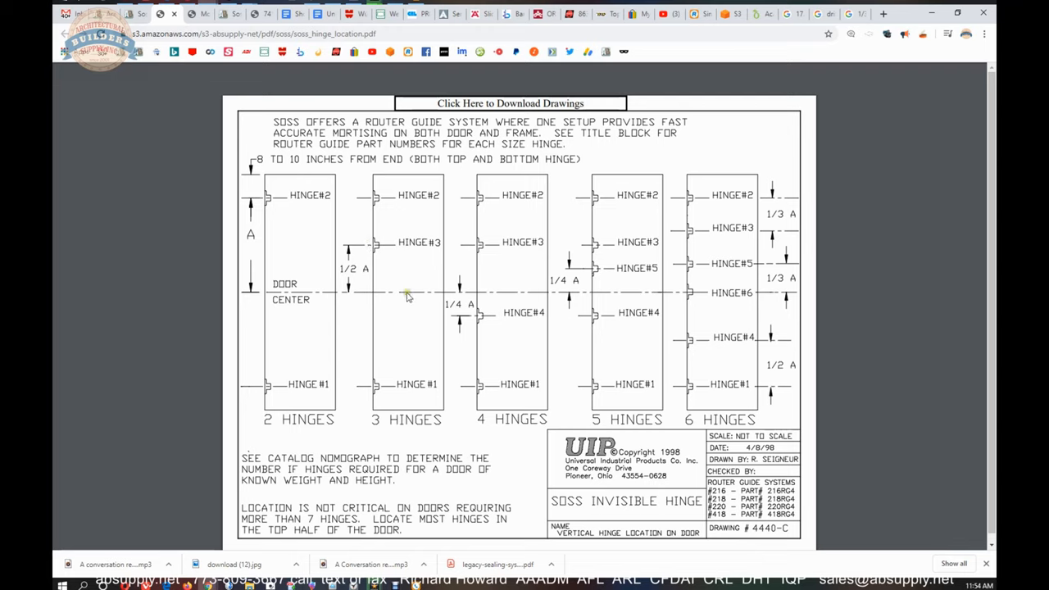
mouse_move(352, 215)
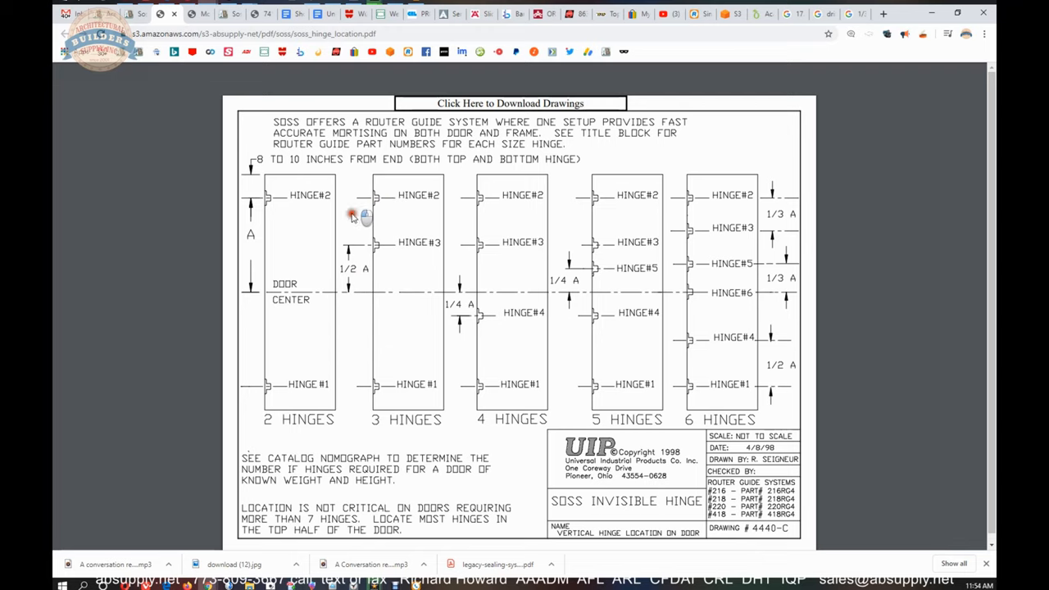
mouse_move(383, 243)
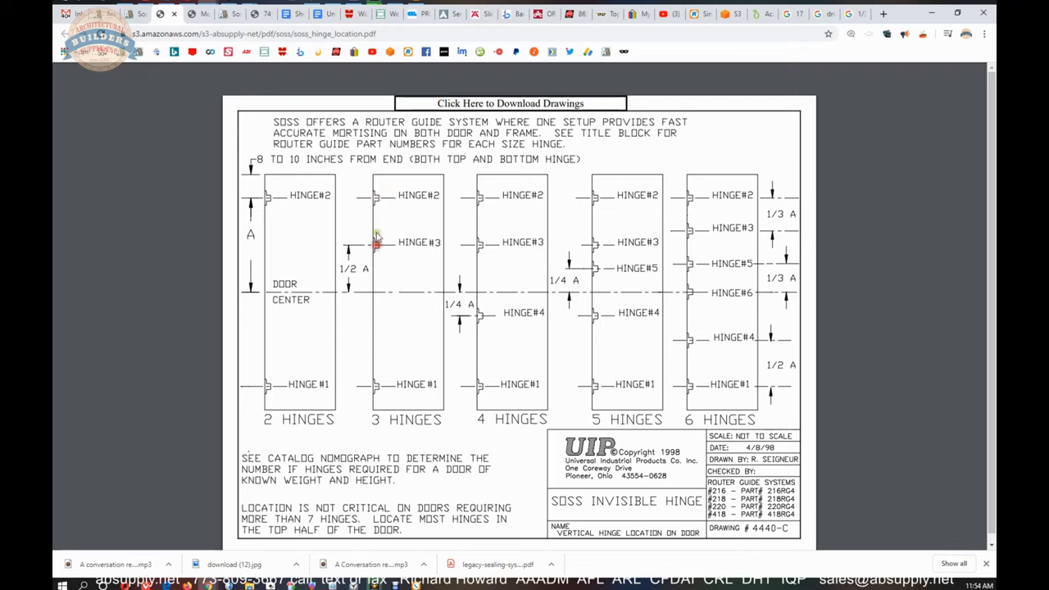
mouse_move(379, 229)
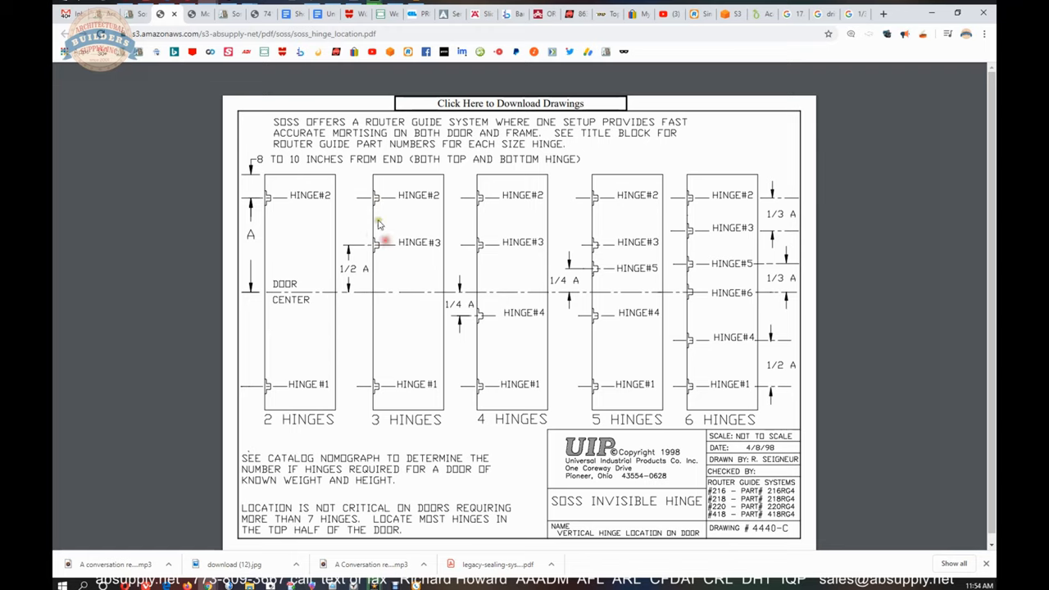
mouse_move(396, 213)
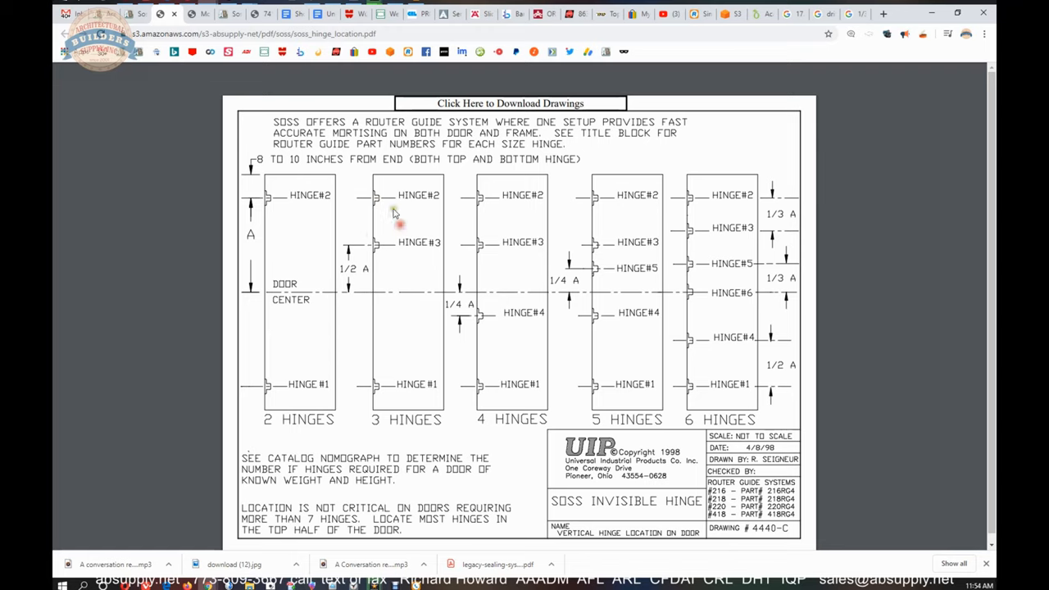
mouse_move(366, 261)
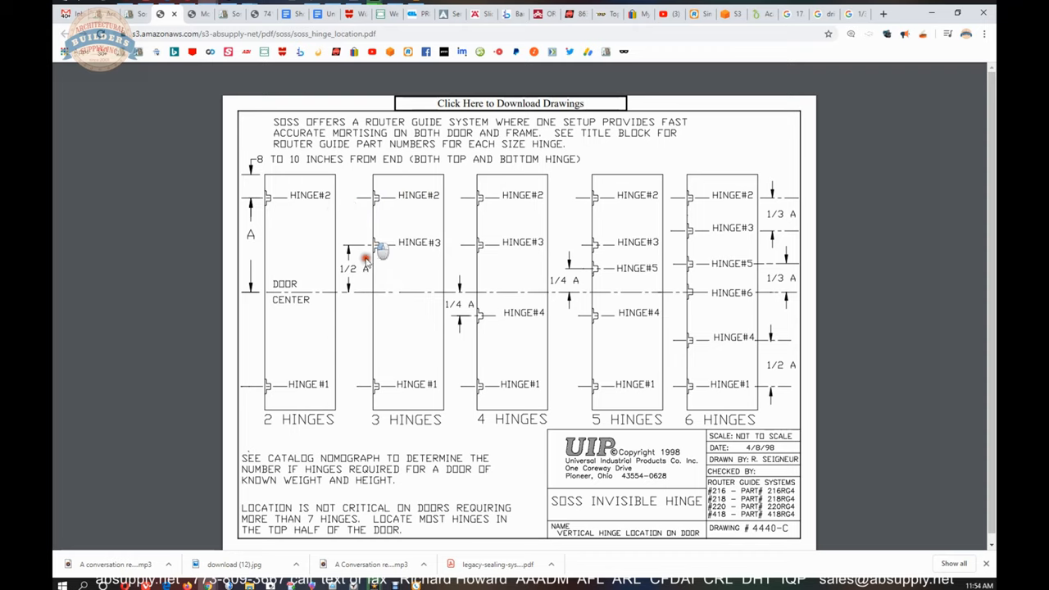
mouse_move(388, 214)
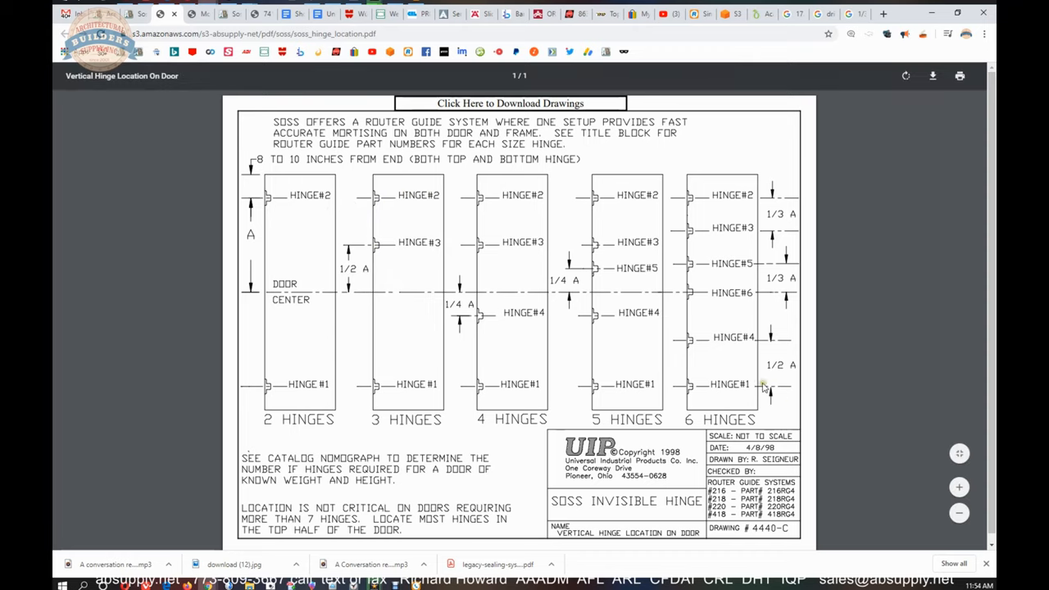
mouse_move(722, 207)
text(template)
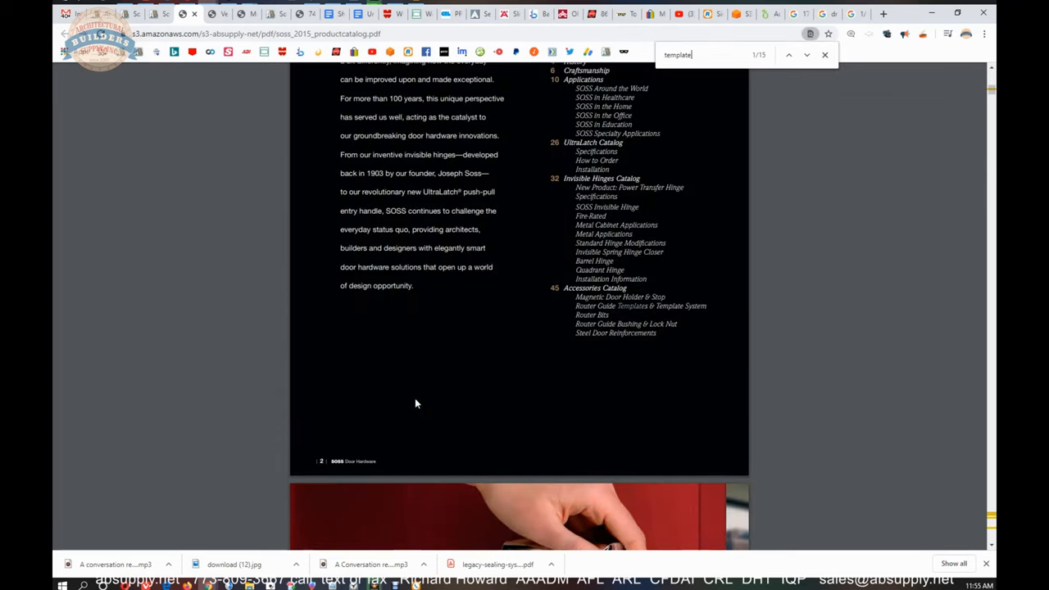
Step: Step the 'template' search to the Router Guide Templates page of the SOSS 2015 catalog
click(789, 55)
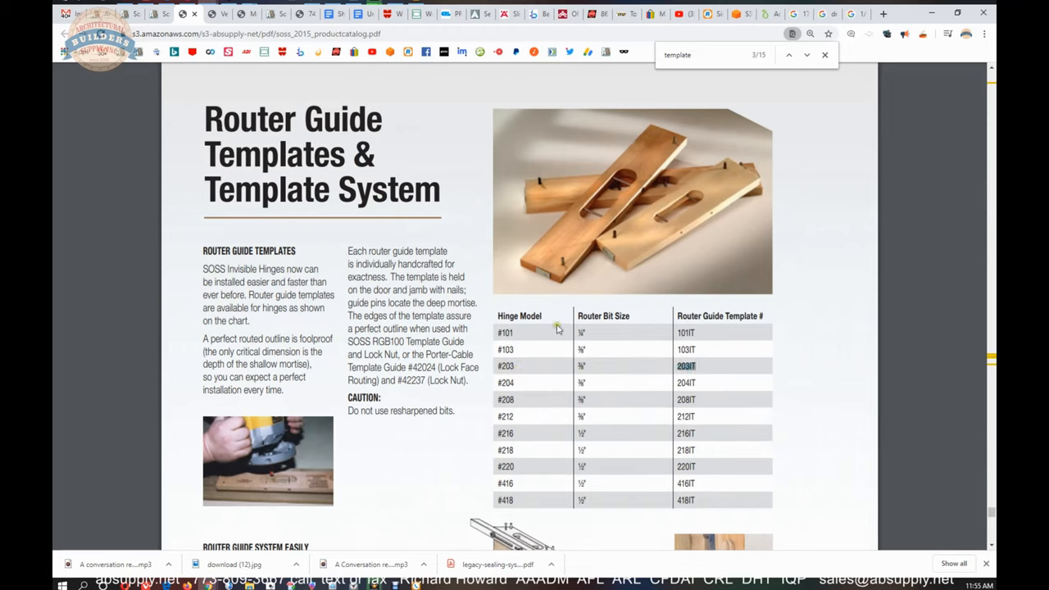
mouse_move(563, 262)
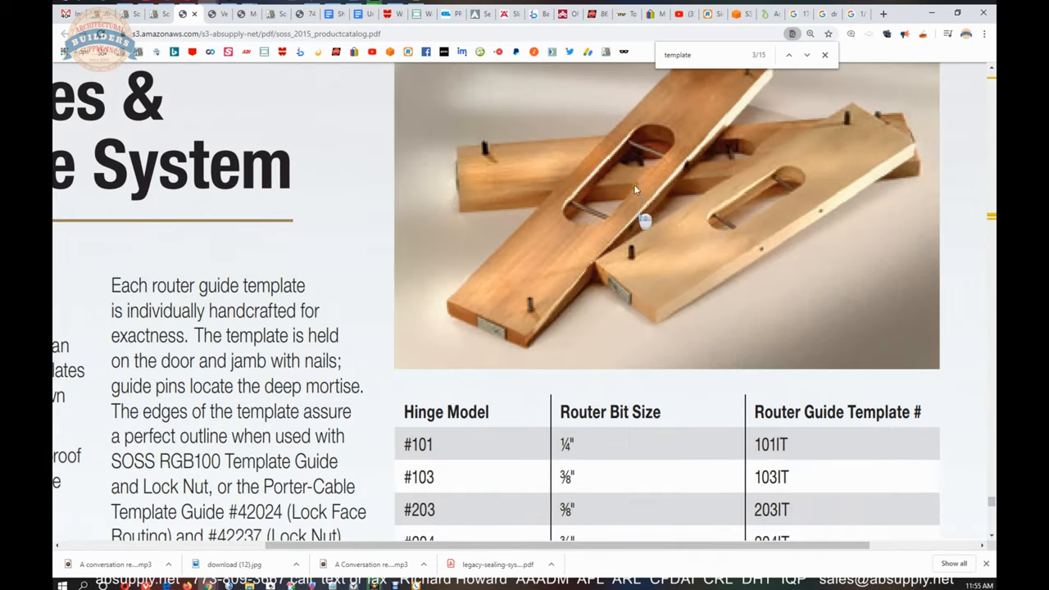
mouse_move(584, 216)
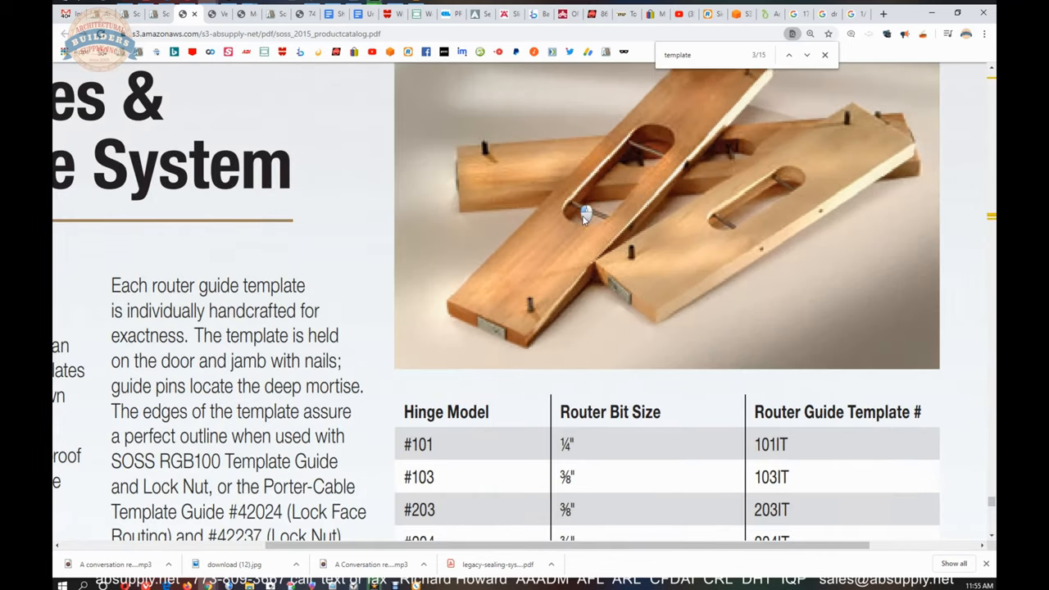
mouse_move(648, 149)
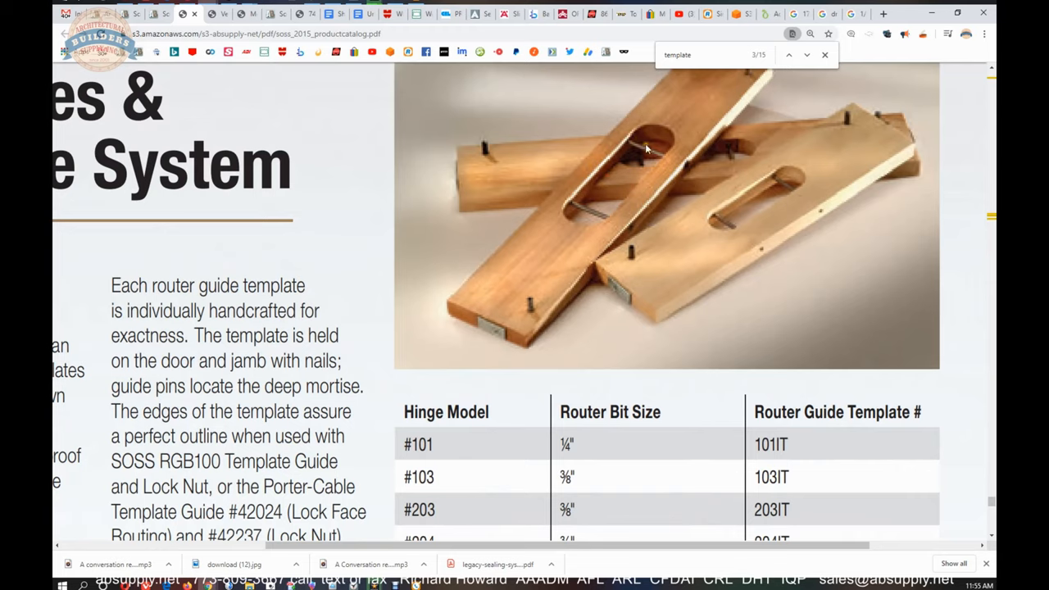
mouse_move(681, 233)
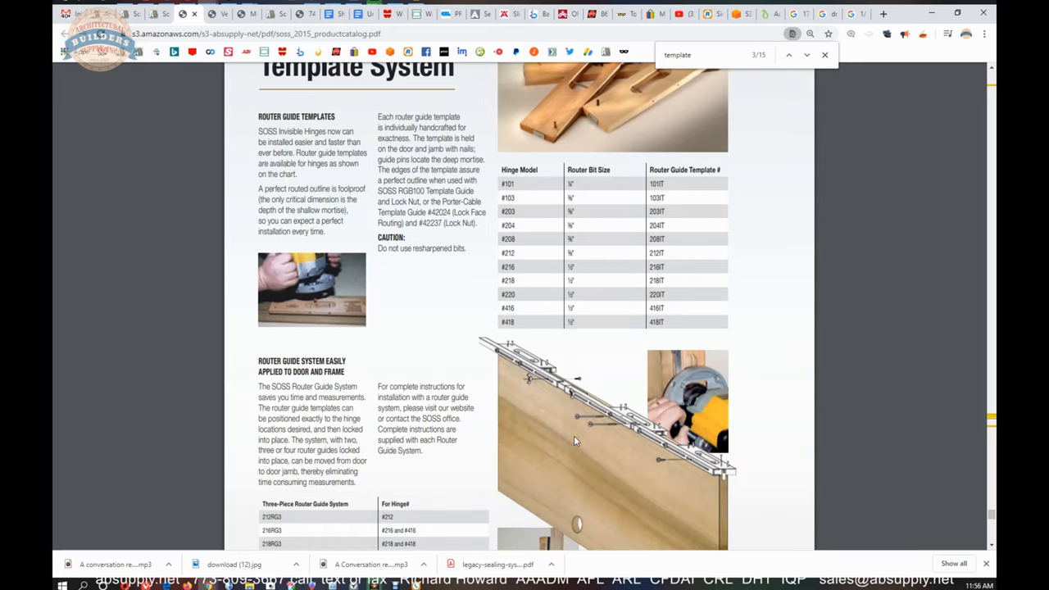
Step: Scroll the catalog through pages 46–47 covering router guide templates and router bits
scroll(down, 3)
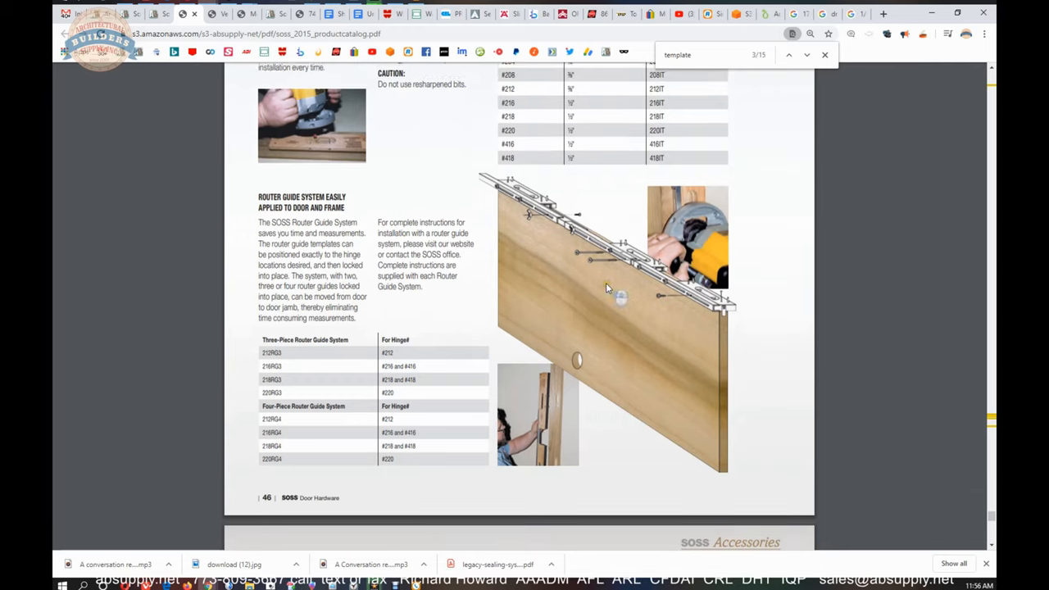
scroll(up, 3)
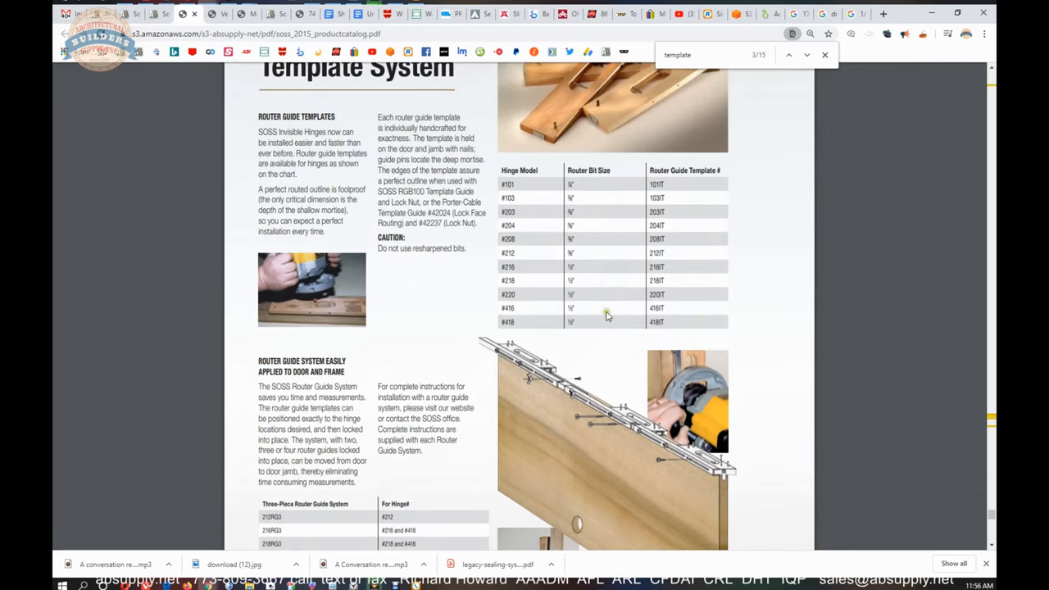
scroll(down, 3)
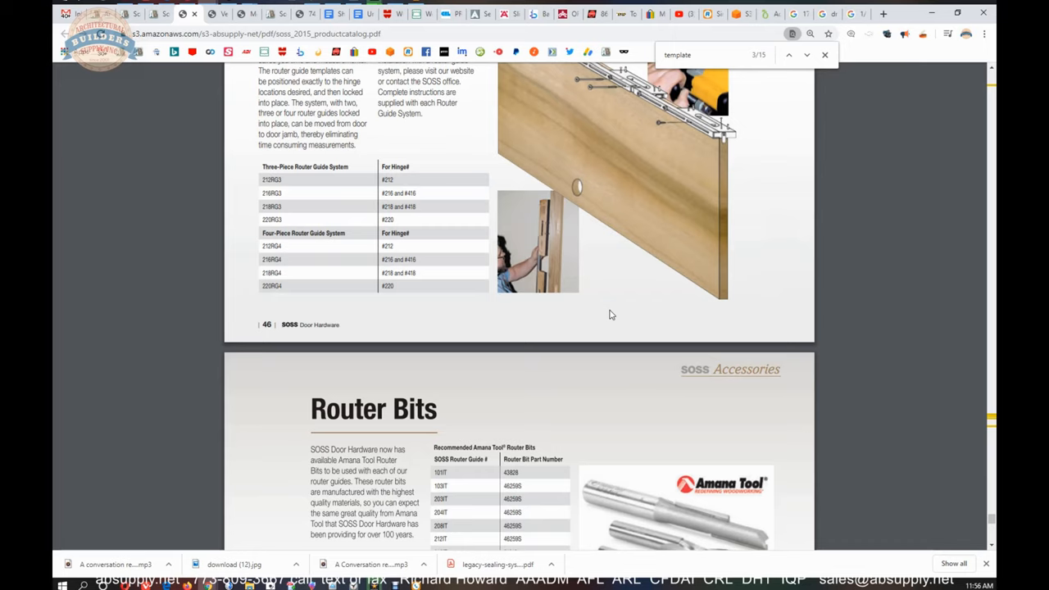
scroll(down, 3)
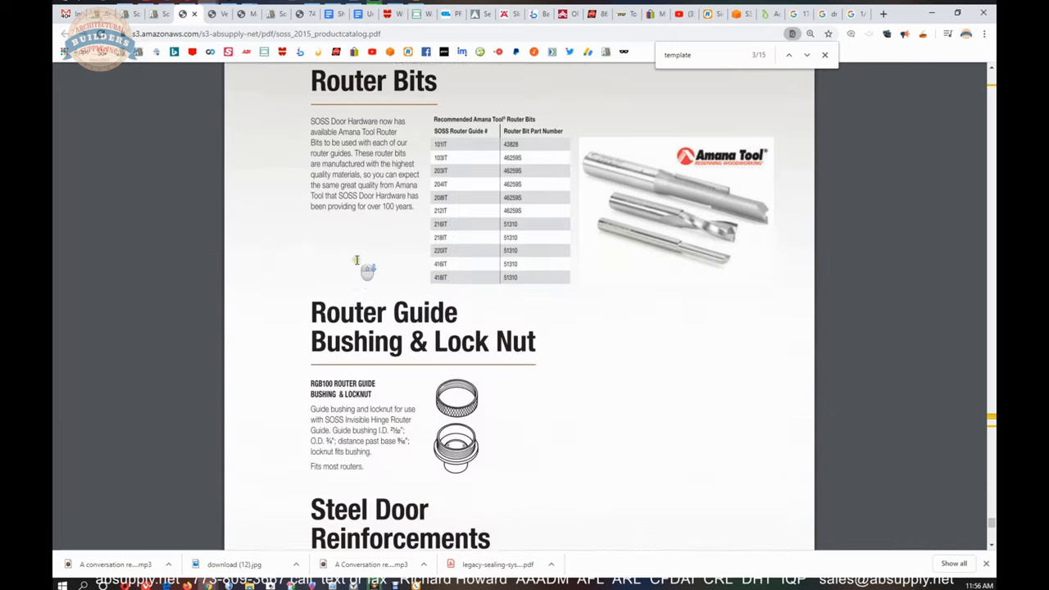
scroll(down, 3)
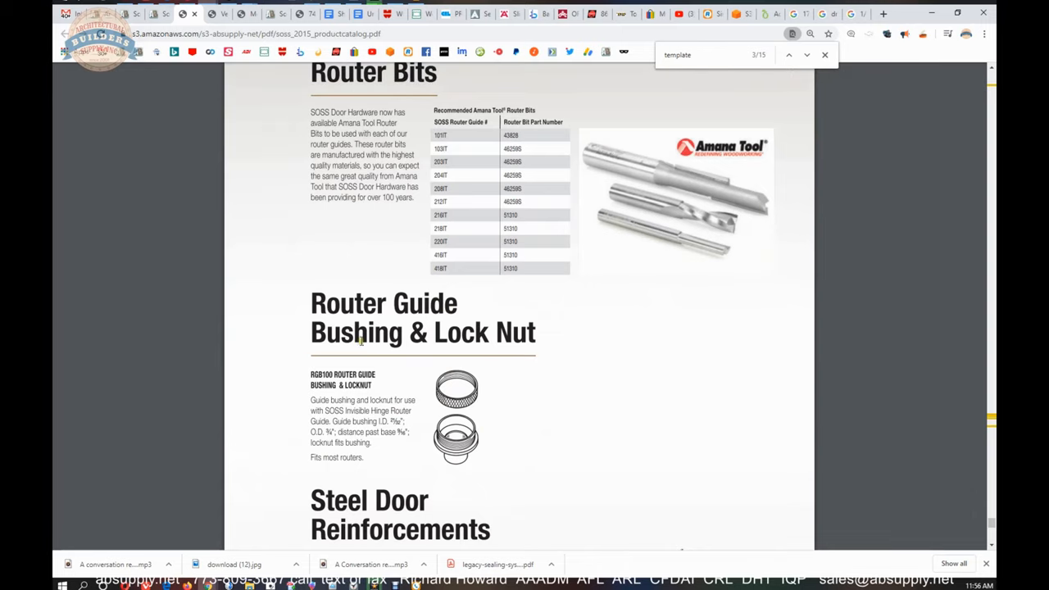
mouse_move(443, 458)
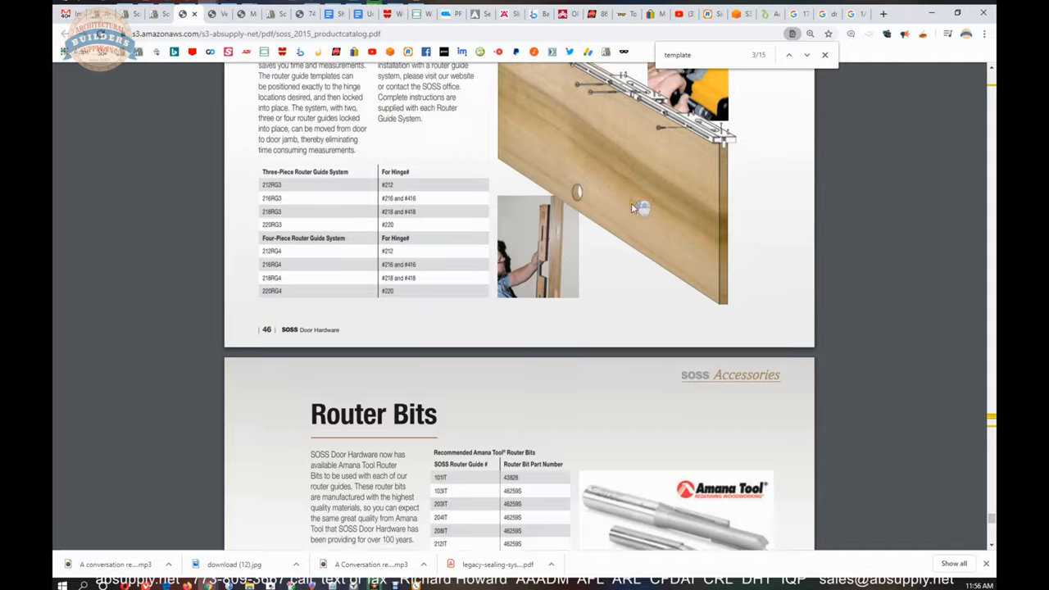
scroll(down, 3)
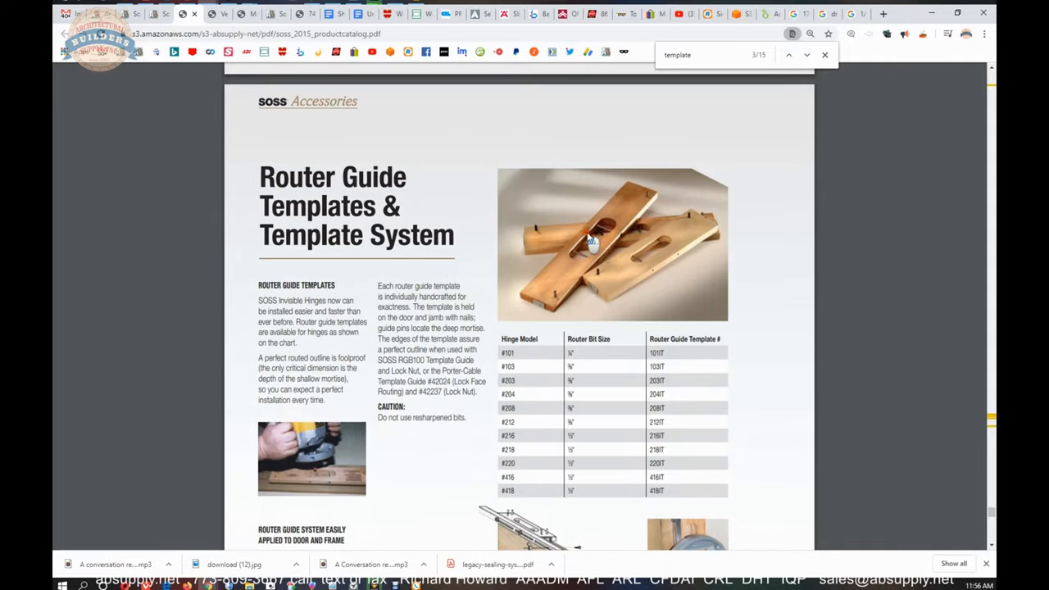
mouse_move(593, 243)
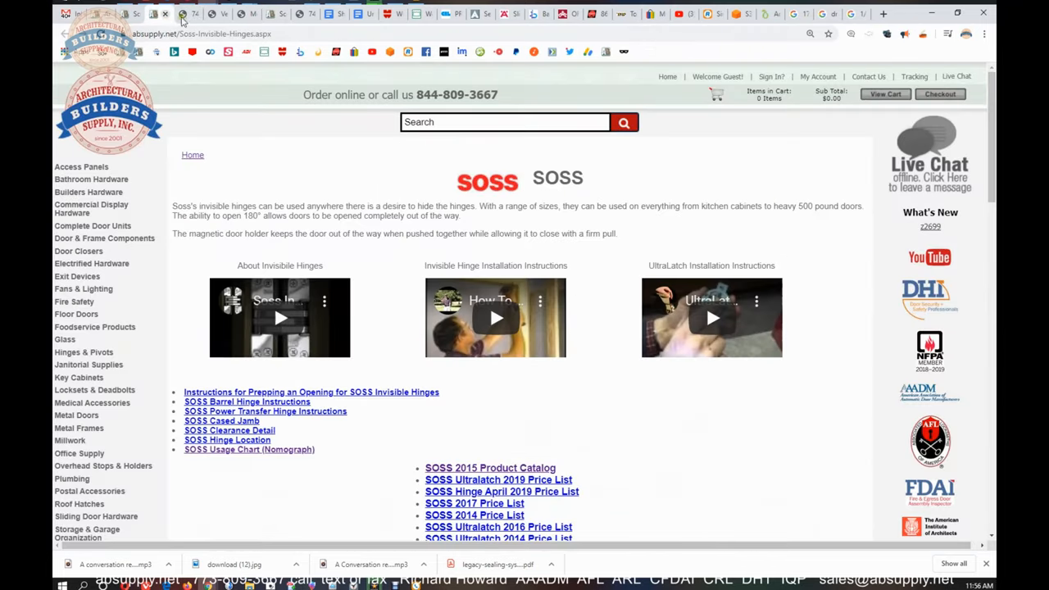
Step: Return to the catalog PDF and continue past guide bushings to Steel Door Reinforcements
click(489, 467)
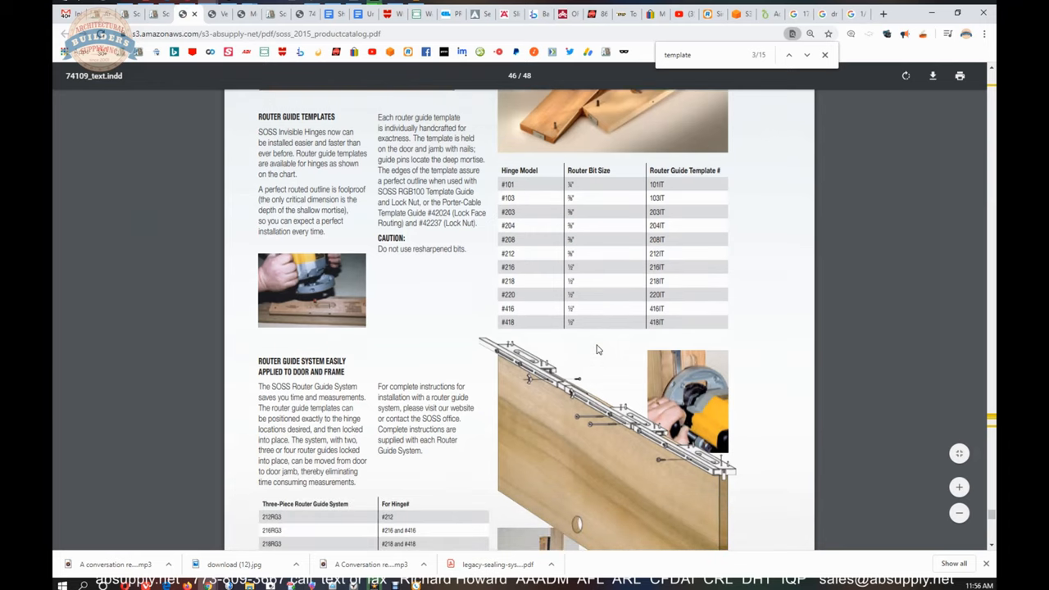
mouse_move(623, 391)
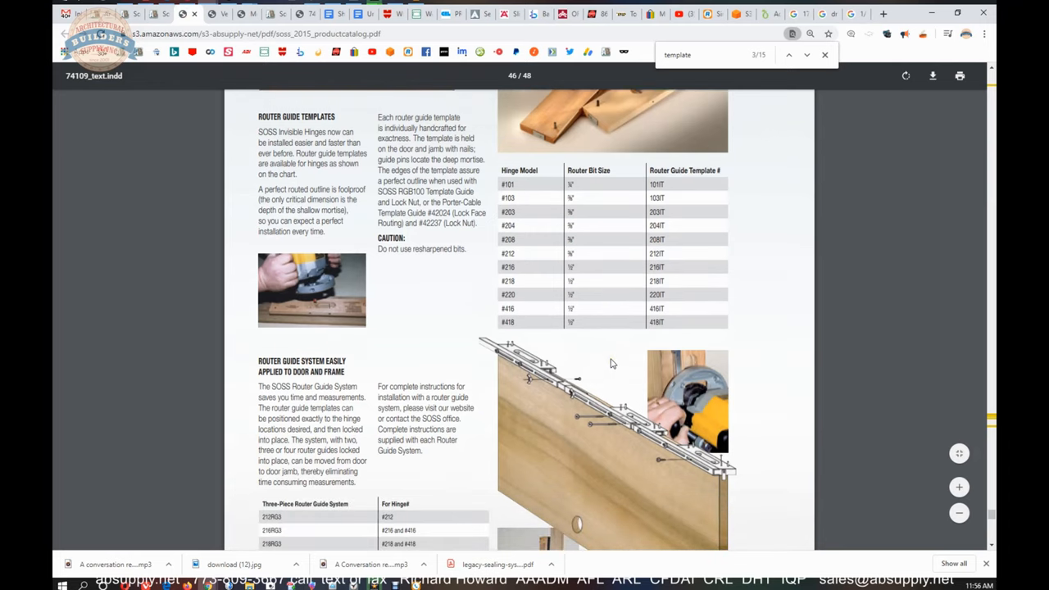
scroll(down, 3)
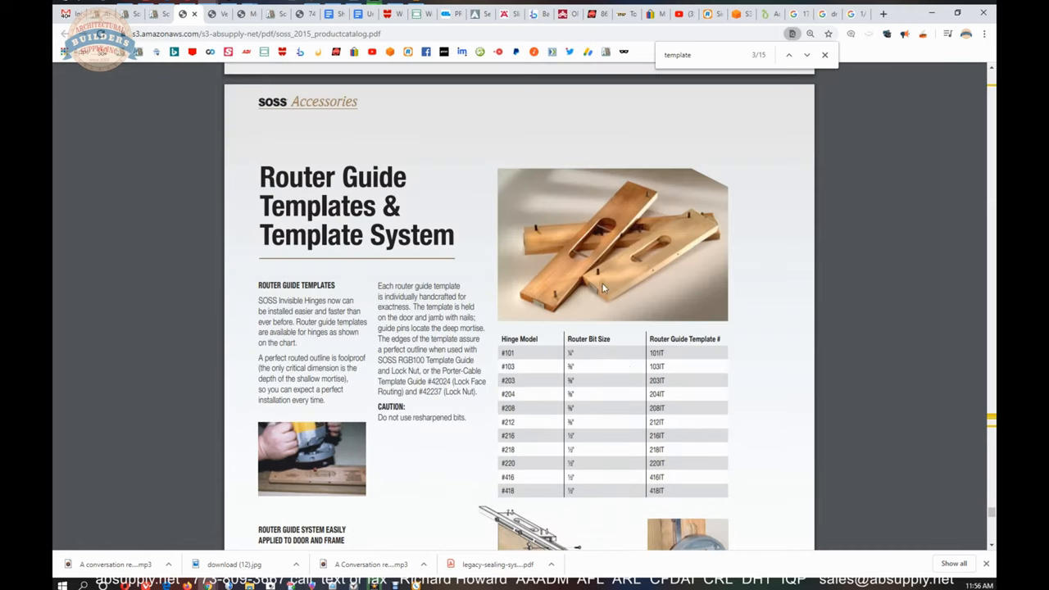
mouse_move(642, 195)
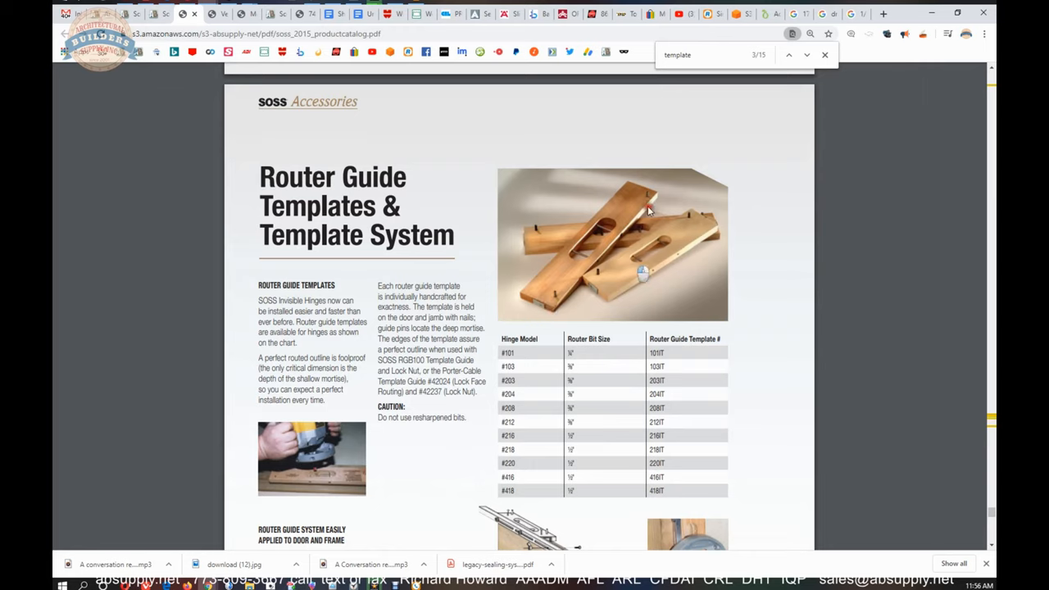
mouse_move(630, 184)
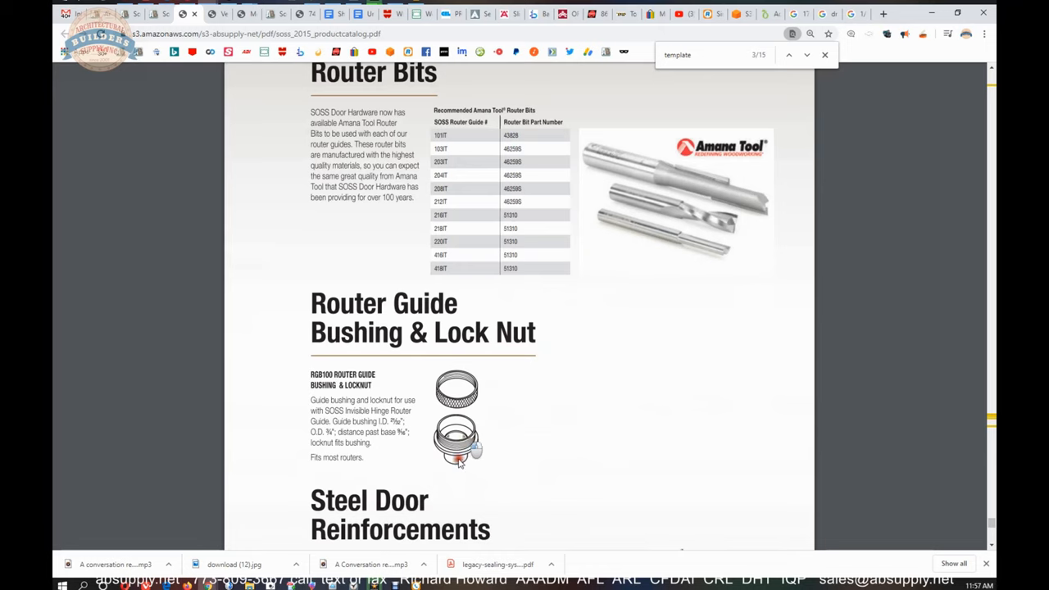
scroll(down, 3)
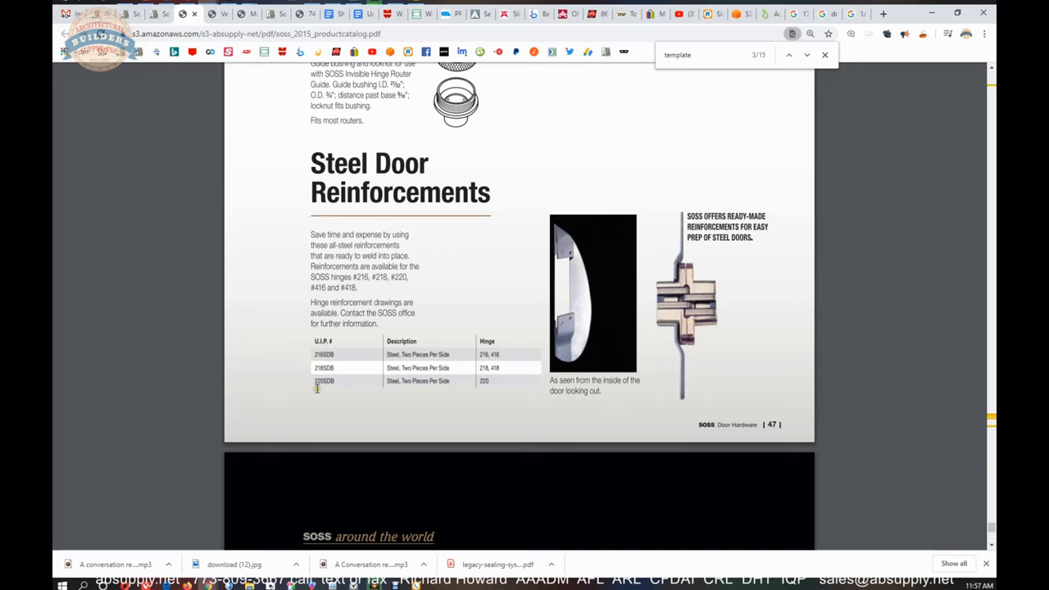
Step: Select the 220SDB reinforcement part number and scroll the Steel Door Reinforcements page
double_click(322, 381)
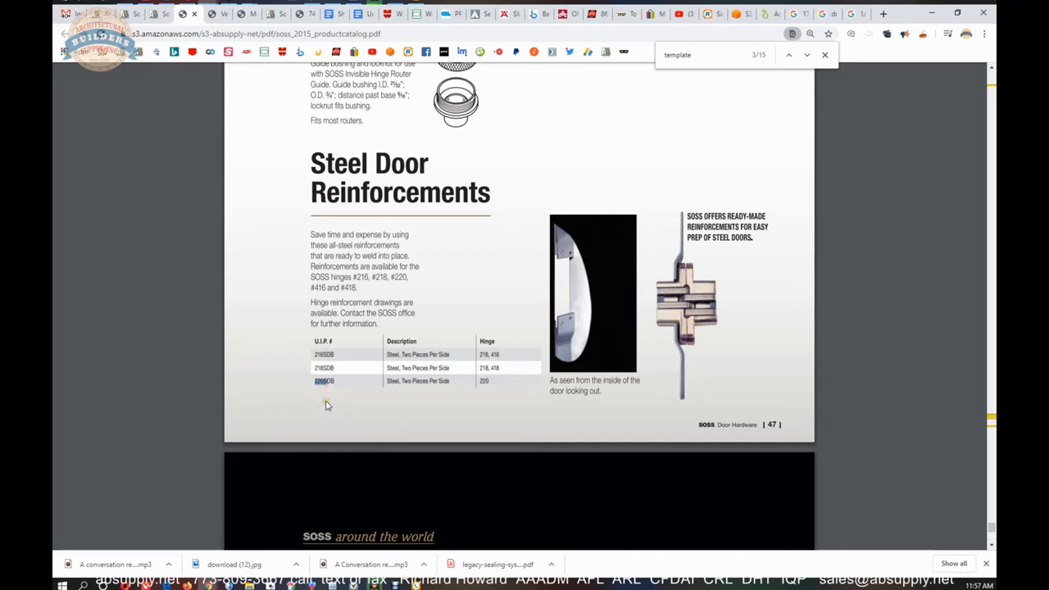
mouse_move(744, 371)
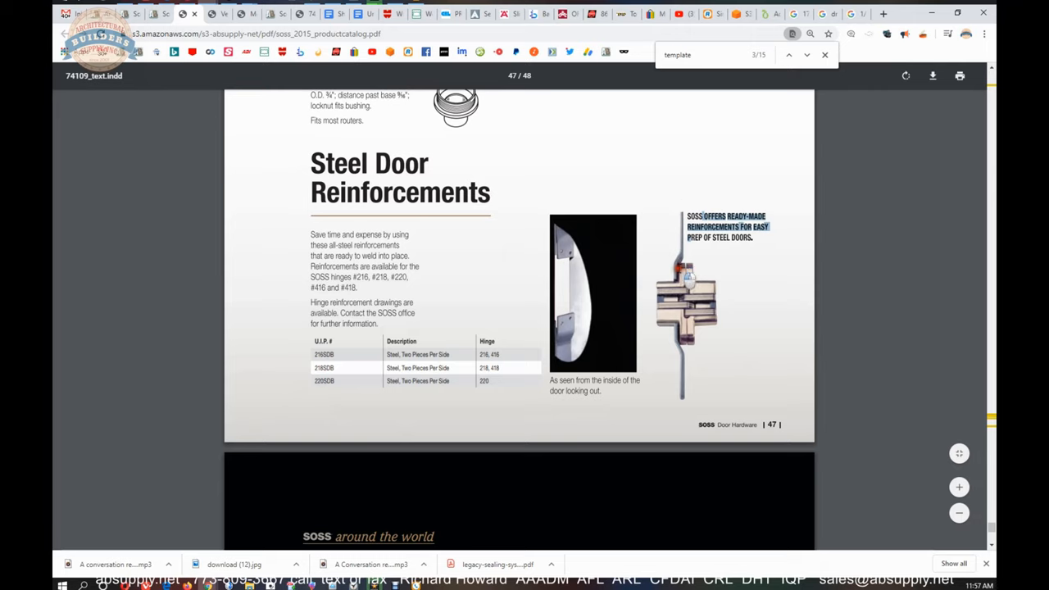
mouse_move(679, 387)
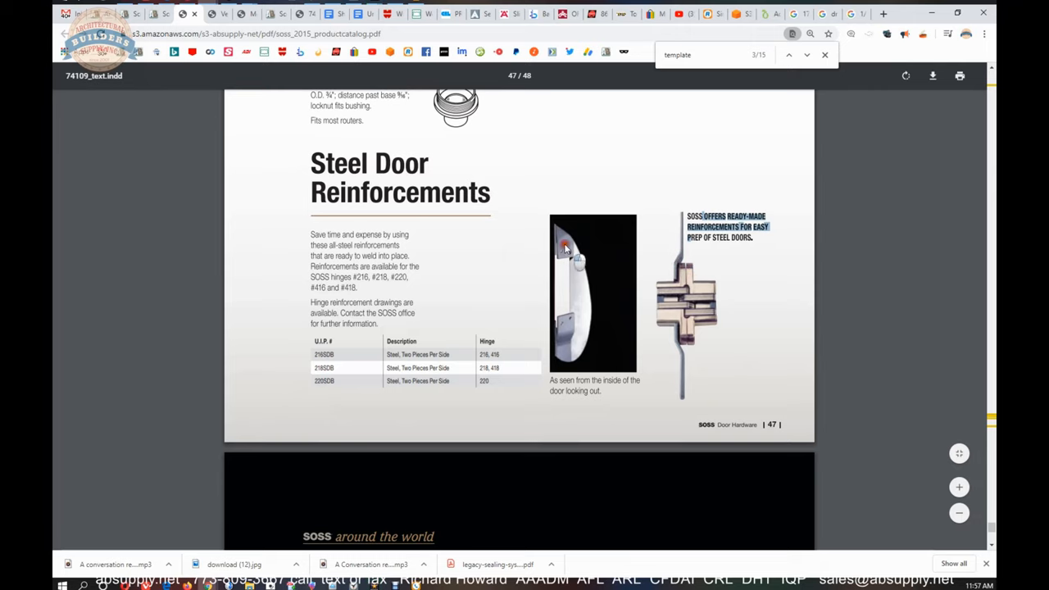
scroll(down, 3)
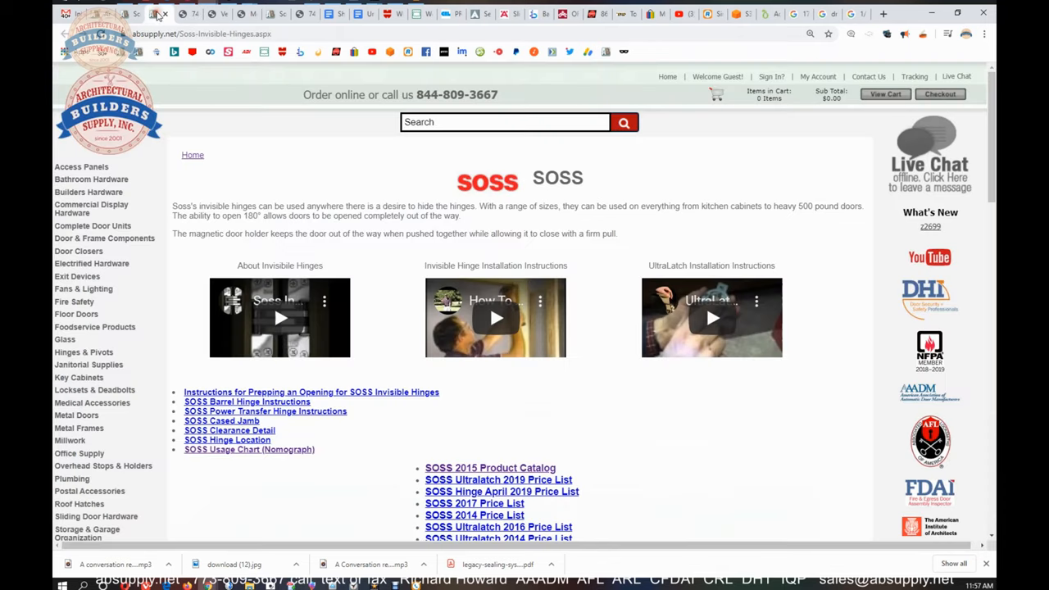
Step: Search the absupply site for 'tectus' and open the TECTUS 2016 Product Catalog
click(506, 122)
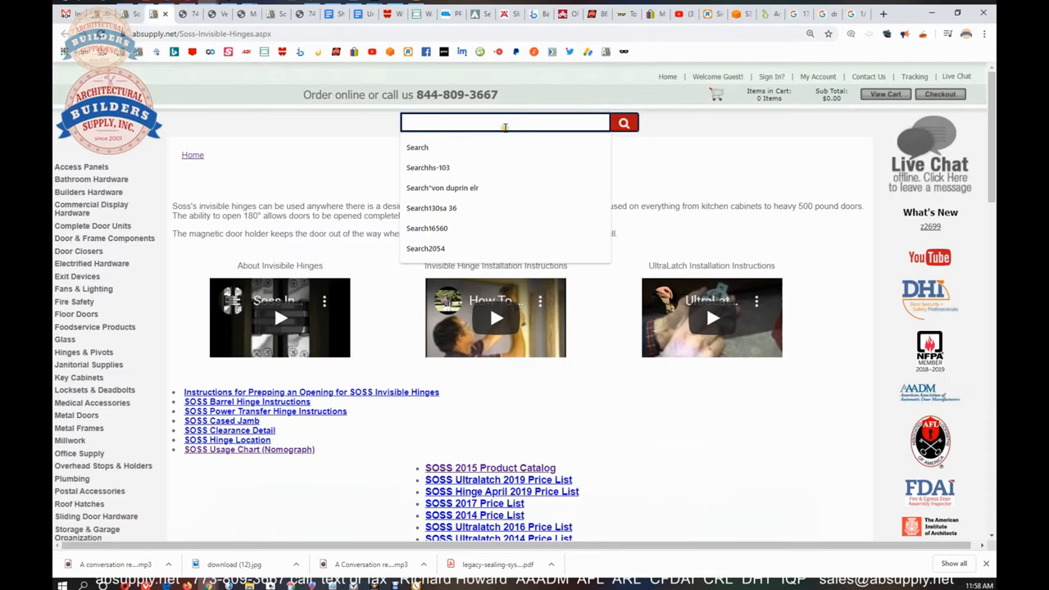
text(tectus)
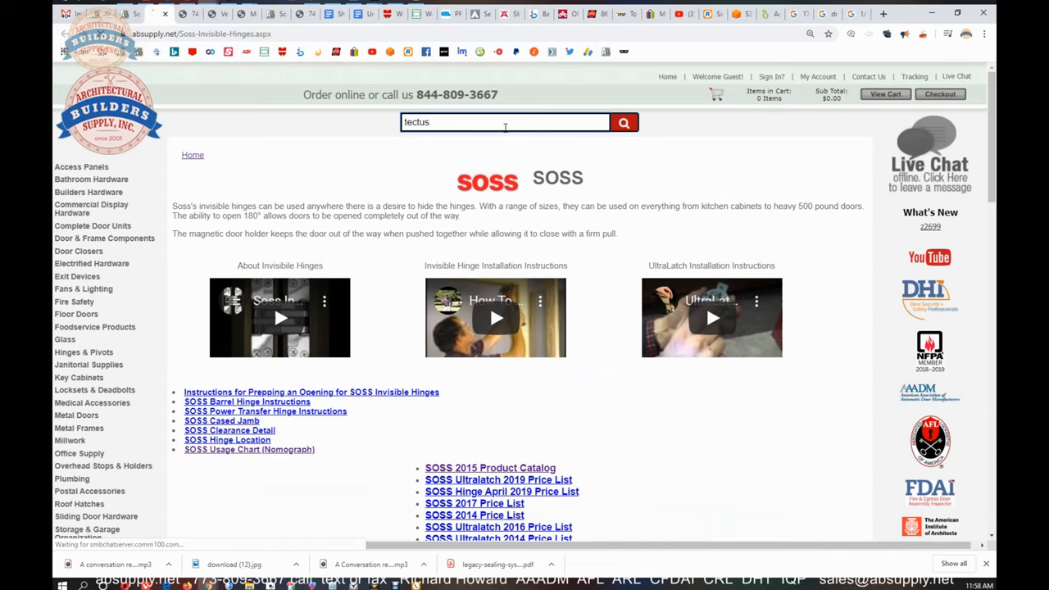
click(624, 122)
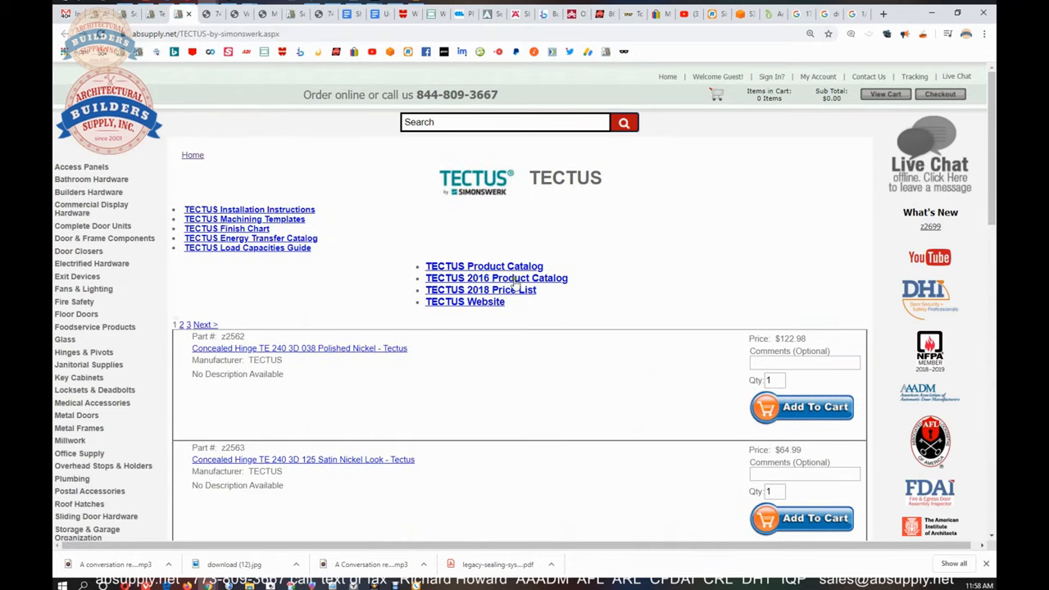
click(496, 278)
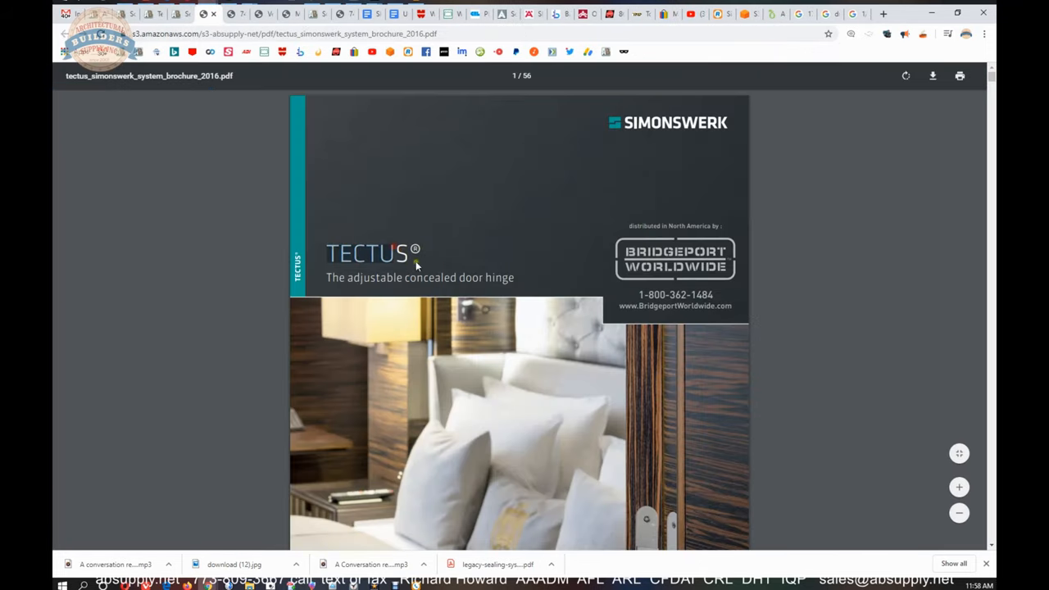
Step: Page the TECTUS brochure to the TE 526 3D hinge specs, then switch to the Tectus cover plates tab
scroll(down, 3)
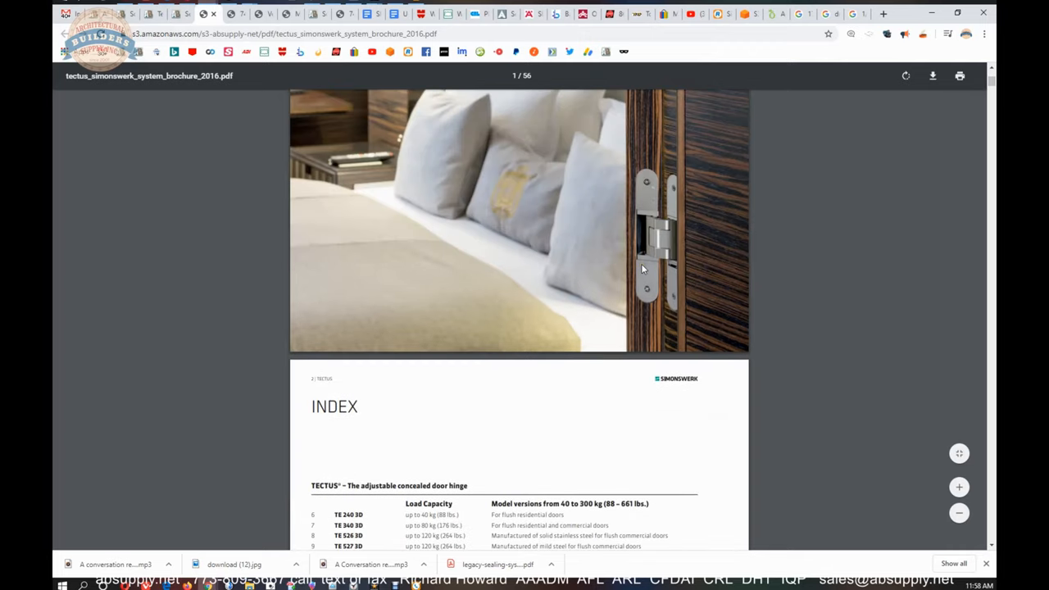
scroll(down, 3)
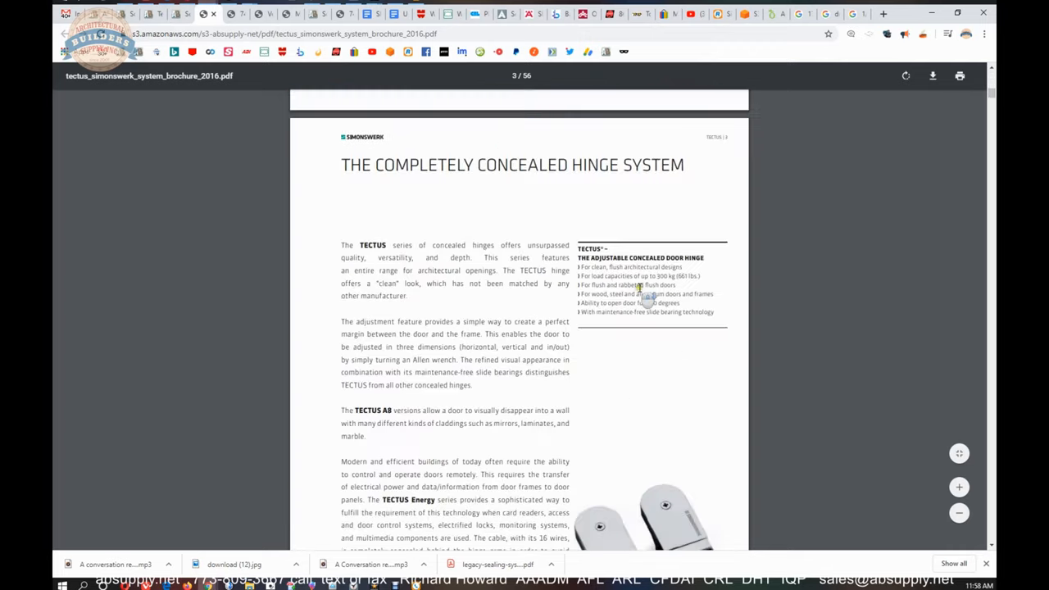
scroll(down, 3)
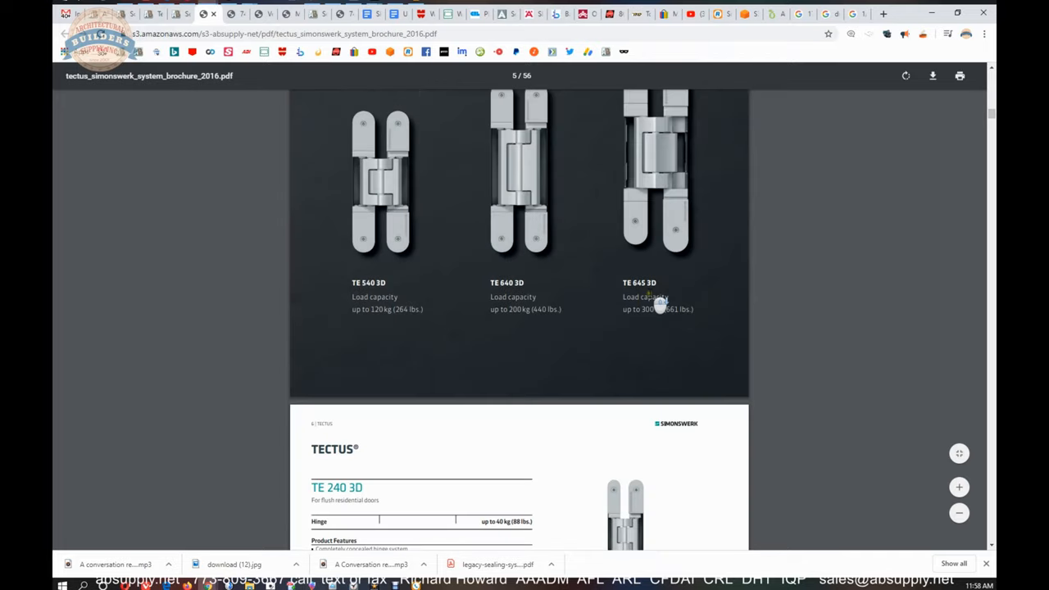
scroll(down, 3)
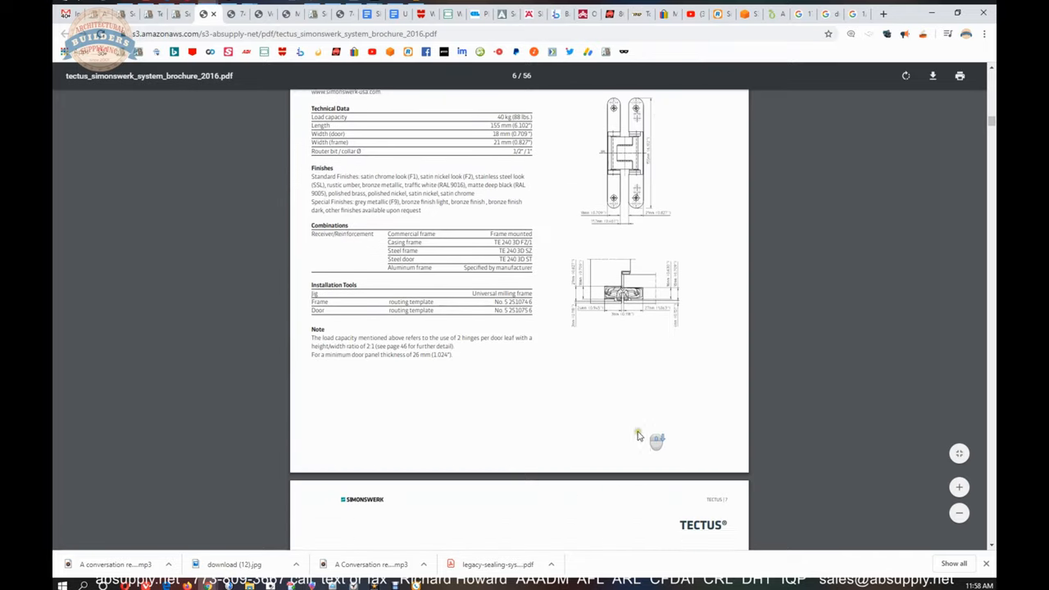
scroll(down, 3)
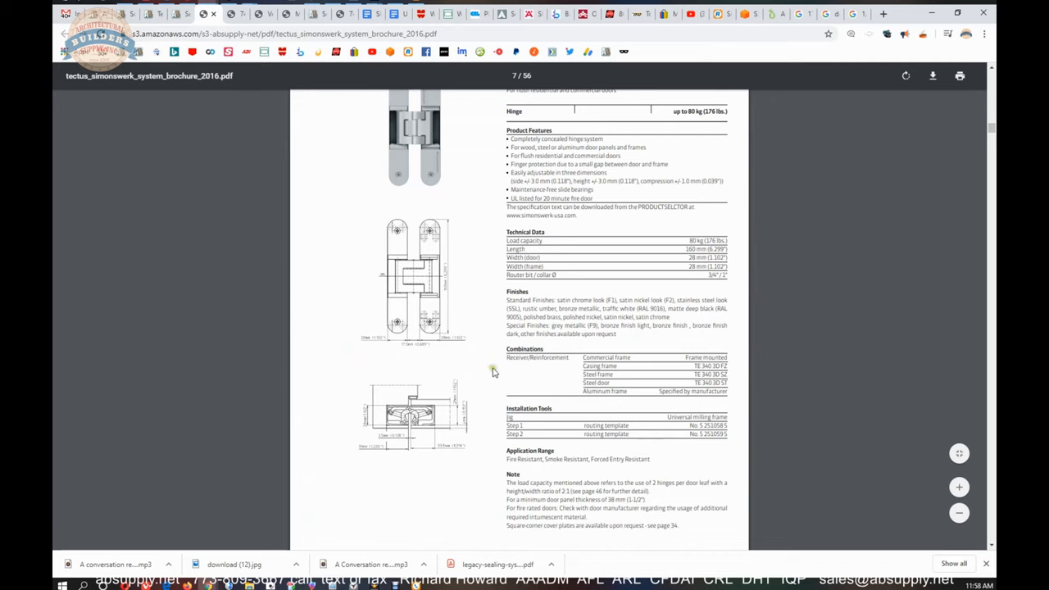
mouse_move(395, 413)
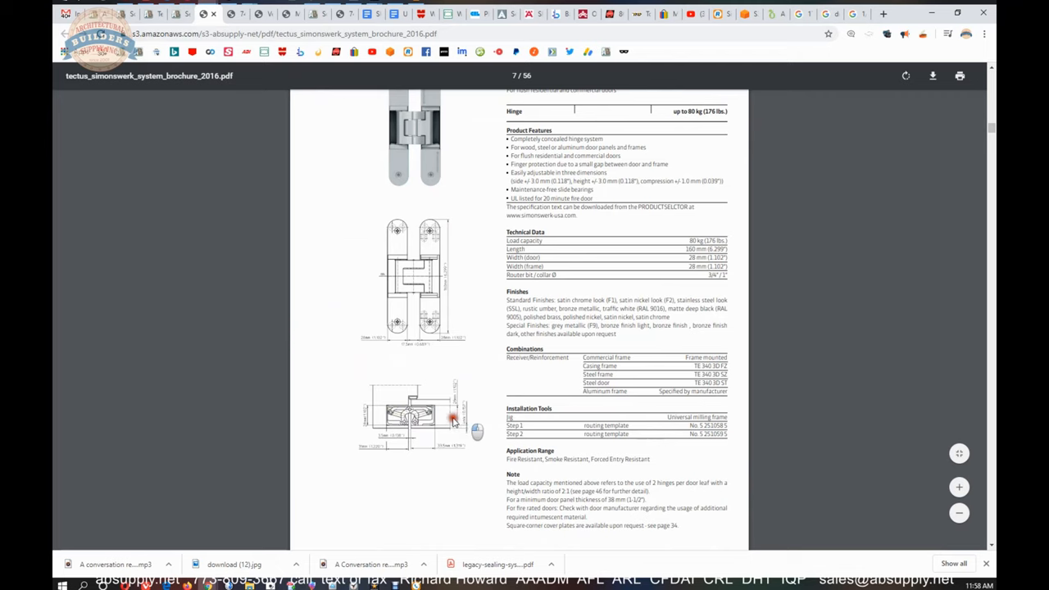
scroll(down, 3)
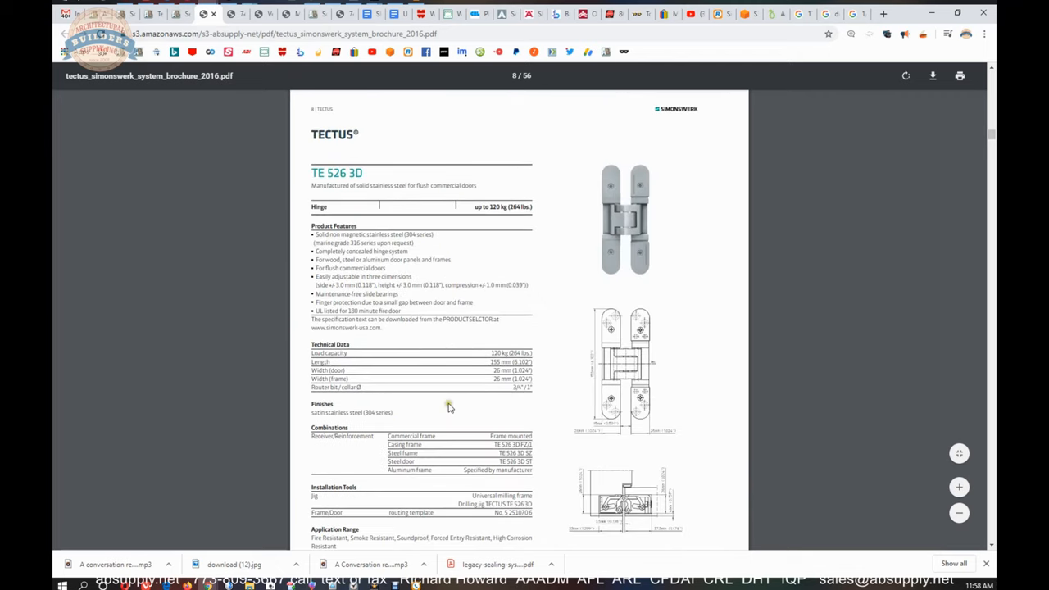
mouse_move(210, 39)
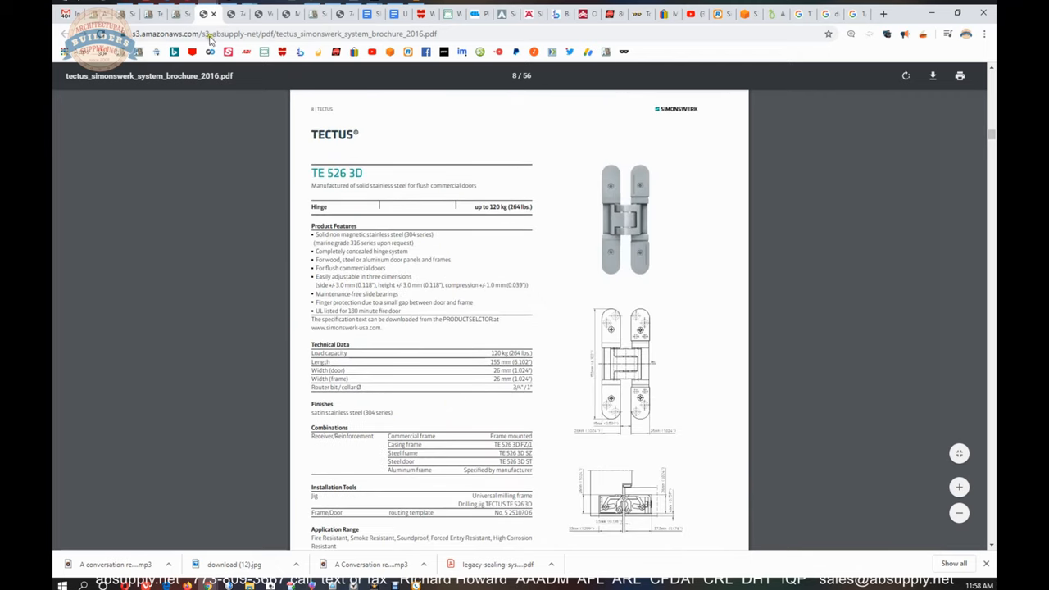
click(181, 14)
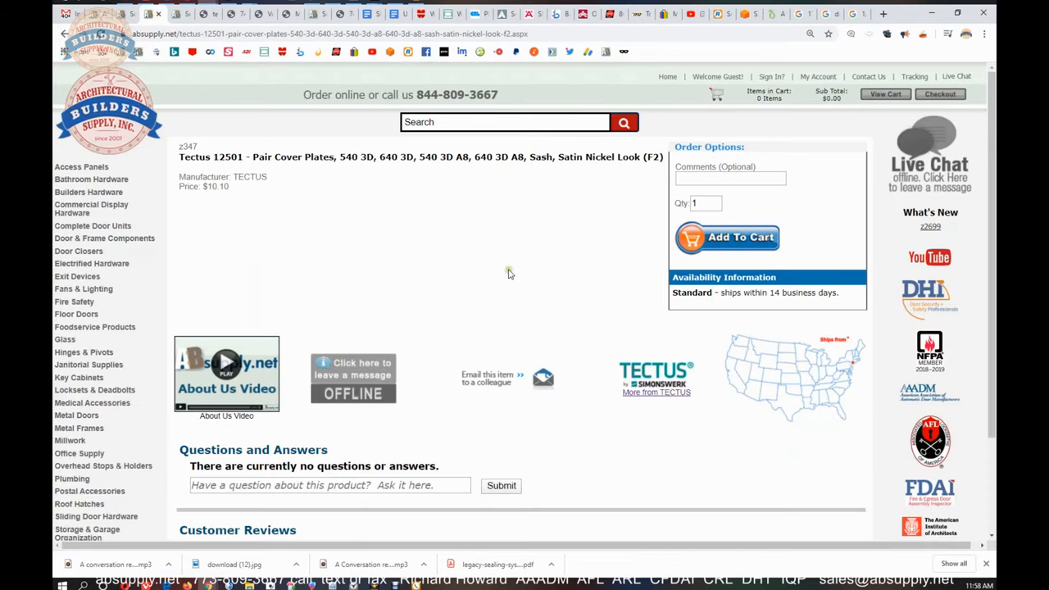
mouse_move(508, 273)
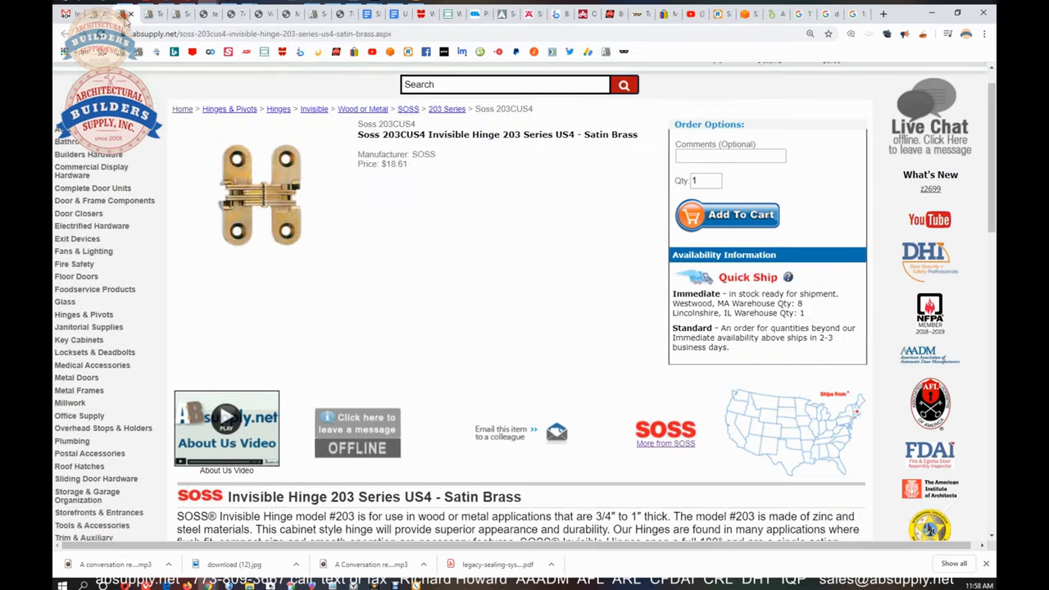
mouse_move(484, 236)
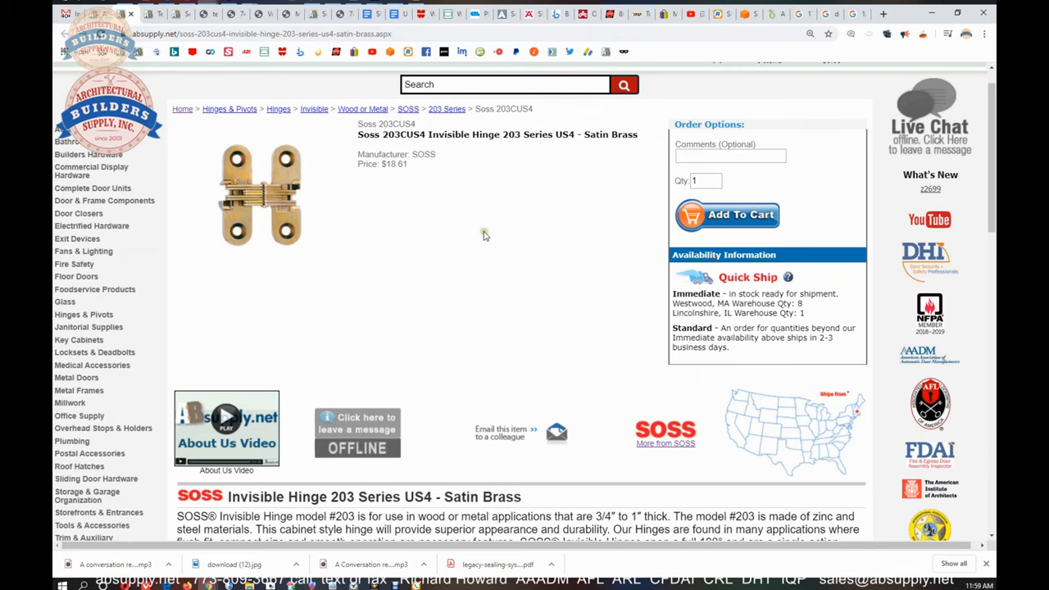
mouse_move(489, 273)
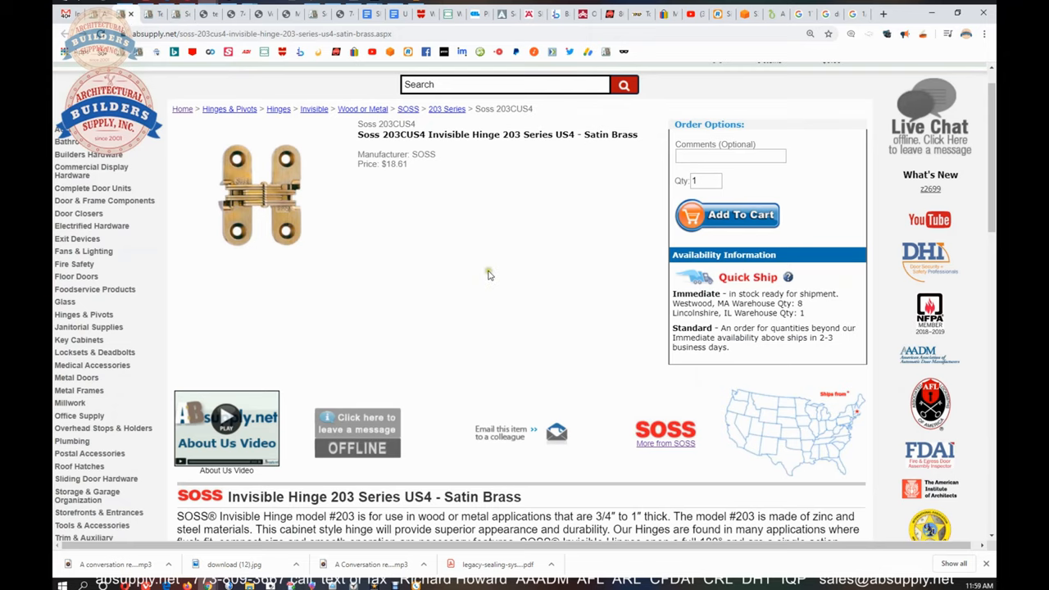
Step: Scroll the SOSS 203CUS4 page down to its specifications and dimension diagram
scroll(down, 3)
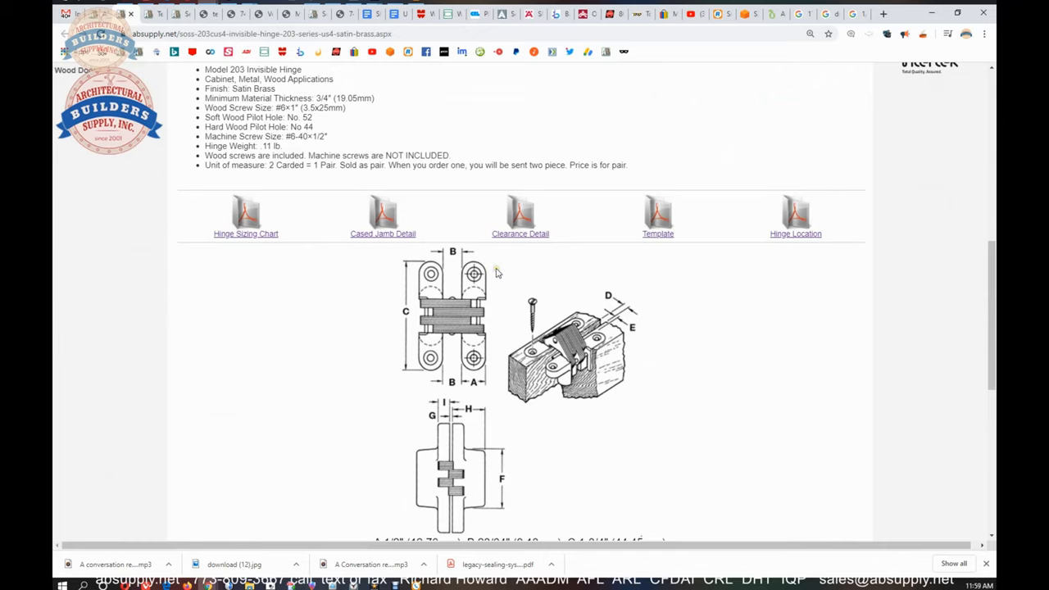